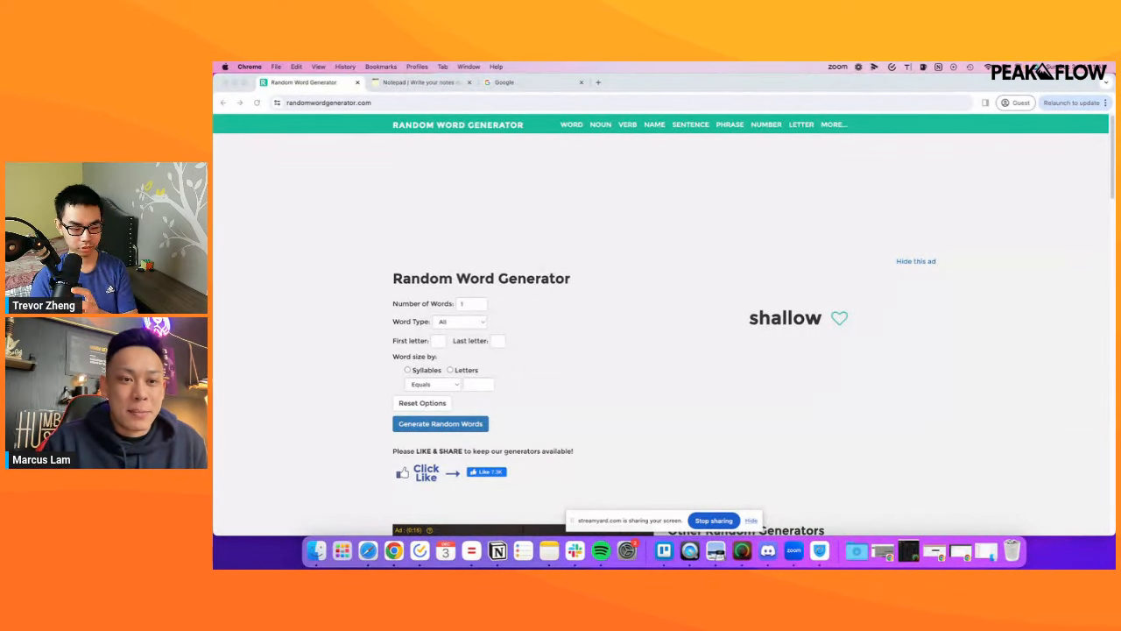
pyautogui.moveTo(943, 180)
pyautogui.write('5')
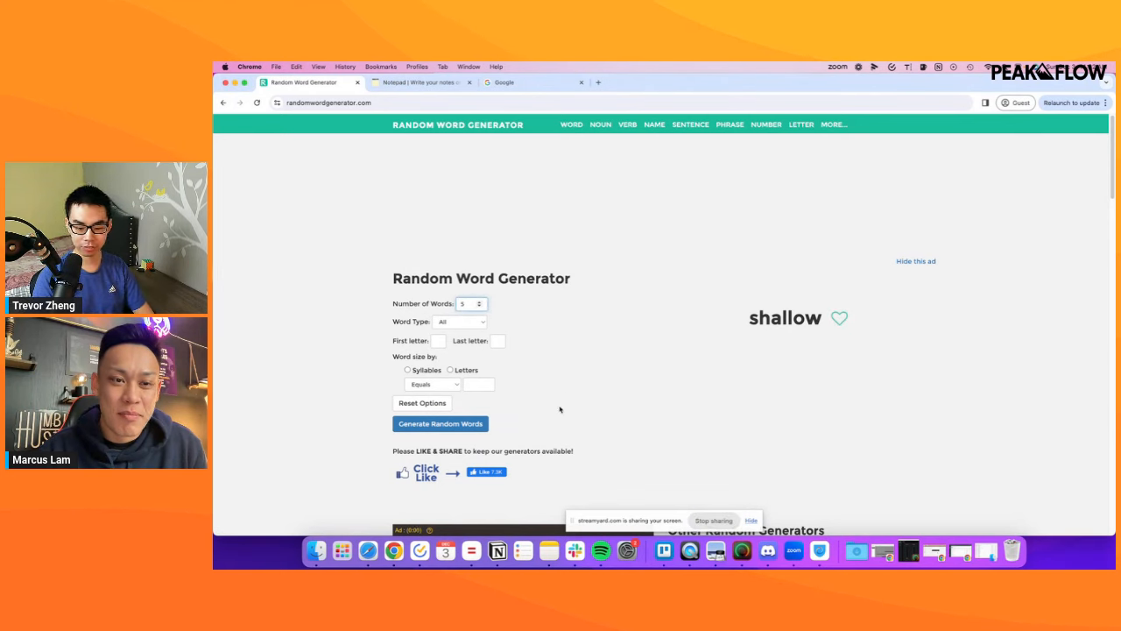
# Generate five random words: nominate, withdrawal, forget, archive and vat.
pyautogui.click(440, 423)
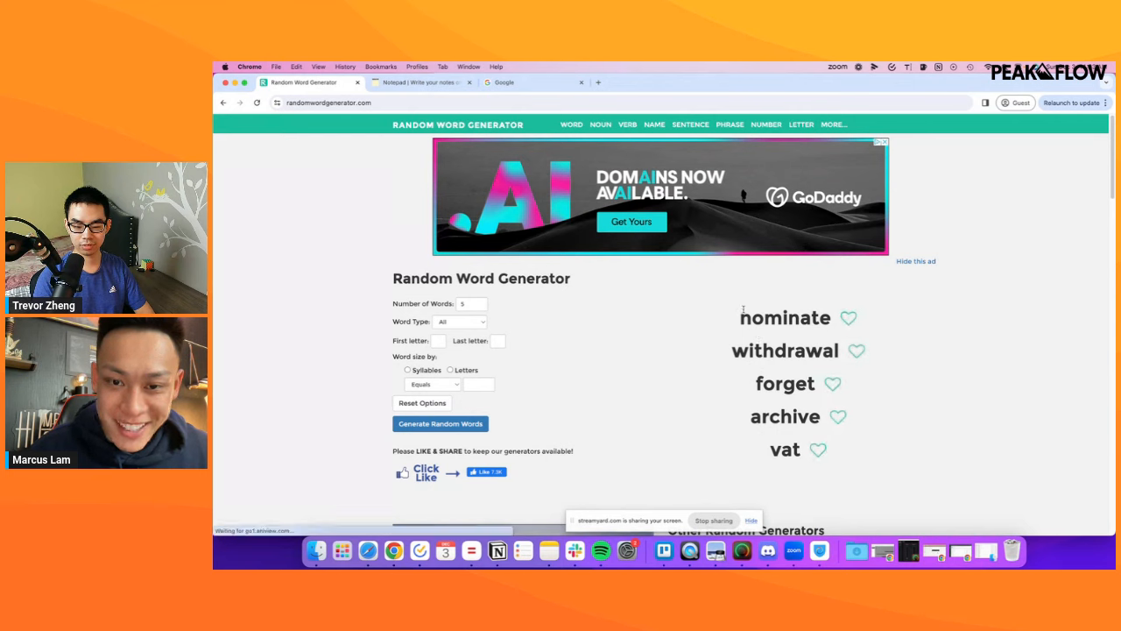
# Search Google for the word 'forget' and view its Shopping results.
pyautogui.doubleClick(784, 383)
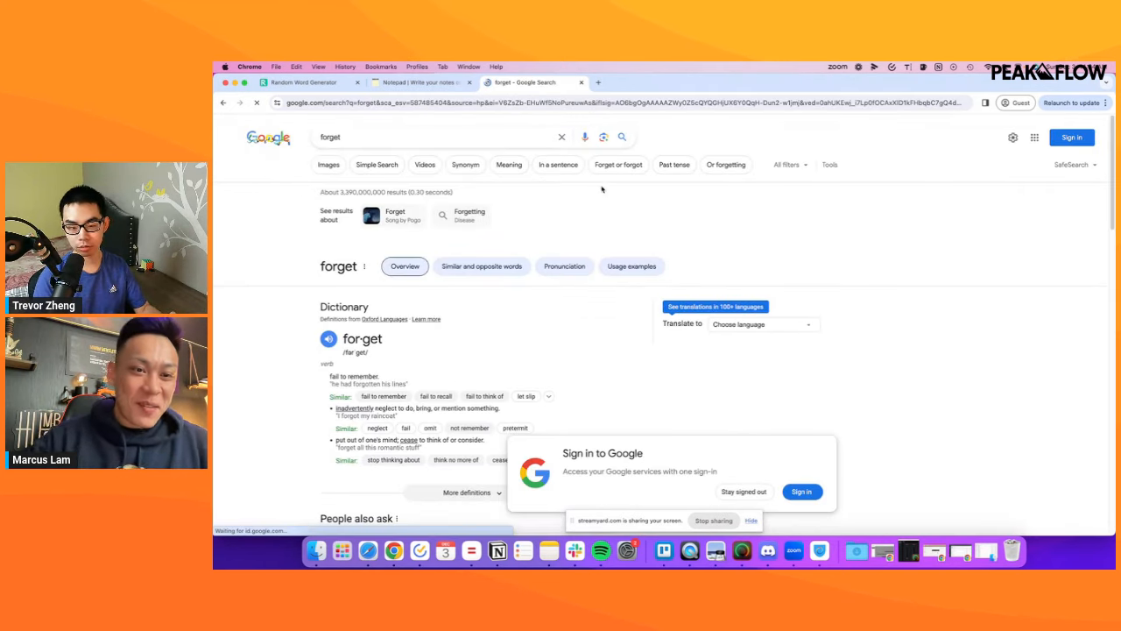
pyautogui.click(786, 164)
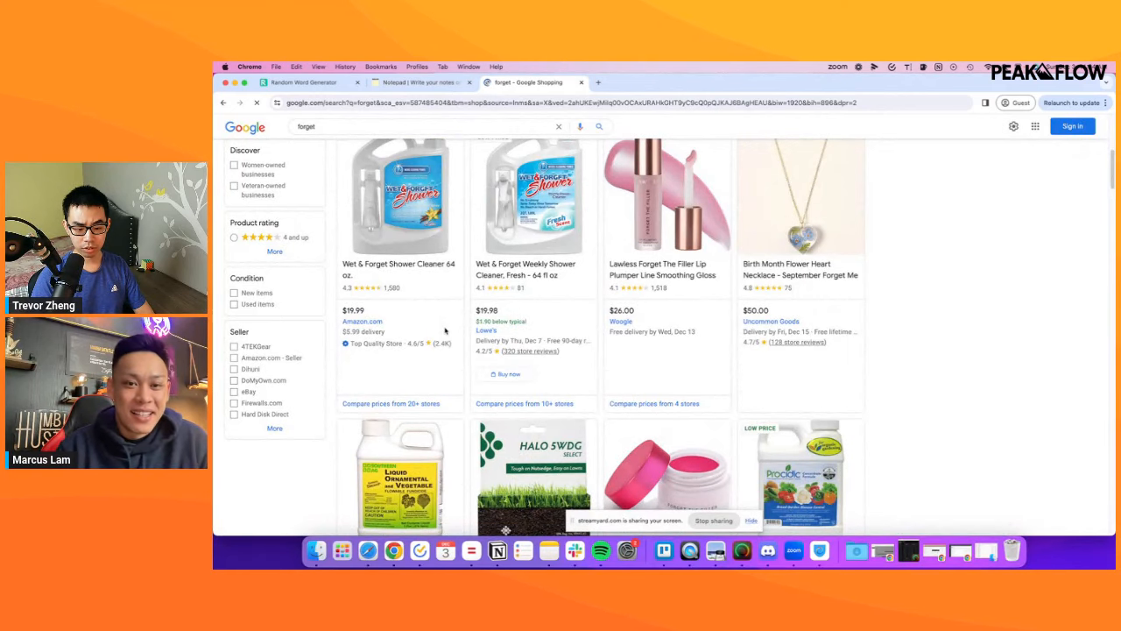
pyautogui.scroll(-3)
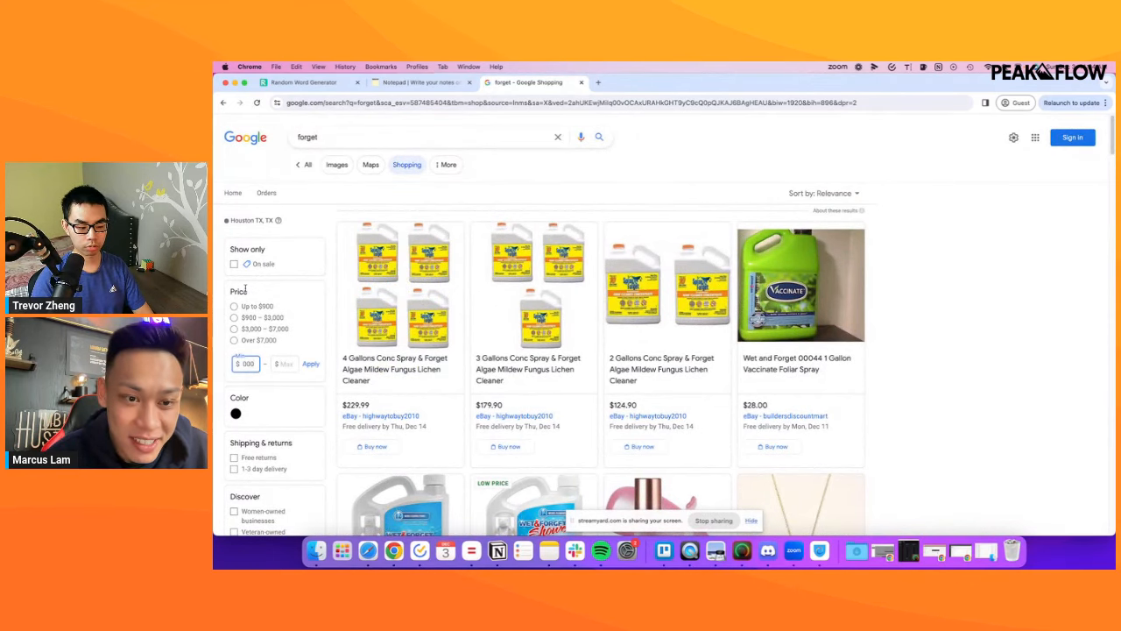
# Filter the 'forget' shopping results to items over $1,000 and browse them.
pyautogui.click(311, 363)
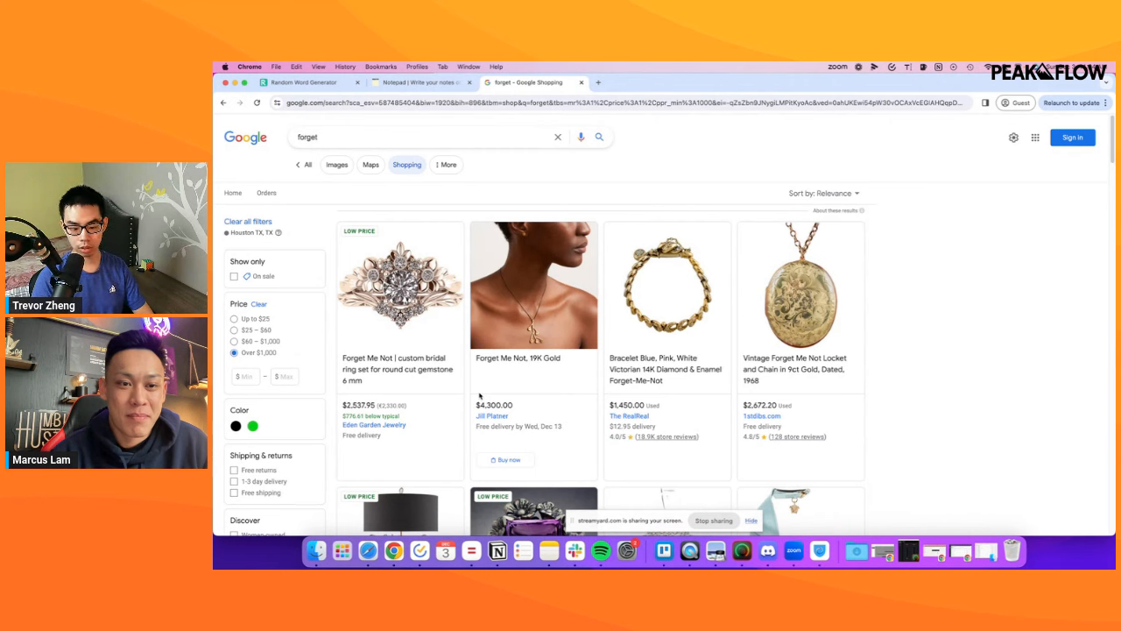
pyautogui.scroll(-3)
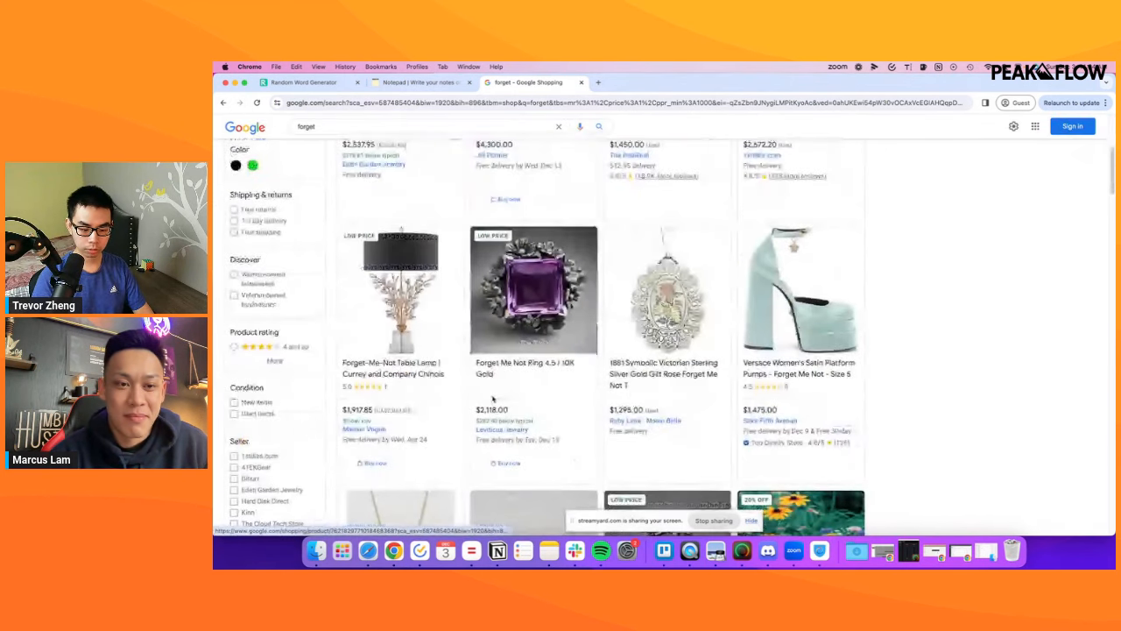
pyautogui.scroll(-3)
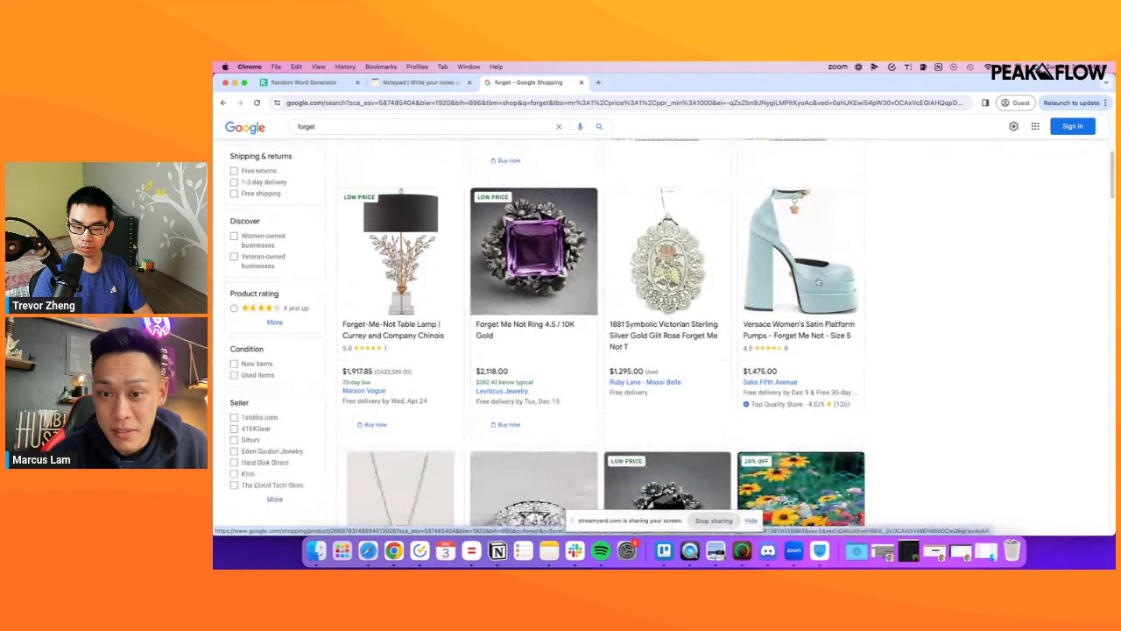
pyautogui.scroll(-3)
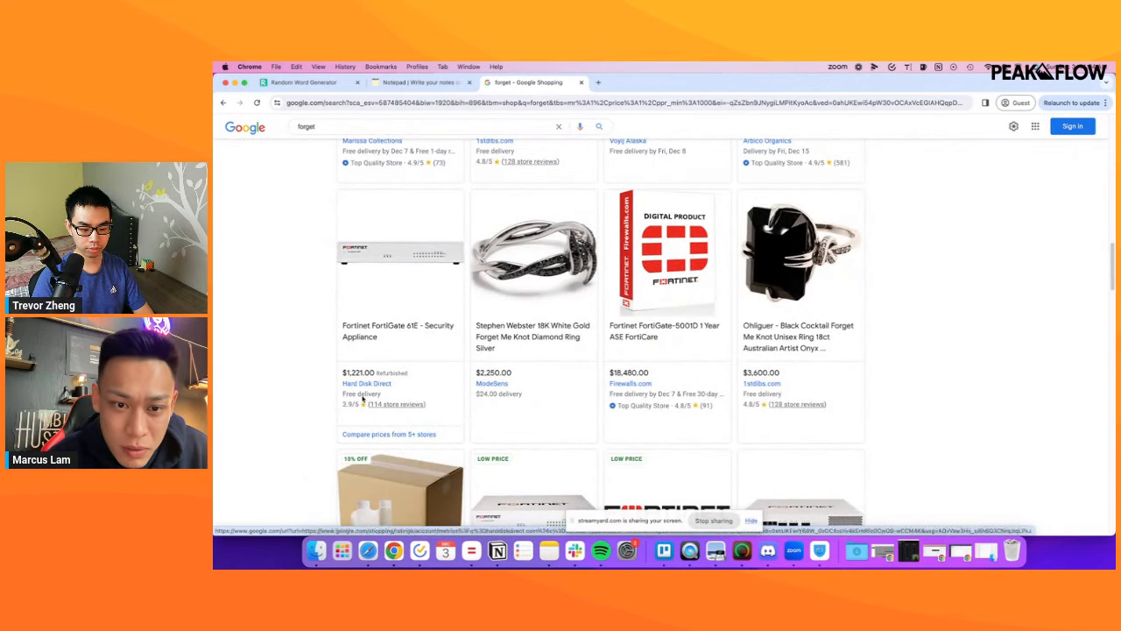
# Open the Hard Disk Direct Fortinet FWF-61F firewall listing in a new tab.
pyautogui.click(631, 383)
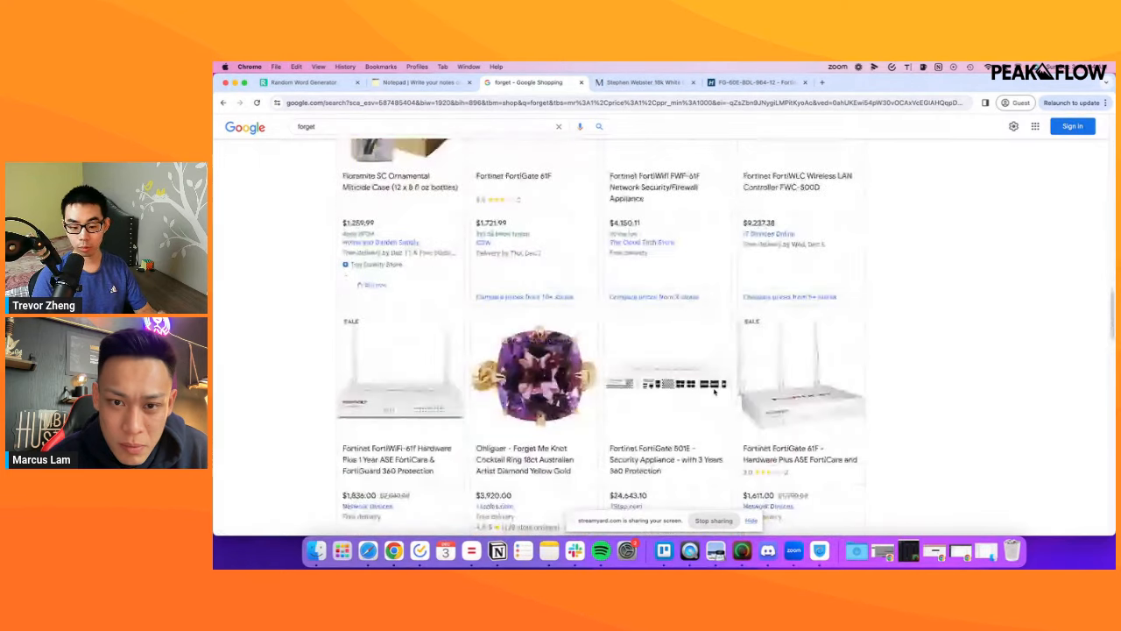
pyautogui.scroll(-3)
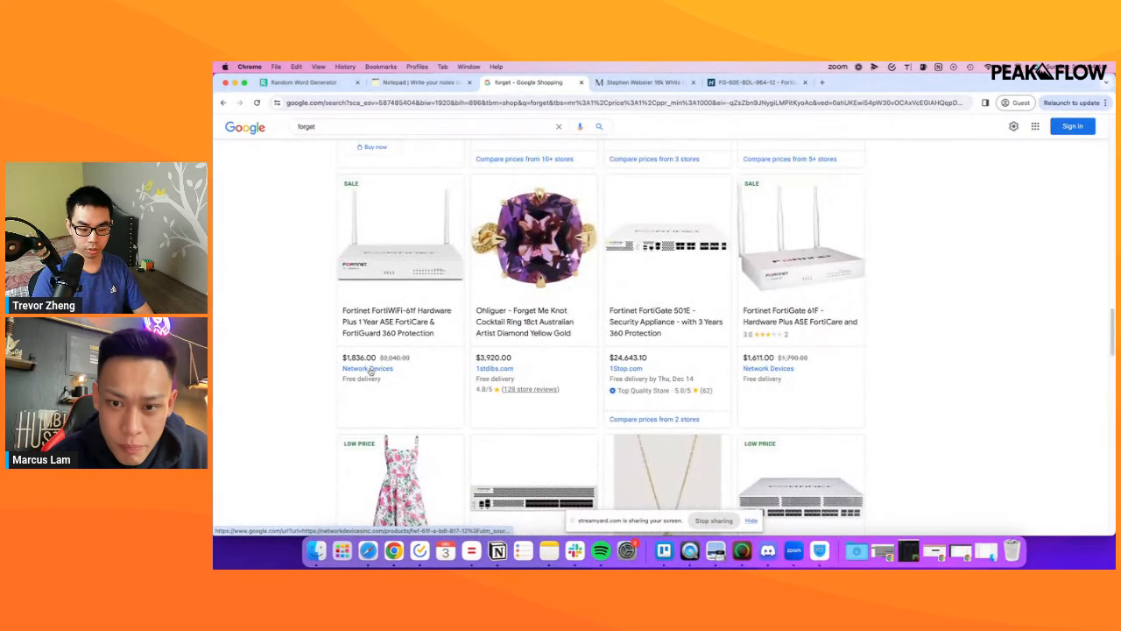
pyautogui.scroll(-3)
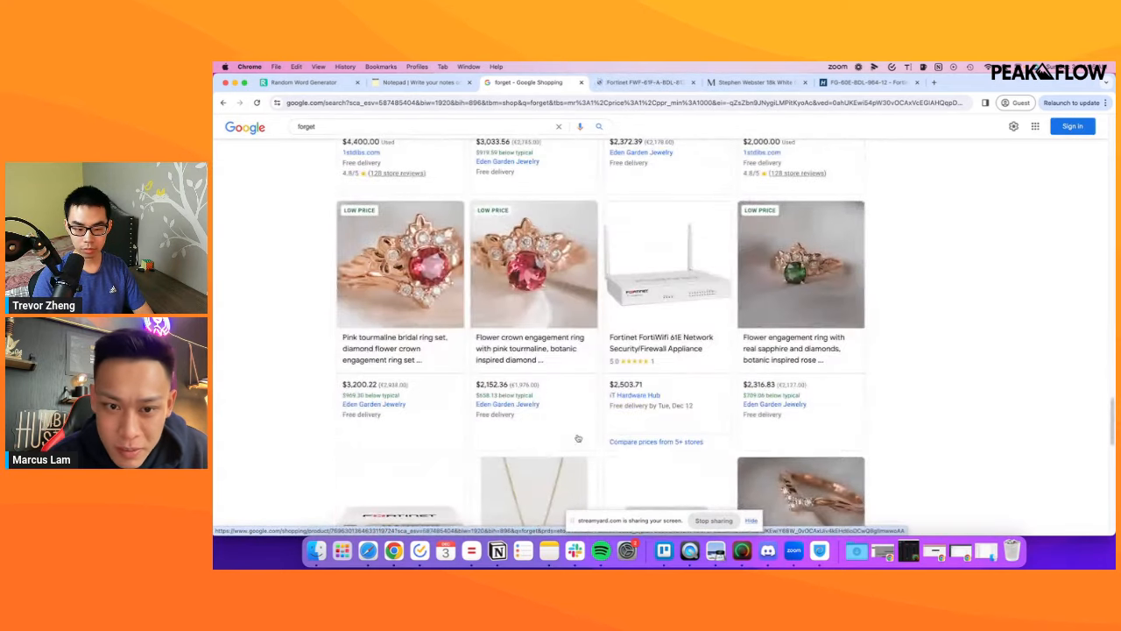
pyautogui.scroll(-3)
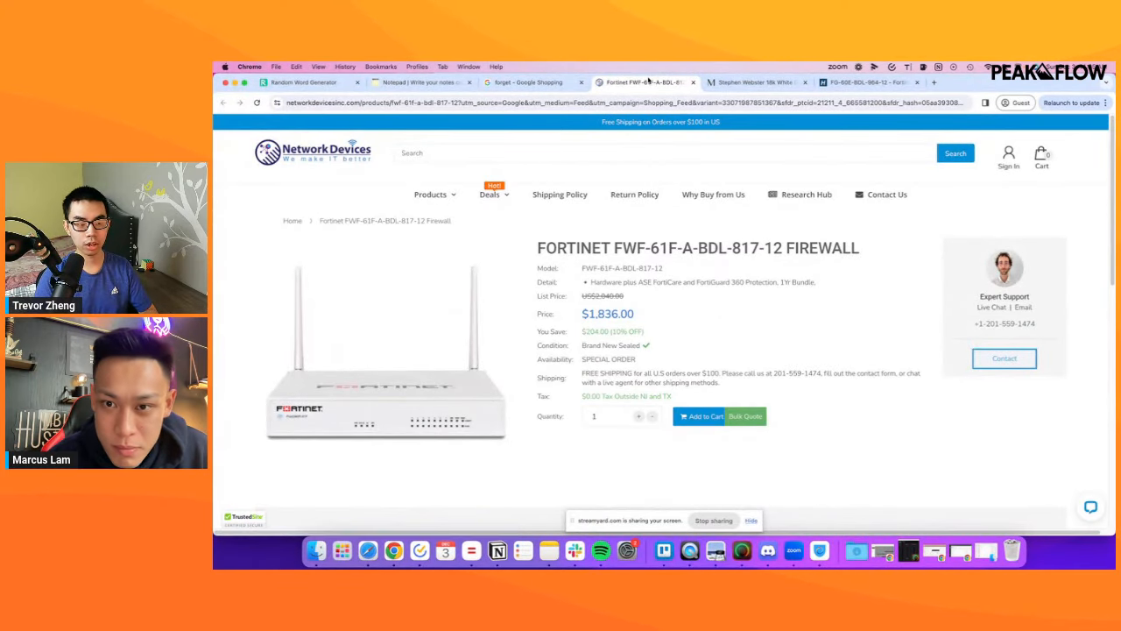
pyautogui.scroll(-3)
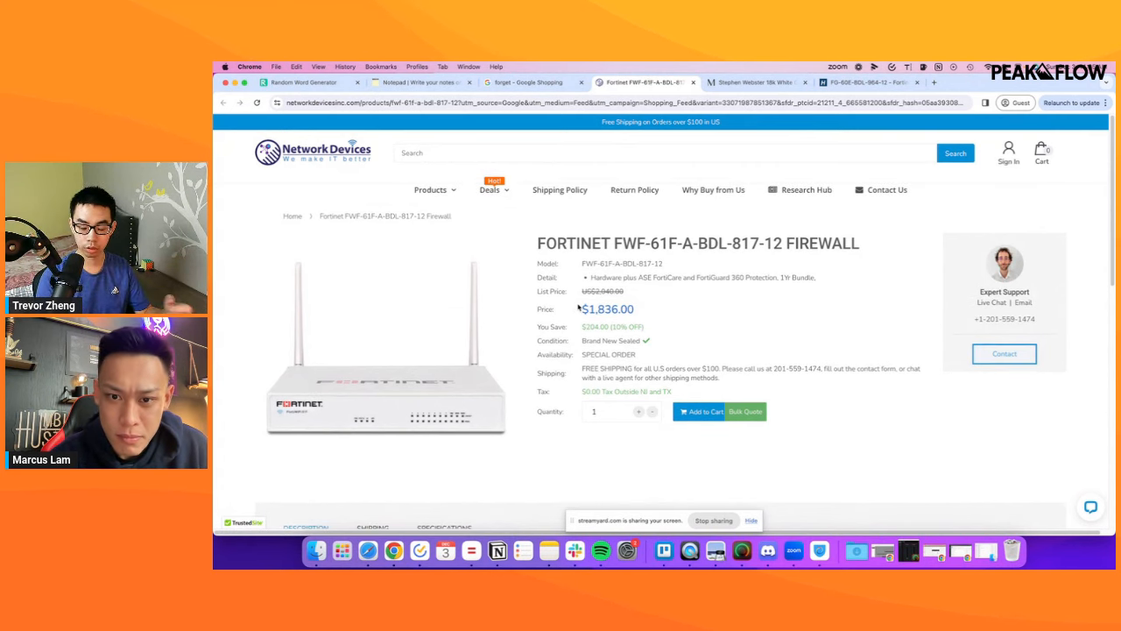
pyautogui.click(430, 190)
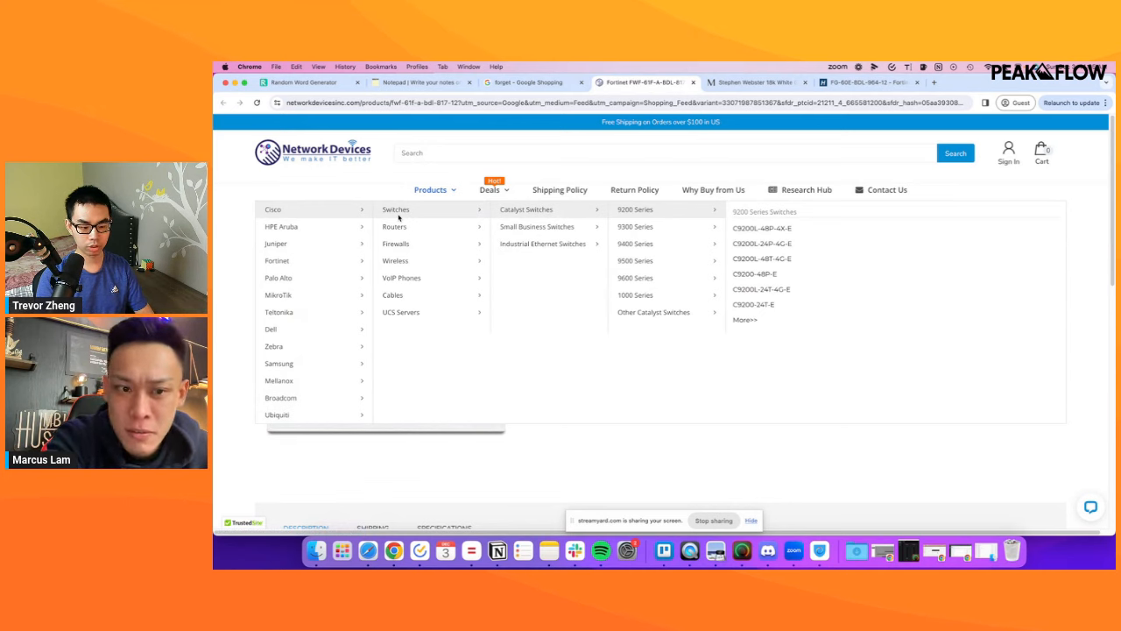
pyautogui.moveTo(396, 244)
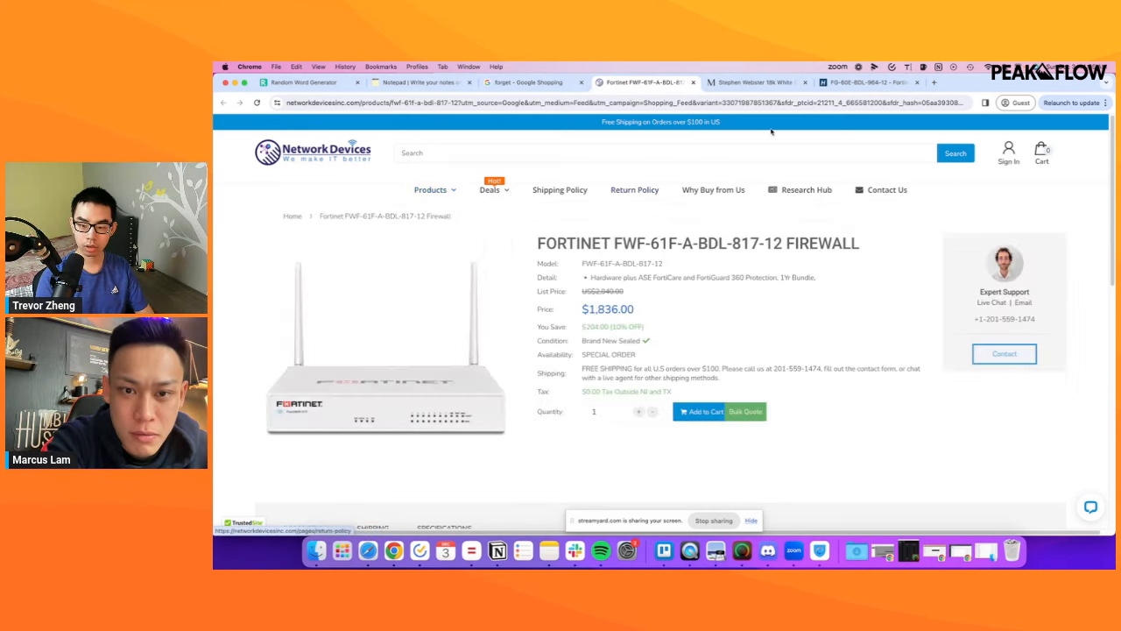
pyautogui.scroll(-3)
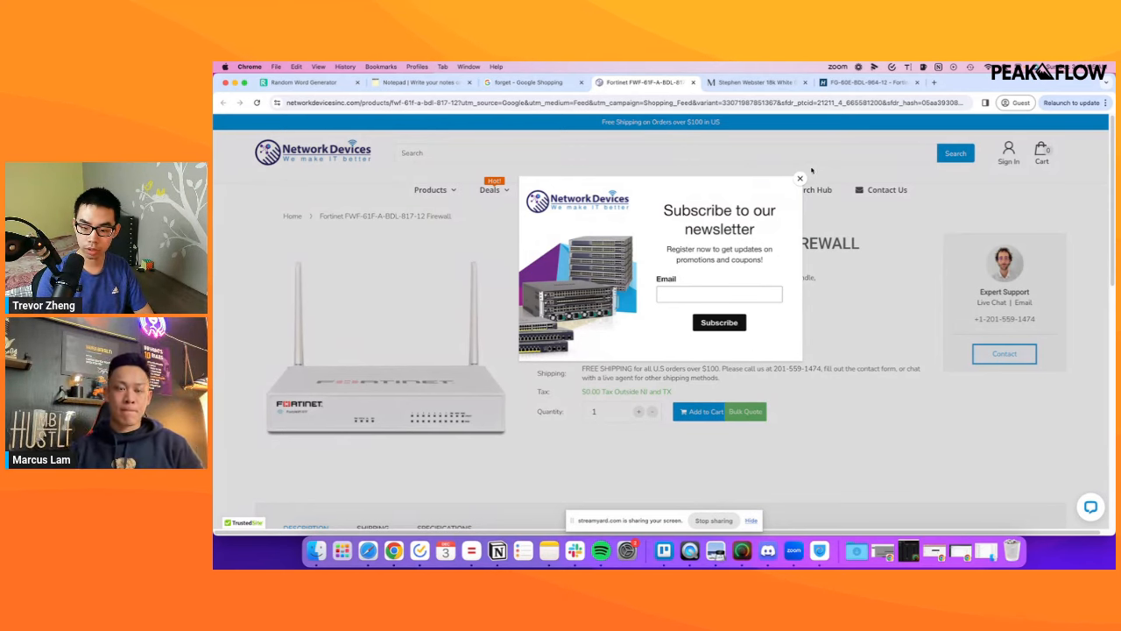
pyautogui.click(798, 177)
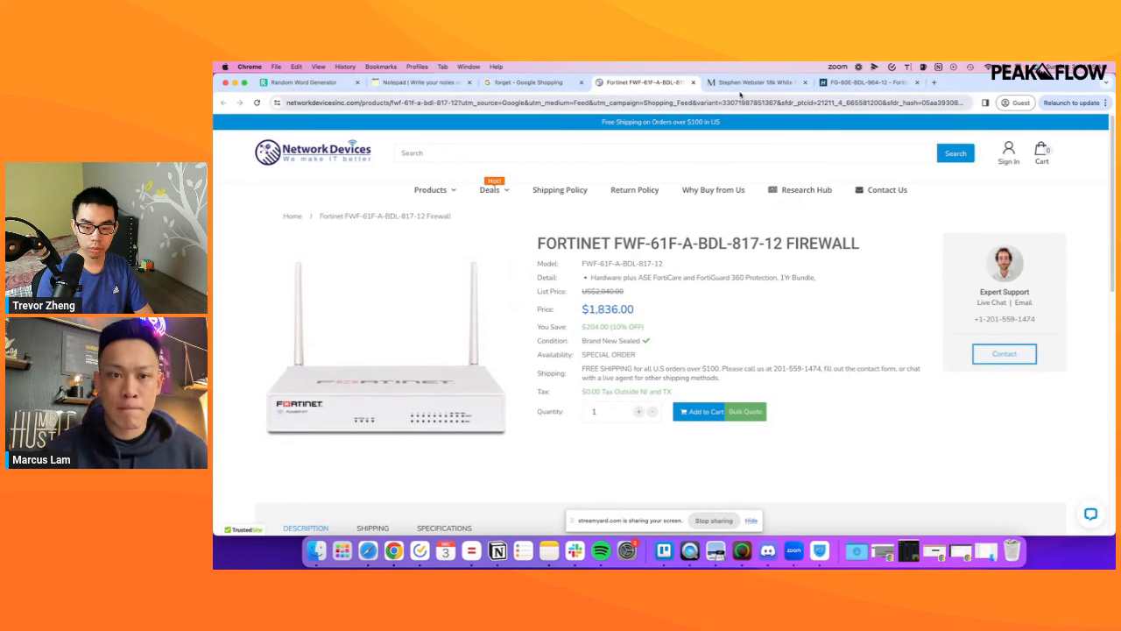
# Review ModeSens's $2,250 Stephen Webster ring and its Beauty catalogue, dismissing the sign-in popup.
pyautogui.click(753, 82)
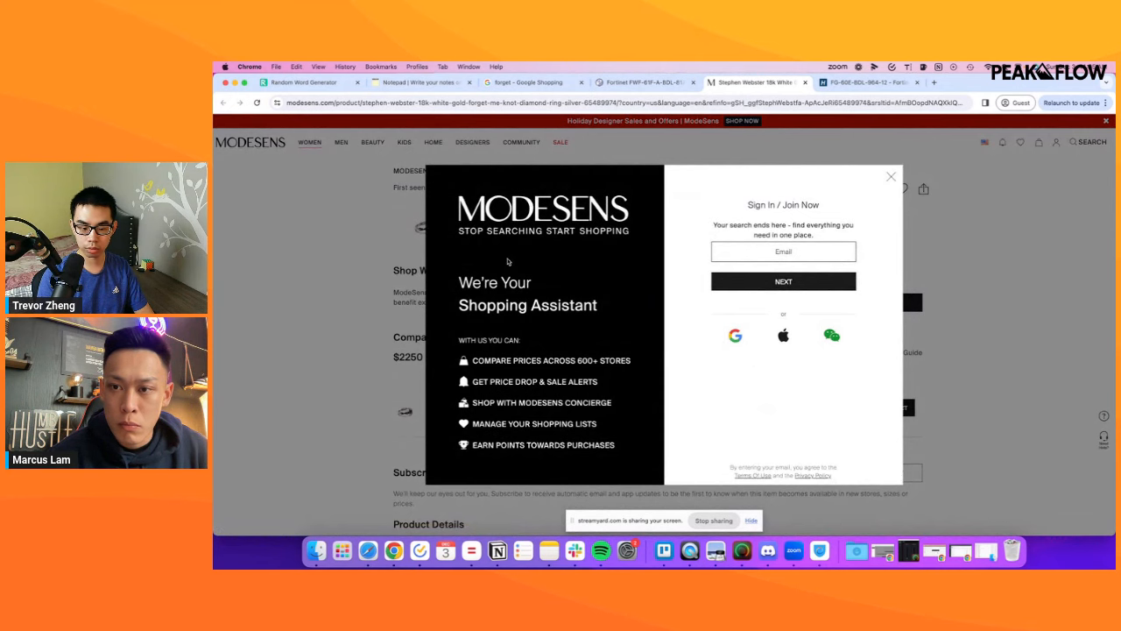
pyautogui.click(890, 176)
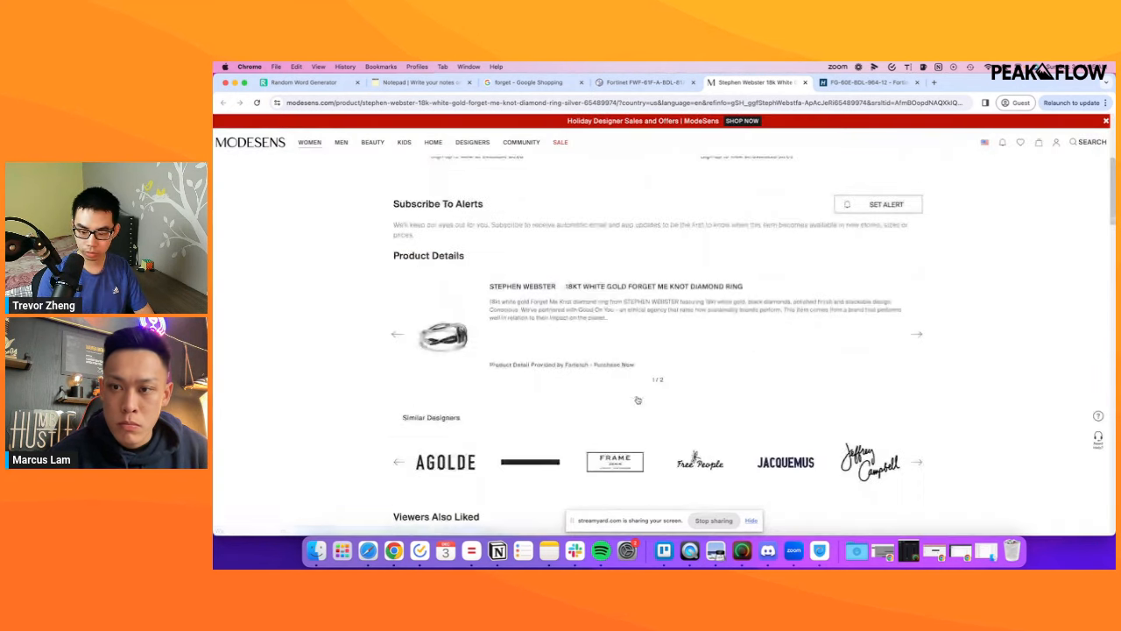
pyautogui.scroll(-3)
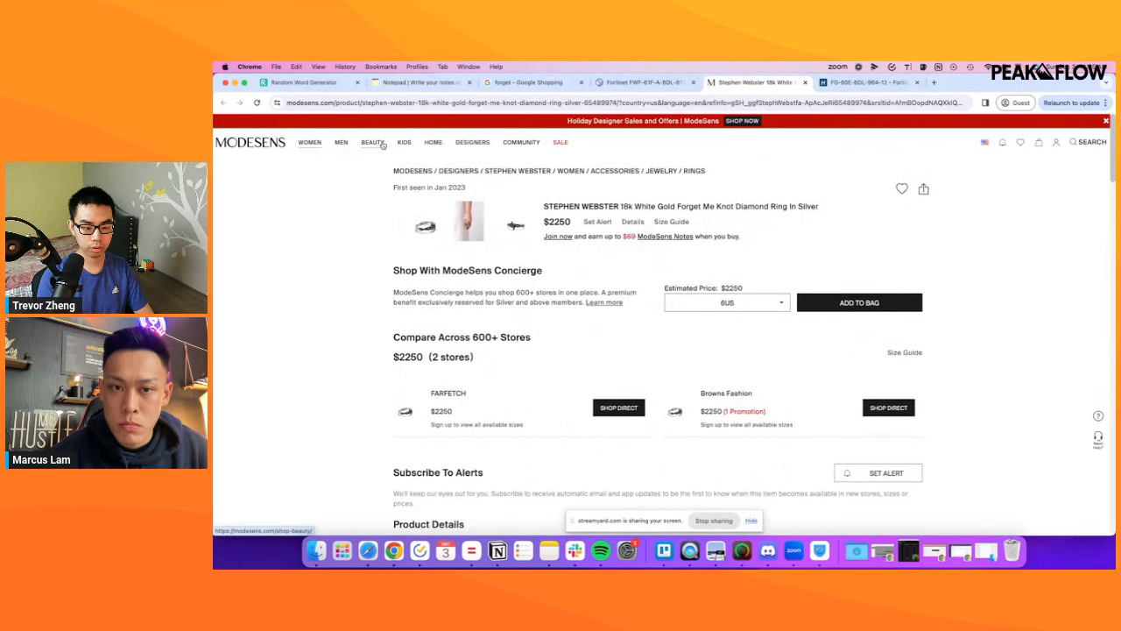
pyautogui.click(372, 142)
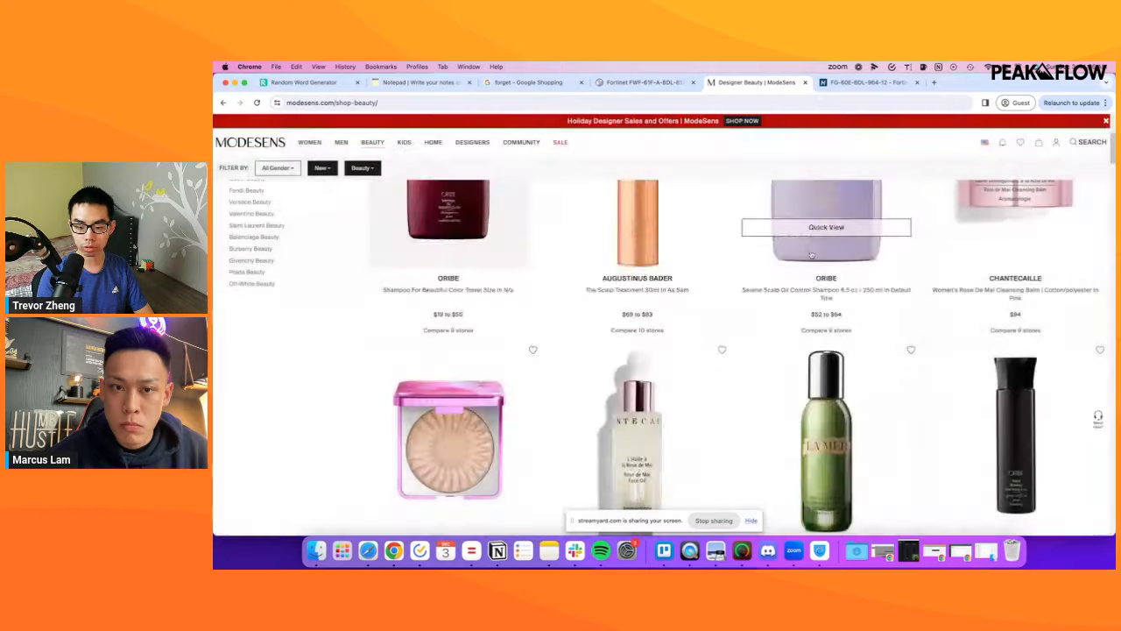
pyautogui.scroll(-3)
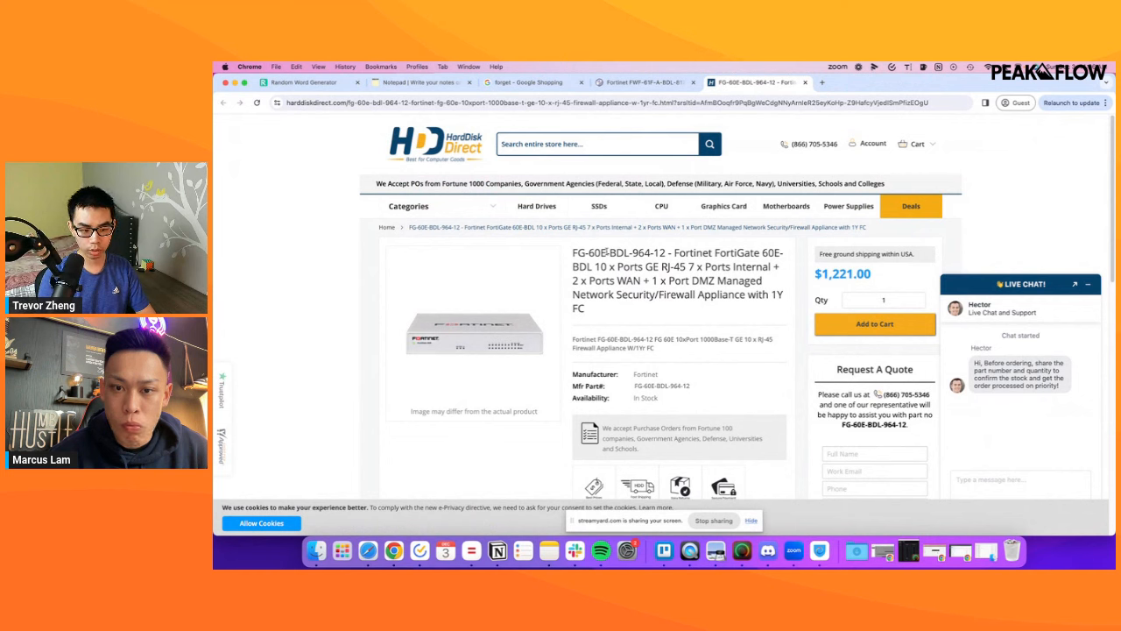
# Browse Hard Disk Direct categories to the Power Bank listings under Power Supplies.
pyautogui.click(409, 205)
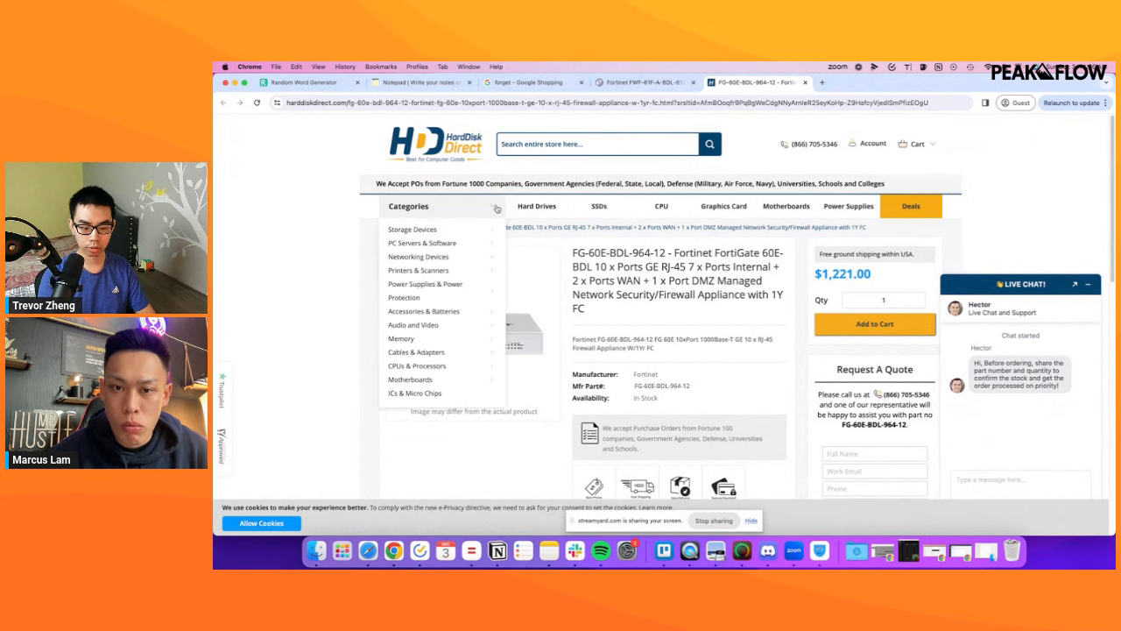
pyautogui.moveTo(423, 243)
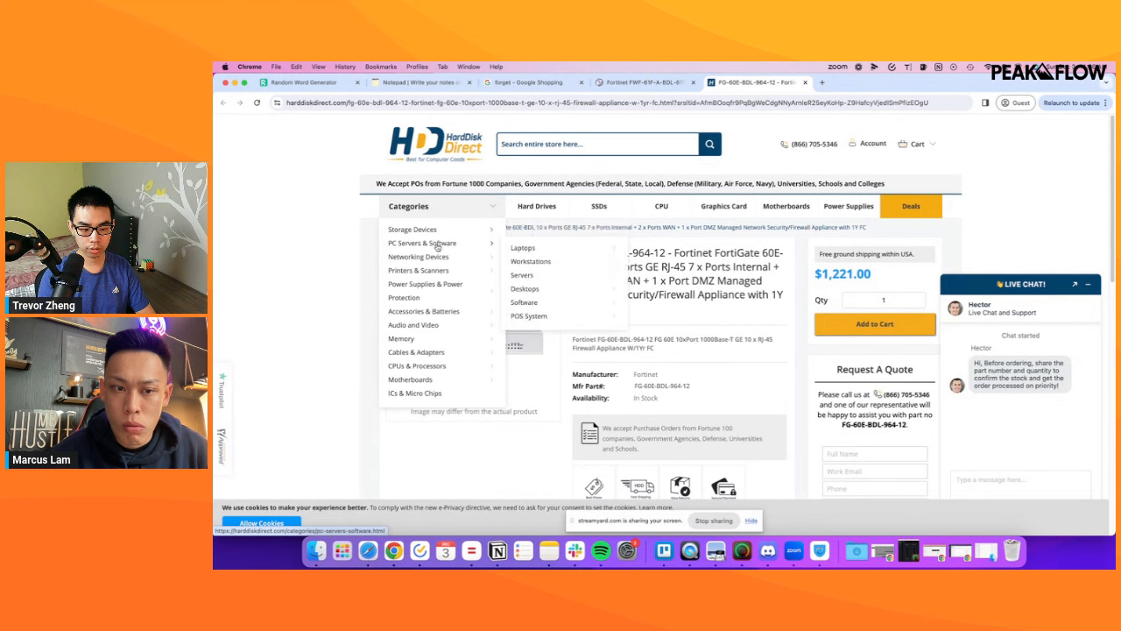
pyautogui.moveTo(418, 257)
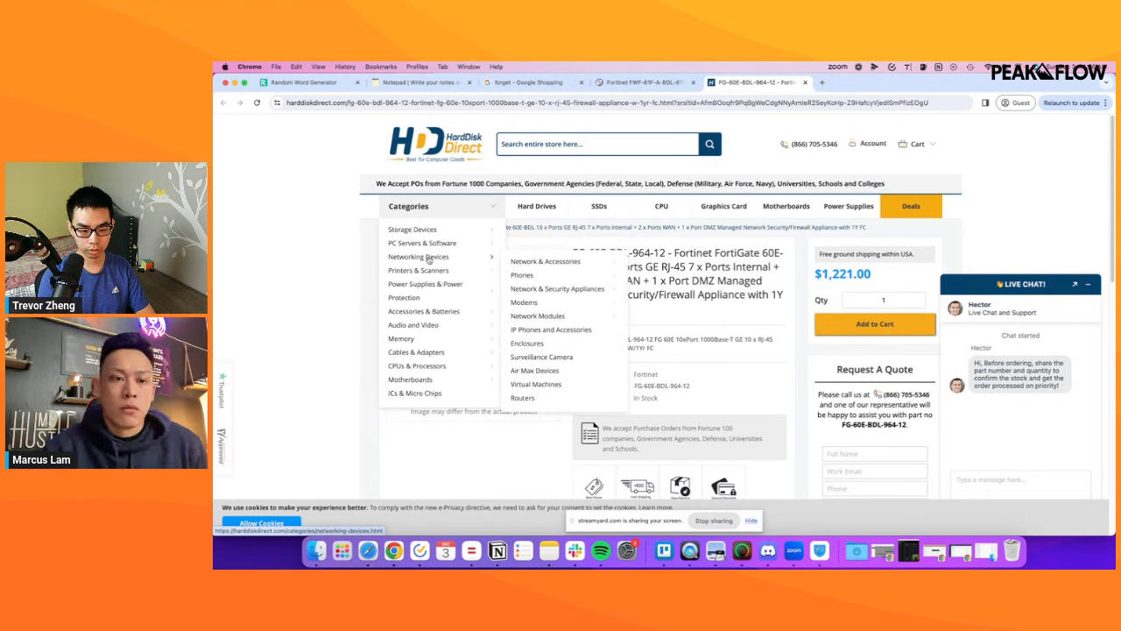
pyautogui.moveTo(425, 283)
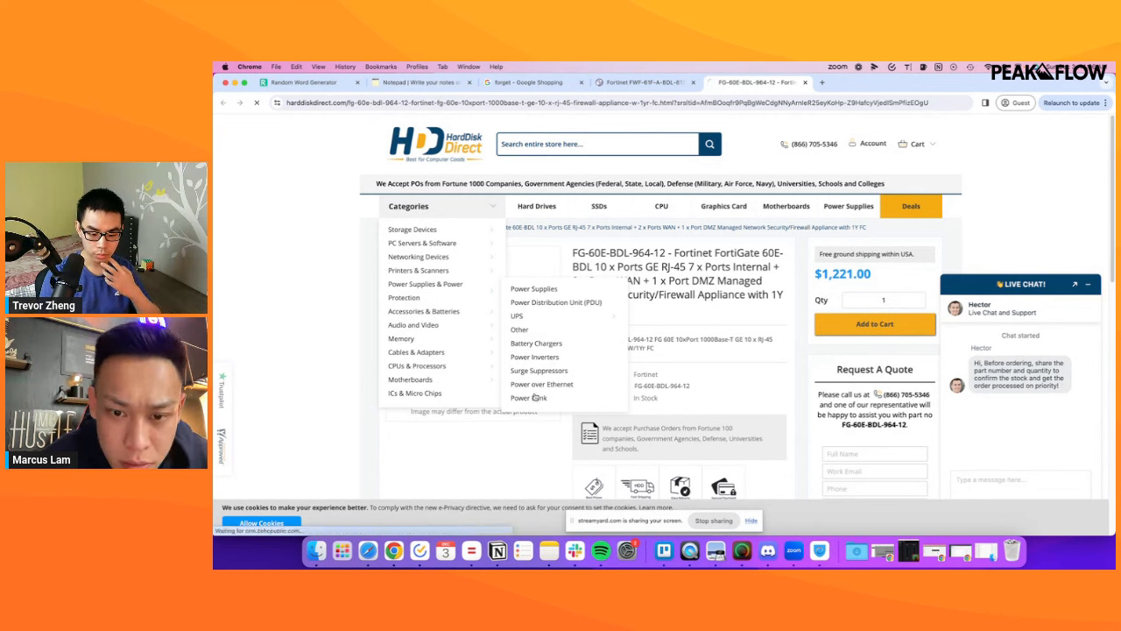
pyautogui.click(529, 397)
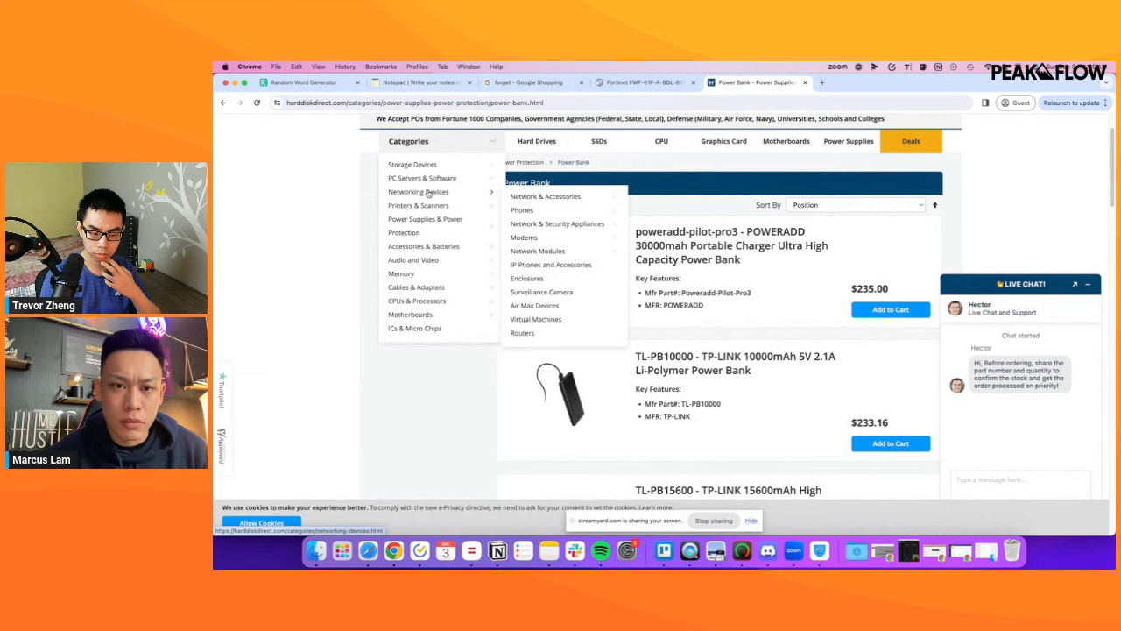
# Browse Hard Disk Direct's Networking Devices category listings.
pyautogui.click(418, 191)
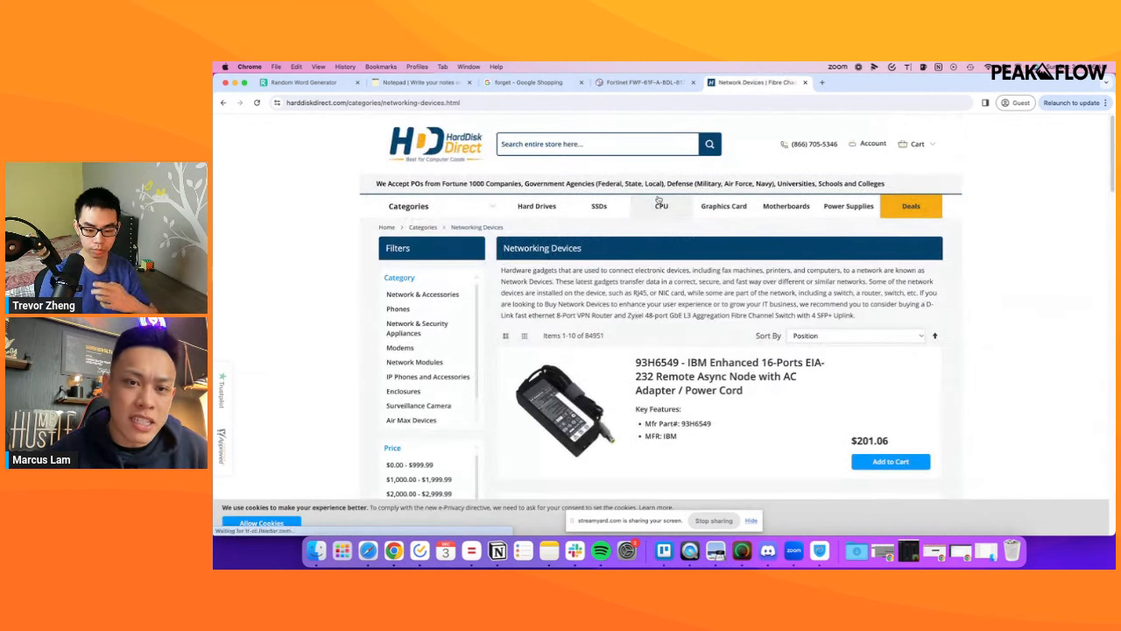
pyautogui.scroll(-3)
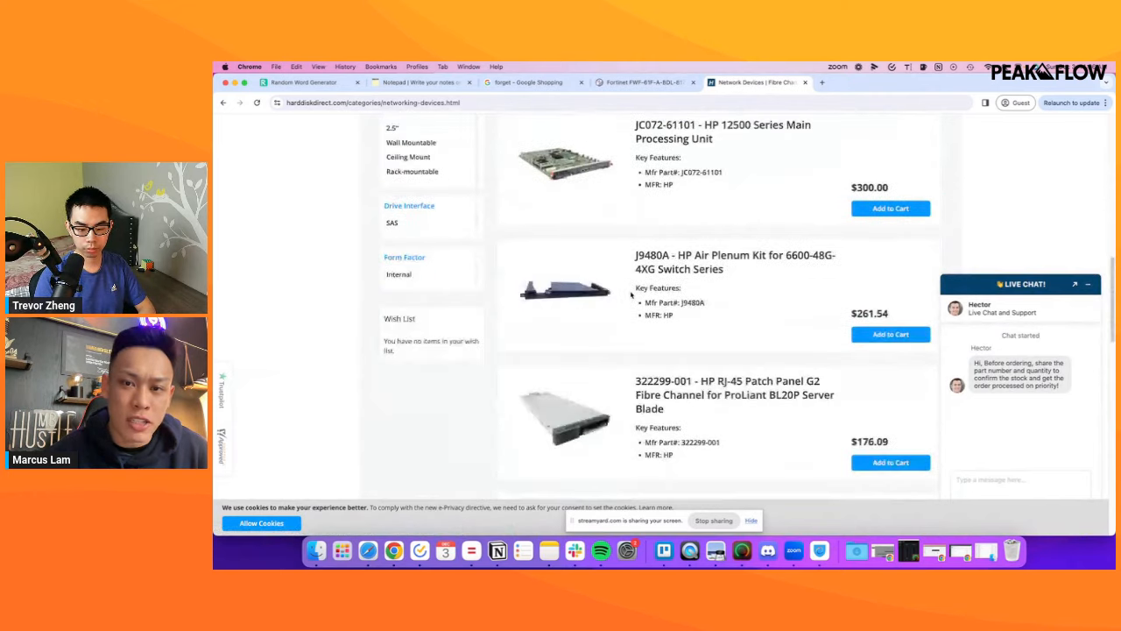
pyautogui.scroll(-3)
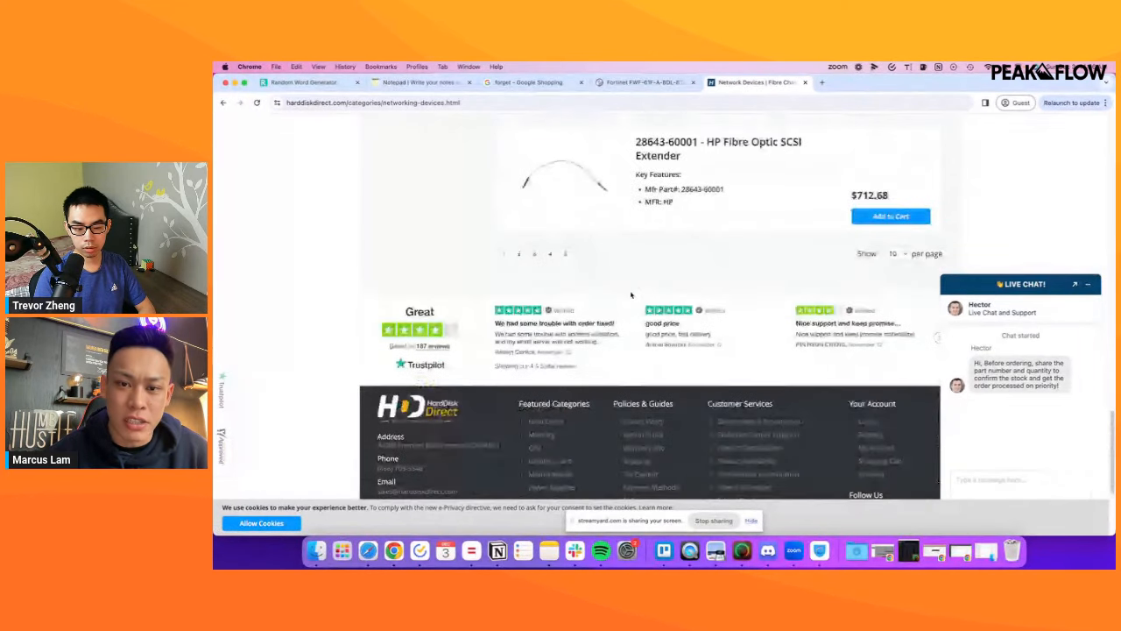
pyautogui.scroll(3)
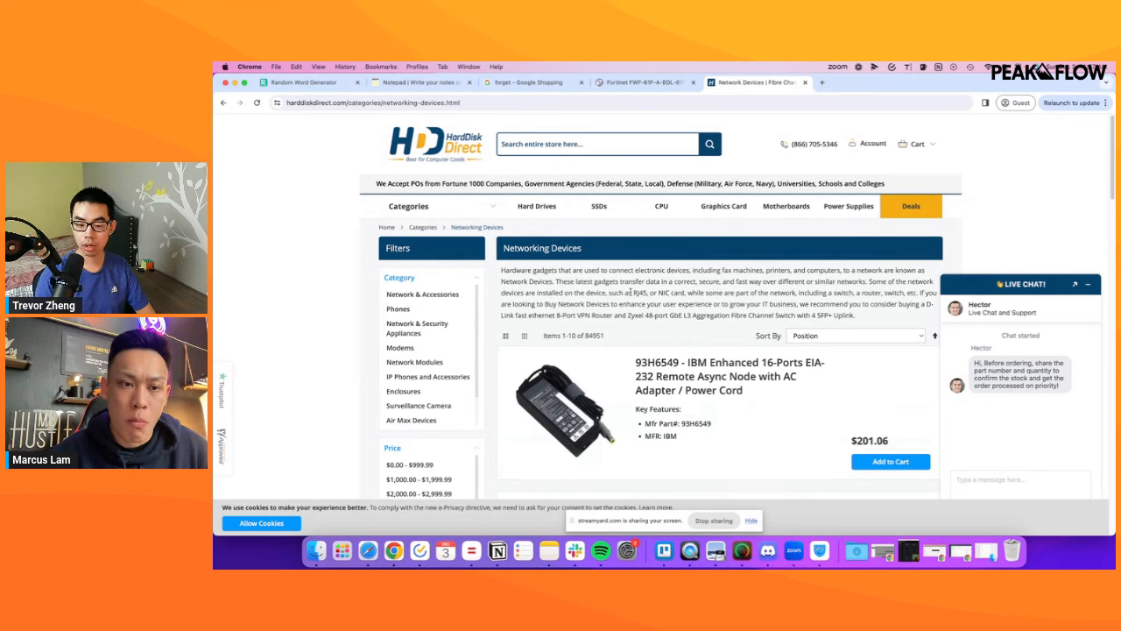
# Scroll further through Networking Devices, then return to the $1,836 Fortinet firewall page.
pyautogui.click(408, 205)
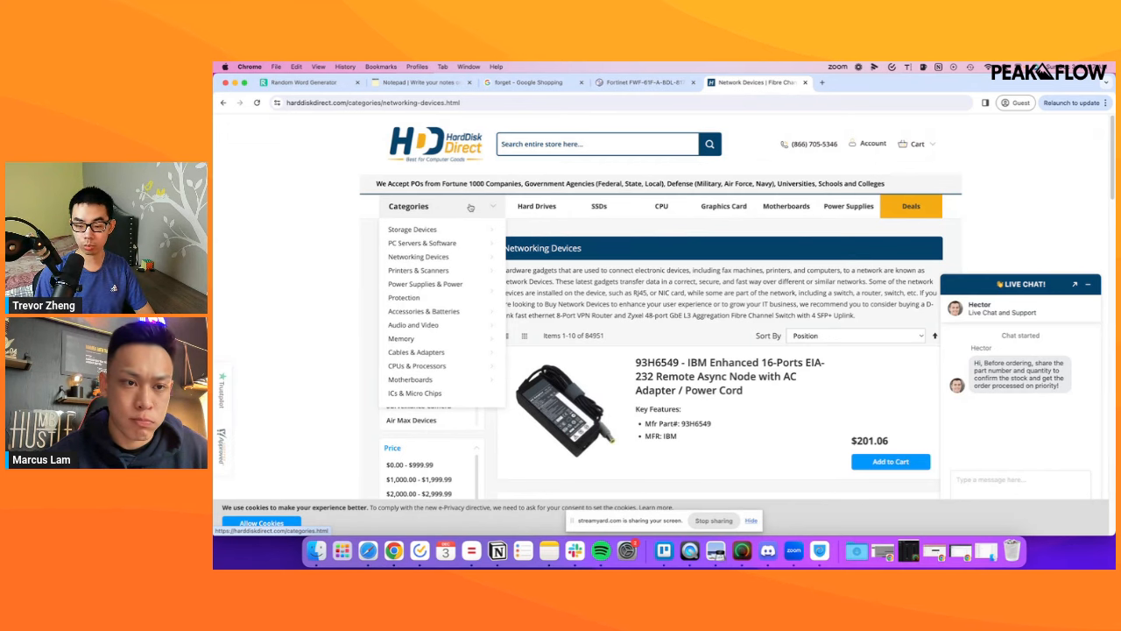
pyautogui.scroll(-3)
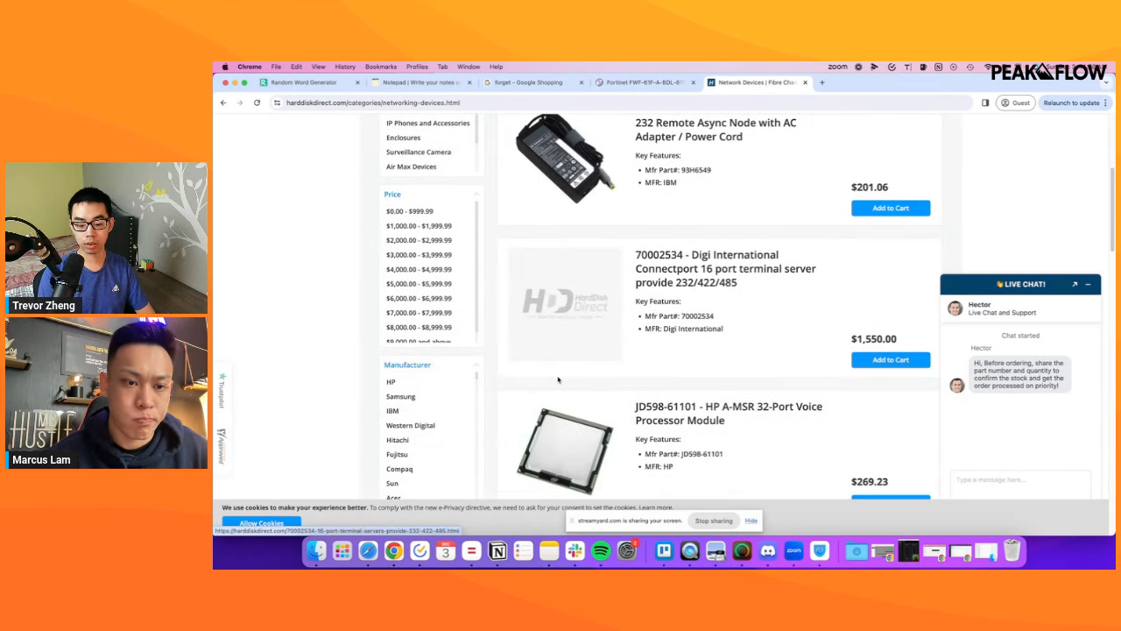
pyautogui.scroll(-3)
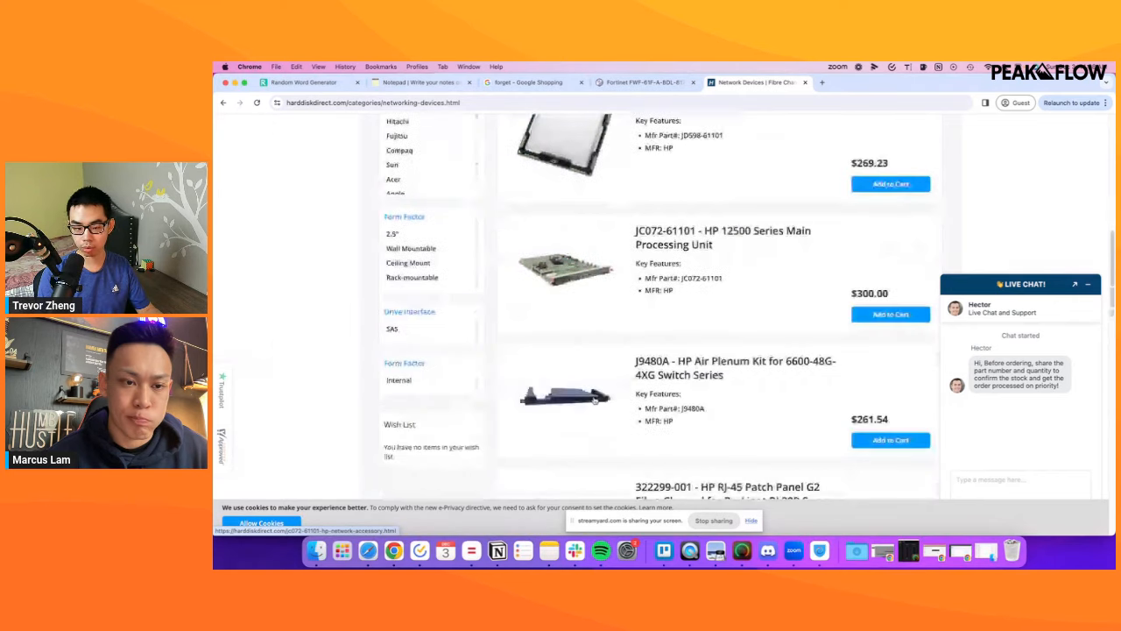
pyautogui.scroll(-3)
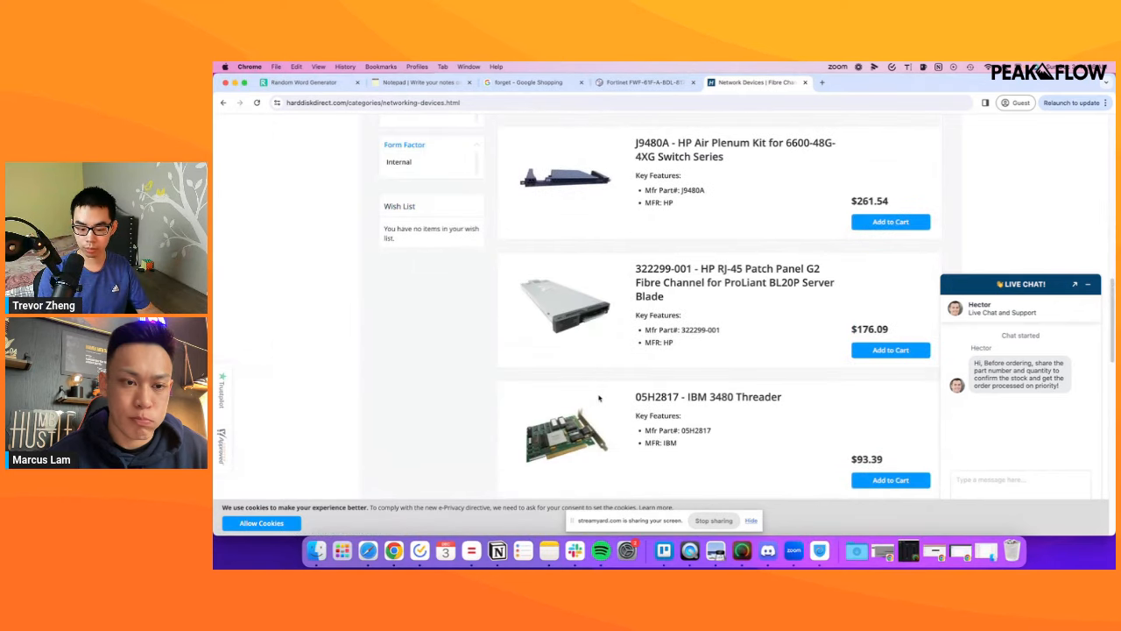
pyautogui.scroll(-3)
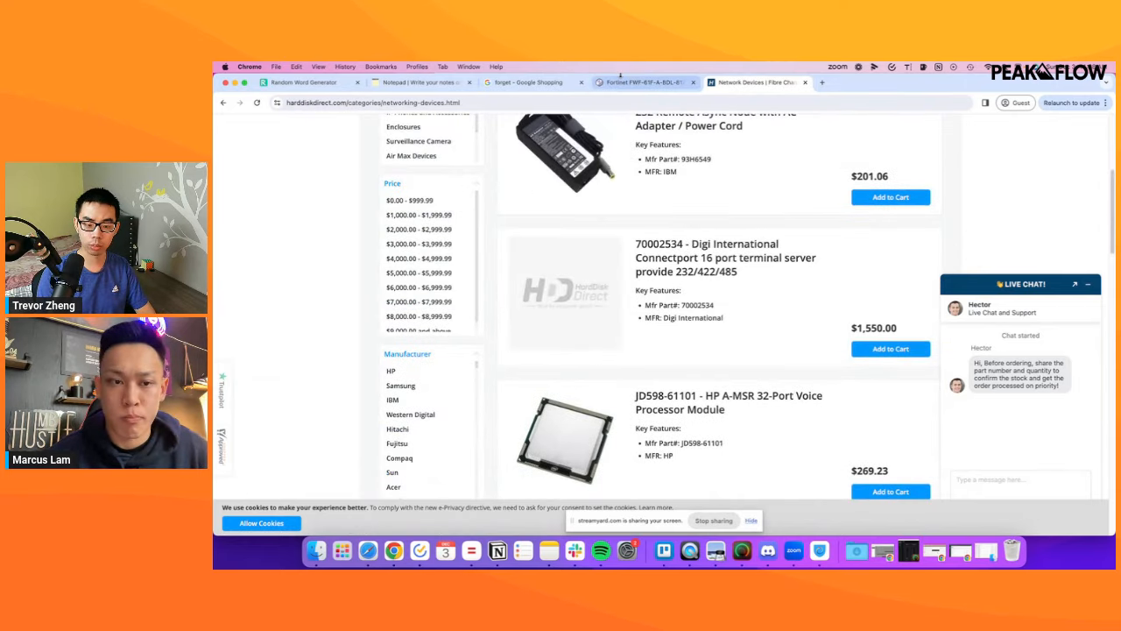
pyautogui.click(644, 83)
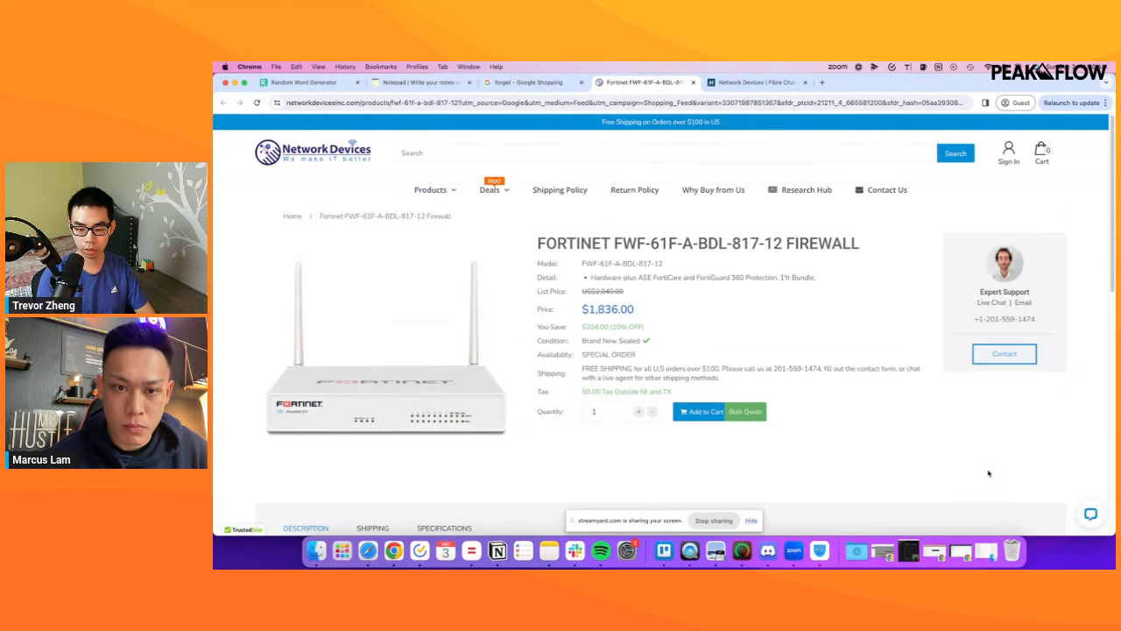
# Search Google Shopping for 'firewall appliance'.
pyautogui.click(525, 82)
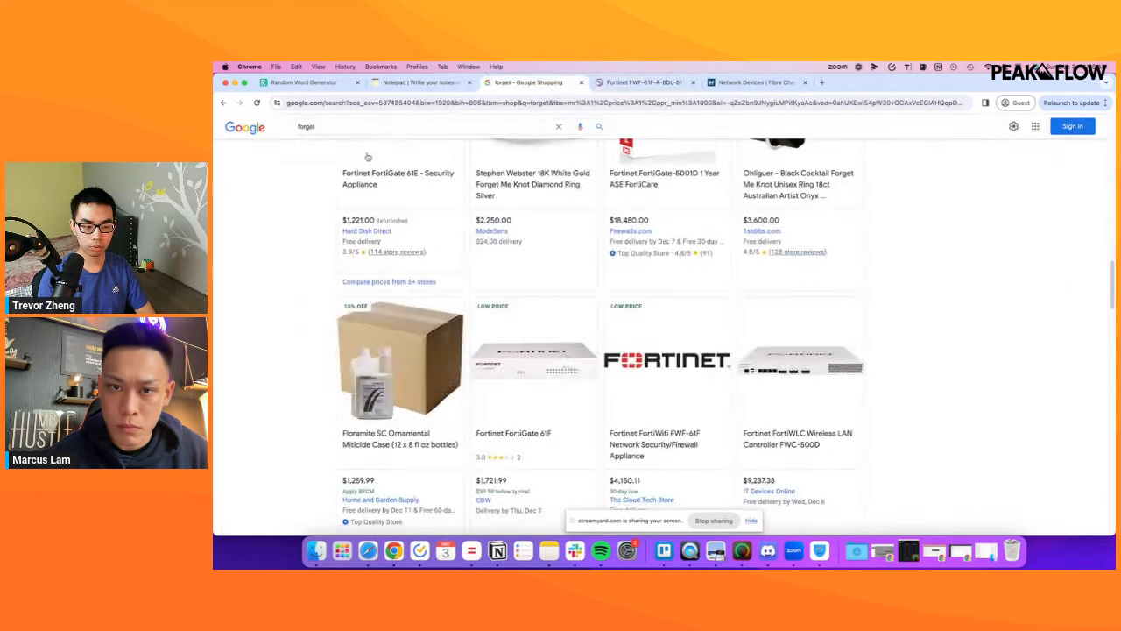
pyautogui.write('FIREWALL')
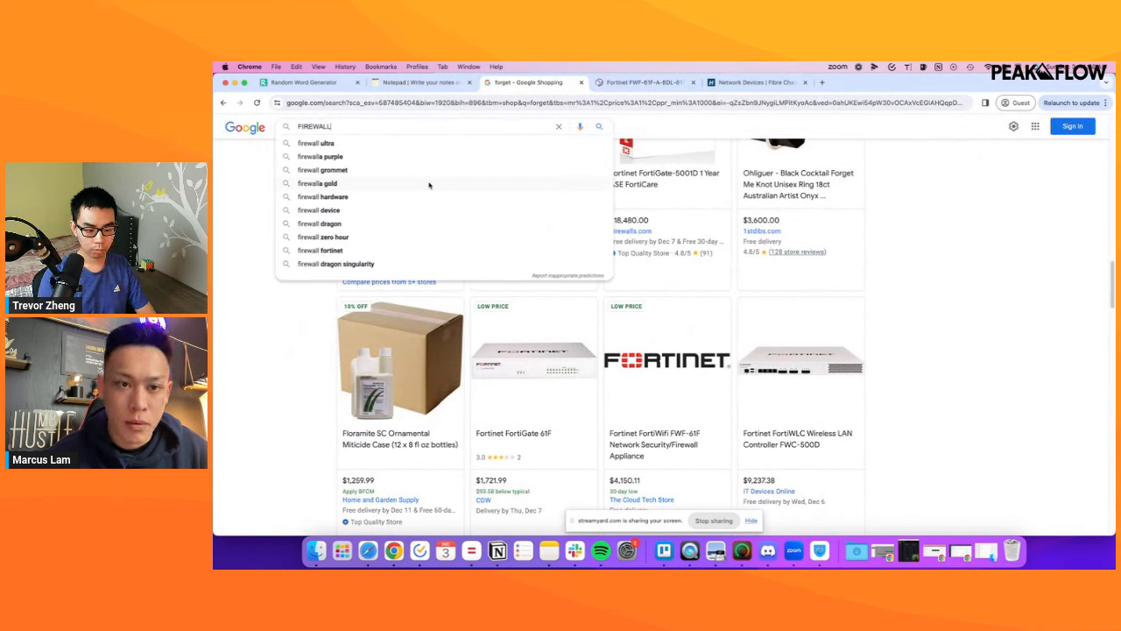
pyautogui.press('Backspace')
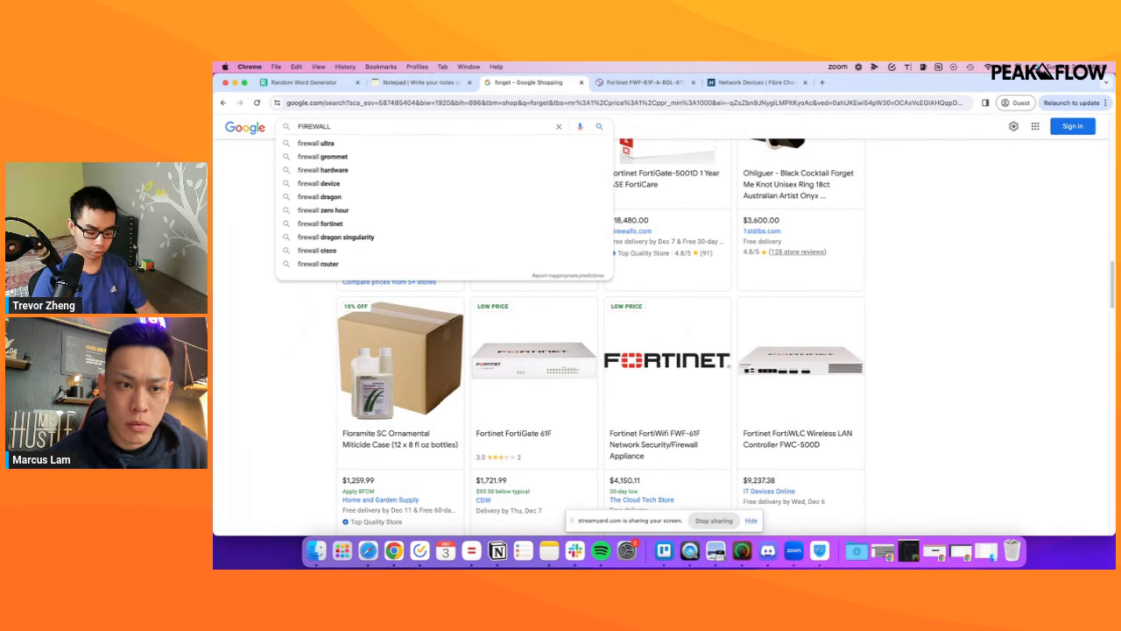
pyautogui.moveTo(367, 221)
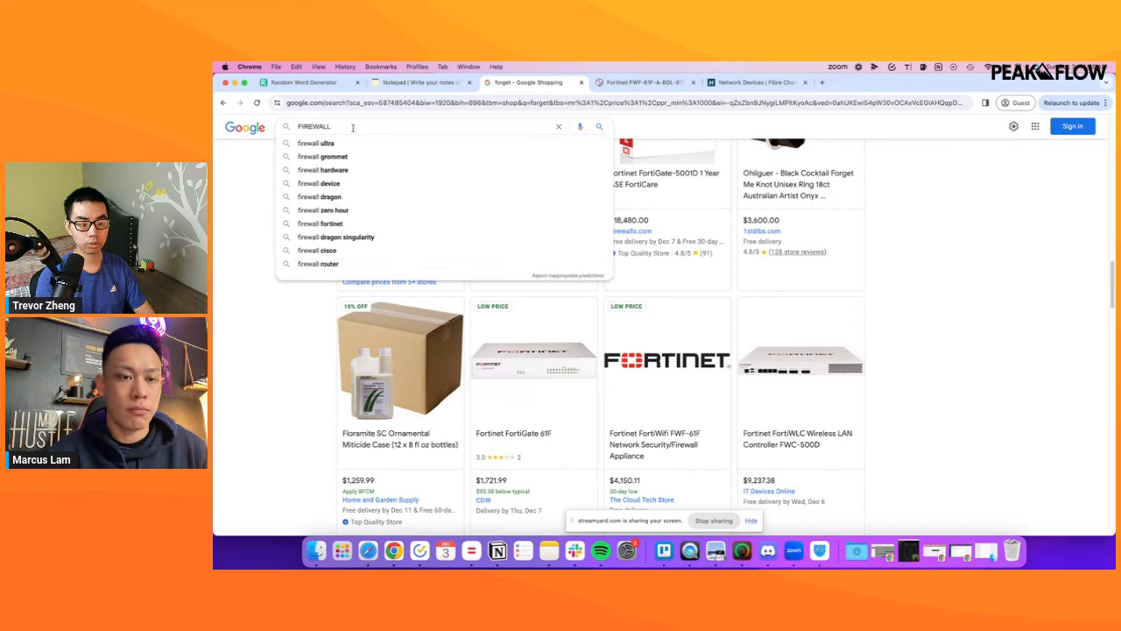
pyautogui.write('a')
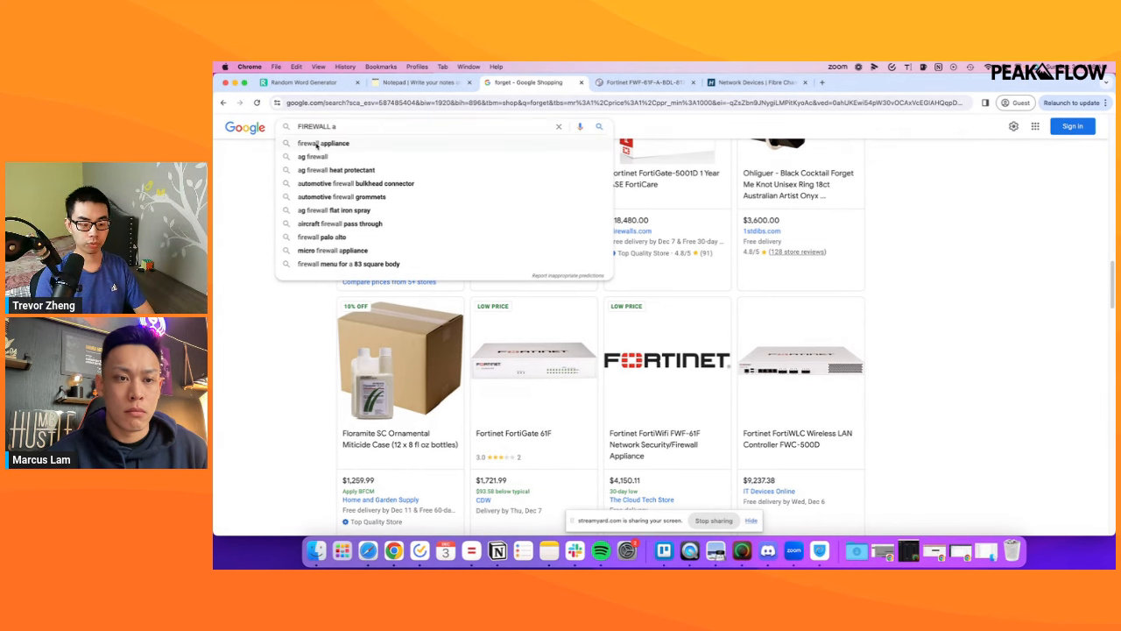
pyautogui.click(323, 143)
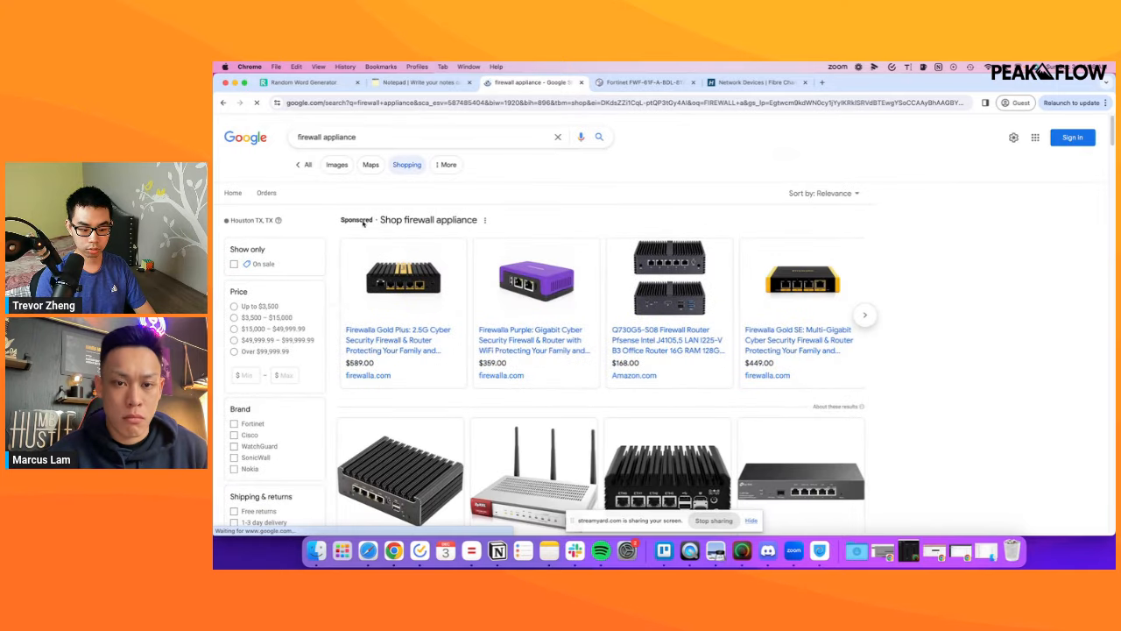
# Browse results and open the $134,420 Barracuda CloudGen F1000B on Firewalls.com.
pyautogui.scroll(-3)
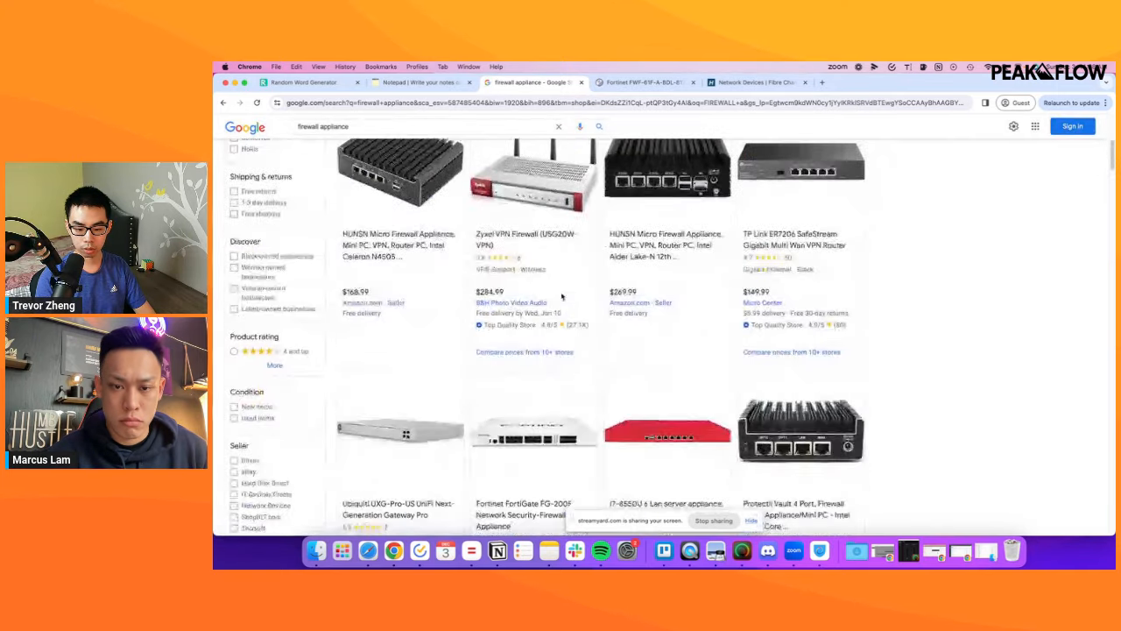
pyautogui.scroll(-3)
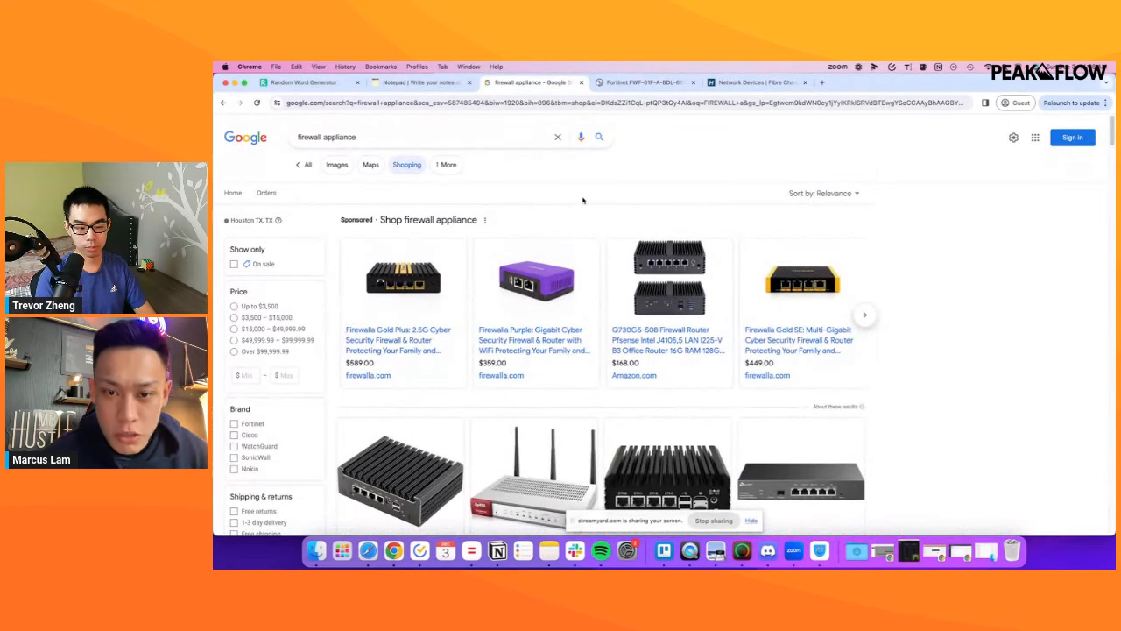
pyautogui.scroll(-3)
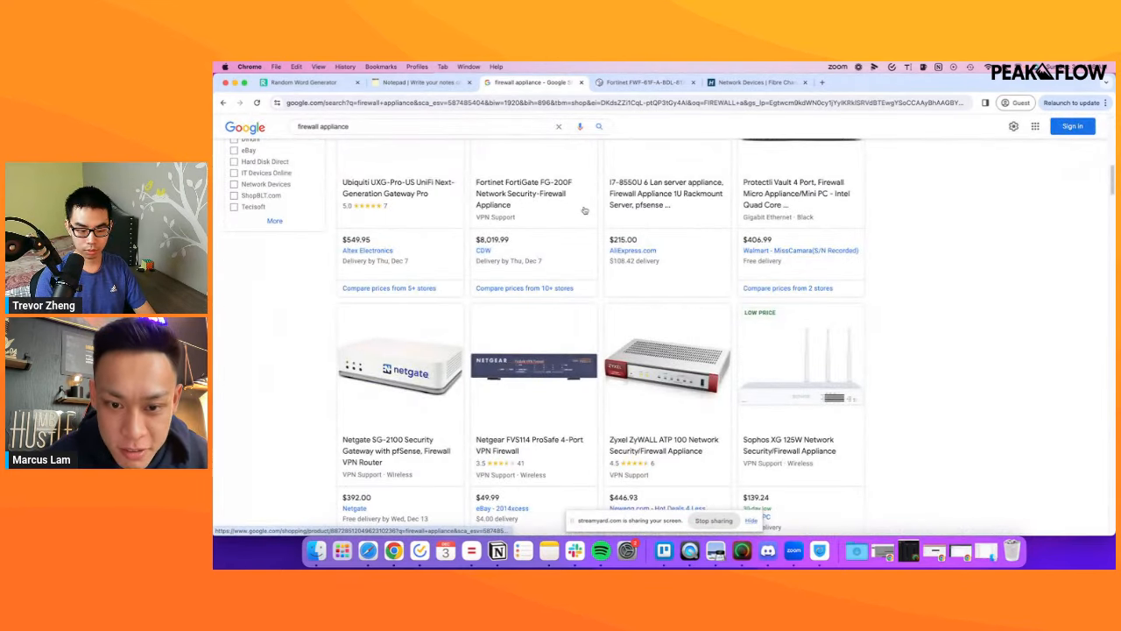
pyautogui.scroll(-3)
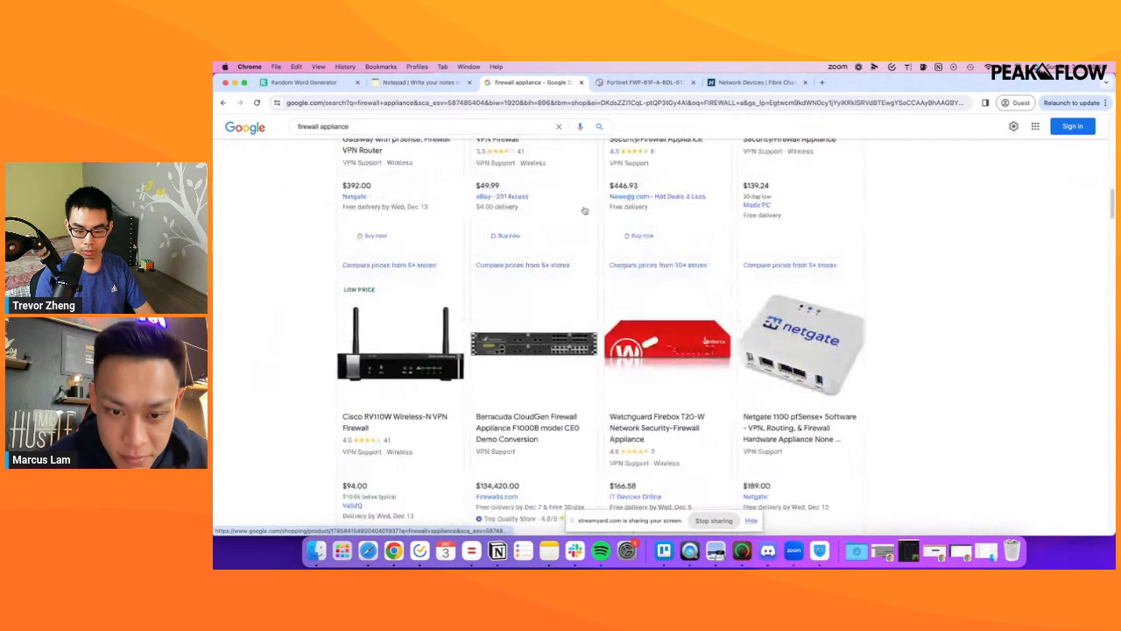
pyautogui.scroll(-3)
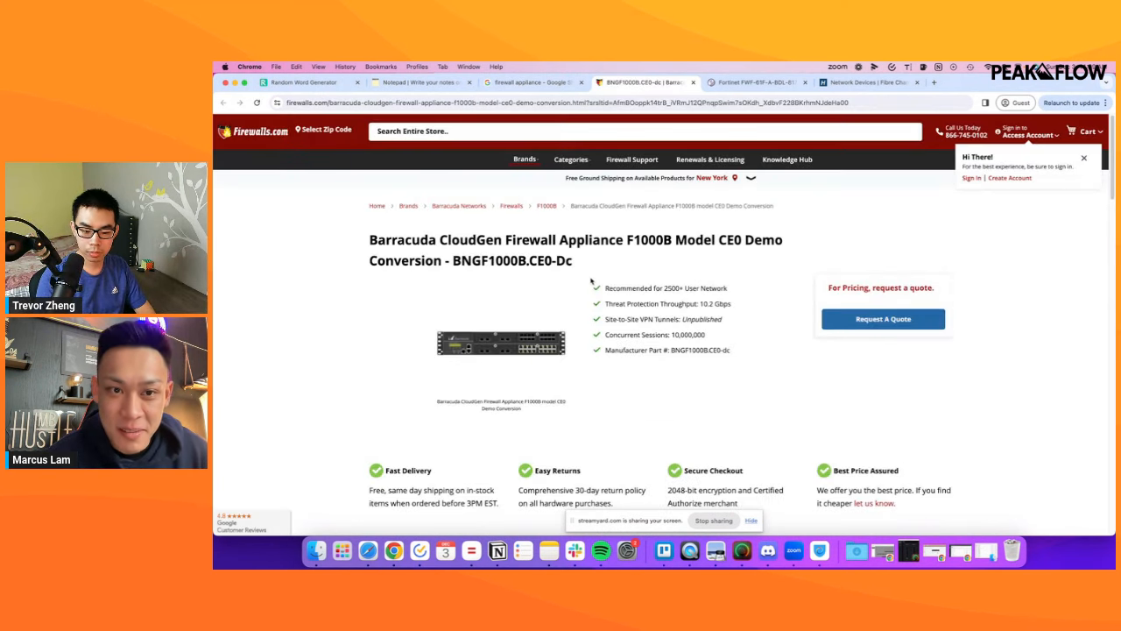
# Open Firewalls.com's Home Networks/Teleworker category in a new tab.
pyautogui.click(570, 159)
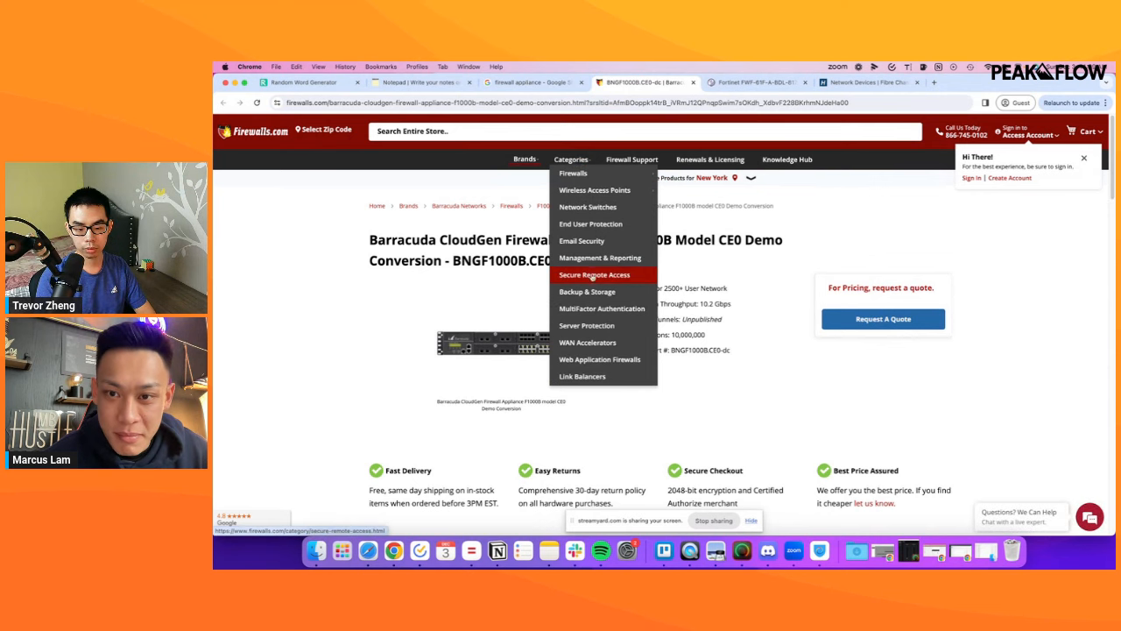
pyautogui.moveTo(573, 173)
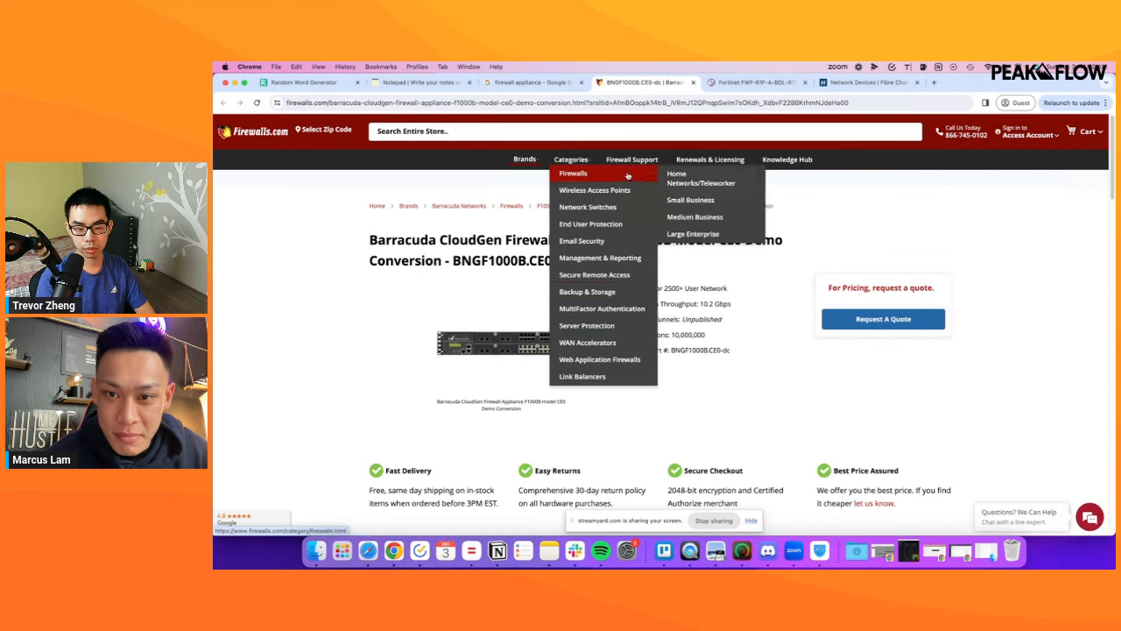
pyautogui.rightClick(701, 178)
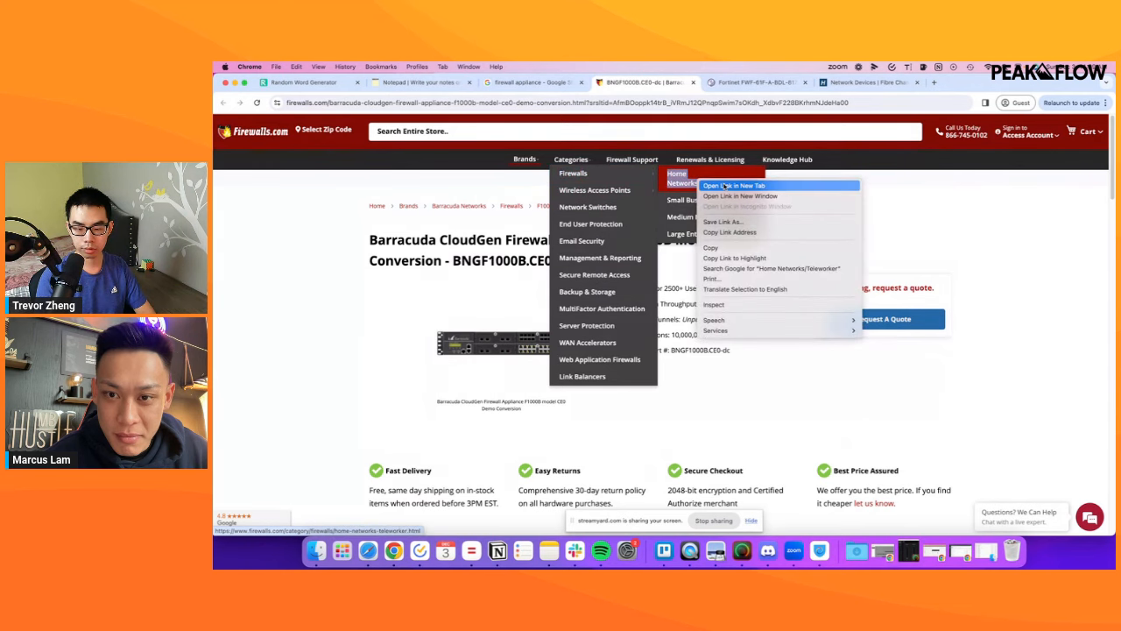
pyautogui.click(733, 185)
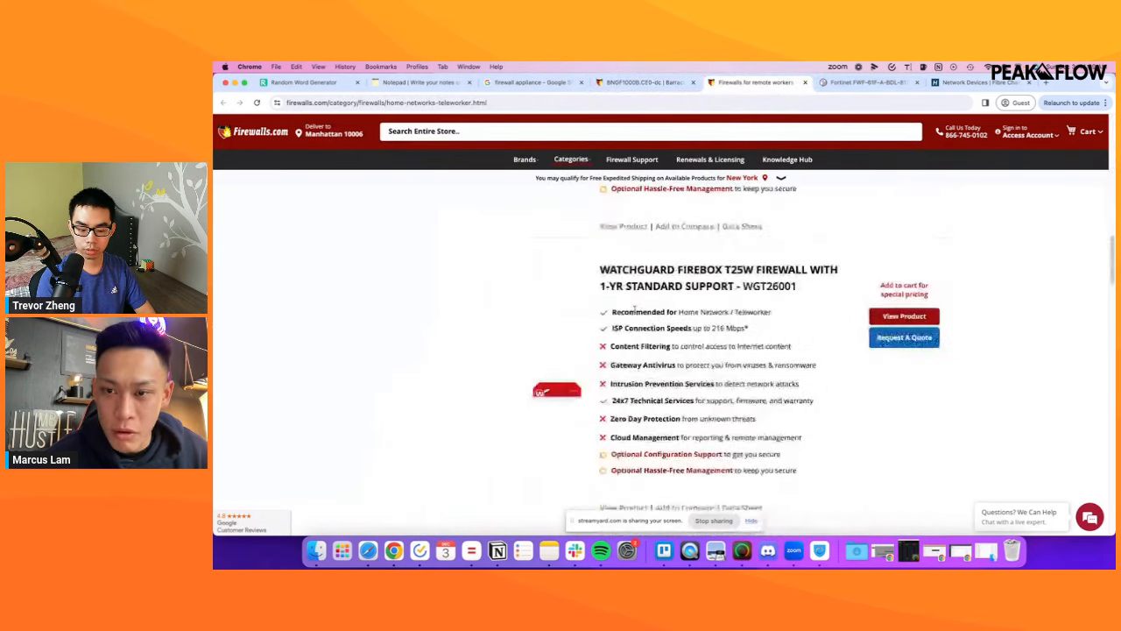
# Review Home/Teleworker firewall prices, then return to the Fortinet firewall page.
pyautogui.scroll(-3)
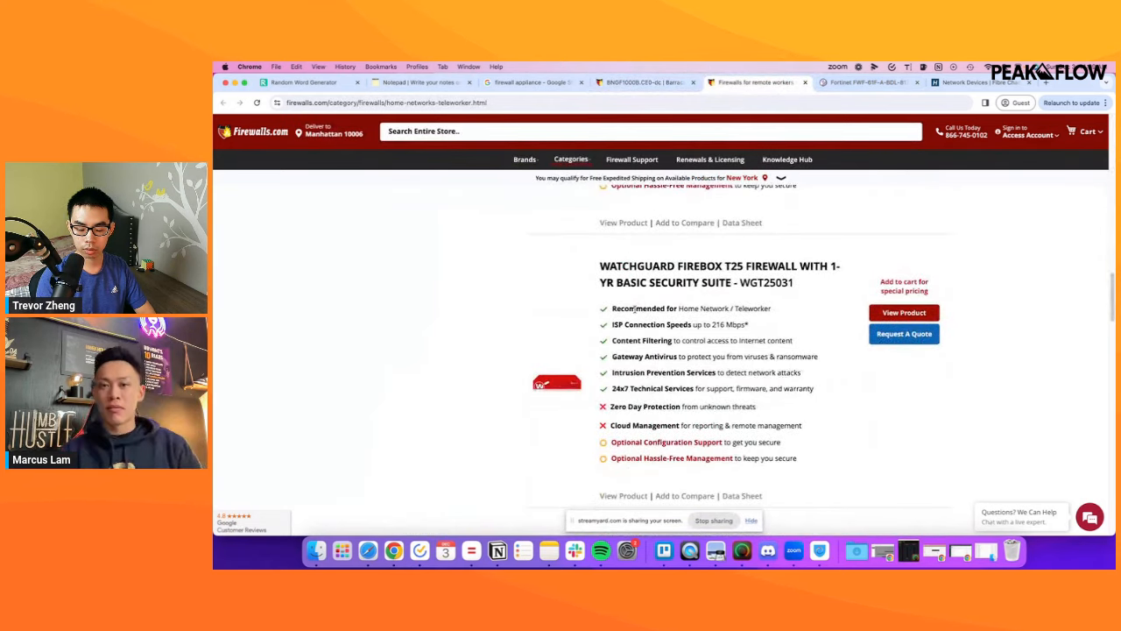
pyautogui.scroll(-3)
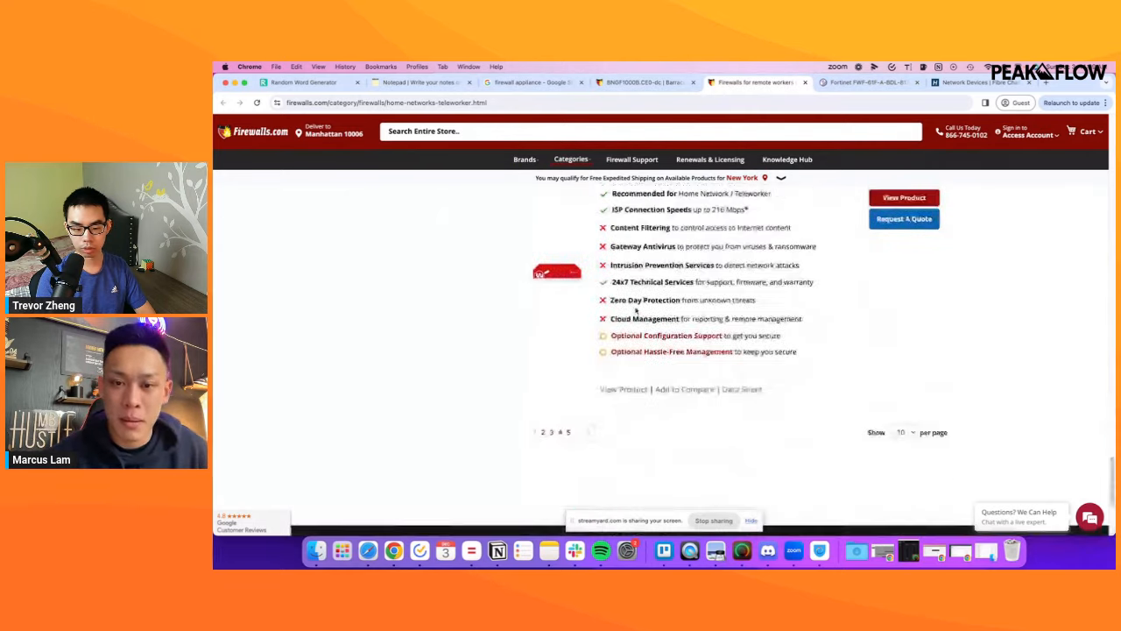
pyautogui.scroll(-3)
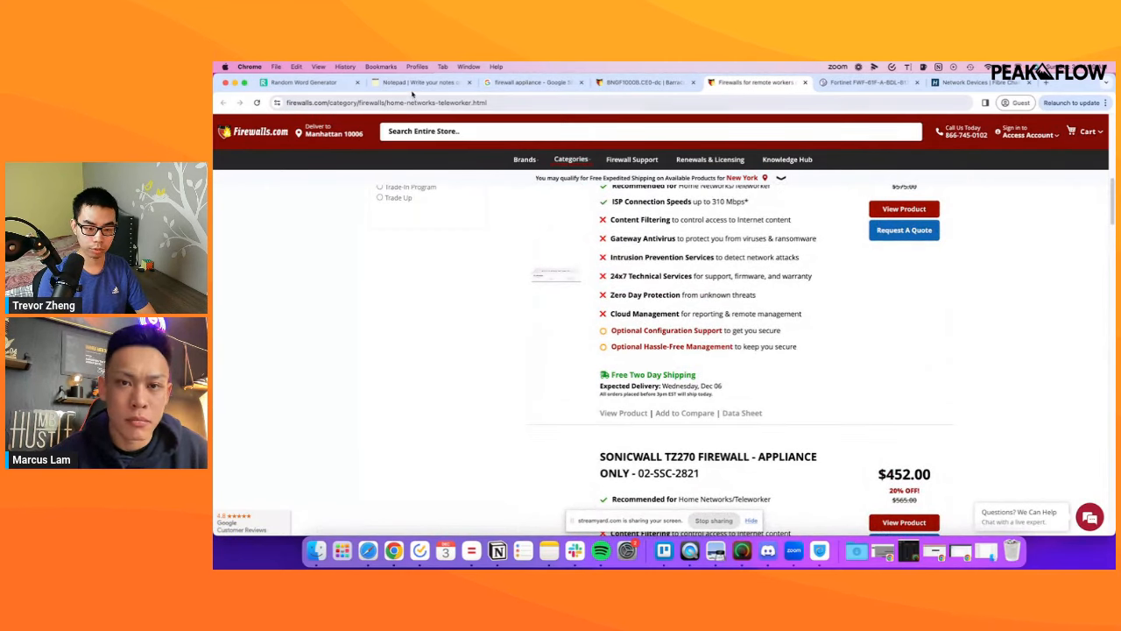
pyautogui.click(867, 82)
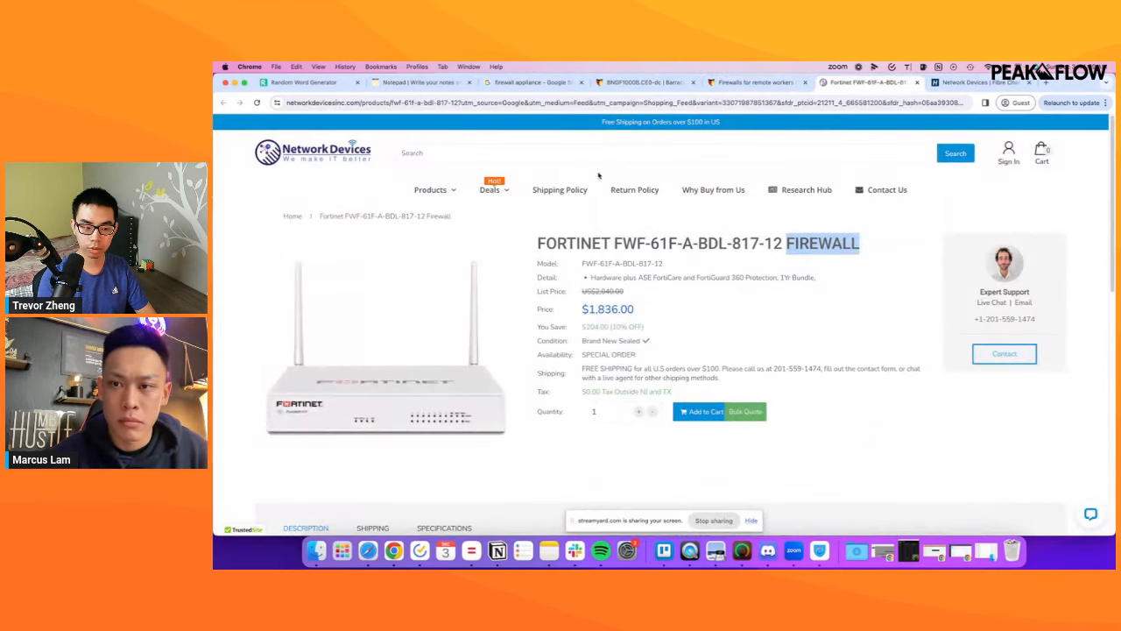
pyautogui.moveTo(634, 189)
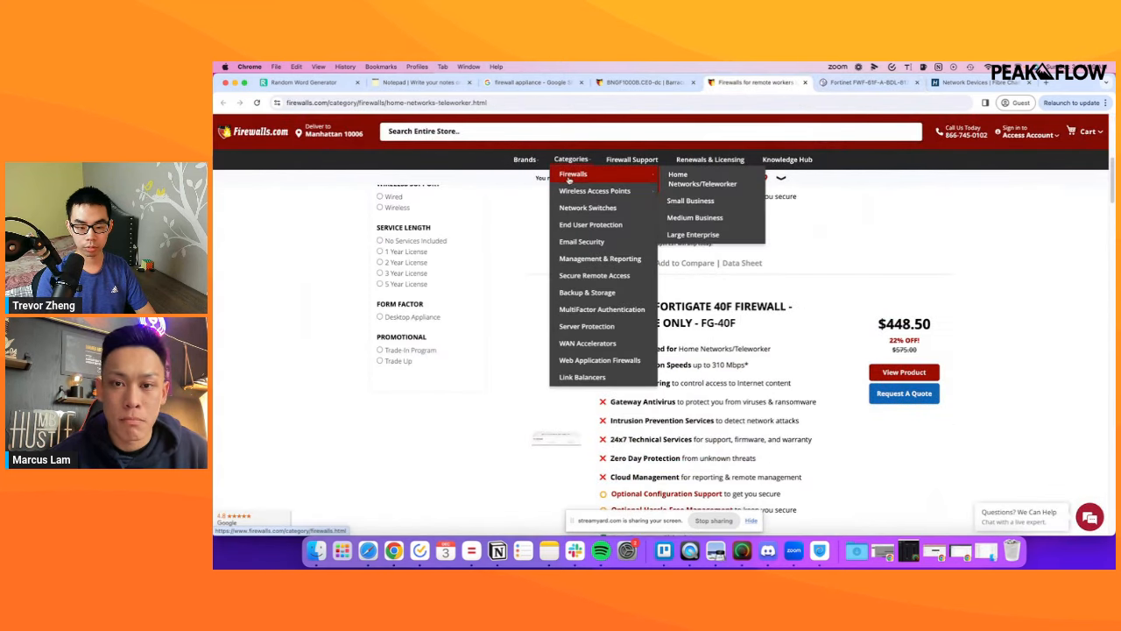
pyautogui.moveTo(595, 191)
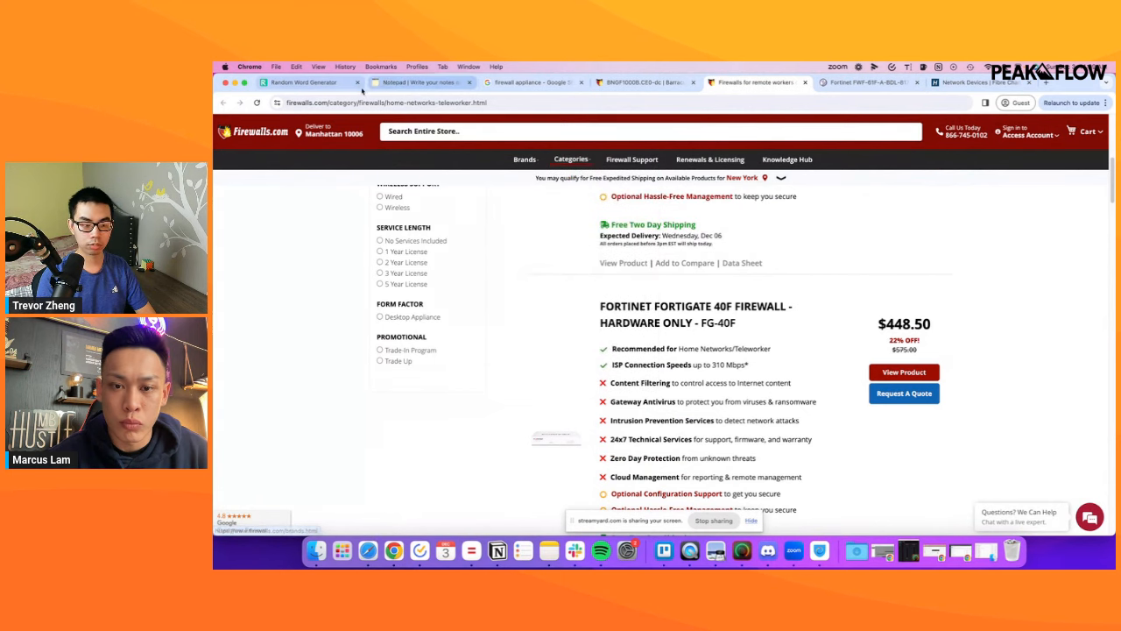
# Write a 'Niche Angle' note listing Networking, Firewalls and Wireless Access Points.
pyautogui.click(421, 83)
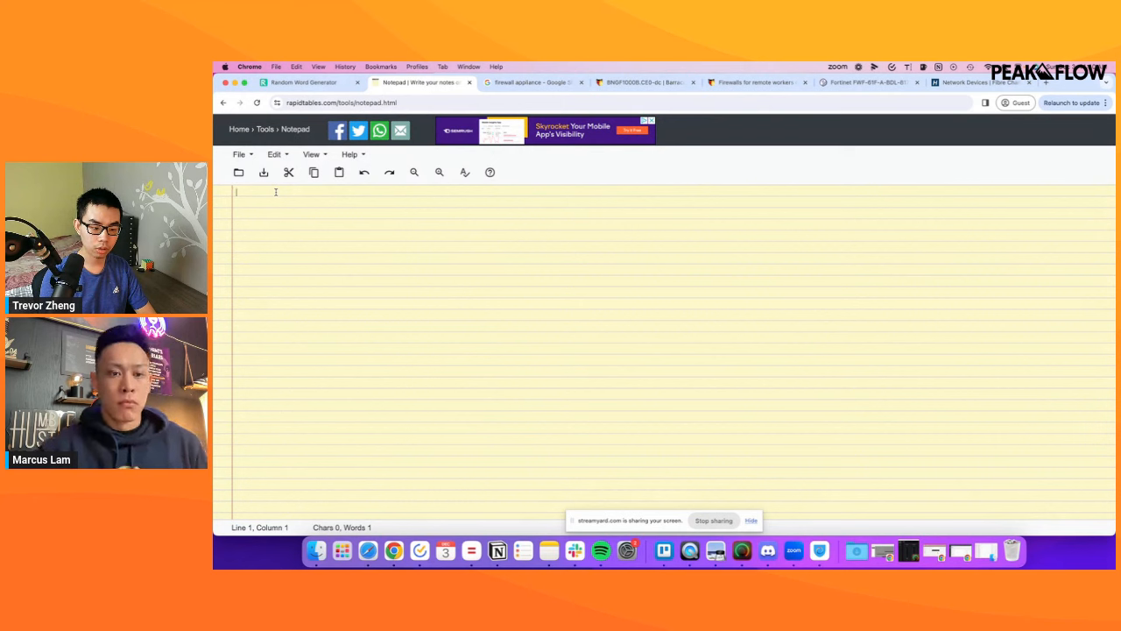
pyautogui.write('Niche Angle')
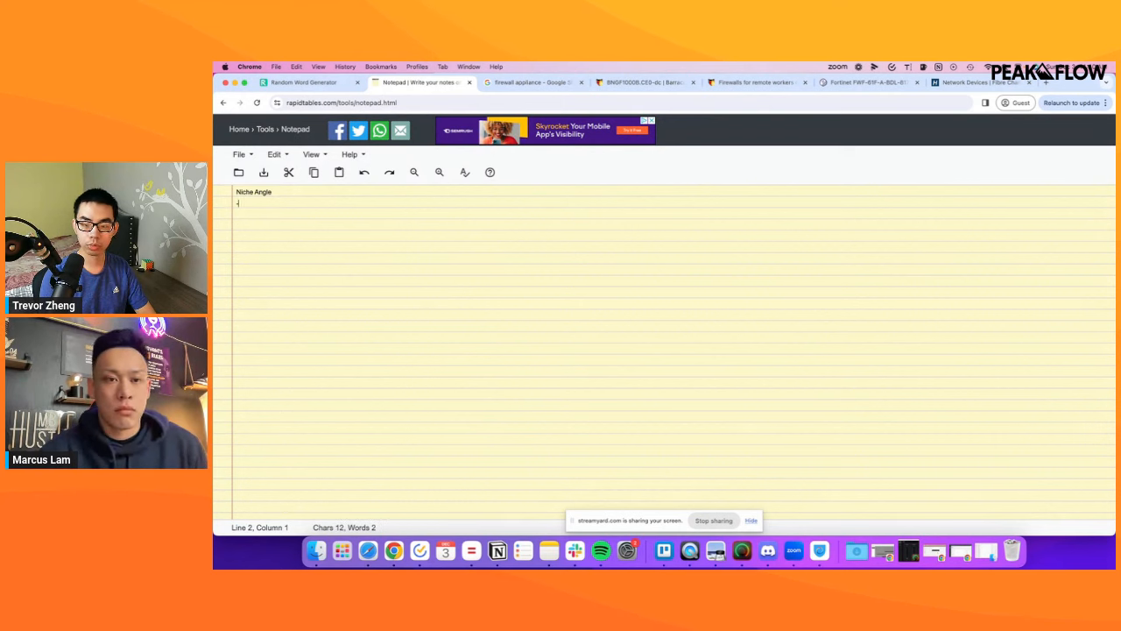
pyautogui.write('- FI')
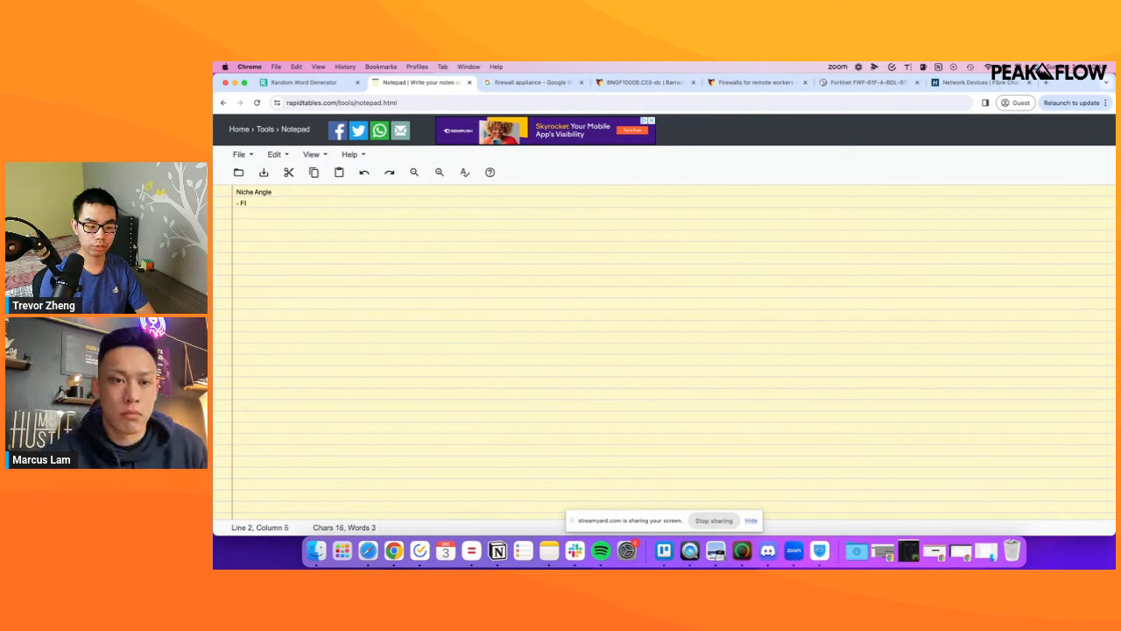
pyautogui.write('irewalls')
pyautogui.write('- Network')
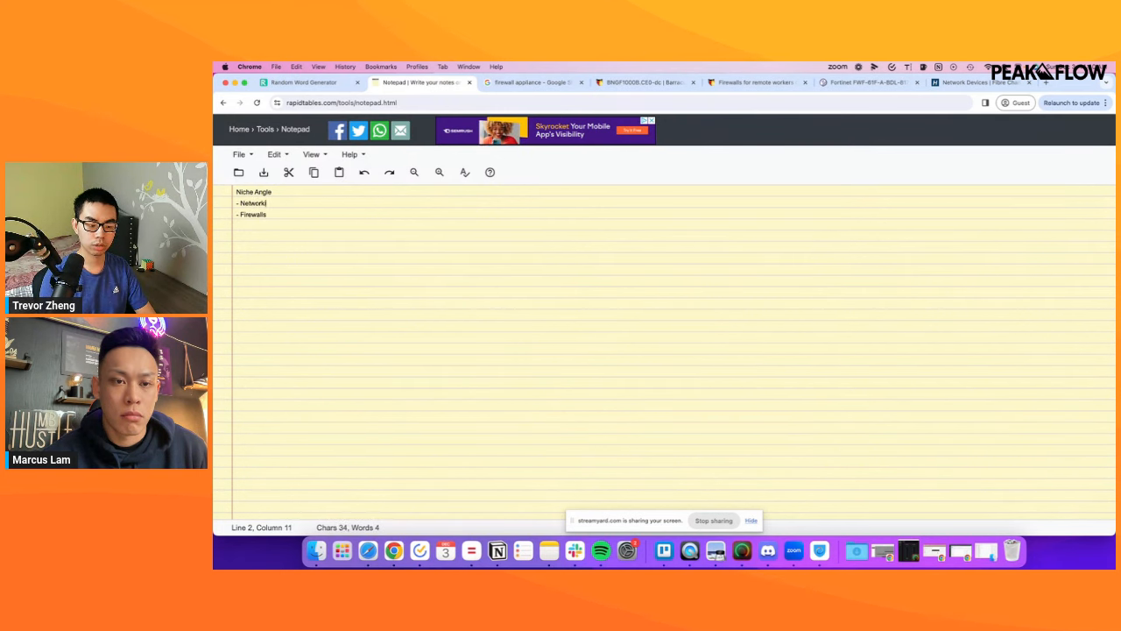
pyautogui.write('ing')
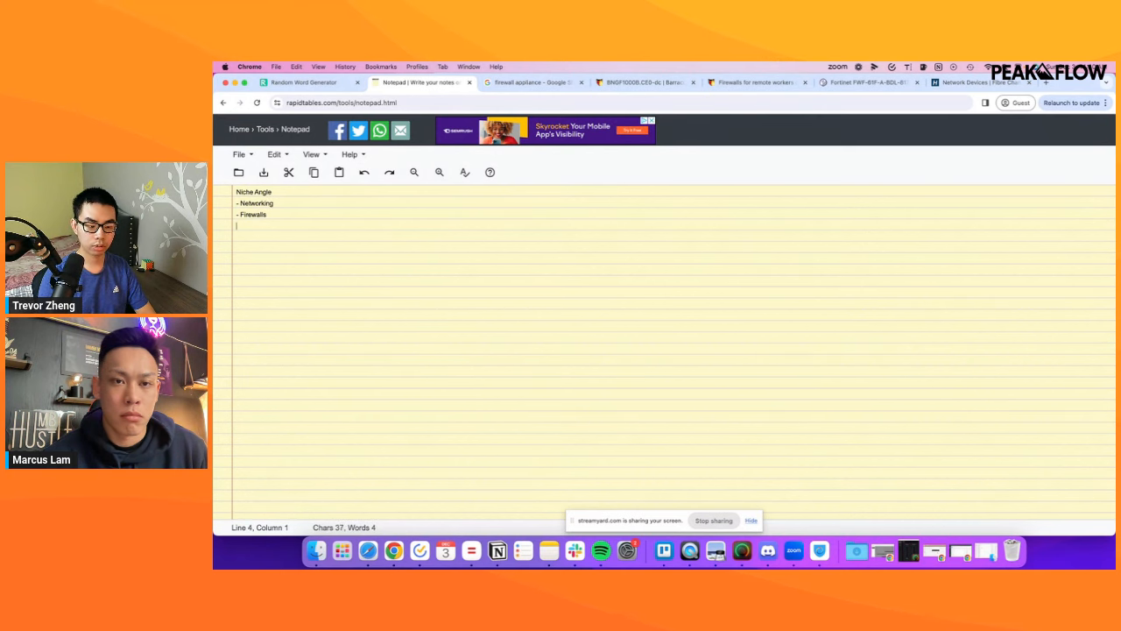
pyautogui.write('- Wireless Access')
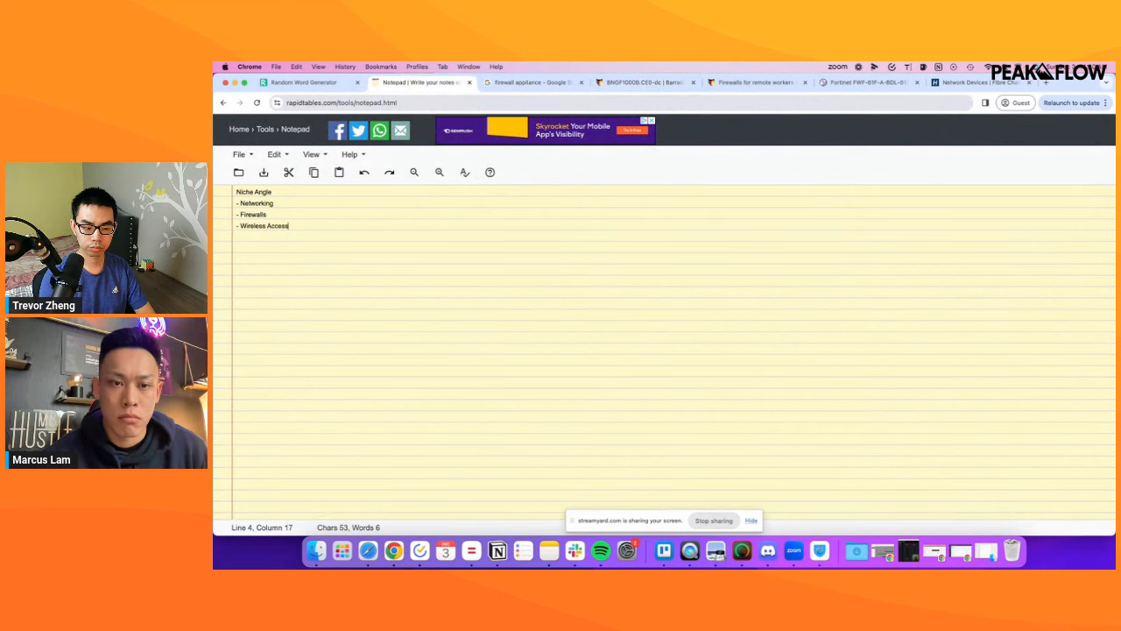
pyautogui.write('Points')
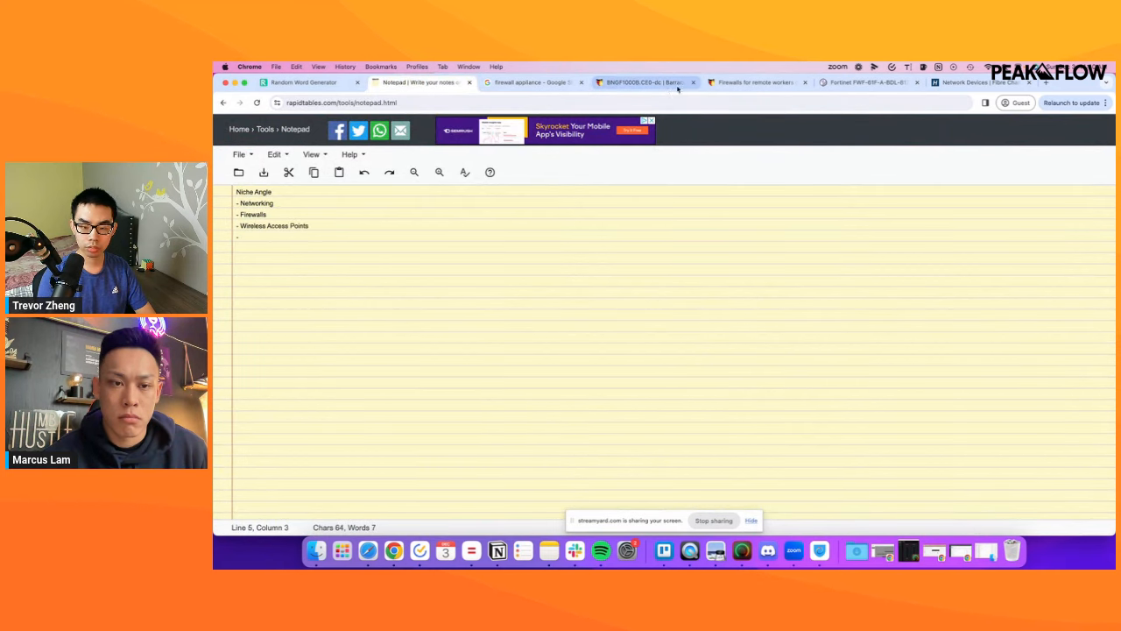
# Navigate Firewalls.com categories through Network Switches to the Server Protection listings.
pyautogui.click(645, 81)
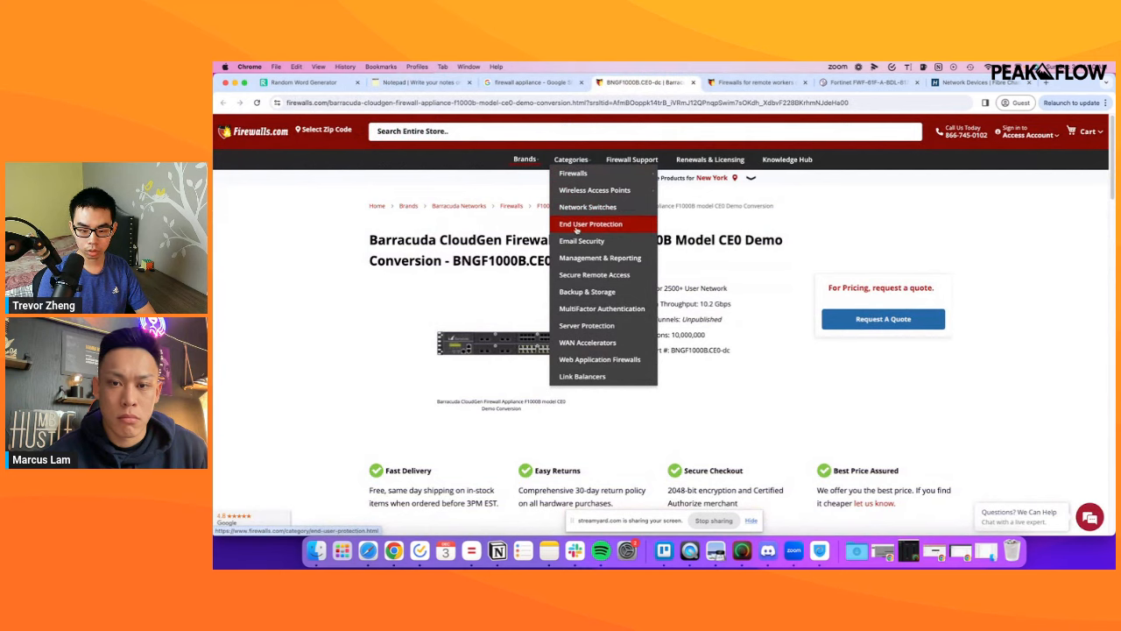
pyautogui.click(420, 83)
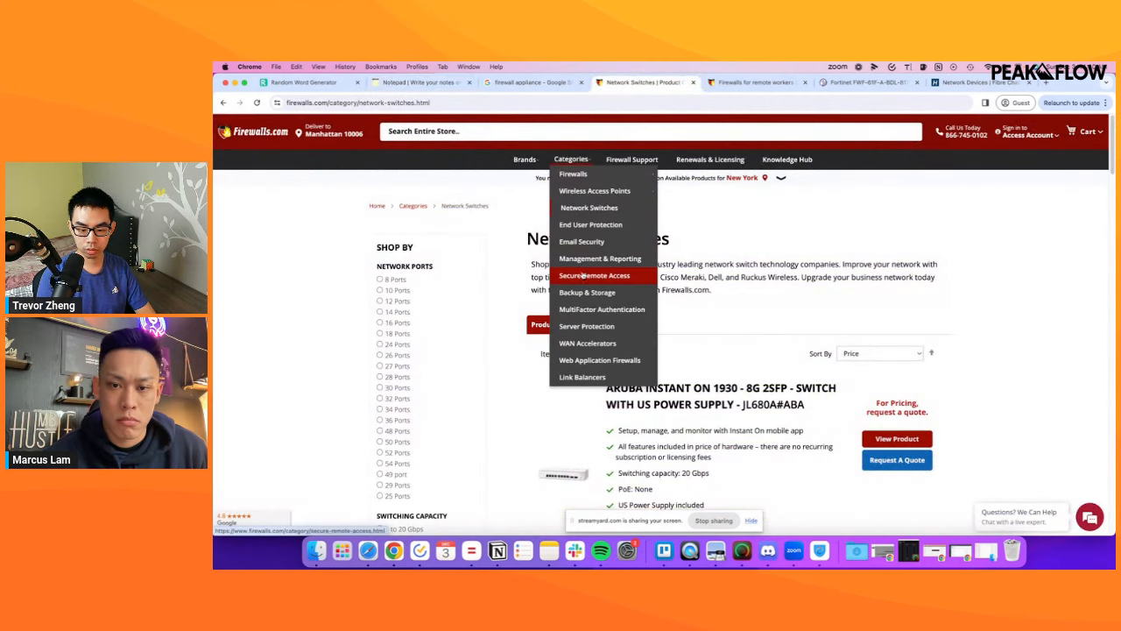
pyautogui.moveTo(586, 326)
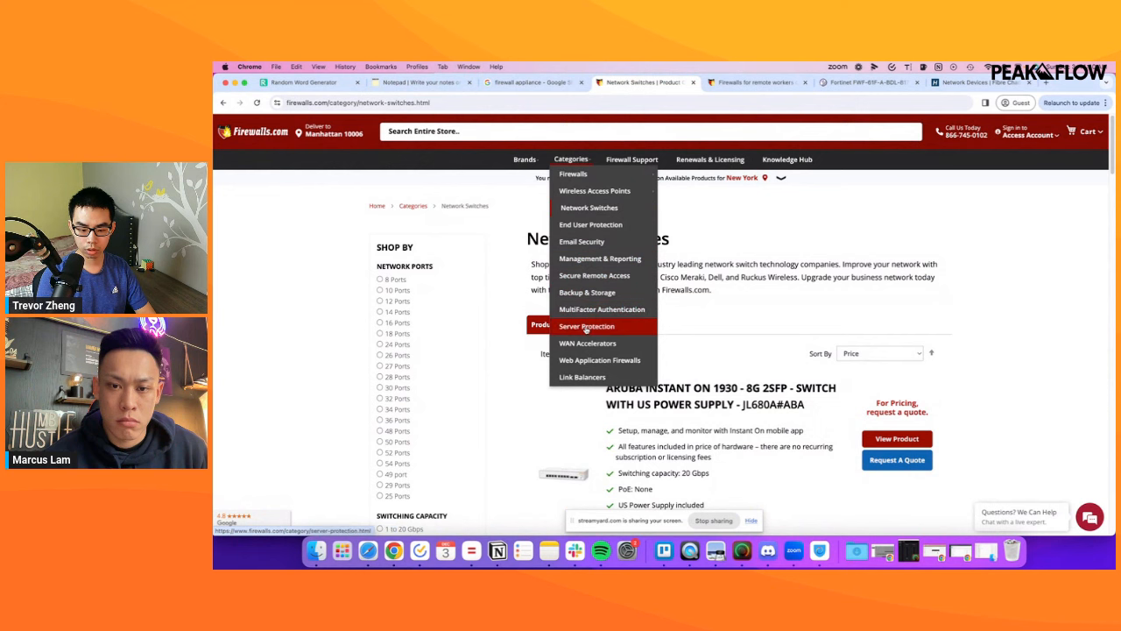
pyautogui.click(586, 326)
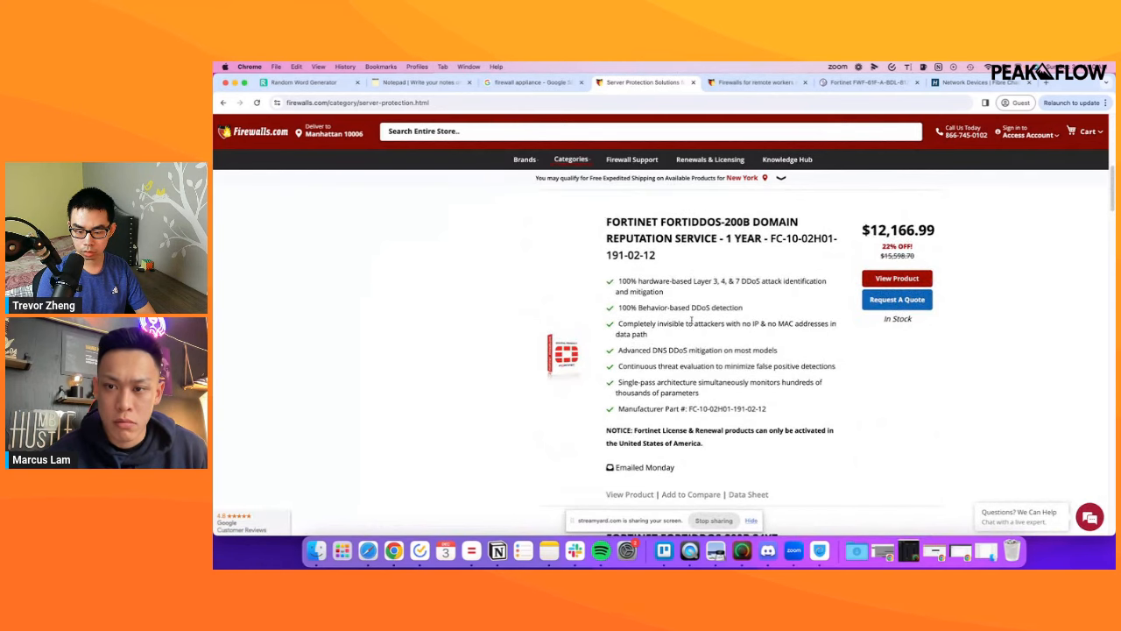
pyautogui.scroll(-3)
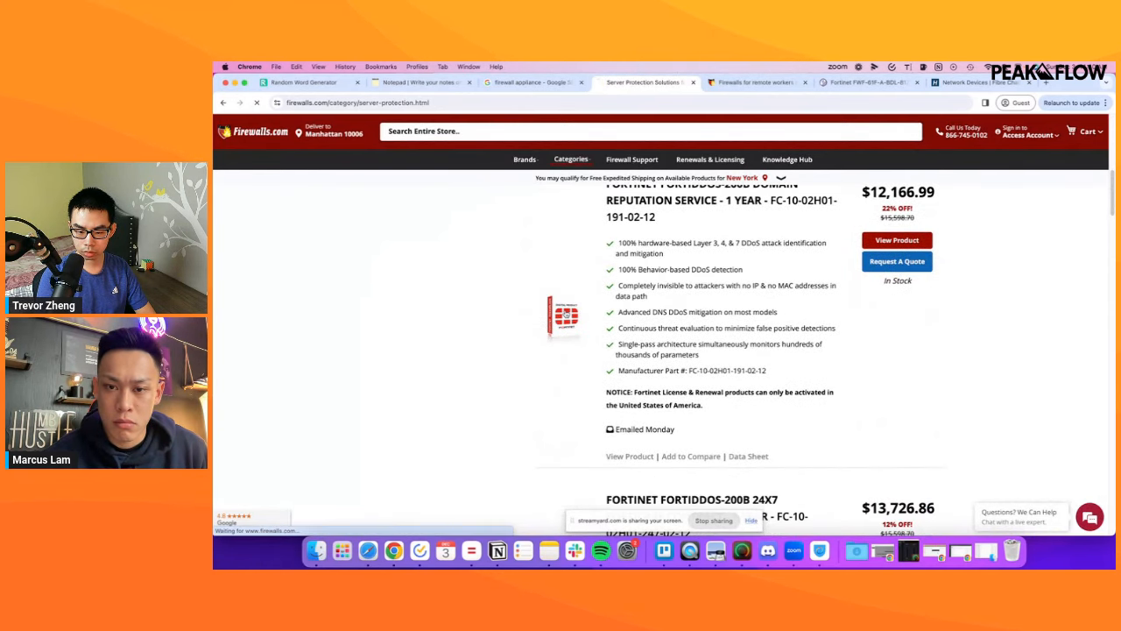
# View the $12,166.99 FortiDDoS-200B Domain Reputation Service page, then return to the notes.
pyautogui.click(898, 239)
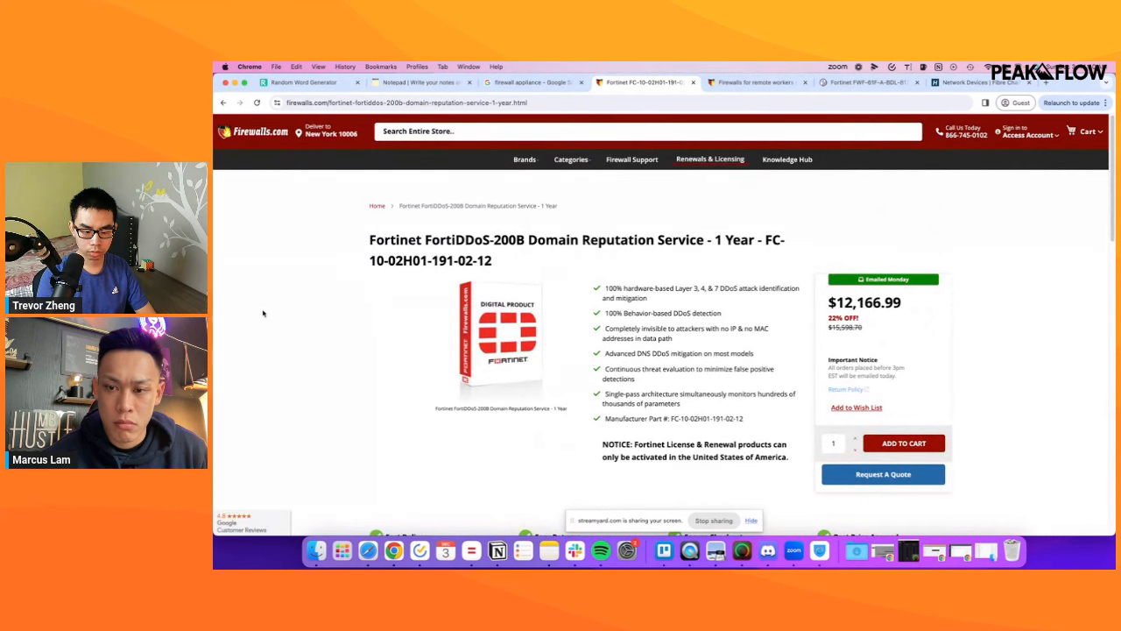
pyautogui.scroll(-3)
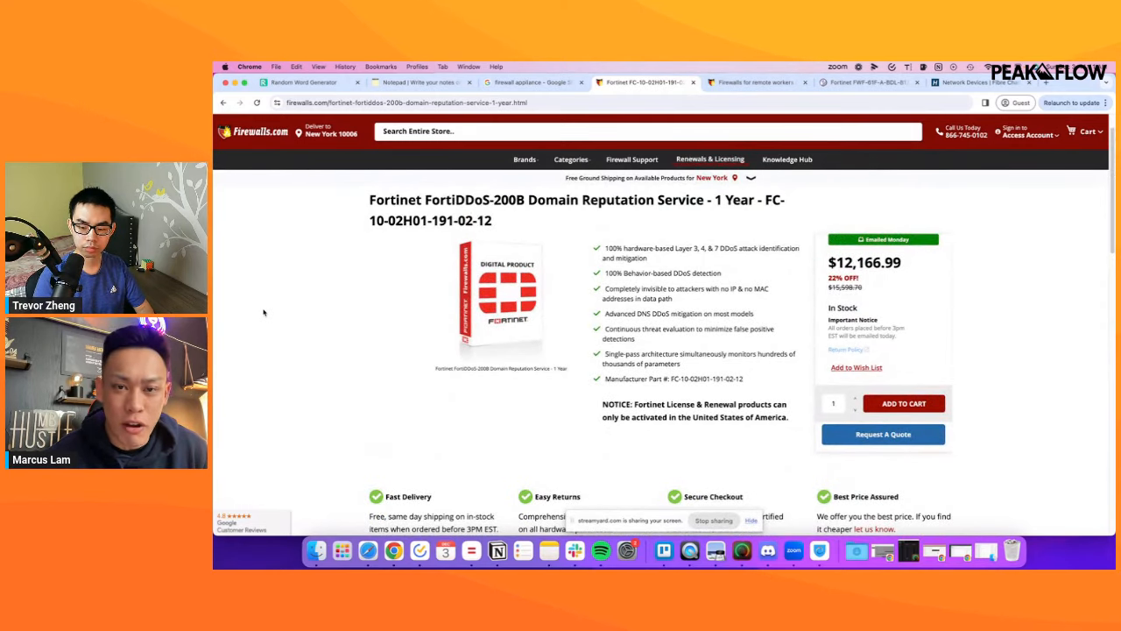
pyautogui.scroll(-3)
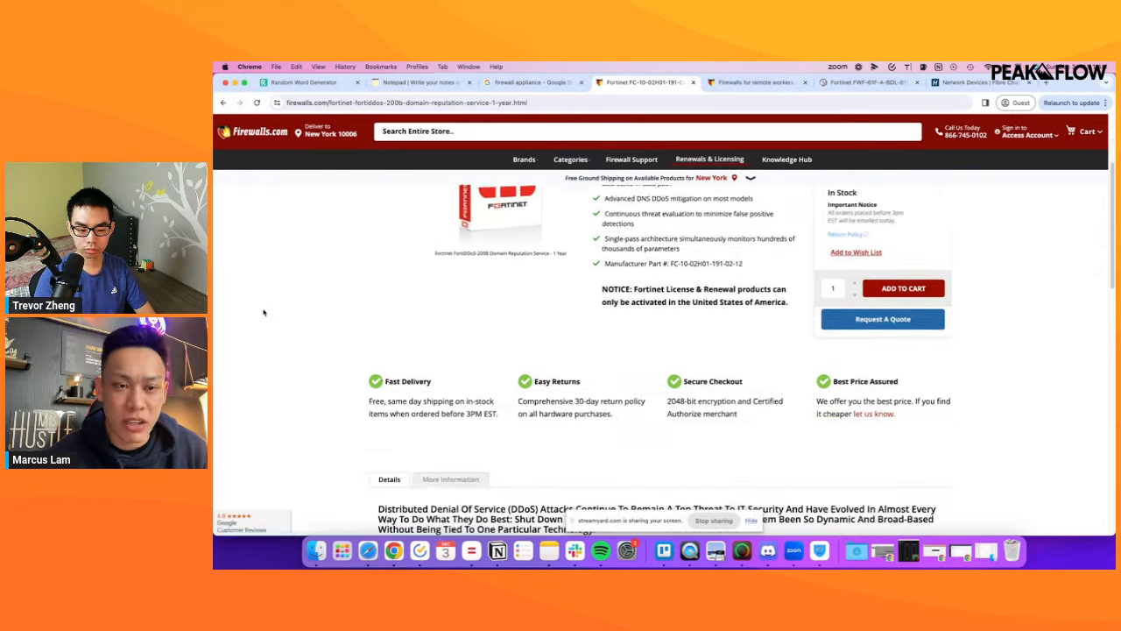
pyautogui.scroll(-3)
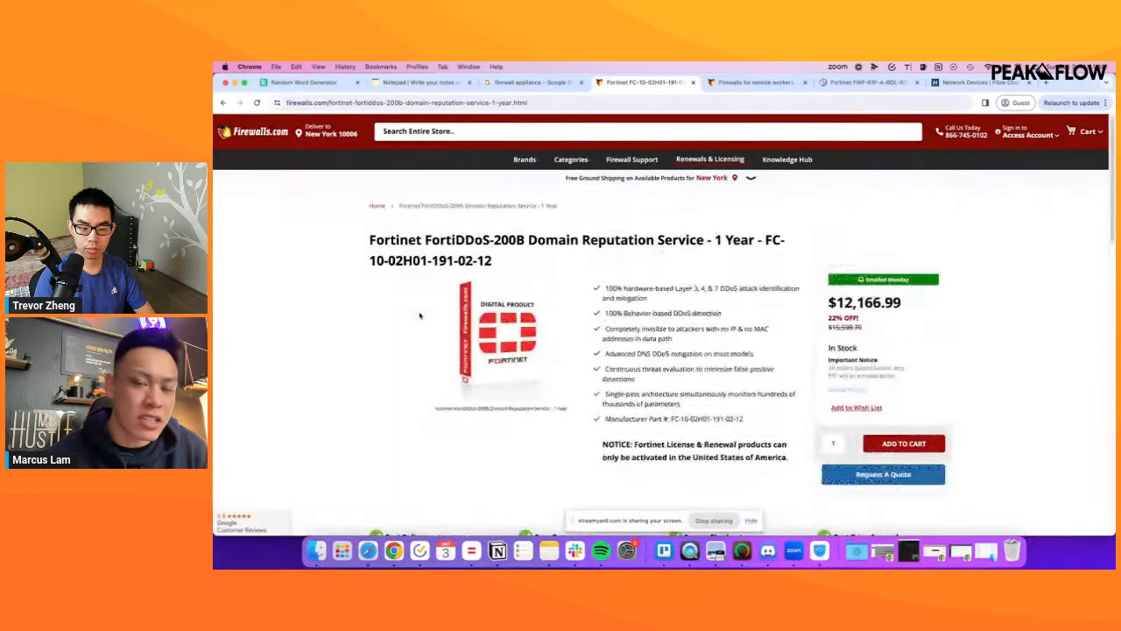
pyautogui.click(421, 81)
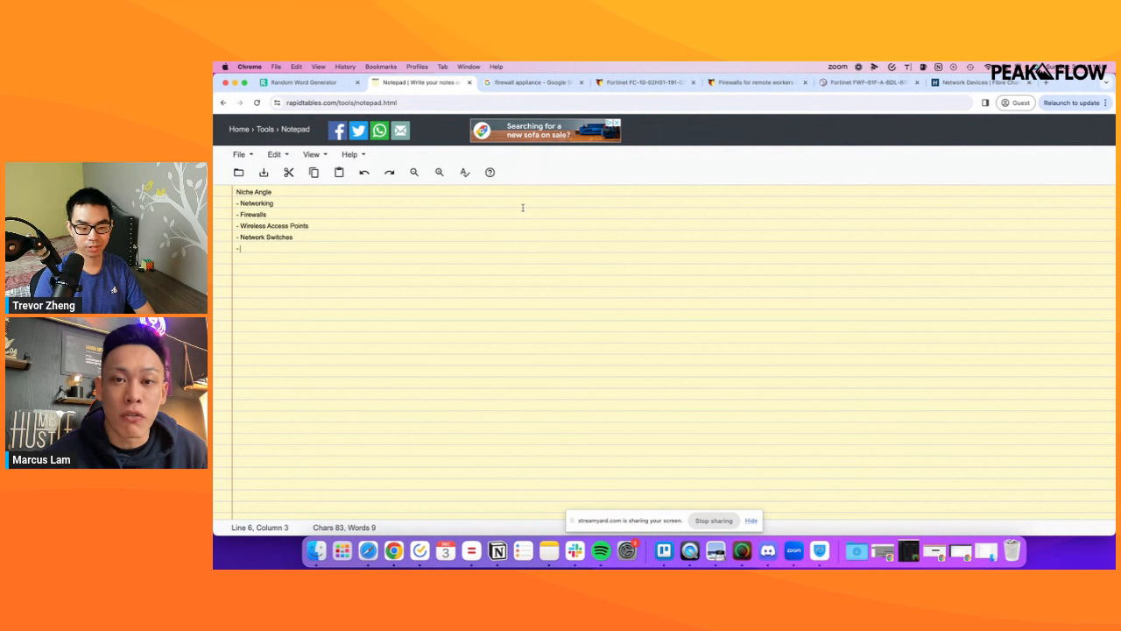
# Return to Firewalls.com's Home Networks/Teleworker listings via the Fortinet product tab.
pyautogui.click(644, 83)
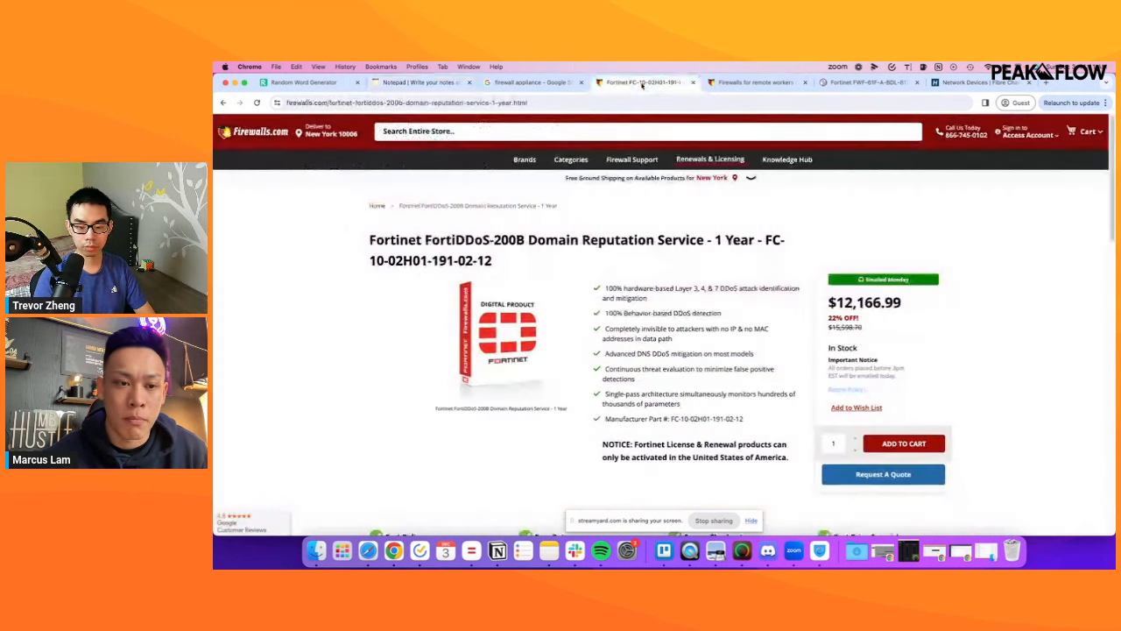
pyautogui.click(756, 81)
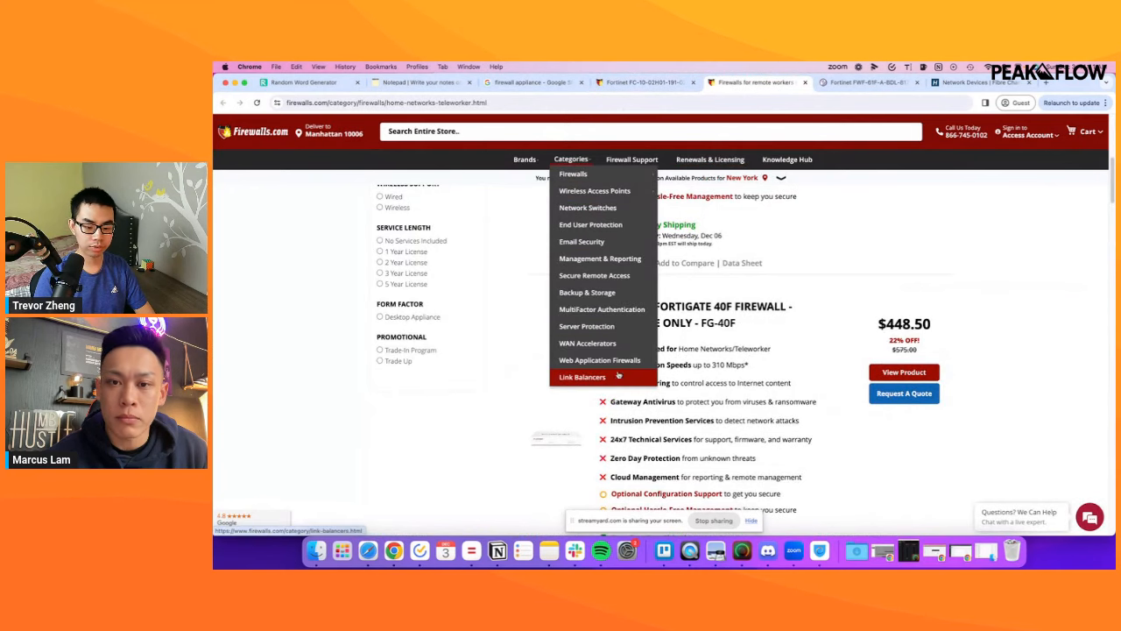
pyautogui.moveTo(594, 190)
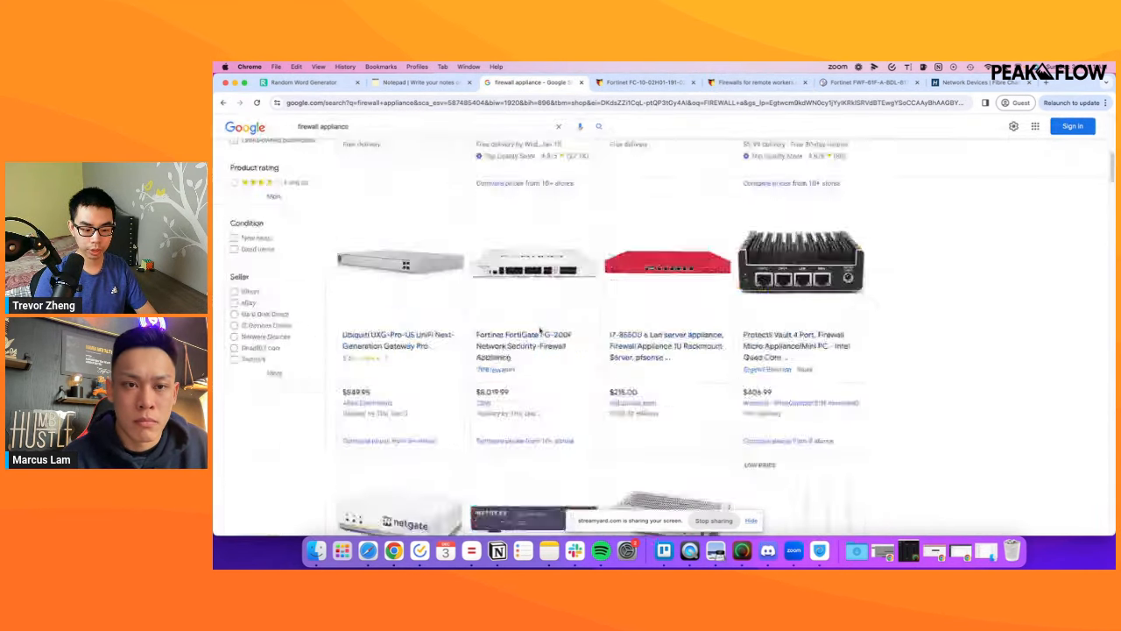
# Review the firewall appliance deals and Firewalls.com categories, then show the five random words.
pyautogui.scroll(-3)
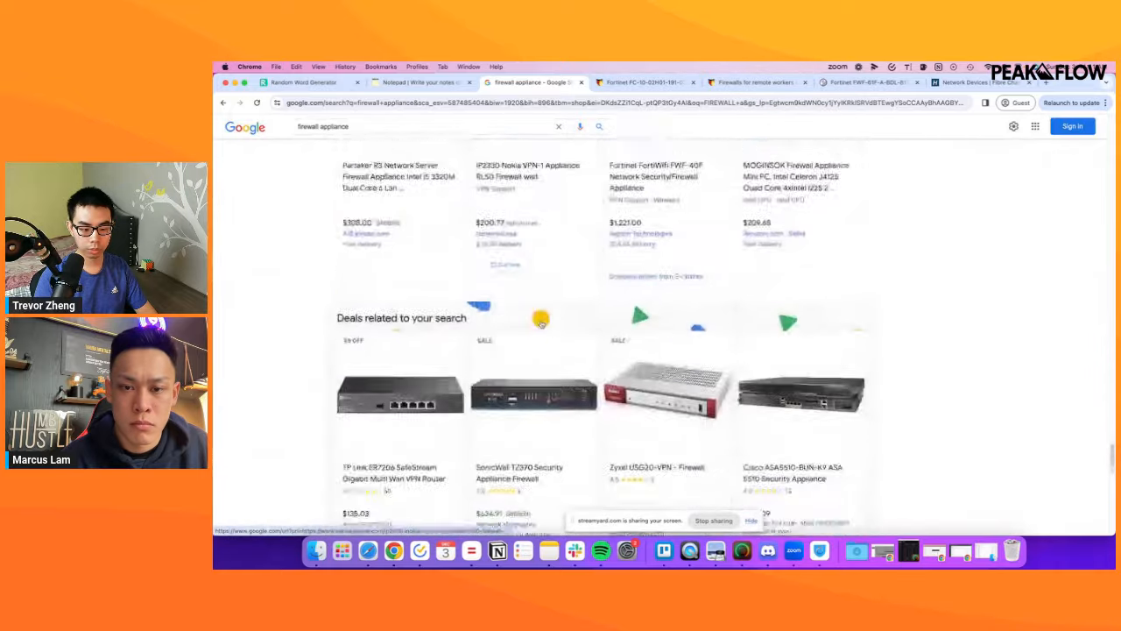
pyautogui.scroll(-3)
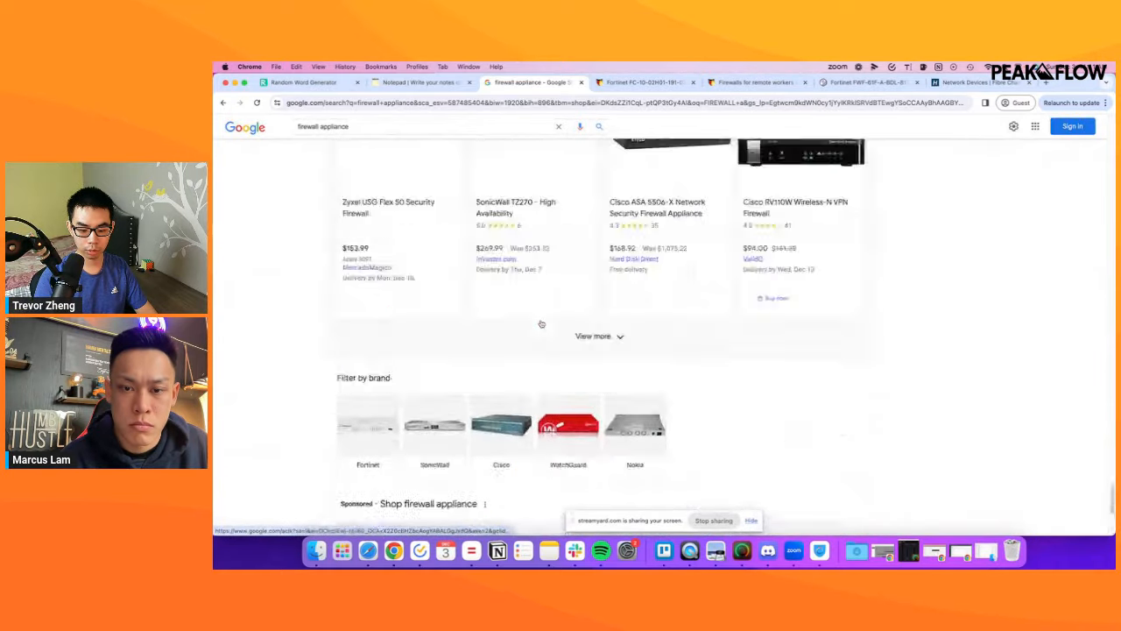
pyautogui.click(407, 164)
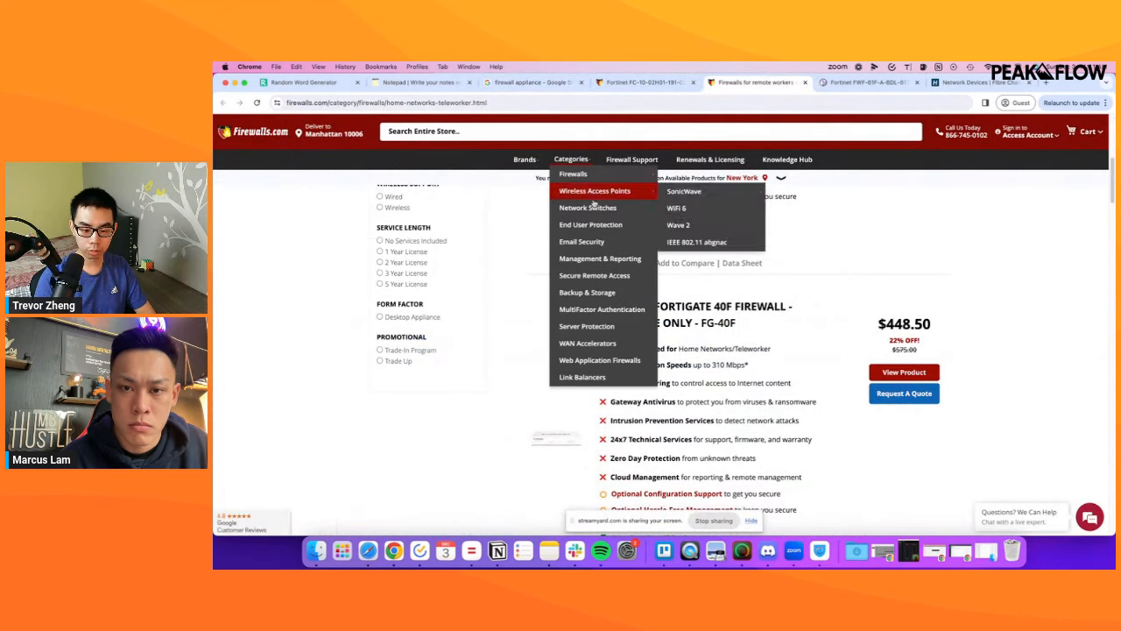
pyautogui.moveTo(588, 208)
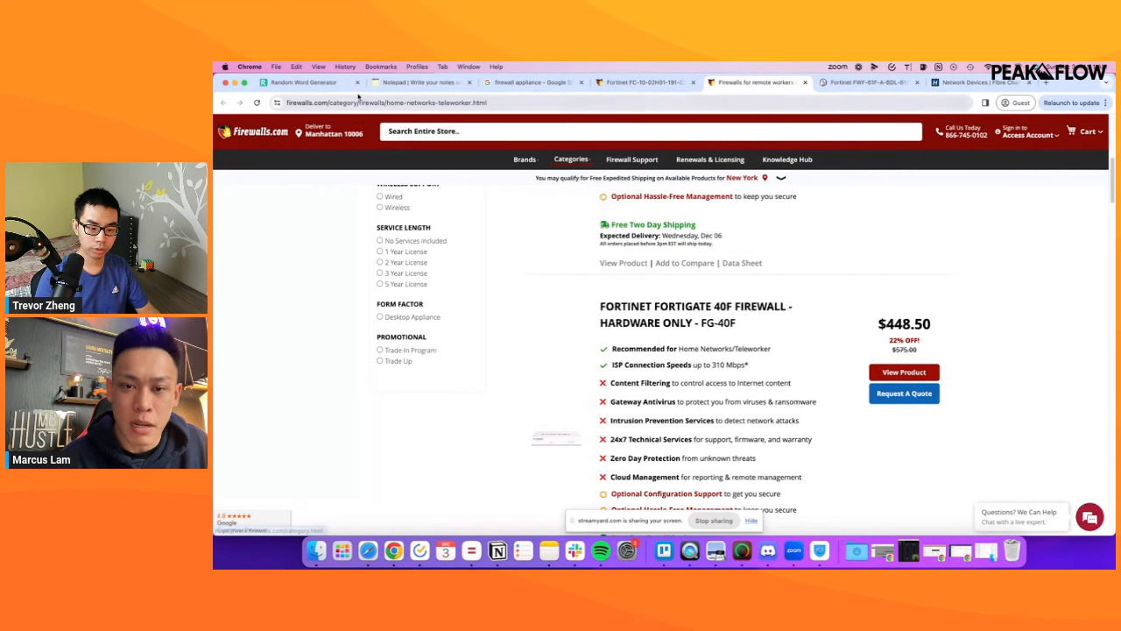
pyautogui.click(304, 82)
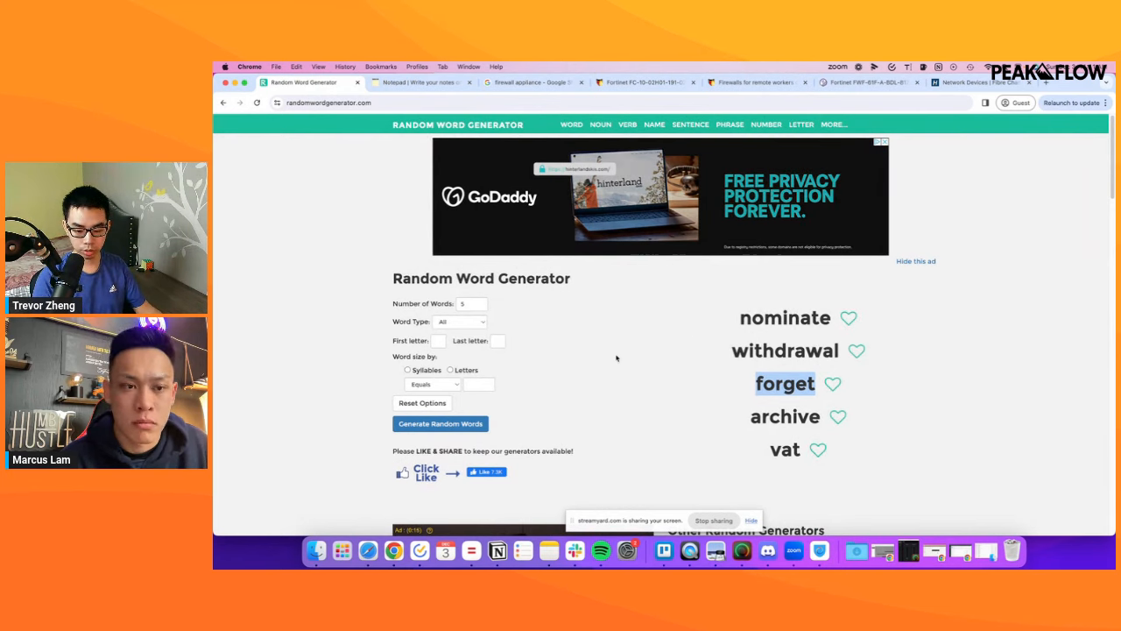
# Return to the firewall appliance results and select the query for replacement.
pyautogui.click(440, 423)
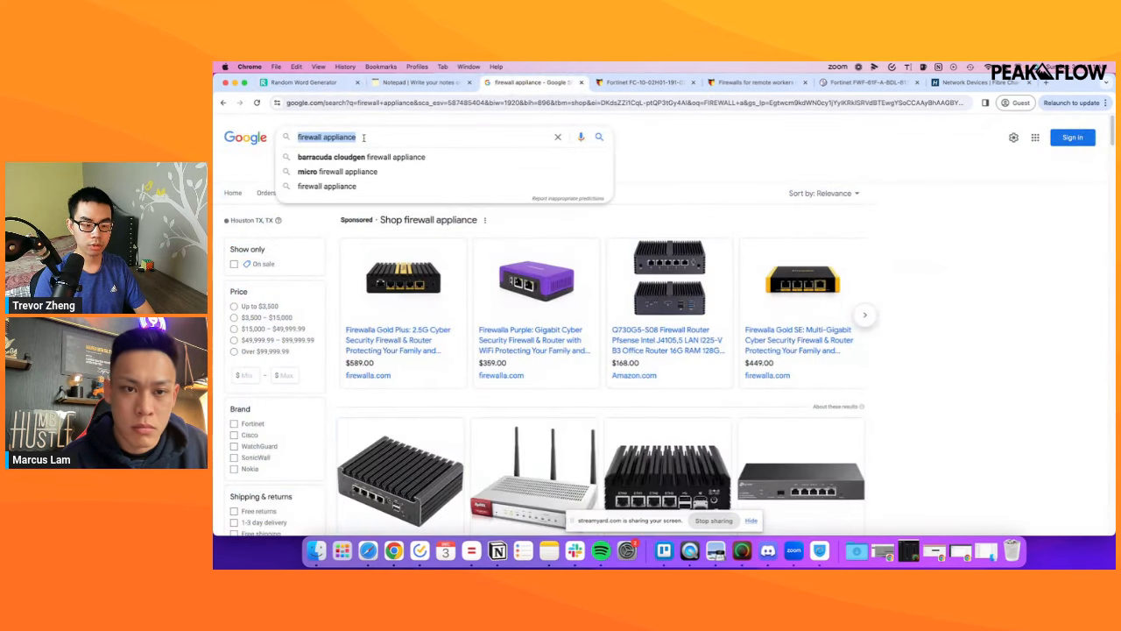
pyautogui.click(420, 82)
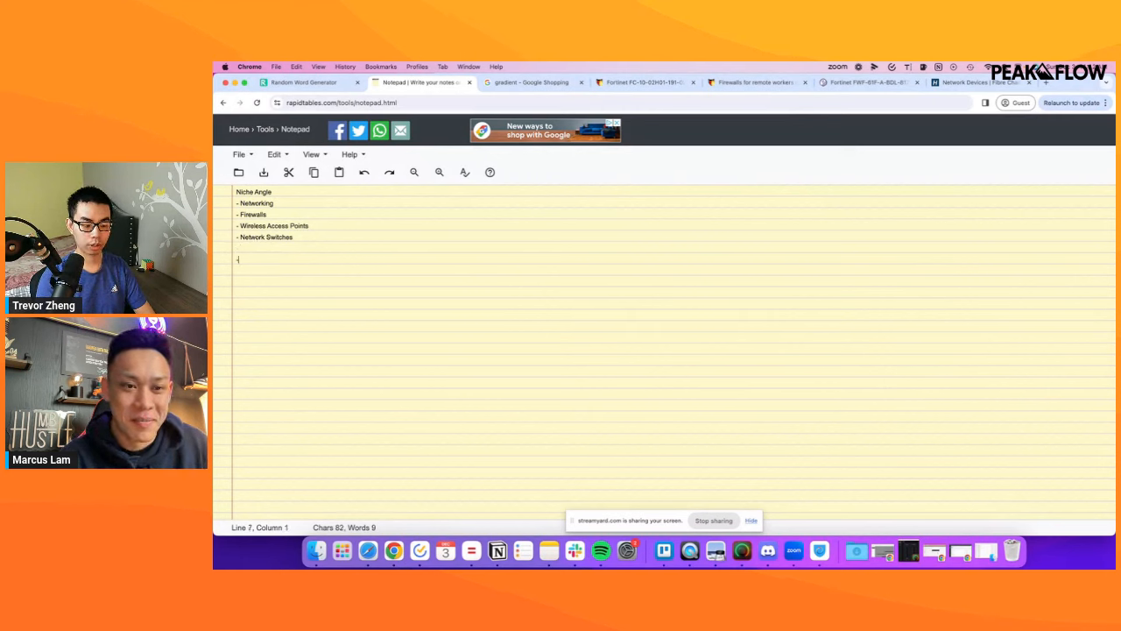
# Add a '- Domain' bullet below the four niches in the Niche Angle note.
pyautogui.write('- Domain')
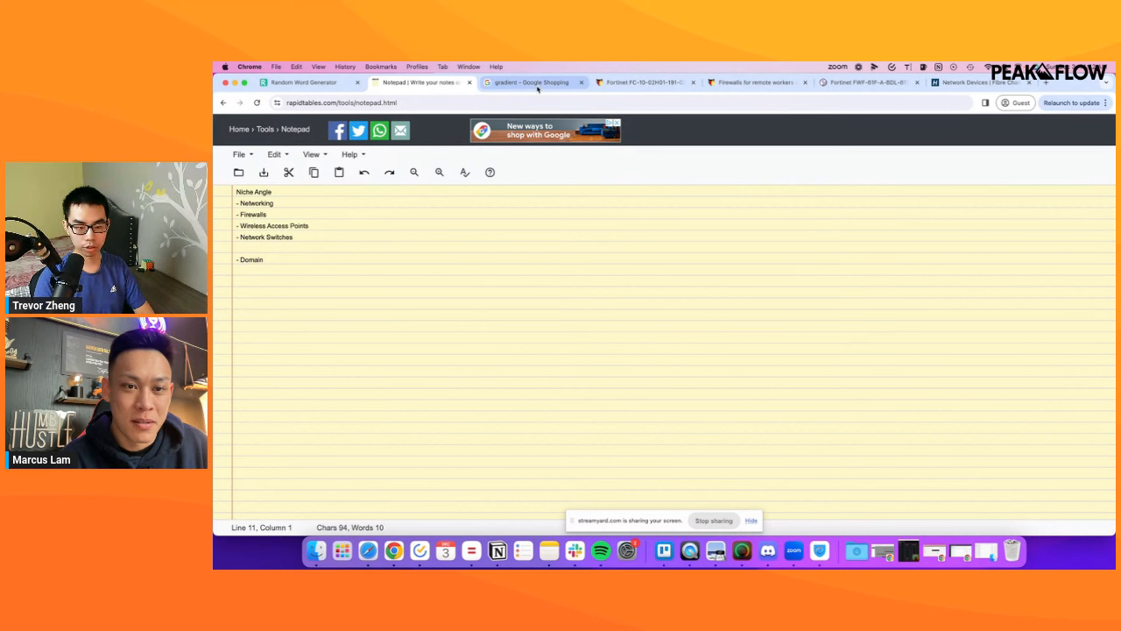
# Open Home Depot's $589 ANZZI Gradient corner shower surround and browse its product photos.
pyautogui.click(530, 82)
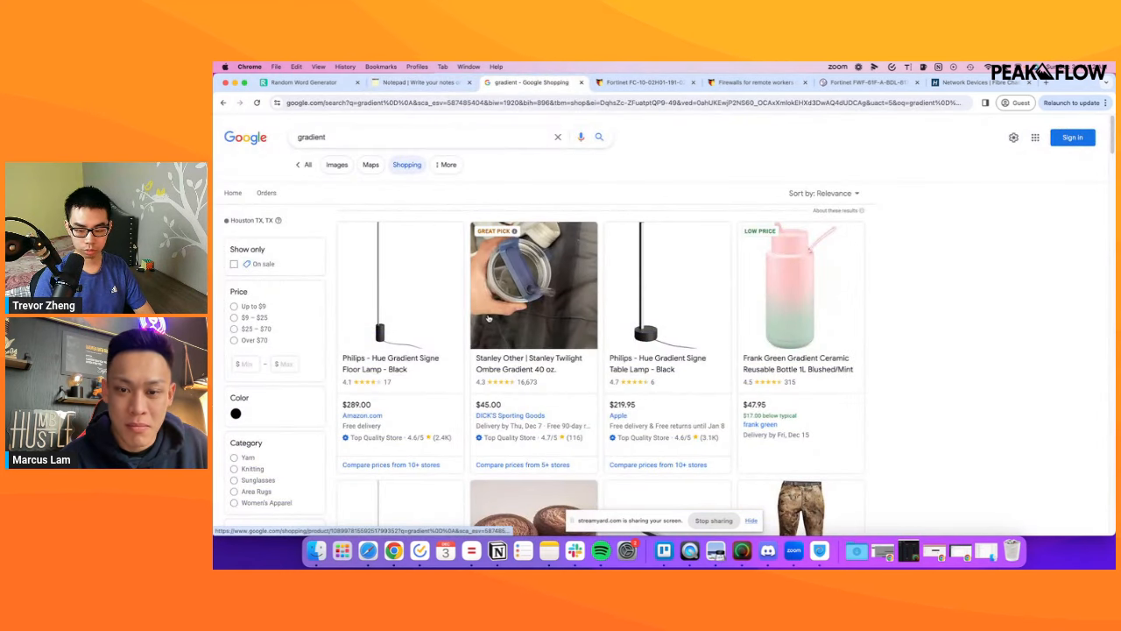
pyautogui.scroll(-3)
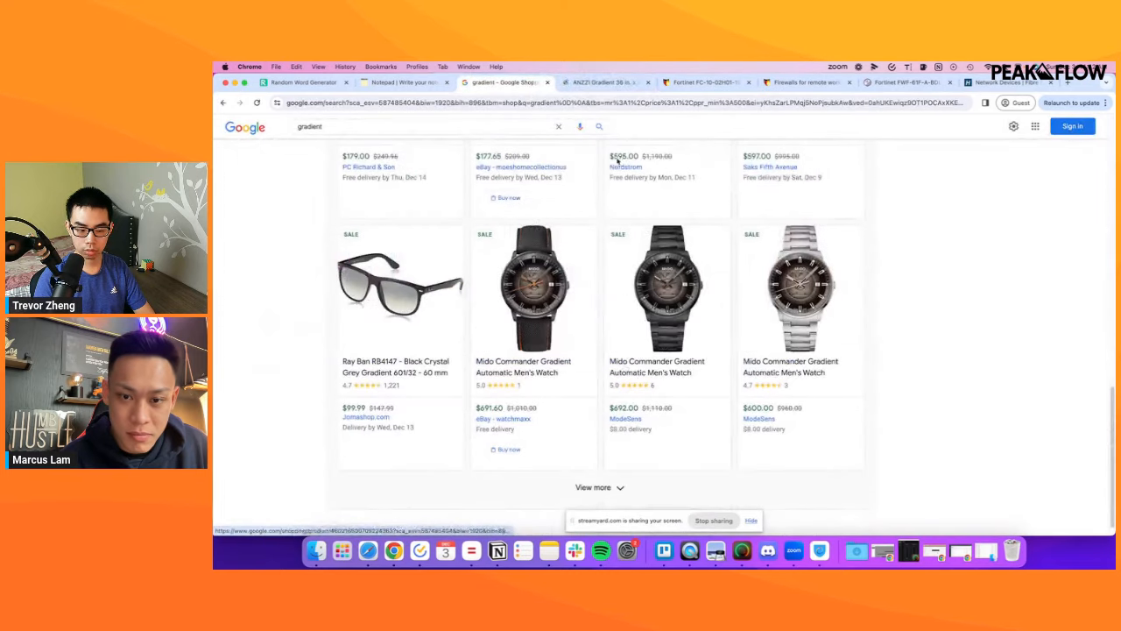
pyautogui.click(605, 81)
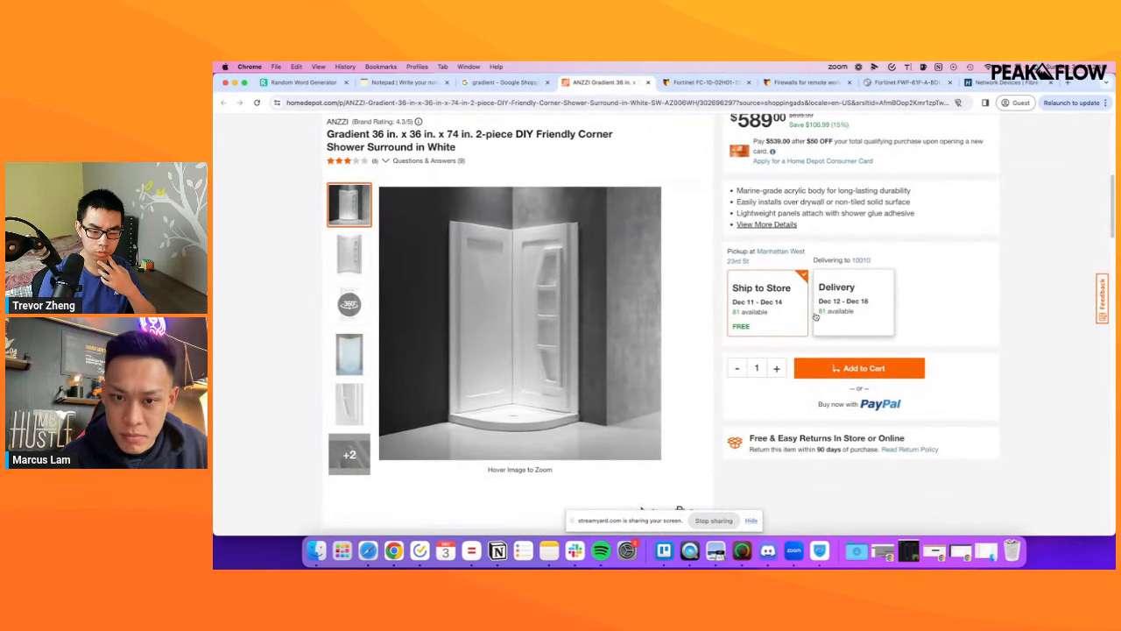
pyautogui.click(349, 303)
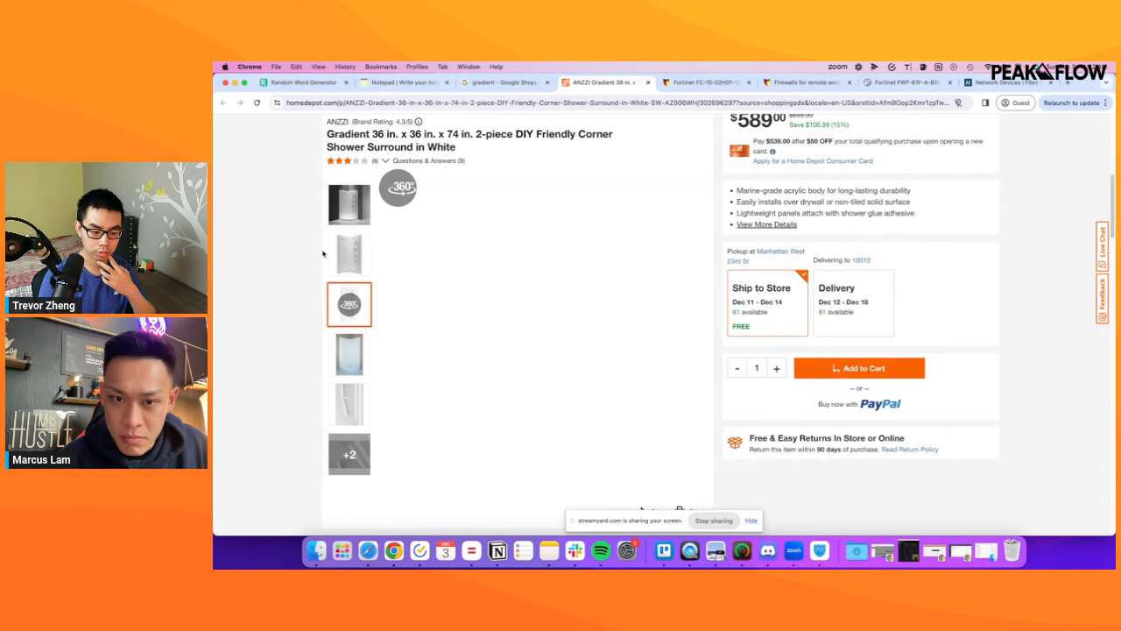
pyautogui.click(349, 354)
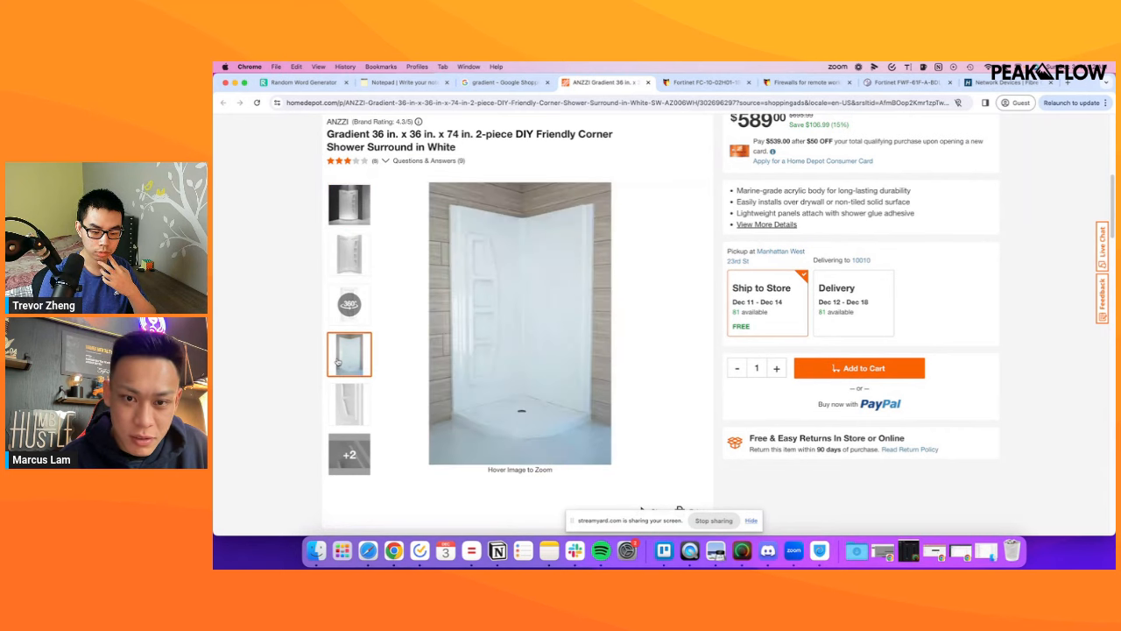
pyautogui.click(348, 453)
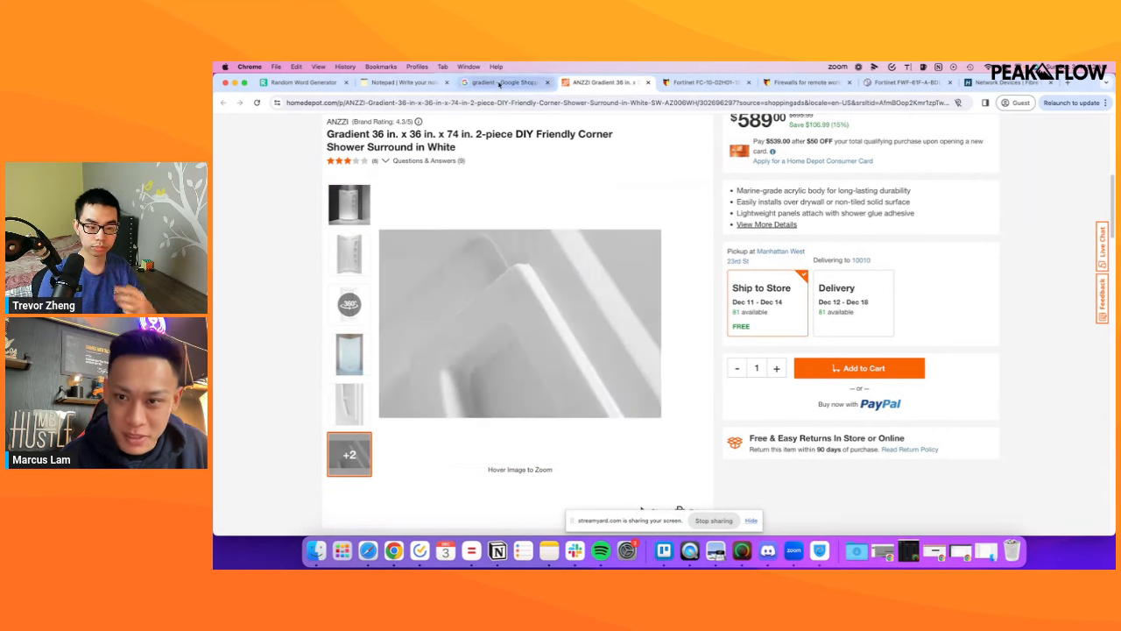
pyautogui.click(504, 83)
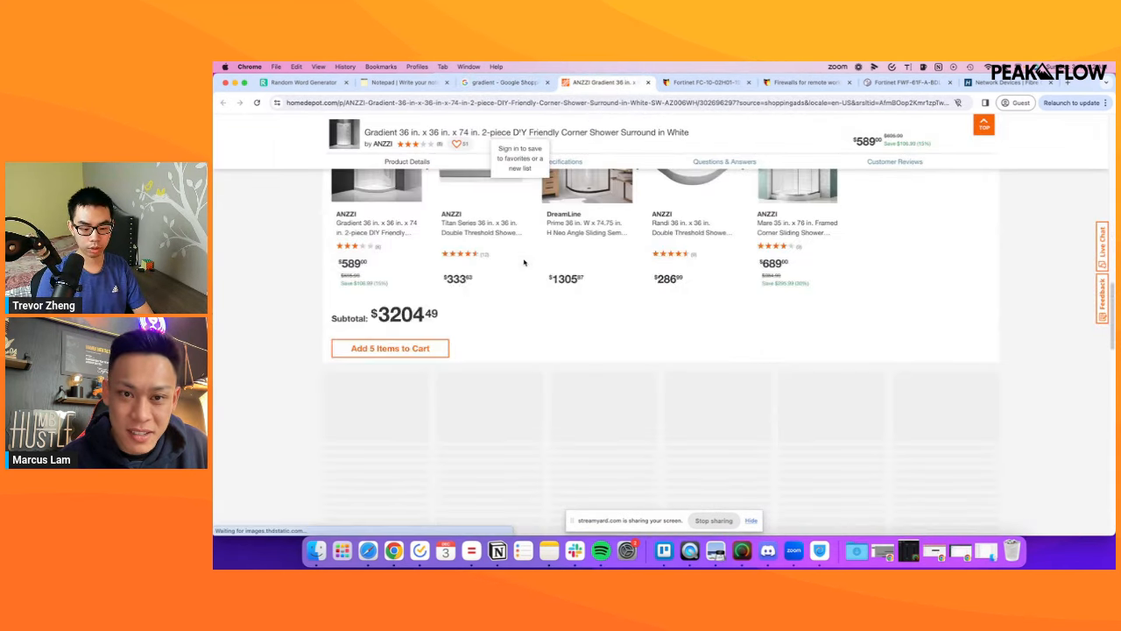
# Search Google Shopping for 'corner shower surround' and open the Sunny Shower 34 in. corner enclosure.
pyautogui.click(502, 81)
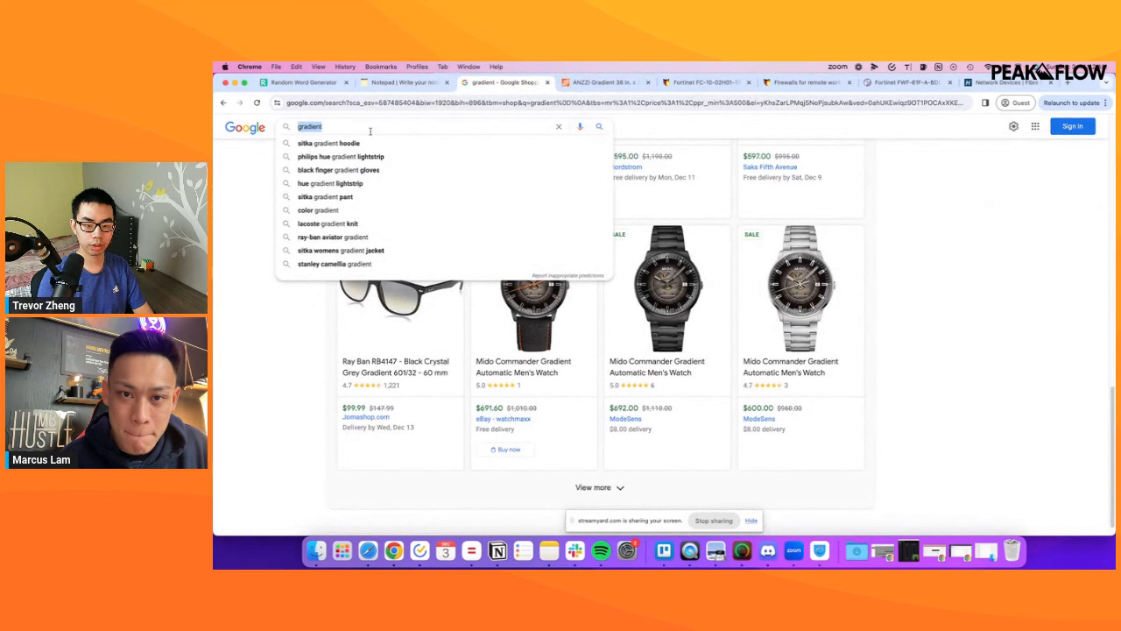
pyautogui.click(605, 82)
pyautogui.write('corner shower surround')
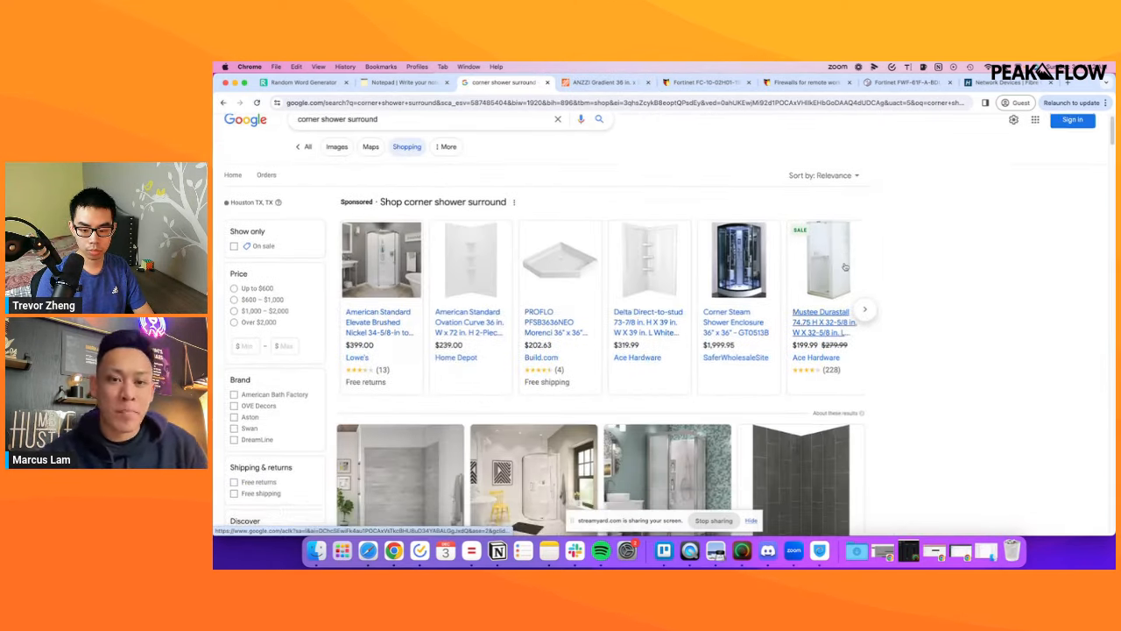
pyautogui.scroll(-3)
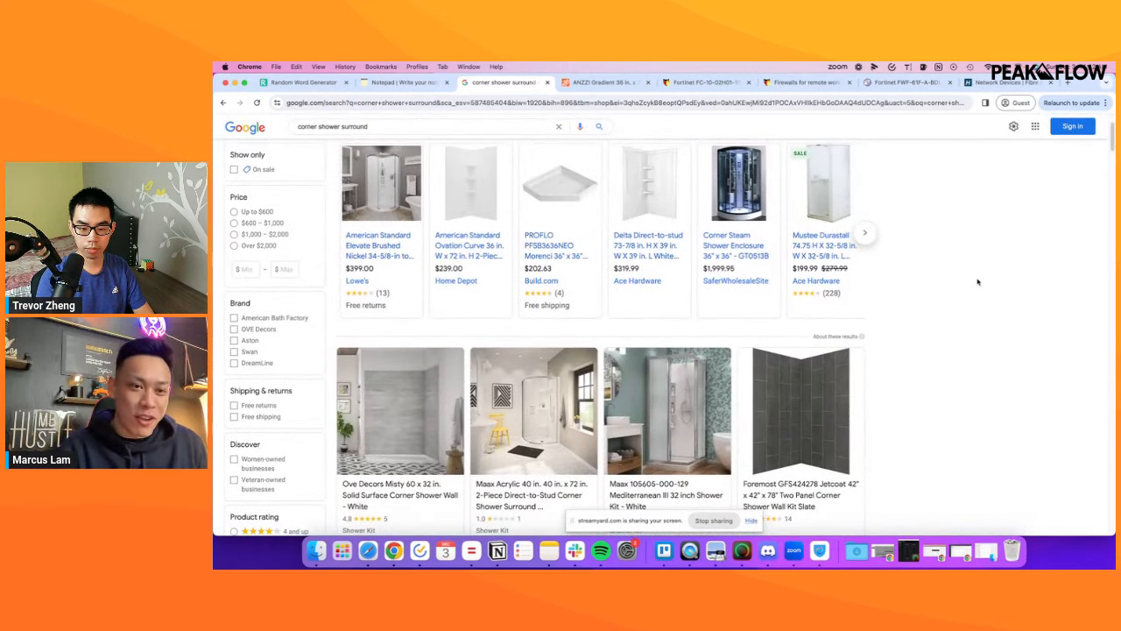
pyautogui.scroll(-3)
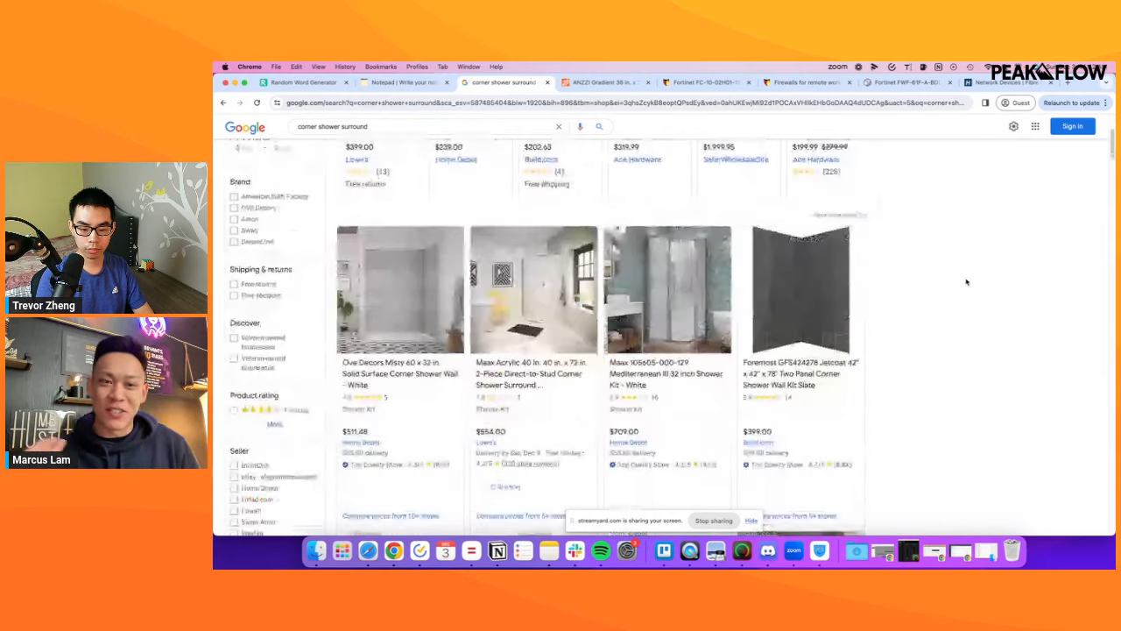
pyautogui.scroll(-3)
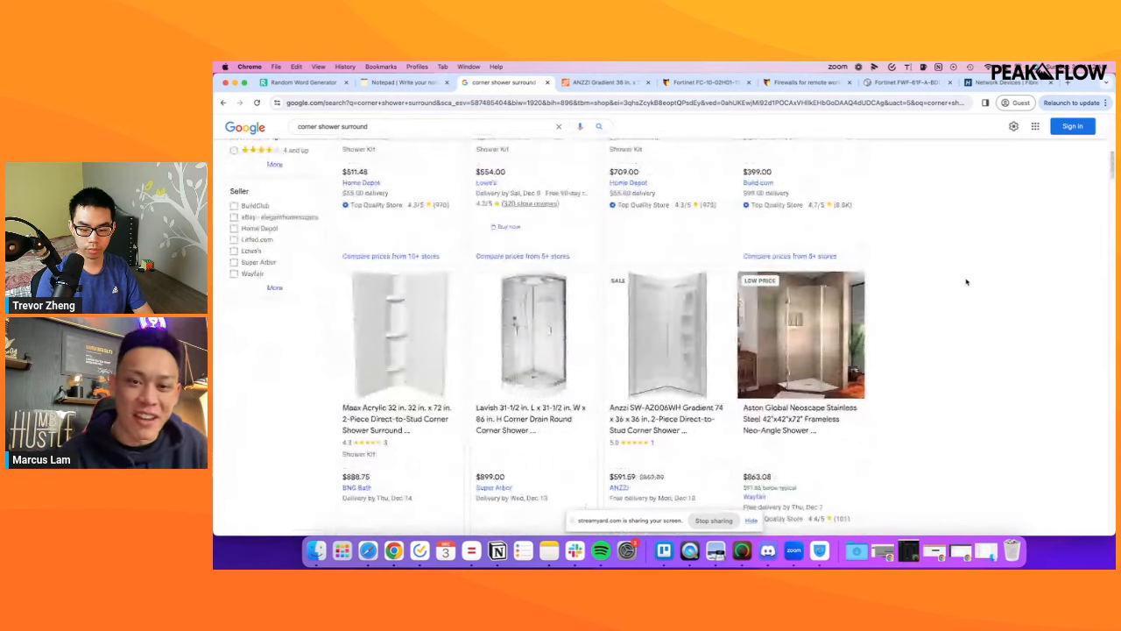
pyautogui.scroll(-3)
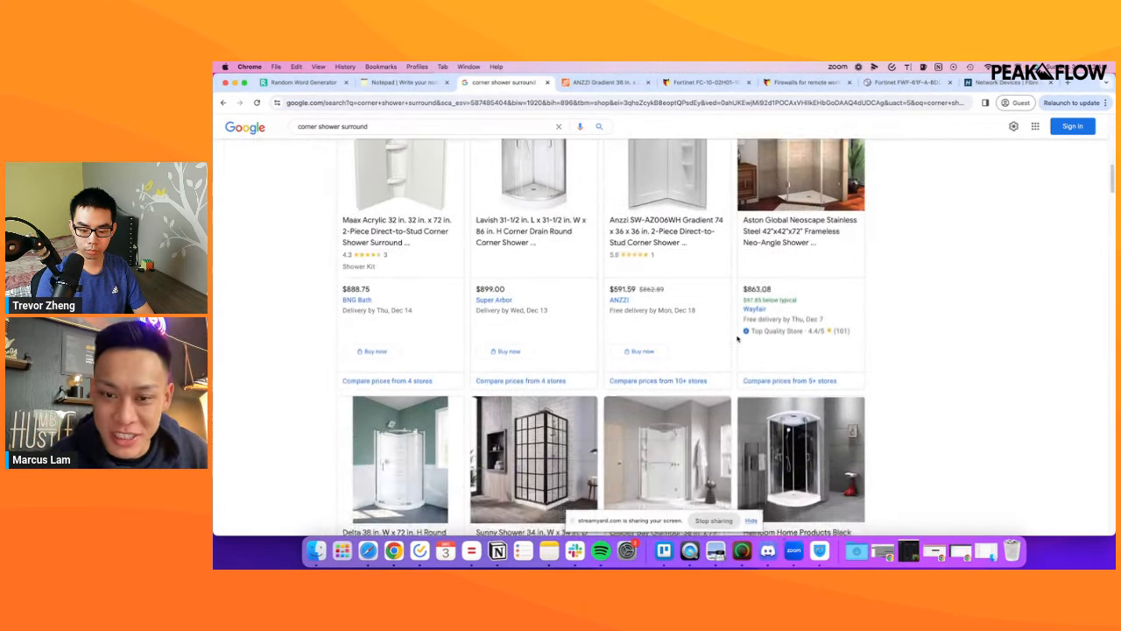
pyautogui.scroll(-3)
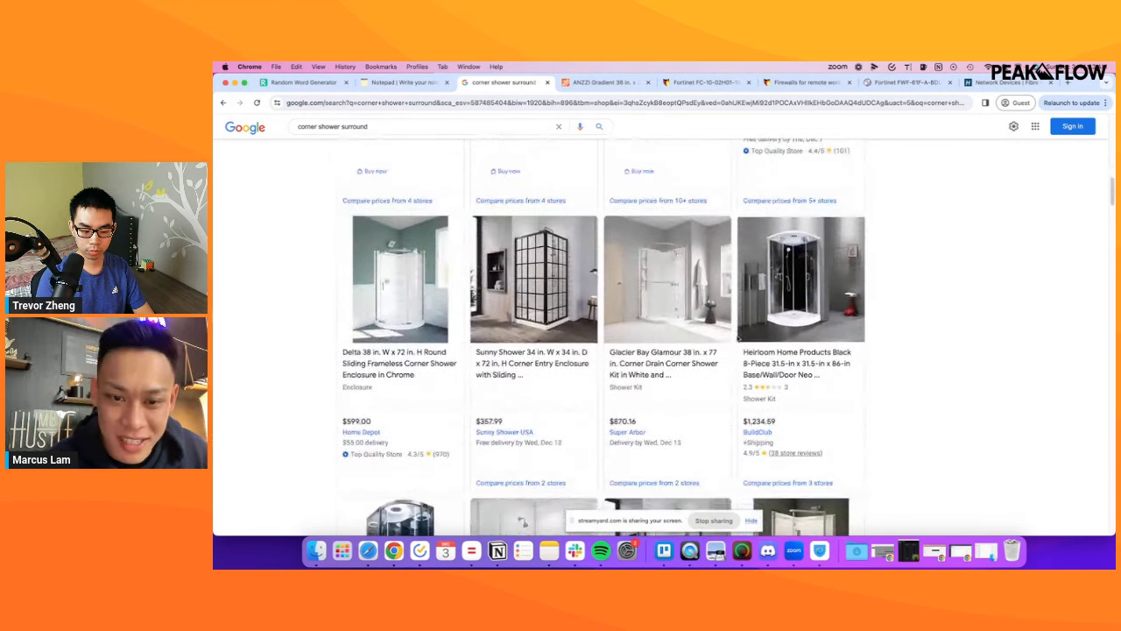
pyautogui.click(533, 278)
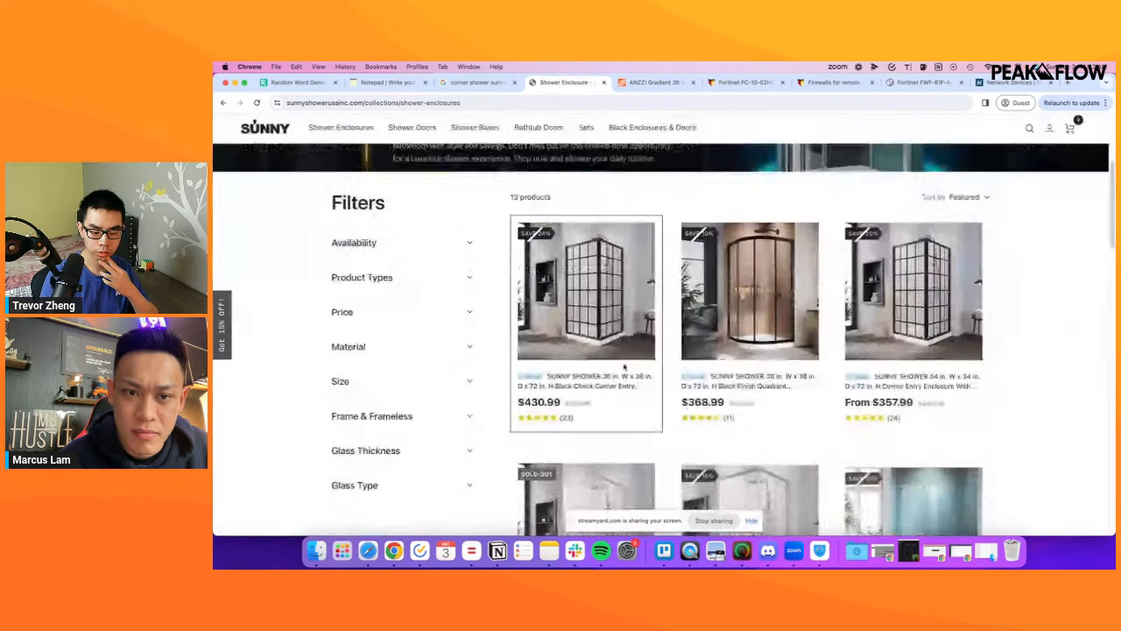
# Look over Sunny Shower's enclosures, then bring up BNG Bath's $1,149 acrylic 40x72 wall set.
pyautogui.scroll(-3)
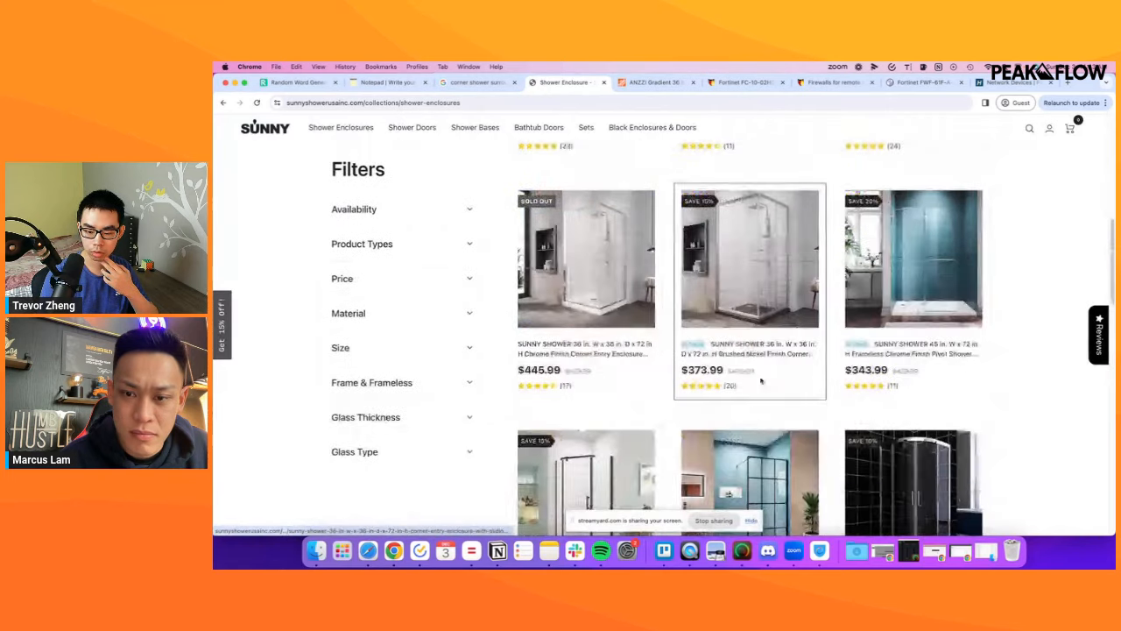
pyautogui.scroll(-3)
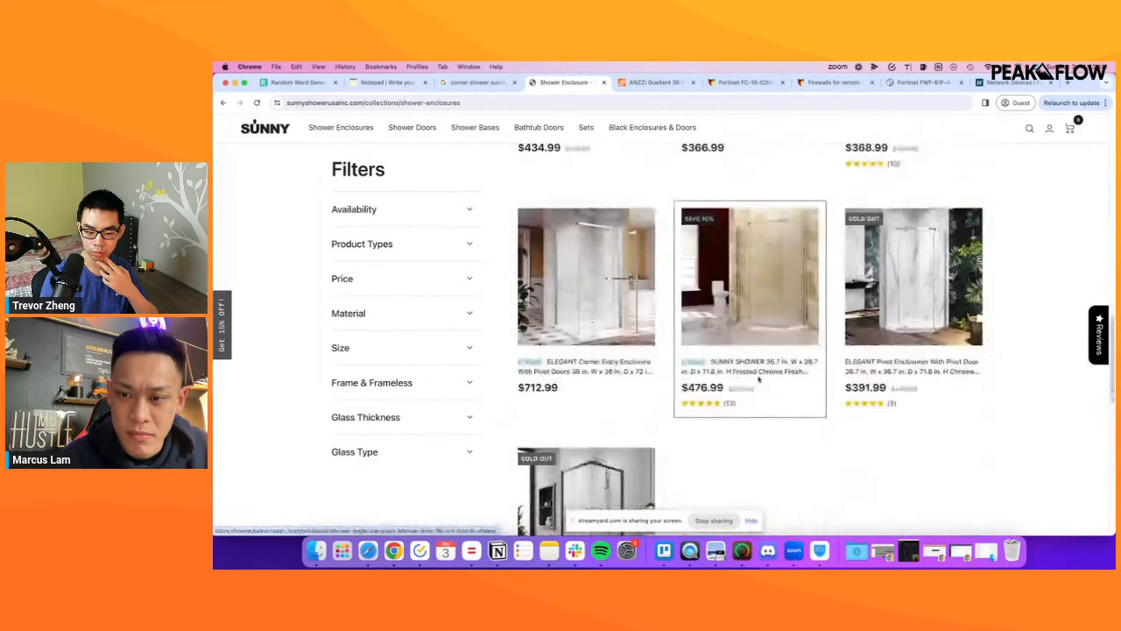
pyautogui.click(478, 81)
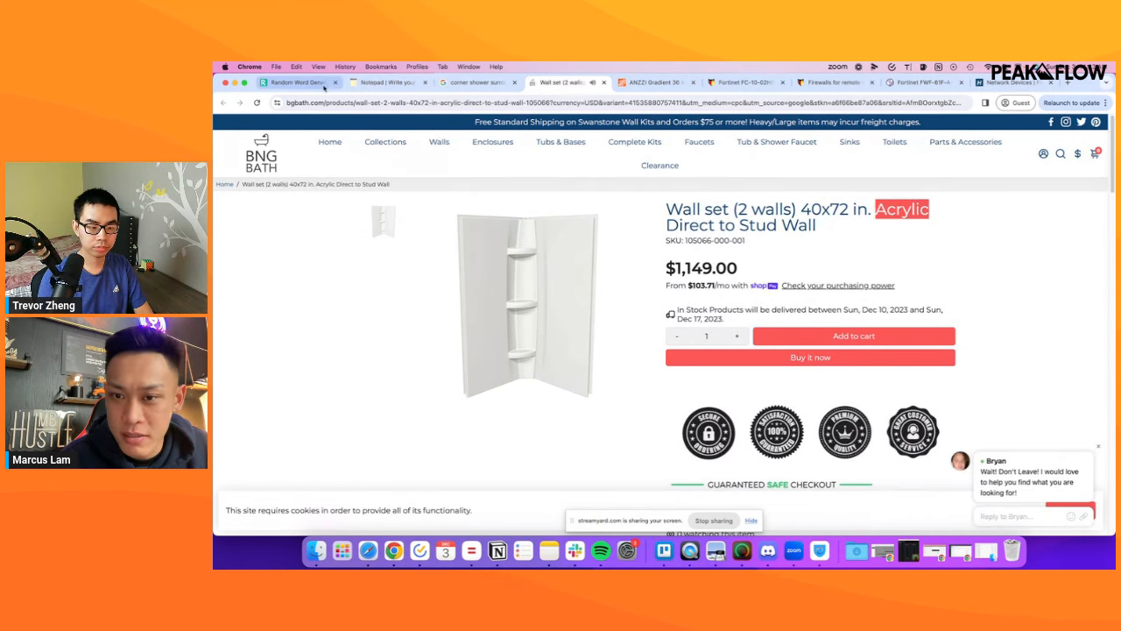
# Note 'Acrylic Sound Walls' under a new 'Niche Angle' heading, then return to the BNG Bath wall set.
pyautogui.click(389, 82)
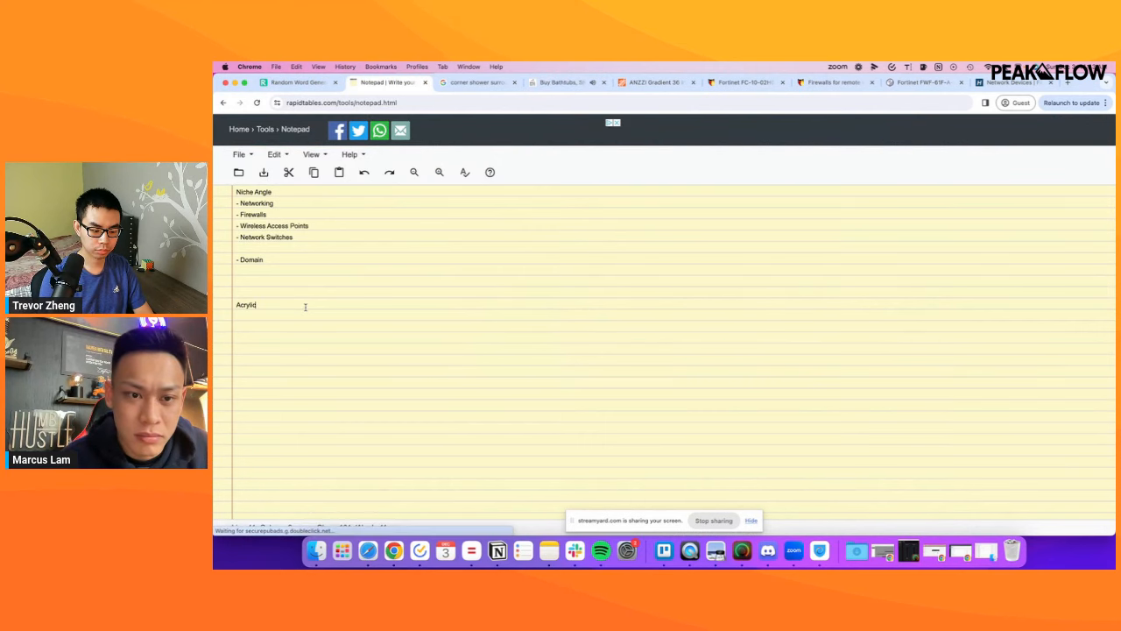
pyautogui.write('Siou')
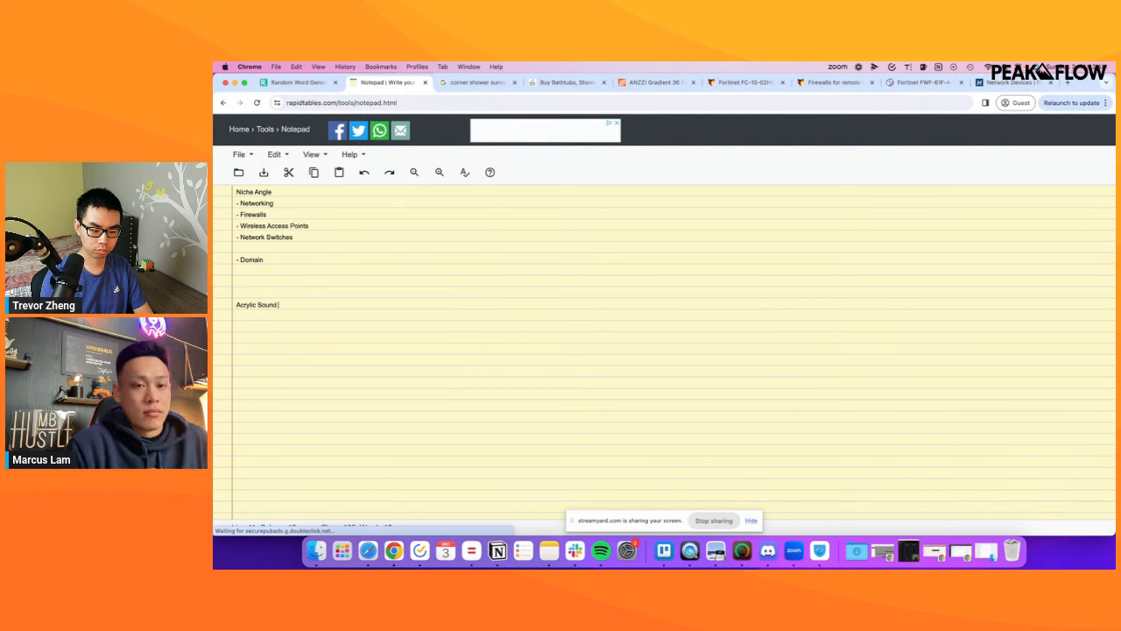
pyautogui.write('Walls')
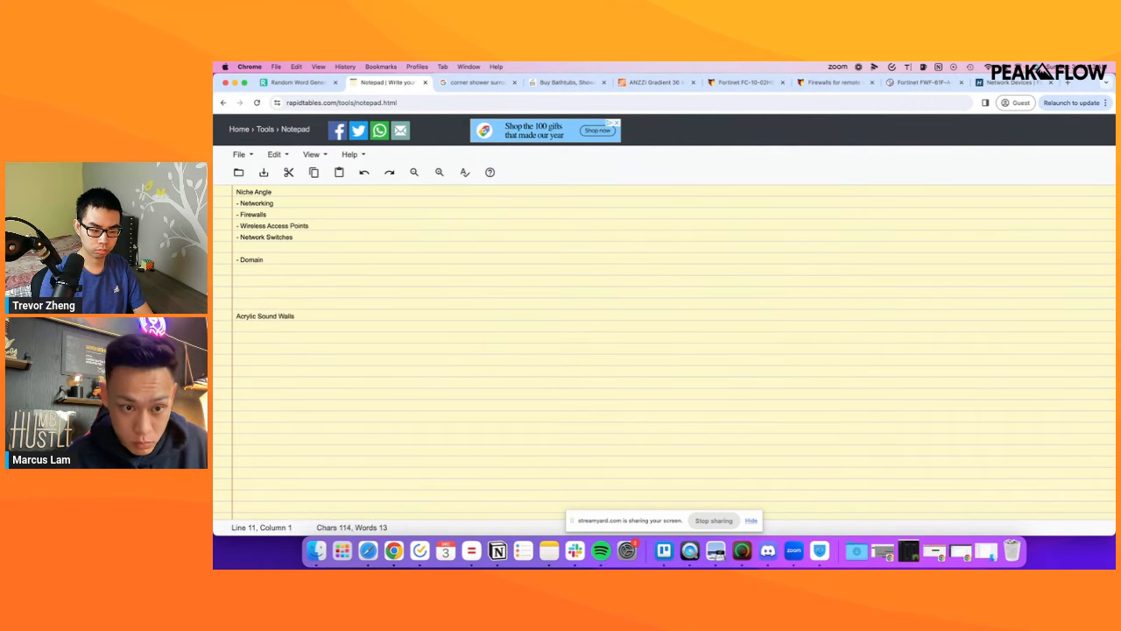
pyautogui.write('Niche Angle')
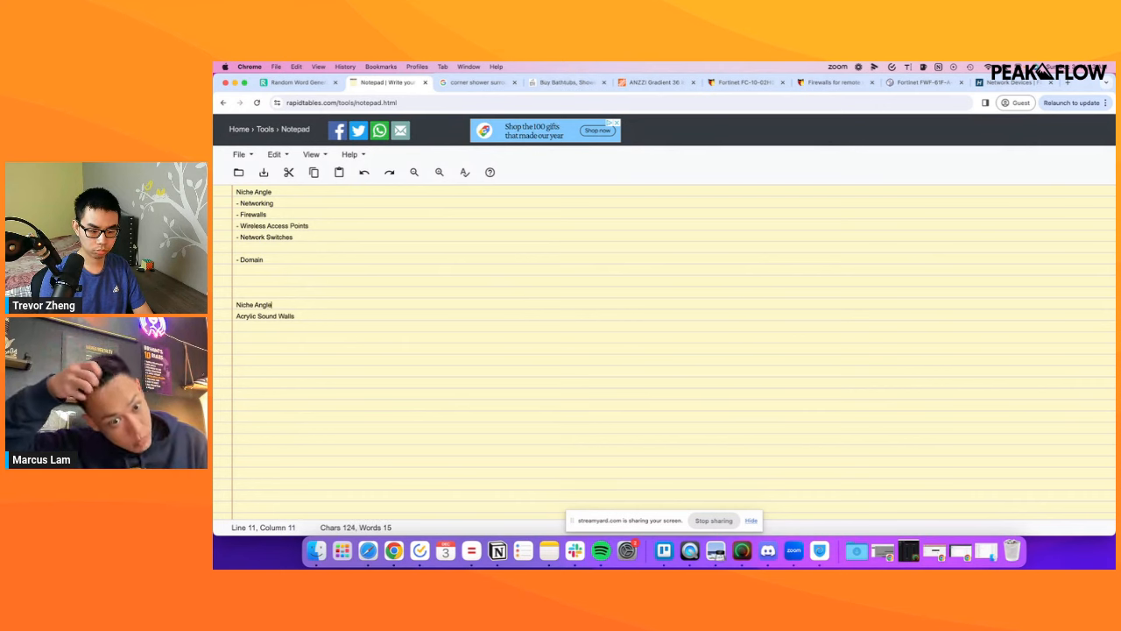
pyautogui.click(565, 81)
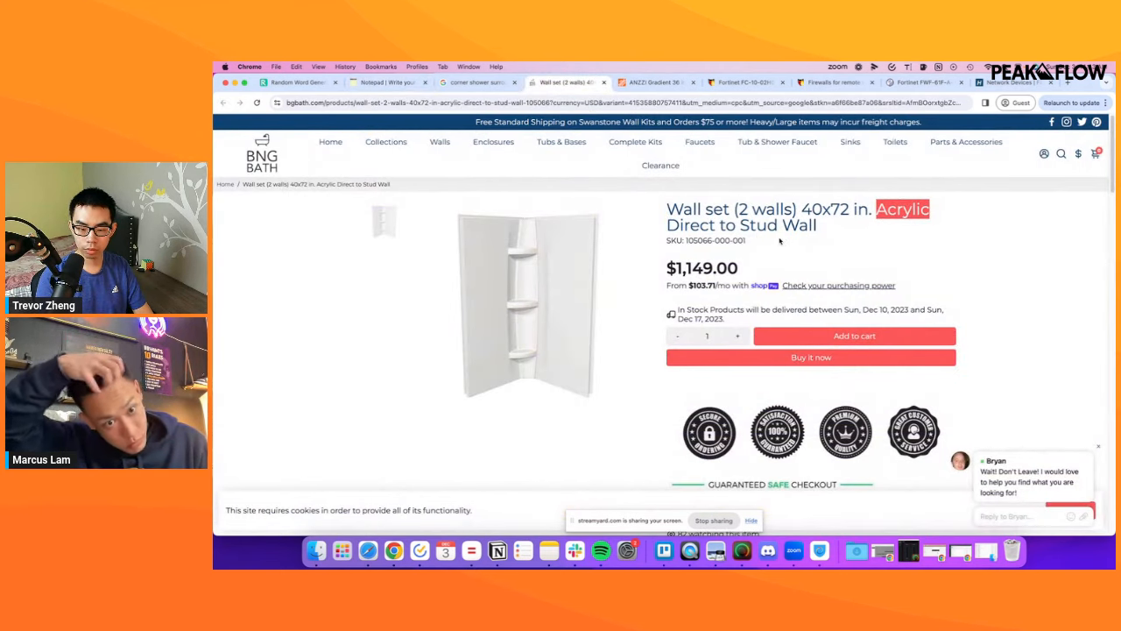
# Browse BNG Bath's bathtub enclosures and add 'Bi Fold Tub Doors' under Niche Angle 2.
pyautogui.scroll(-3)
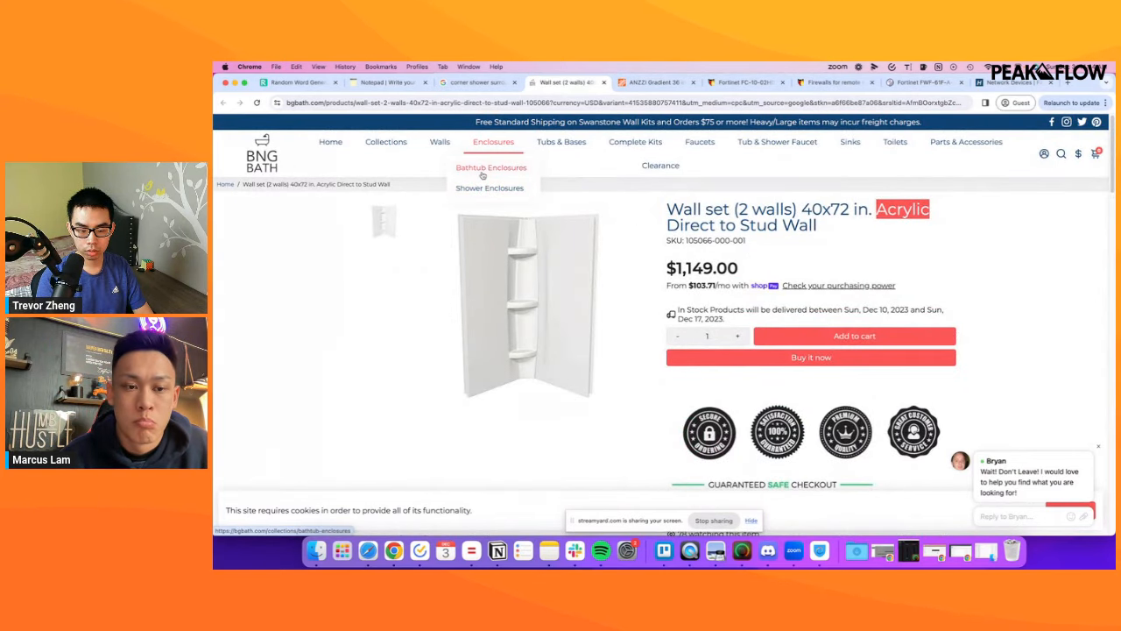
pyautogui.click(490, 168)
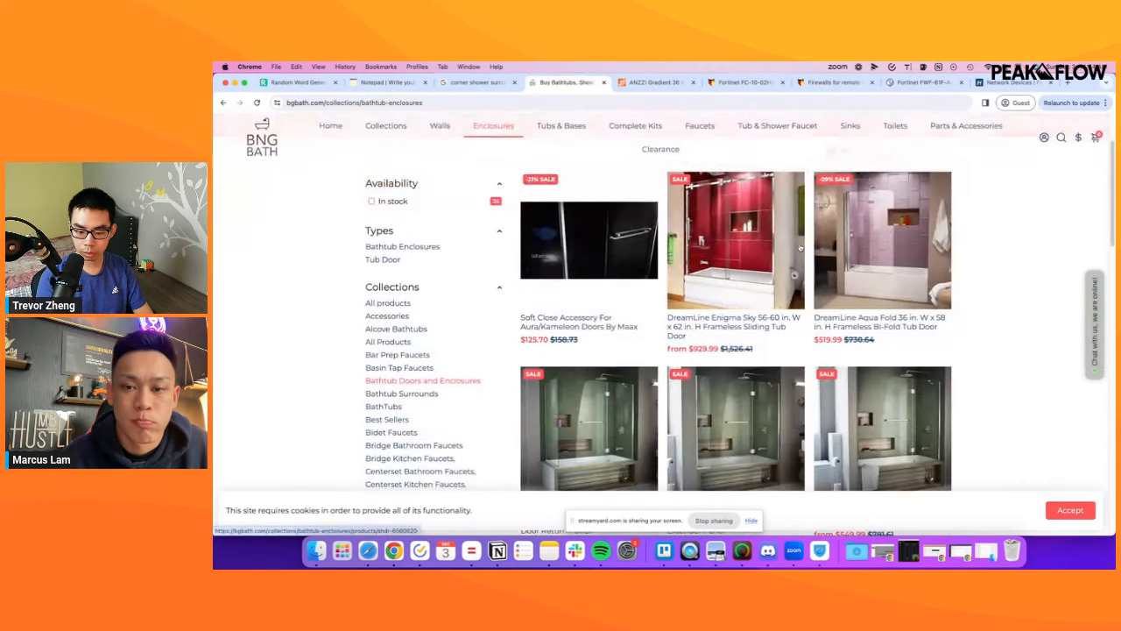
pyautogui.scroll(-3)
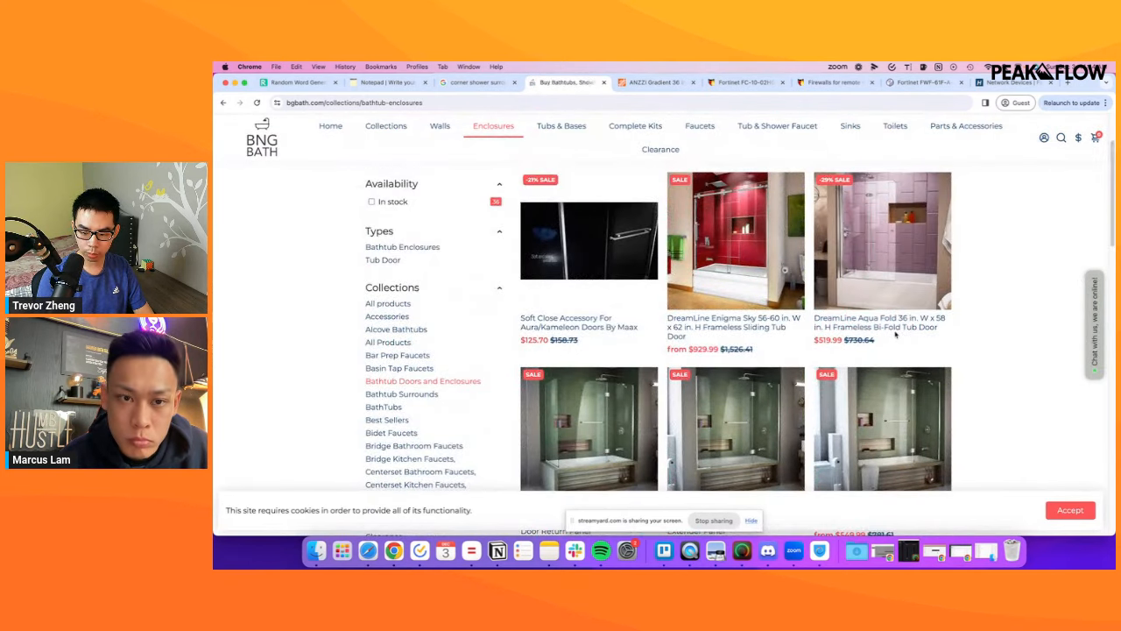
pyautogui.moveTo(636, 126)
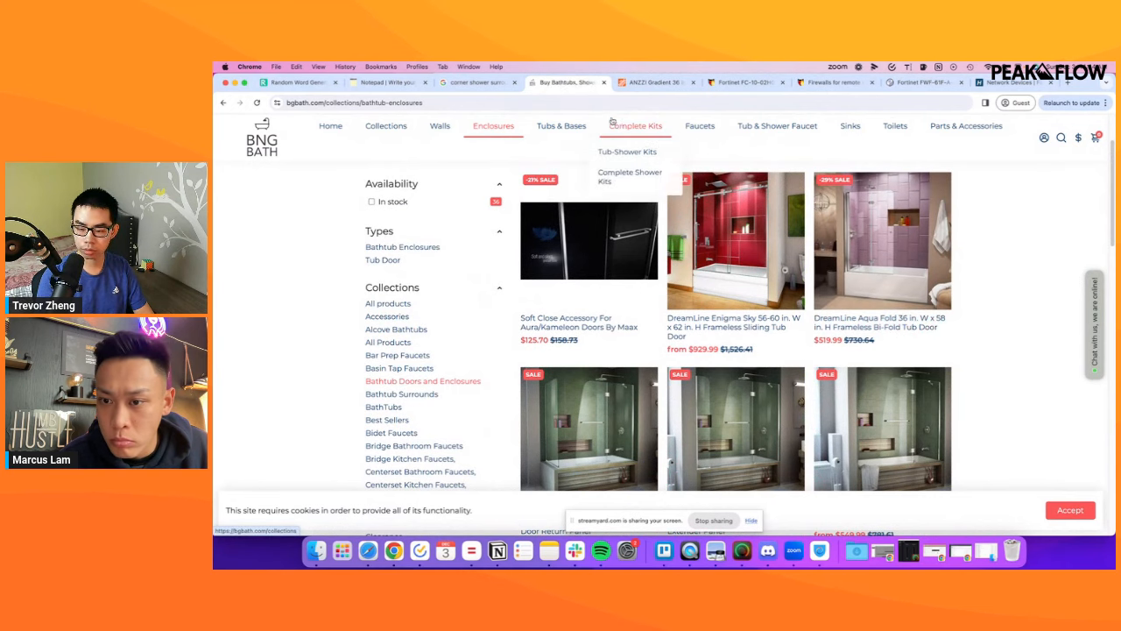
pyautogui.click(387, 82)
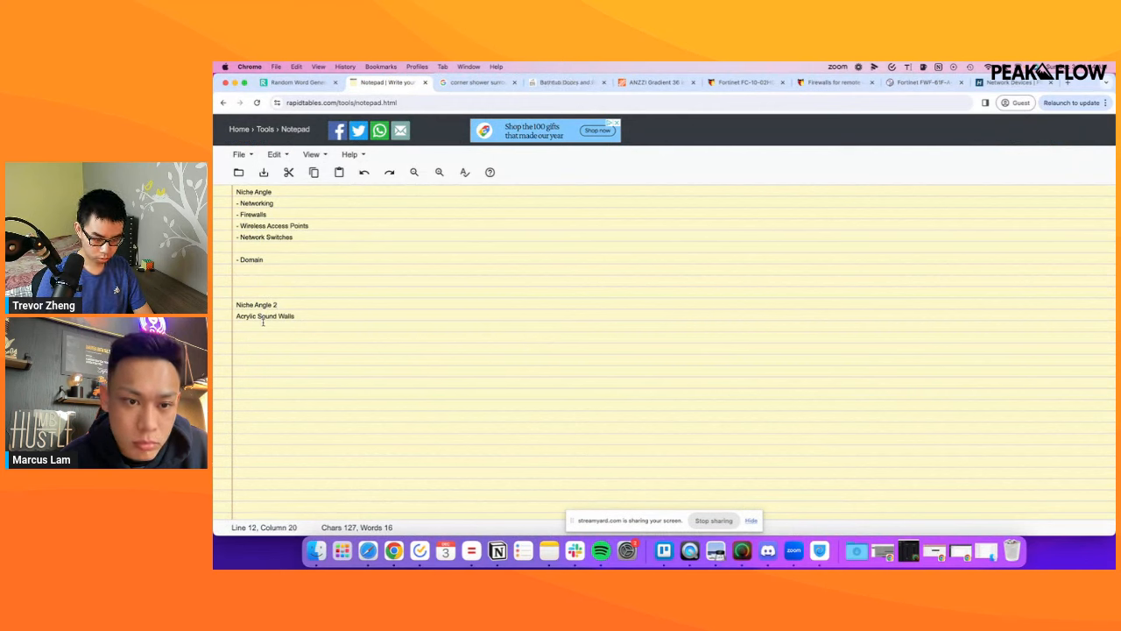
pyautogui.write('Bi Fold Tub Doors')
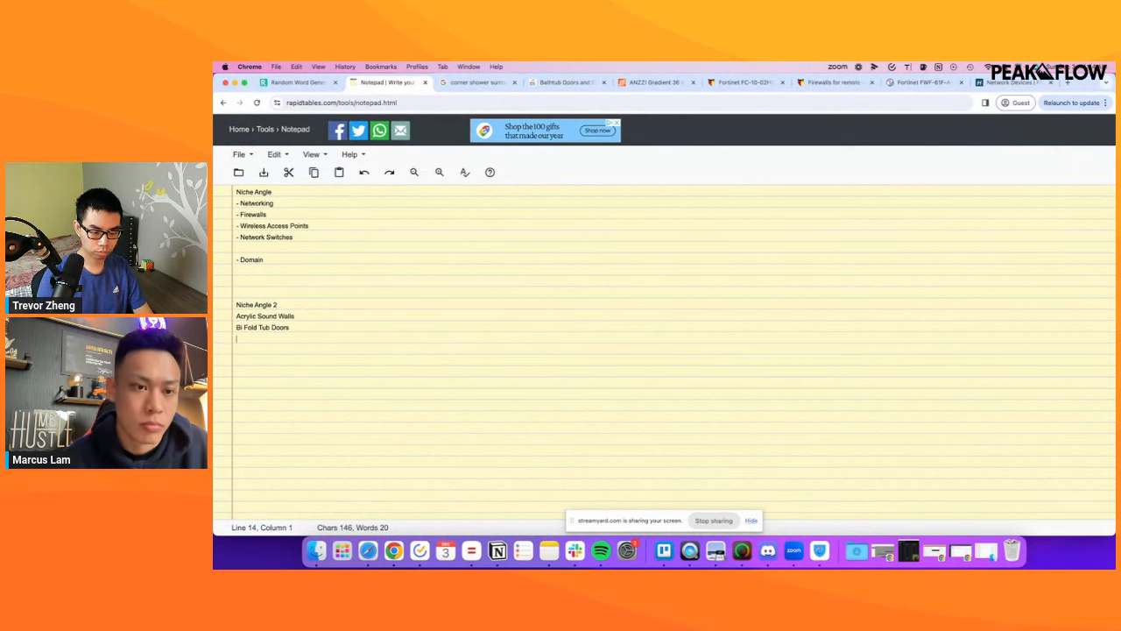
pyautogui.click(566, 81)
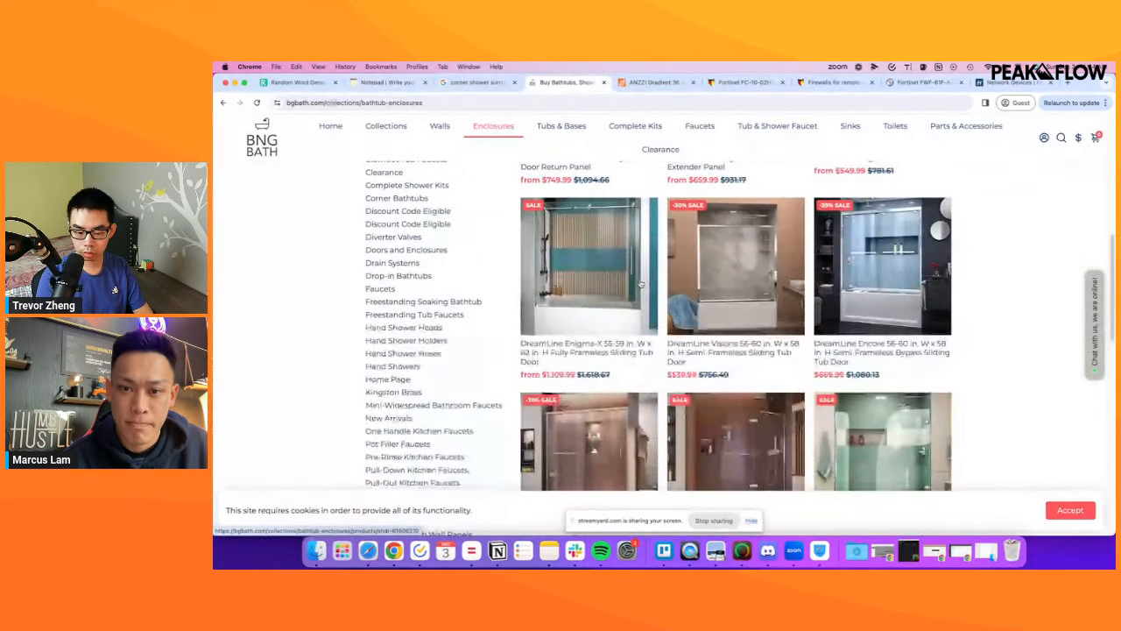
# Browse further down BNG Bath's bathtub doors listing and open its BathTubs collection.
pyautogui.scroll(-3)
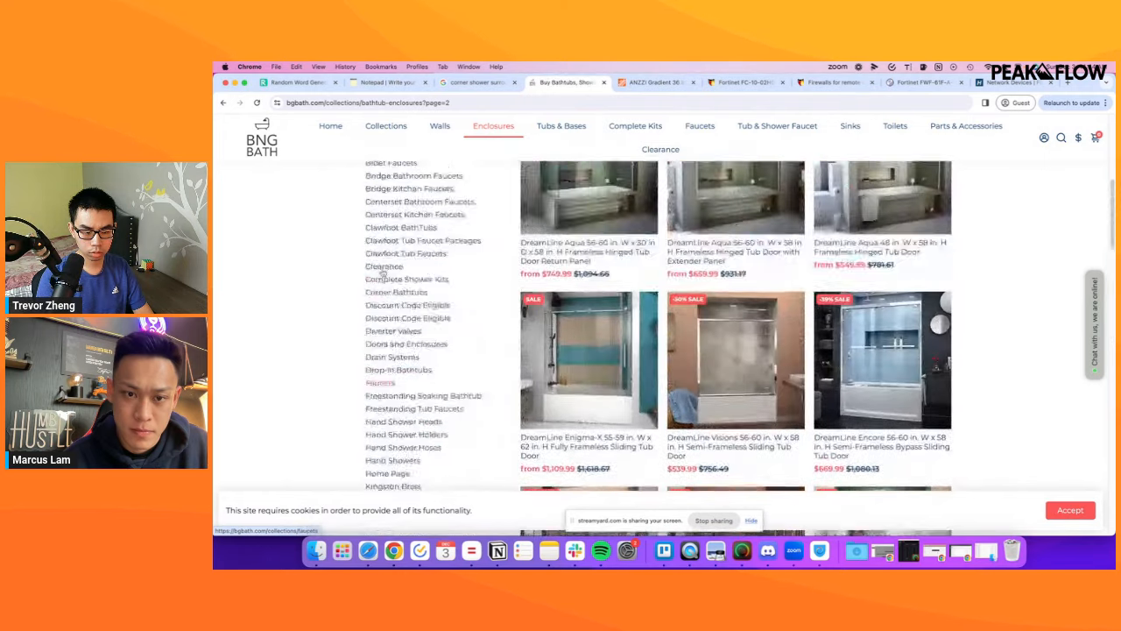
pyautogui.click(381, 81)
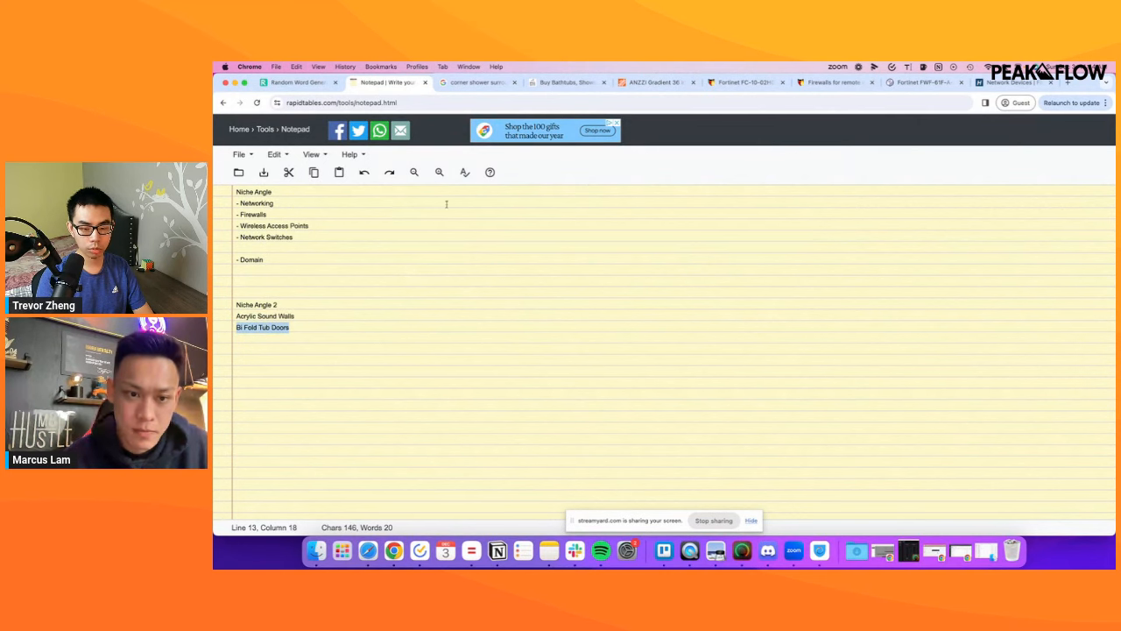
pyautogui.click(567, 82)
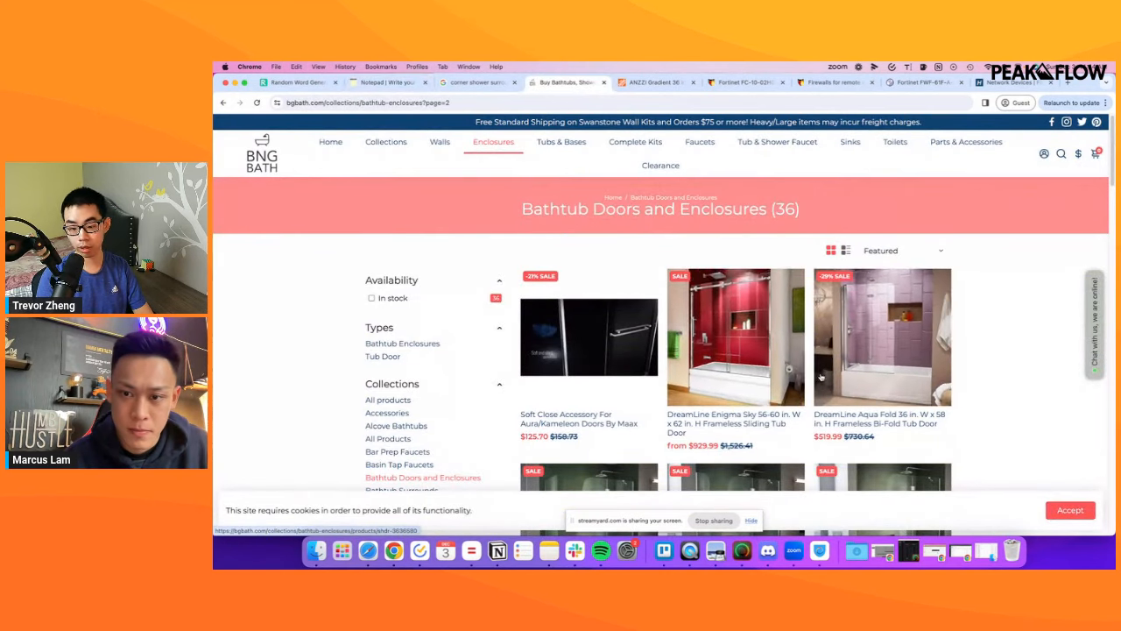
pyautogui.scroll(-3)
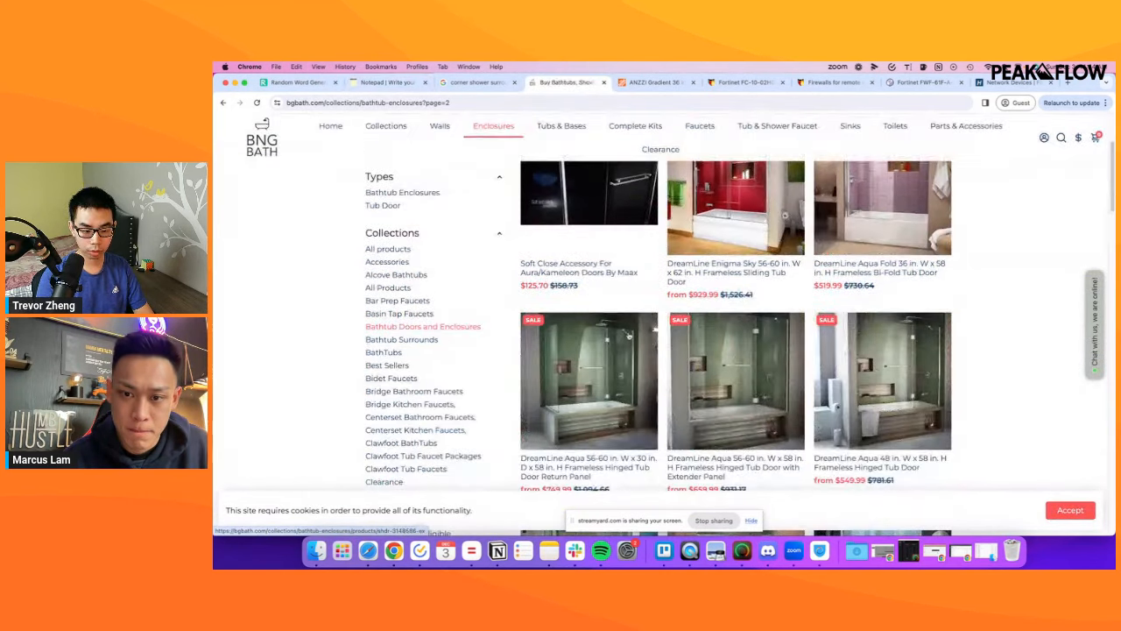
pyautogui.scroll(-3)
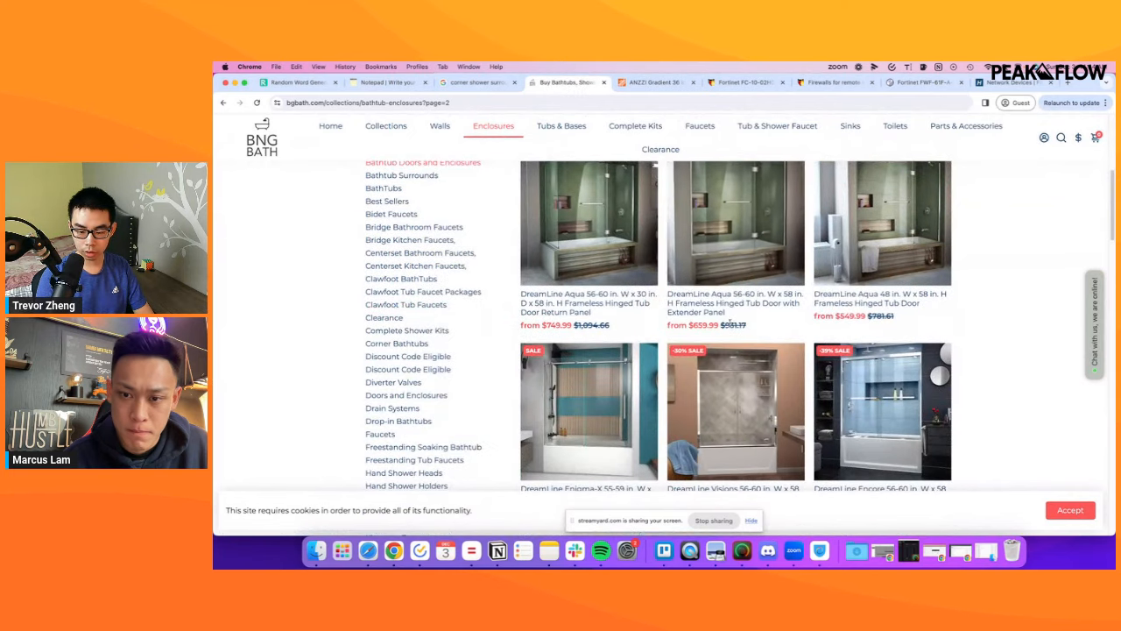
pyautogui.moveTo(383, 187)
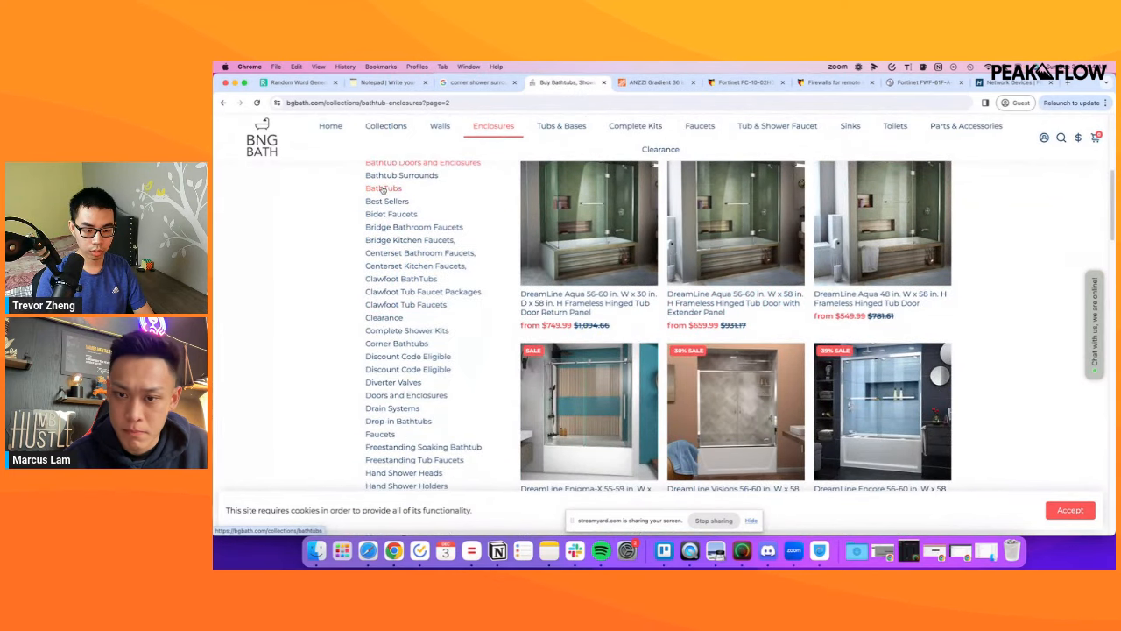
pyautogui.click(383, 188)
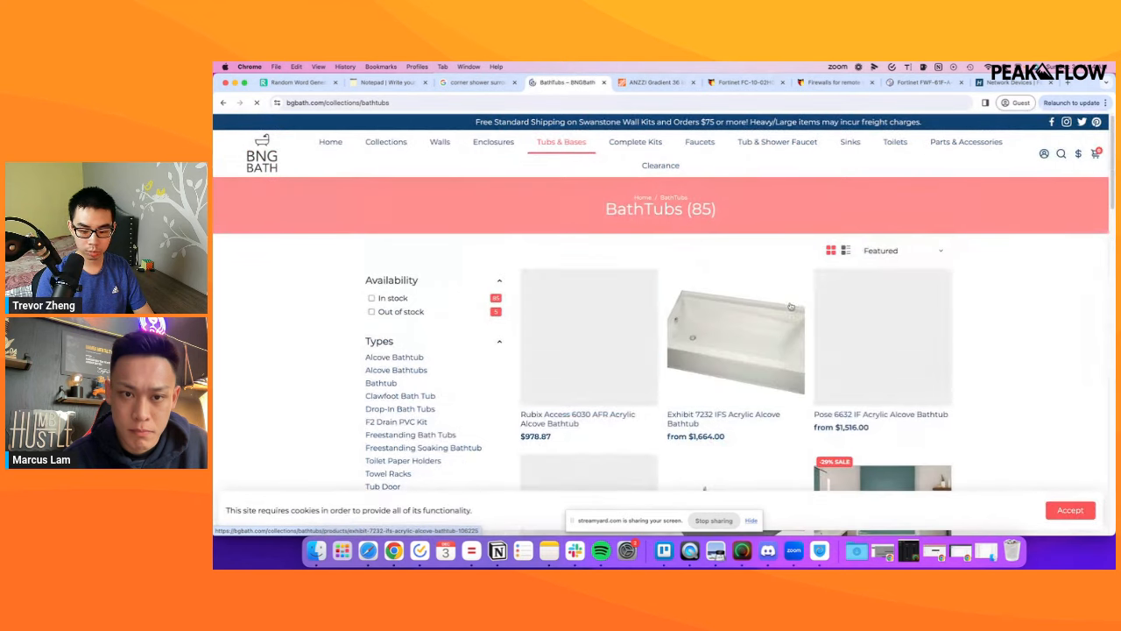
# Add 'Soaking Bathtubs' under Niche Angle 2 and return to BNG Bath's BathTubs collection.
pyautogui.scroll(-3)
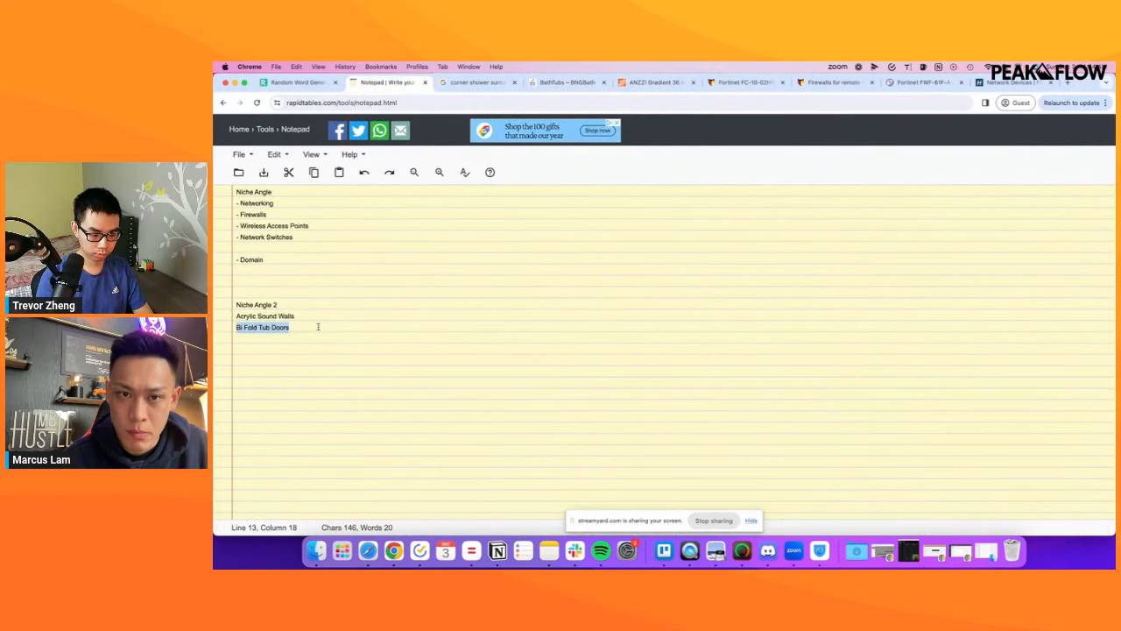
pyautogui.write('Soaki')
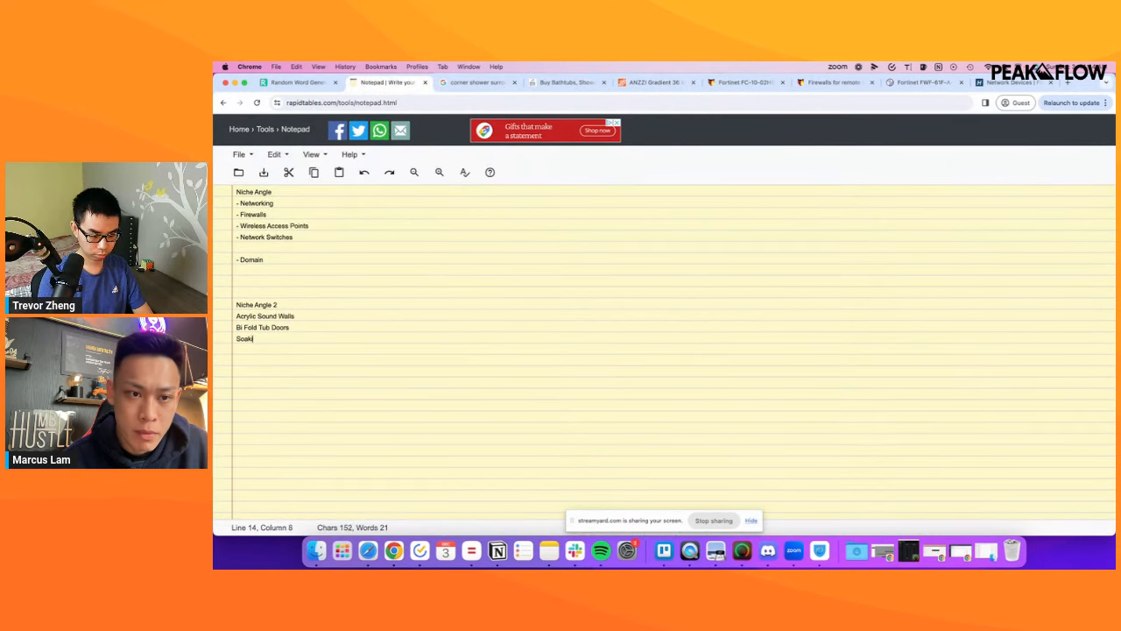
pyautogui.write('ing Bathtubs')
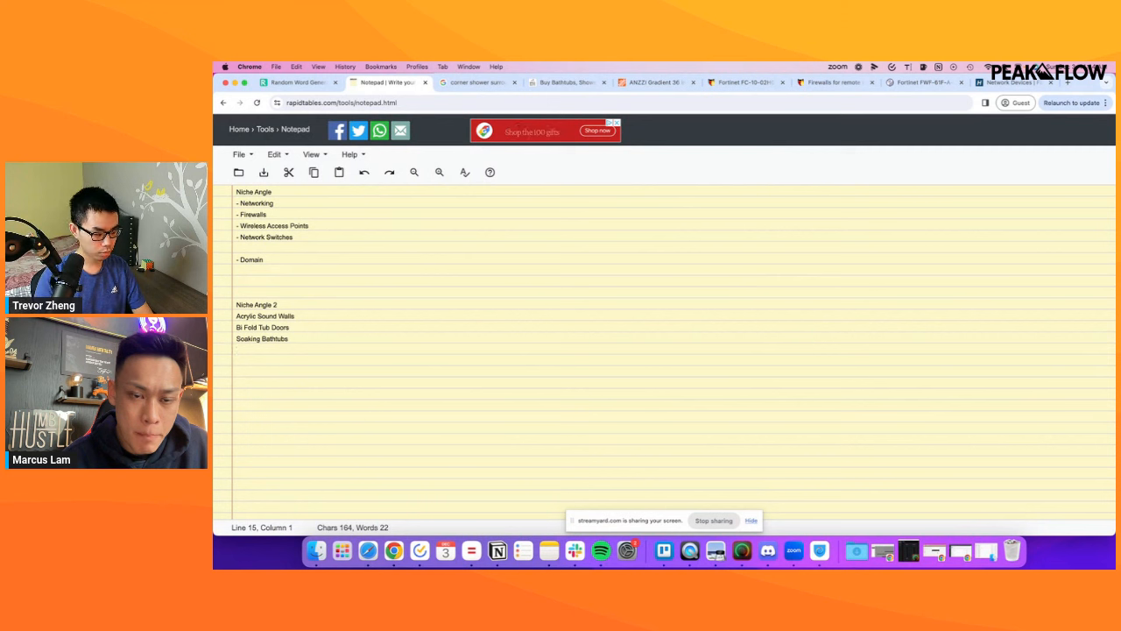
pyautogui.click(478, 81)
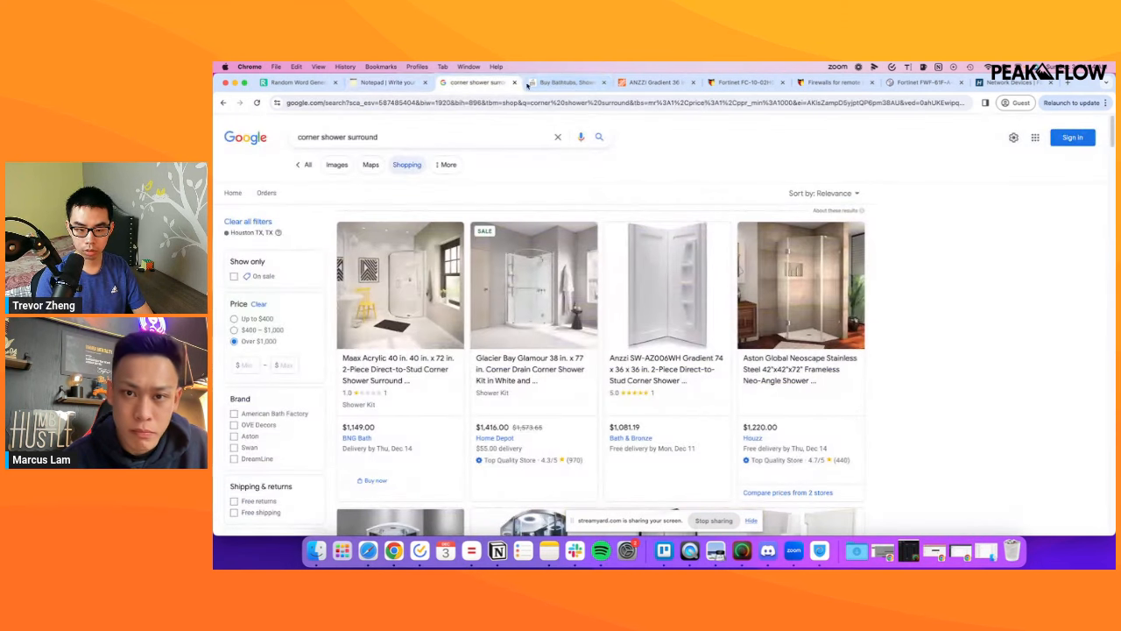
pyautogui.click(568, 81)
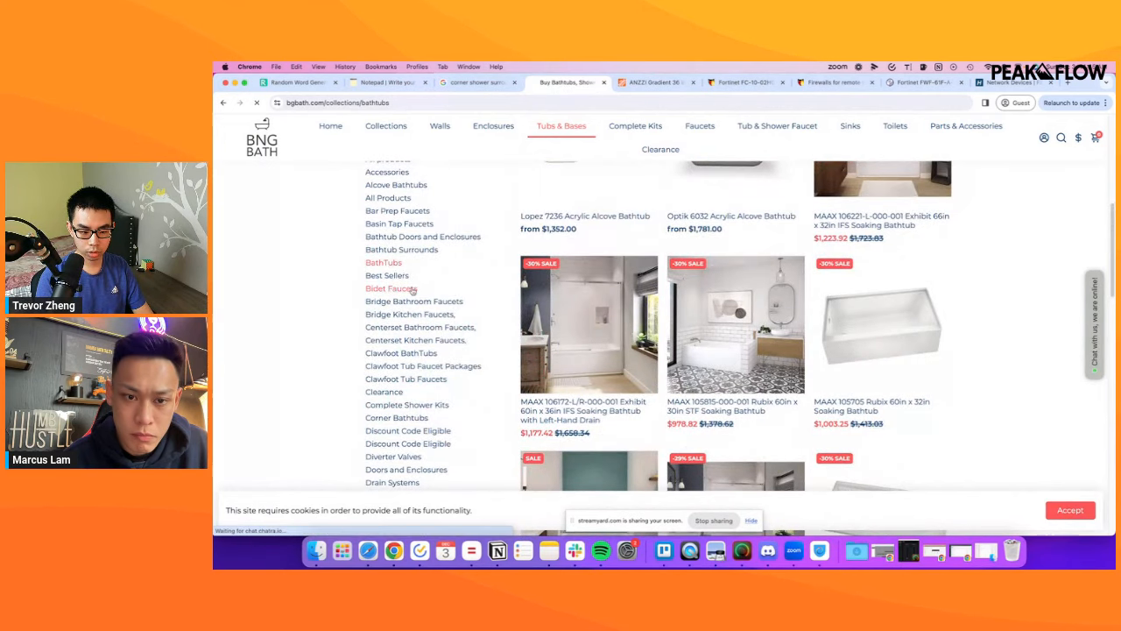
# View BNG Bath's Bidet Faucets collection, then return to the Niche Angle 2 notes.
pyautogui.click(391, 274)
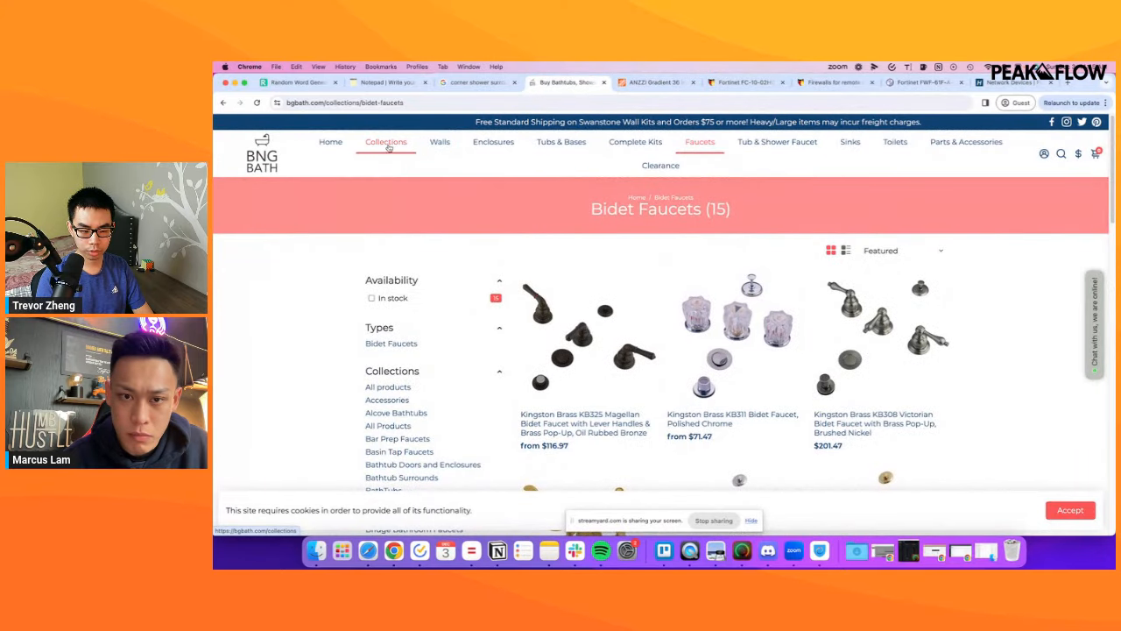
pyautogui.click(390, 81)
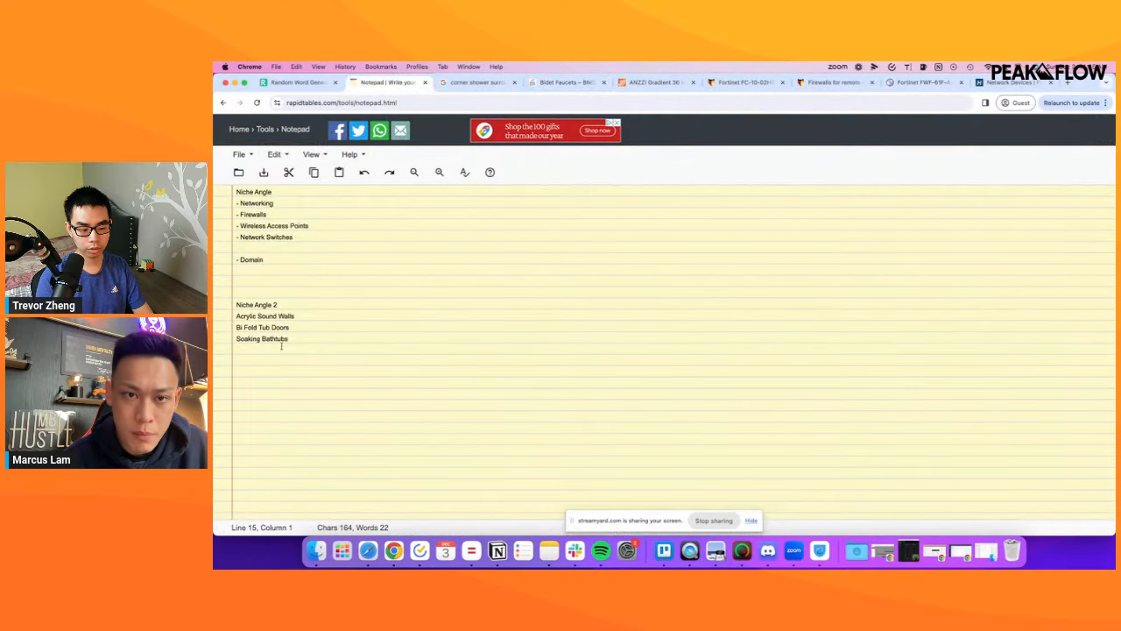
# Look over the Bi Fold Tub Doors and Soaking Bathtubs lines, then return to BNG Bath's Bathtub Doors listing.
pyautogui.moveTo(236, 316); pyautogui.dragTo(304, 339)
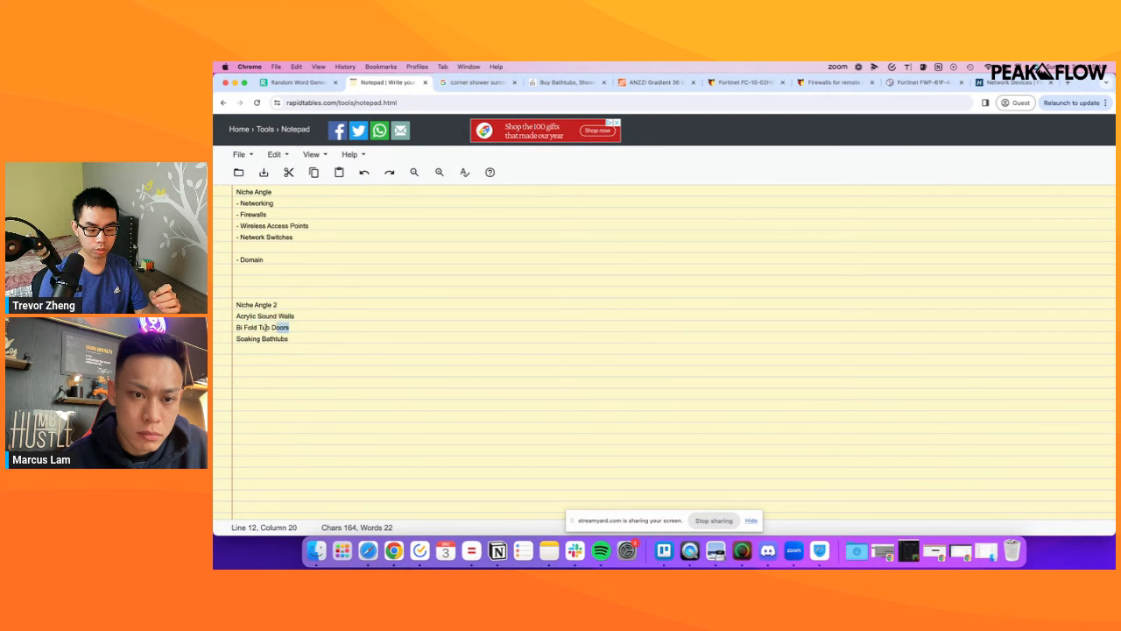
pyautogui.doubleClick(262, 339)
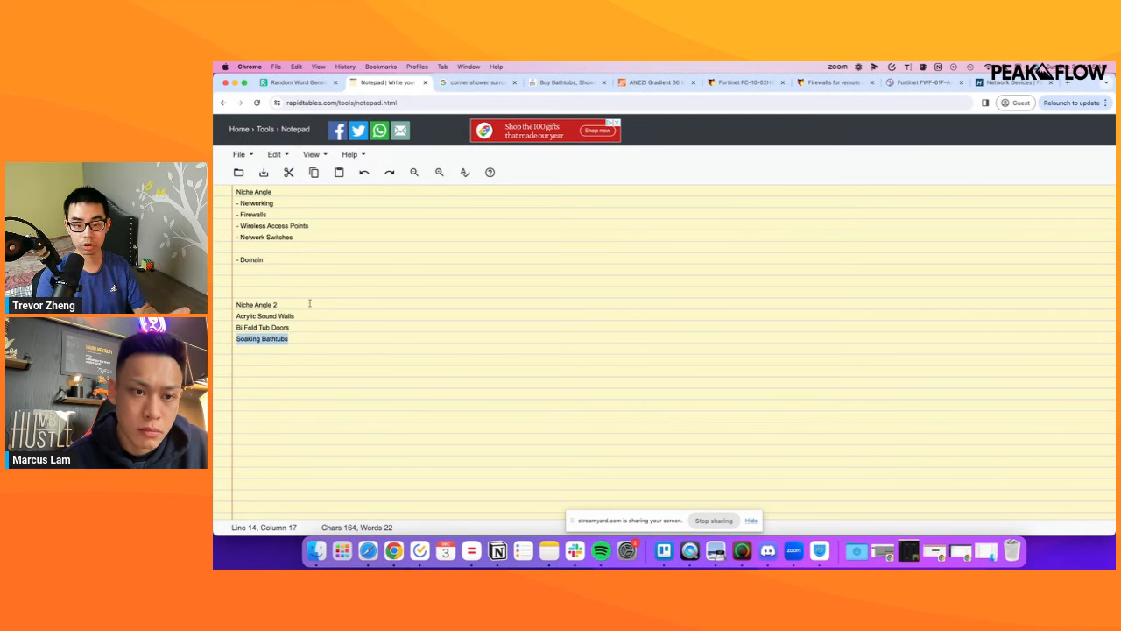
pyautogui.click(561, 82)
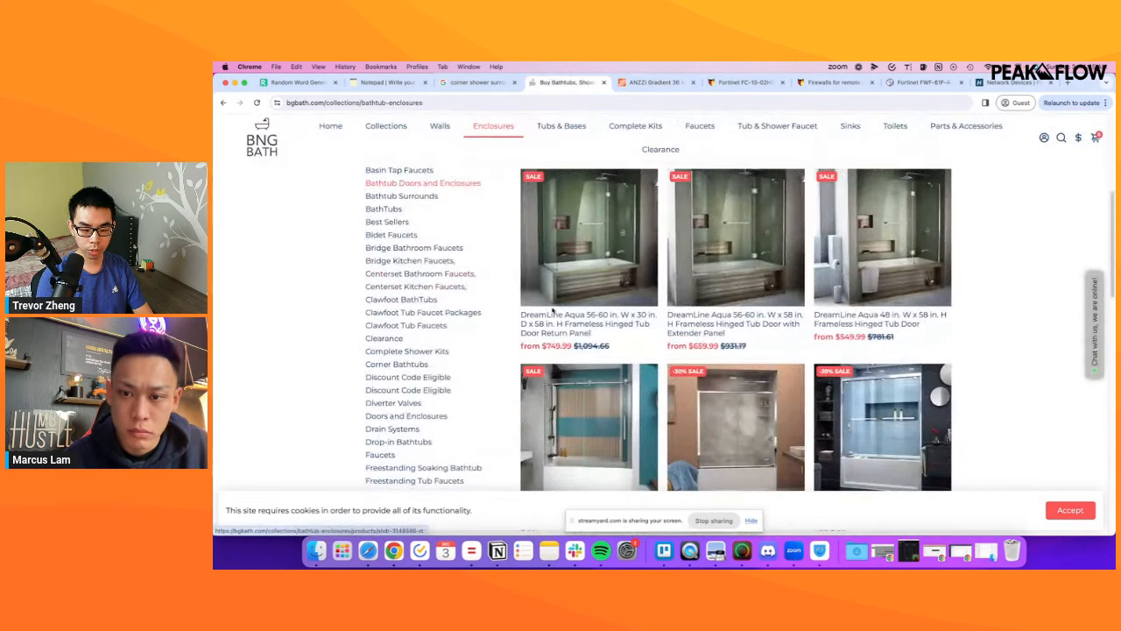
# Browse the bathtub doors listing via the full catalogue and back to Bathtub Doors and Enclosures.
pyautogui.scroll(-3)
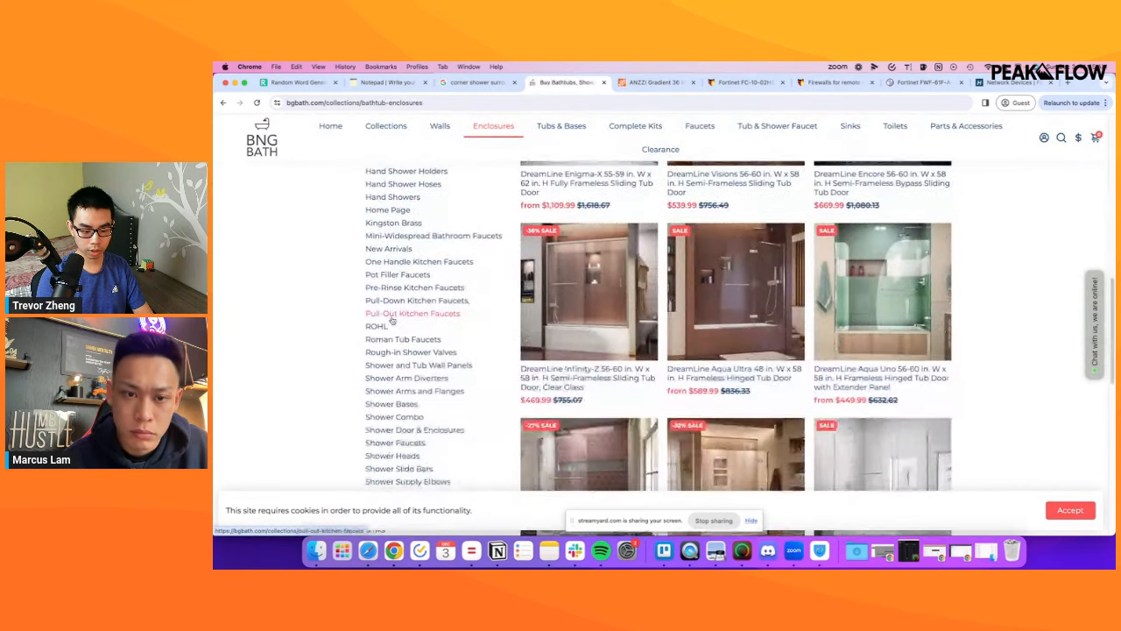
pyautogui.scroll(-3)
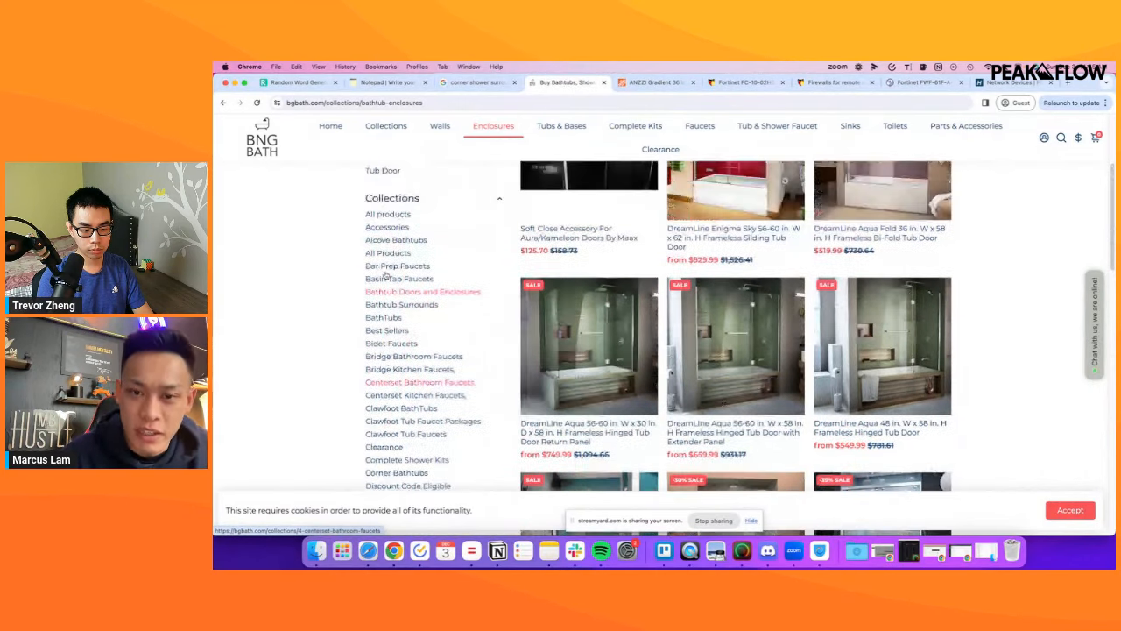
pyautogui.click(589, 345)
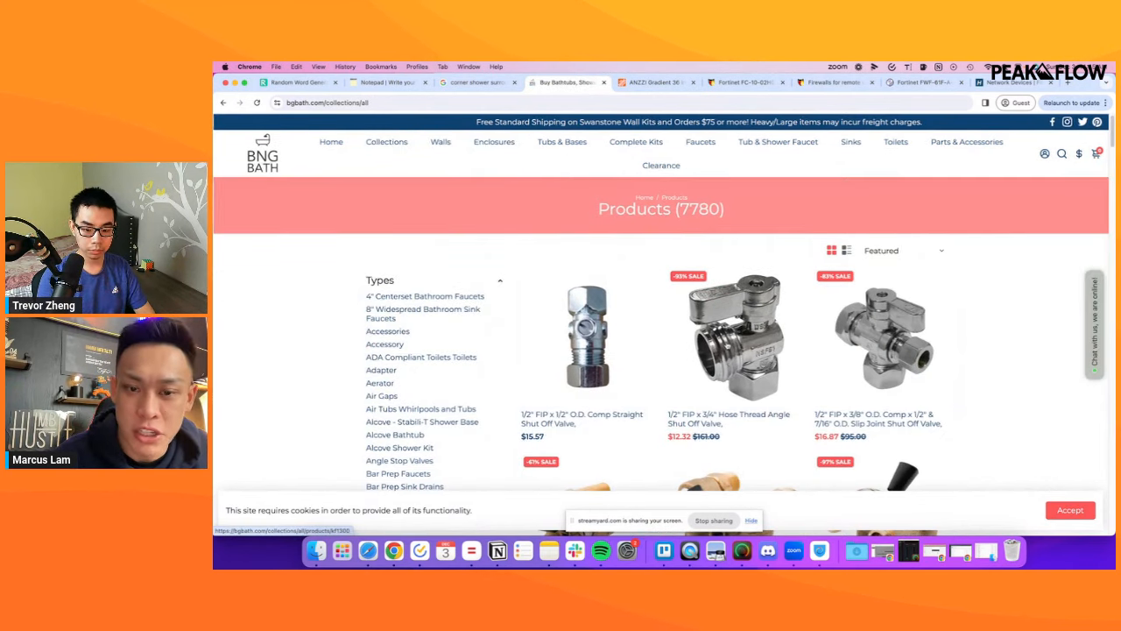
pyautogui.click(493, 141)
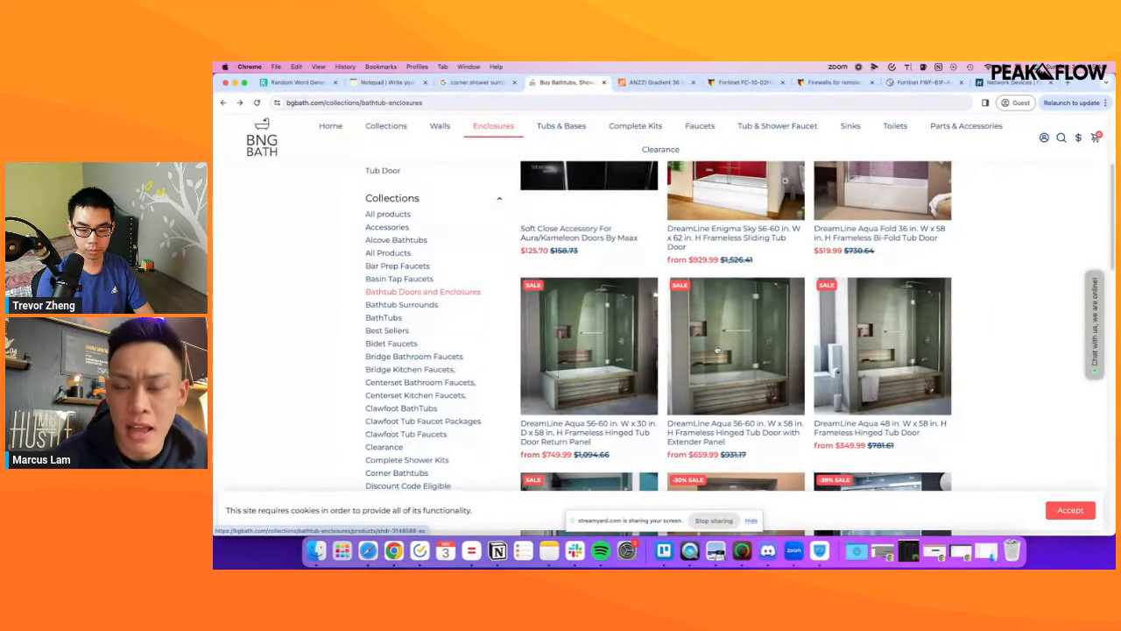
# Open the $659.99 DreamLine Aqua hinged tub door with Extender Panel in a new tab and select 'Extender Panel'.
pyautogui.scroll(-3)
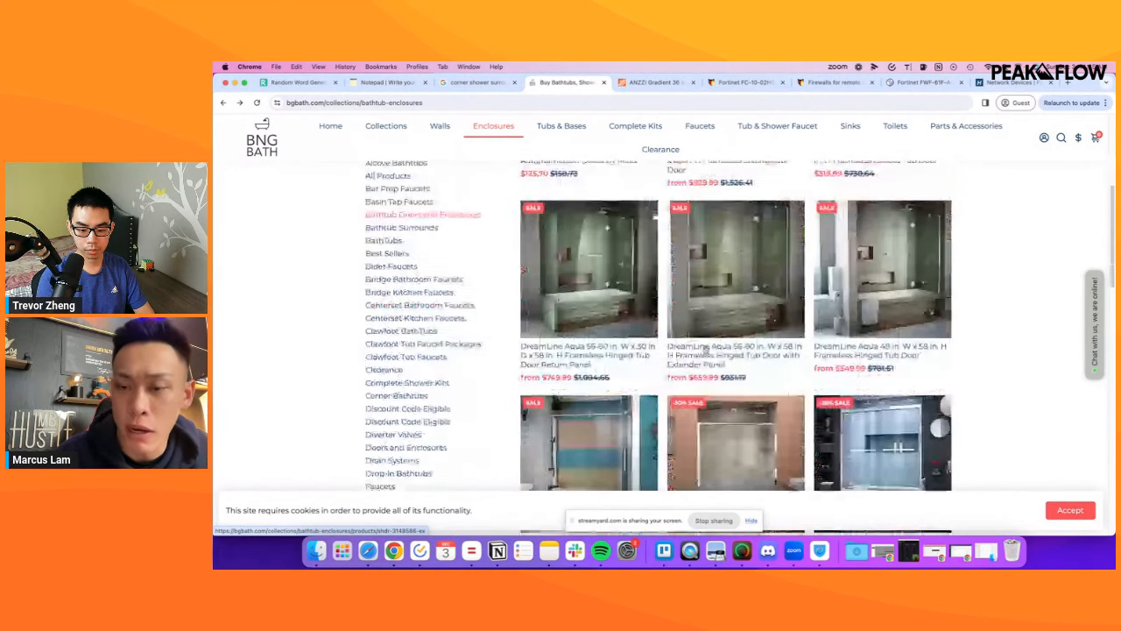
pyautogui.rightClick(736, 269)
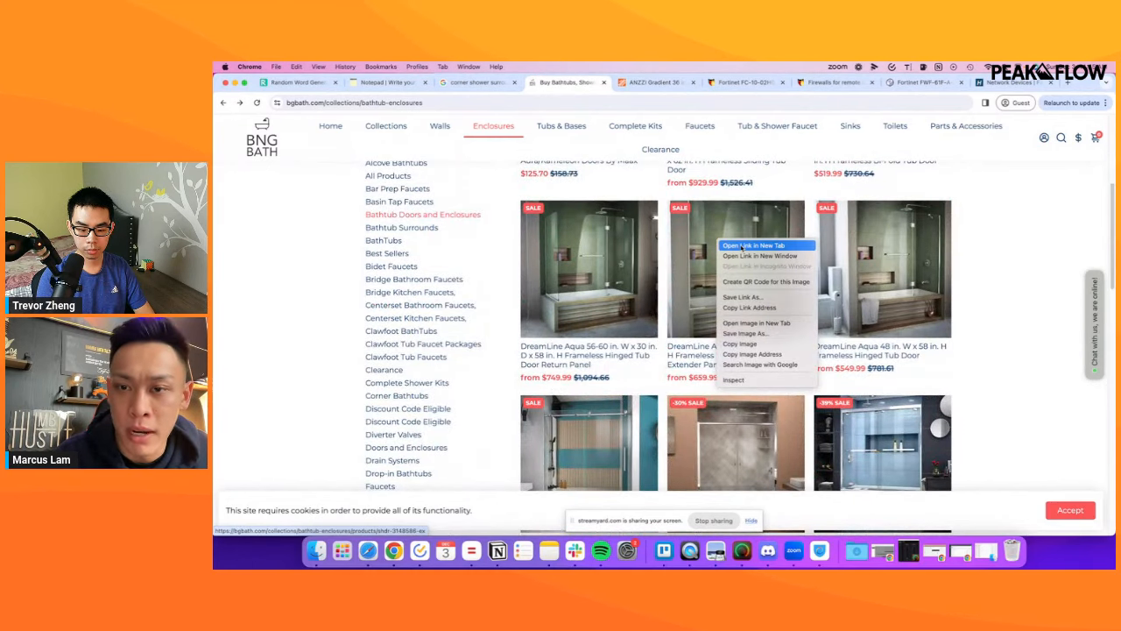
pyautogui.click(754, 244)
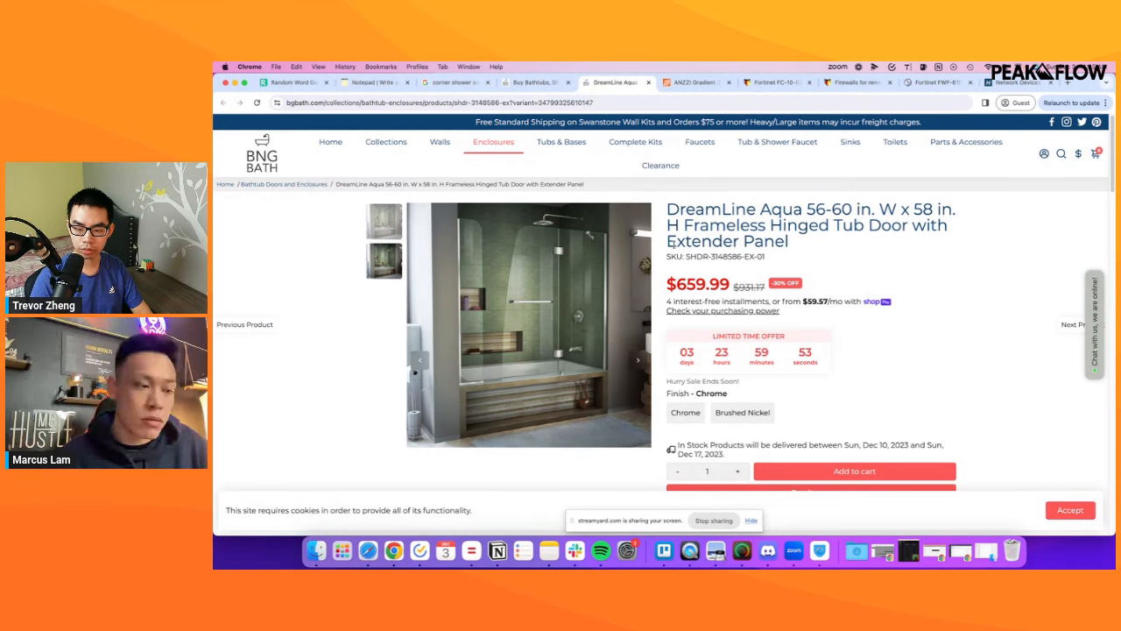
pyautogui.doubleClick(727, 241)
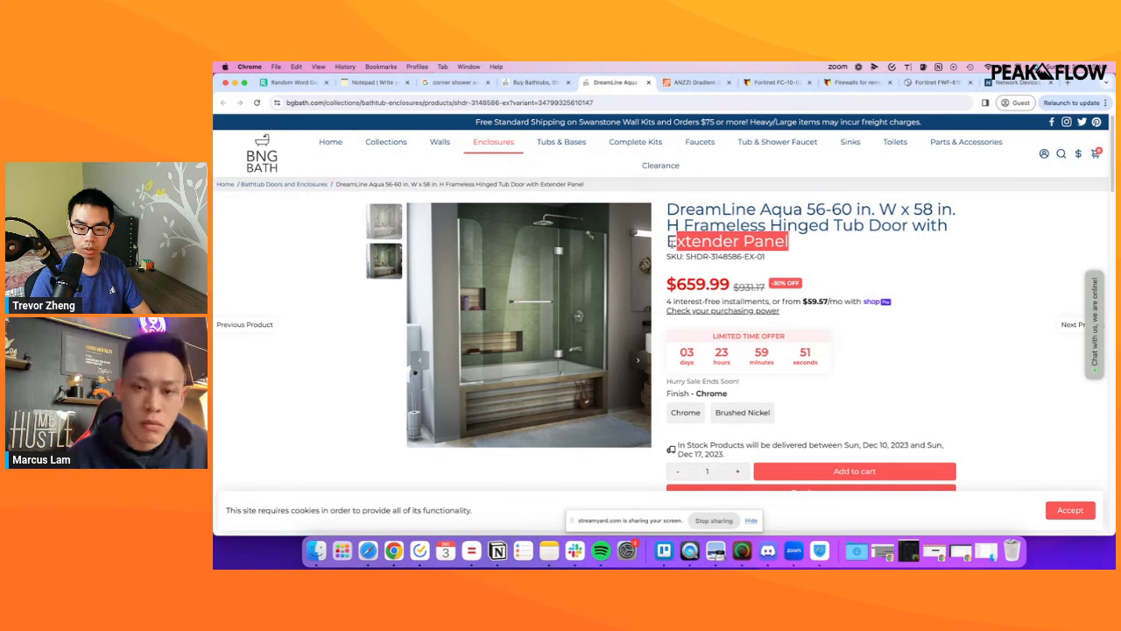
# Add 'Extender Panel' to the Niche Angle 2 list, then bring up Google results for DreamLine.
pyautogui.click(375, 81)
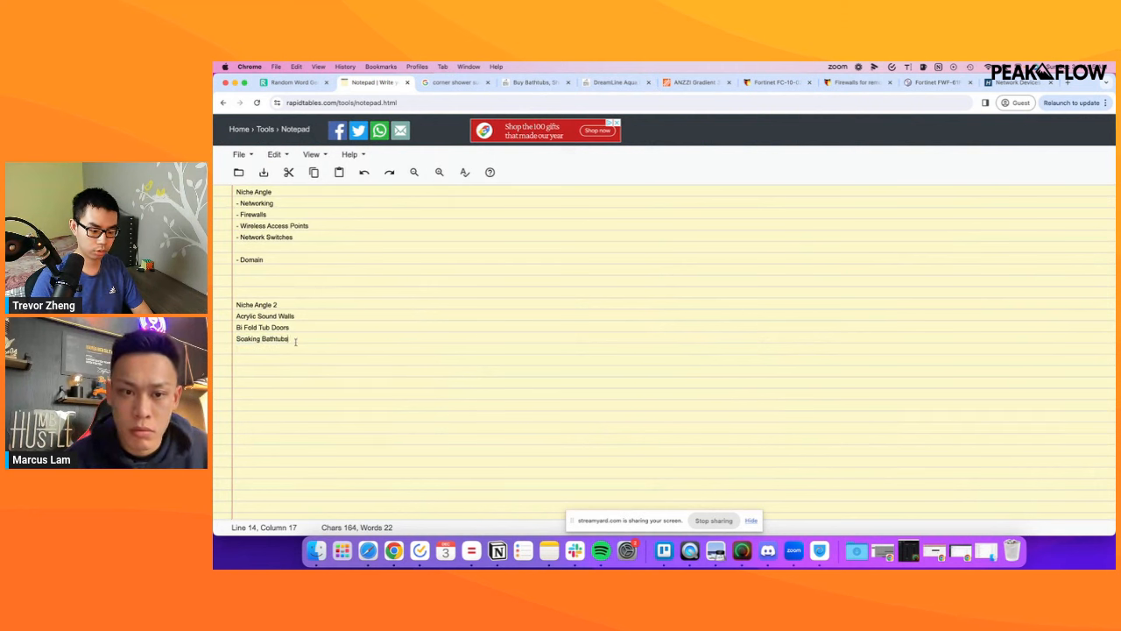
pyautogui.write('Extender Panel')
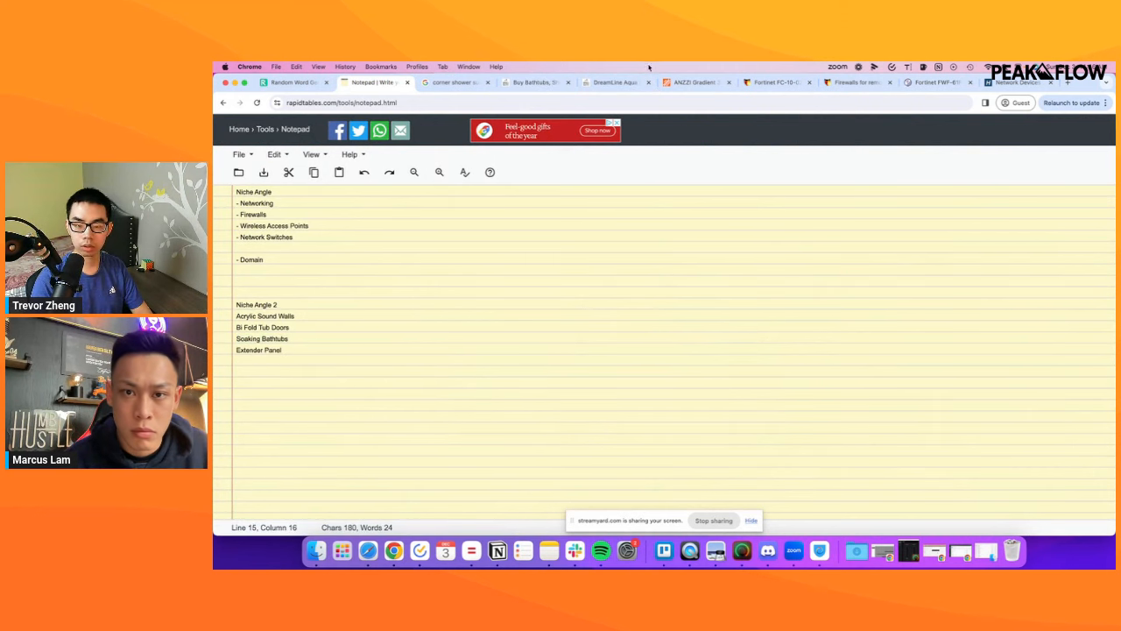
pyautogui.click(618, 82)
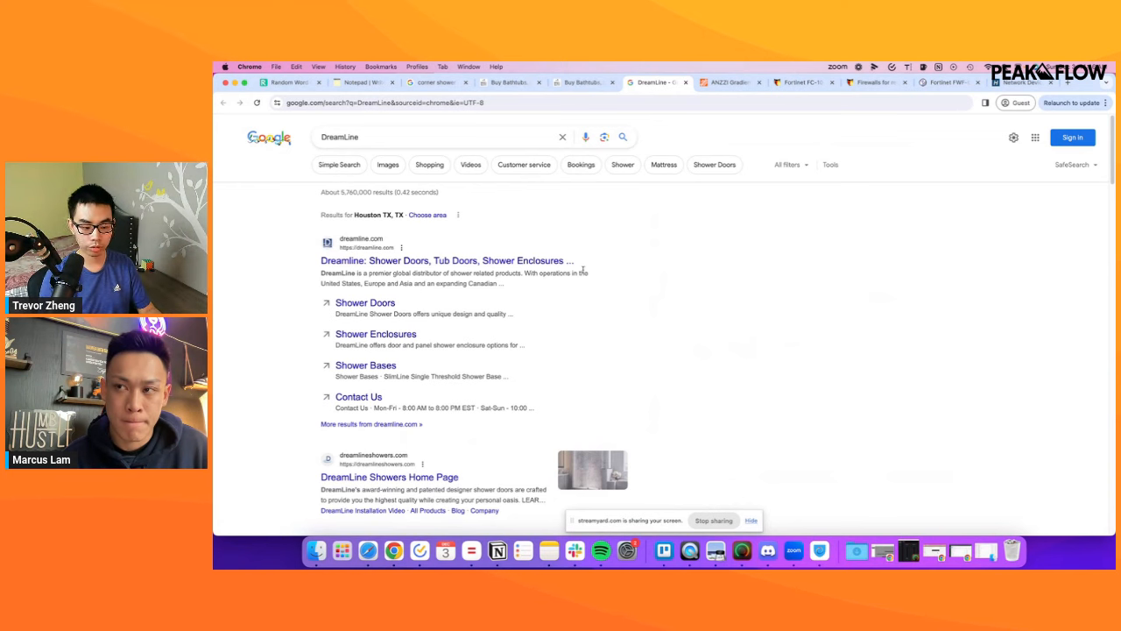
# Open dreamline.com from the search results and accept its cookies.
pyautogui.scroll(-3)
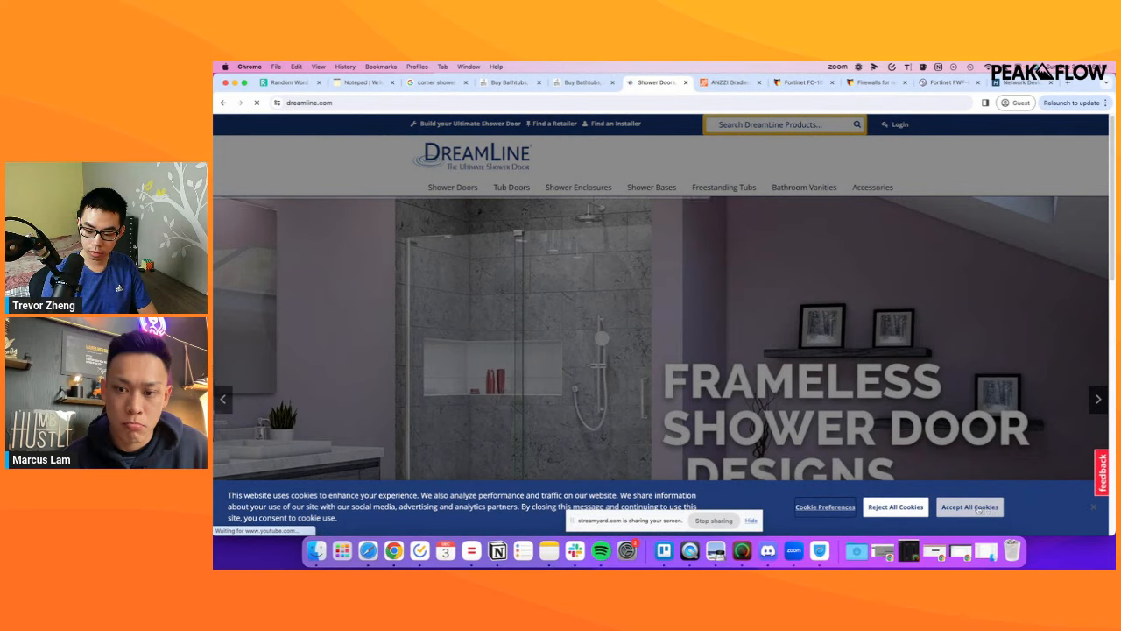
pyautogui.click(969, 506)
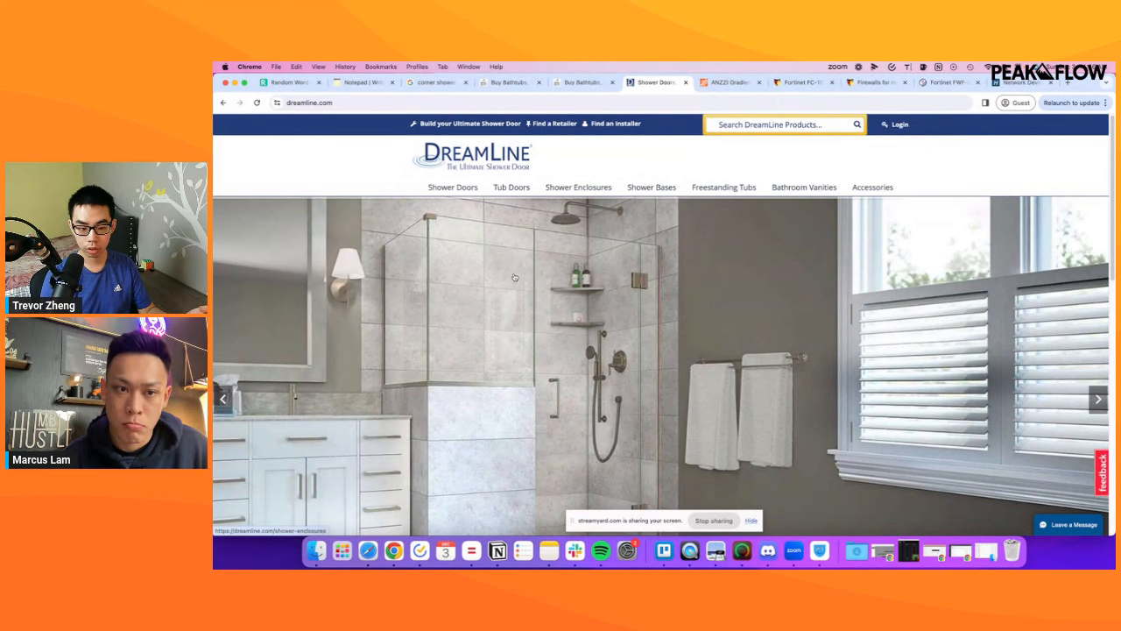
pyautogui.click(1099, 398)
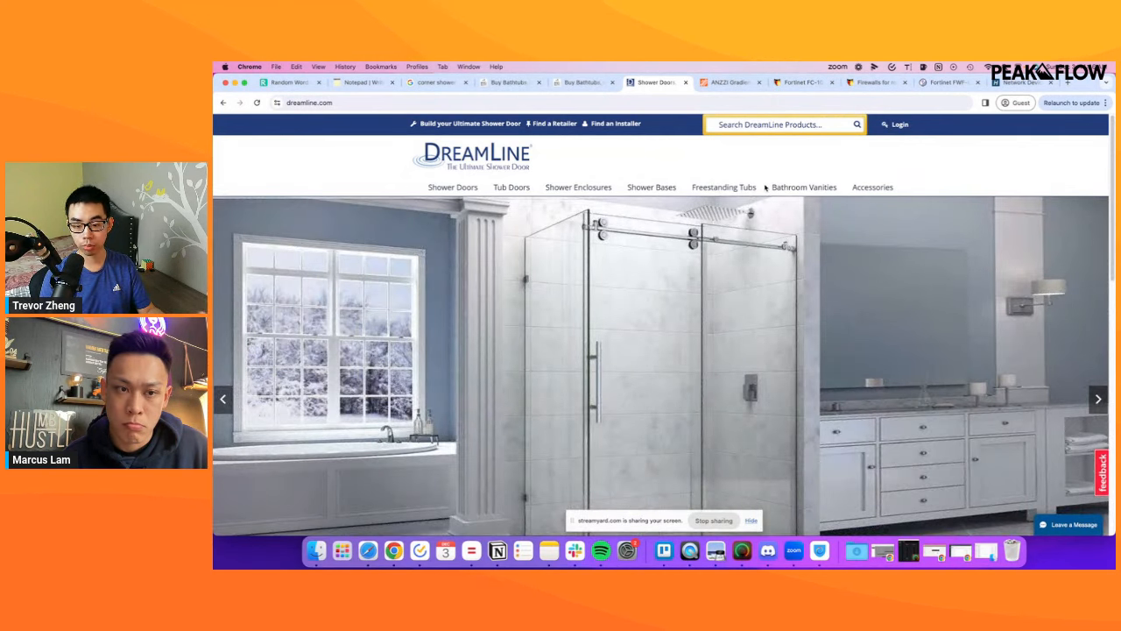
# Browse DreamLine's Shower Bases, Tub Doors and Shower Doors categories.
pyautogui.click(651, 187)
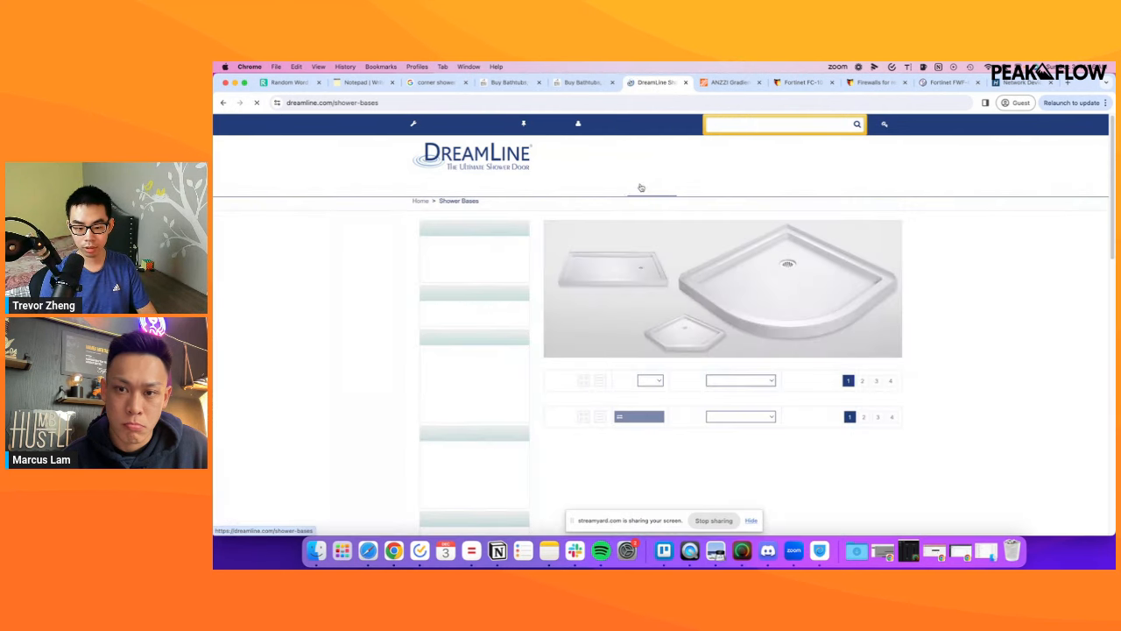
pyautogui.click(511, 187)
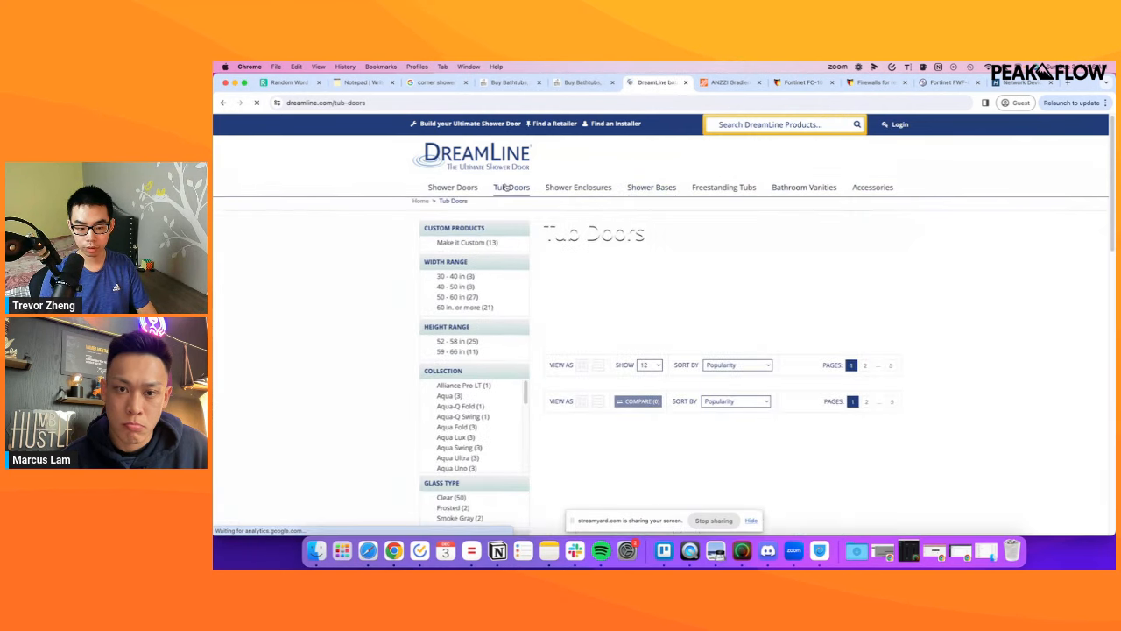
pyautogui.click(453, 186)
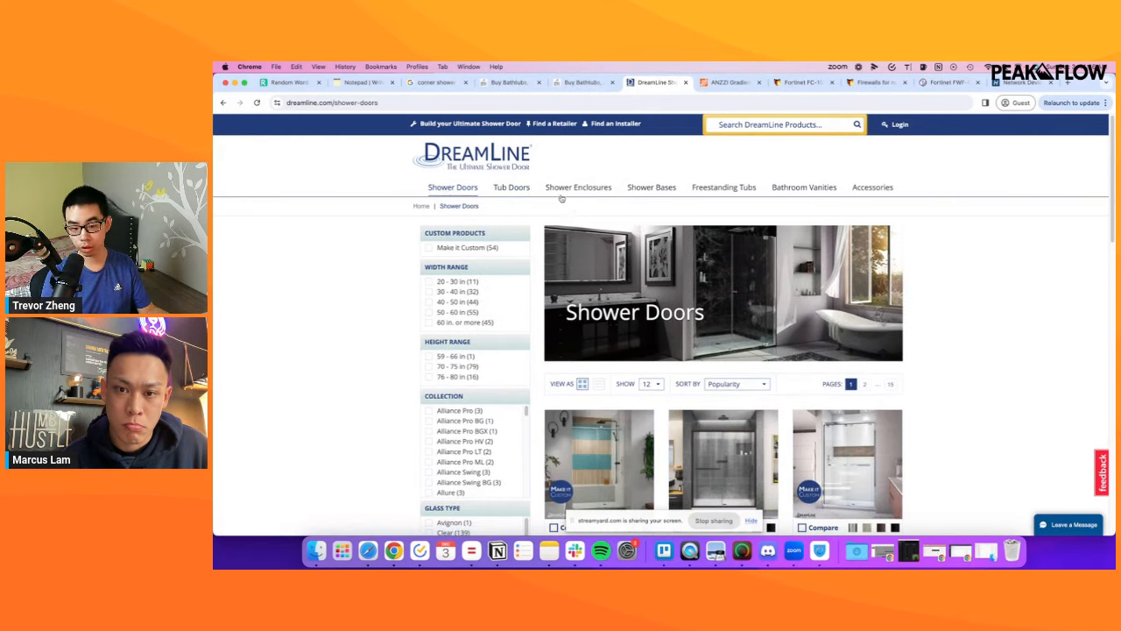
pyautogui.moveTo(652, 187)
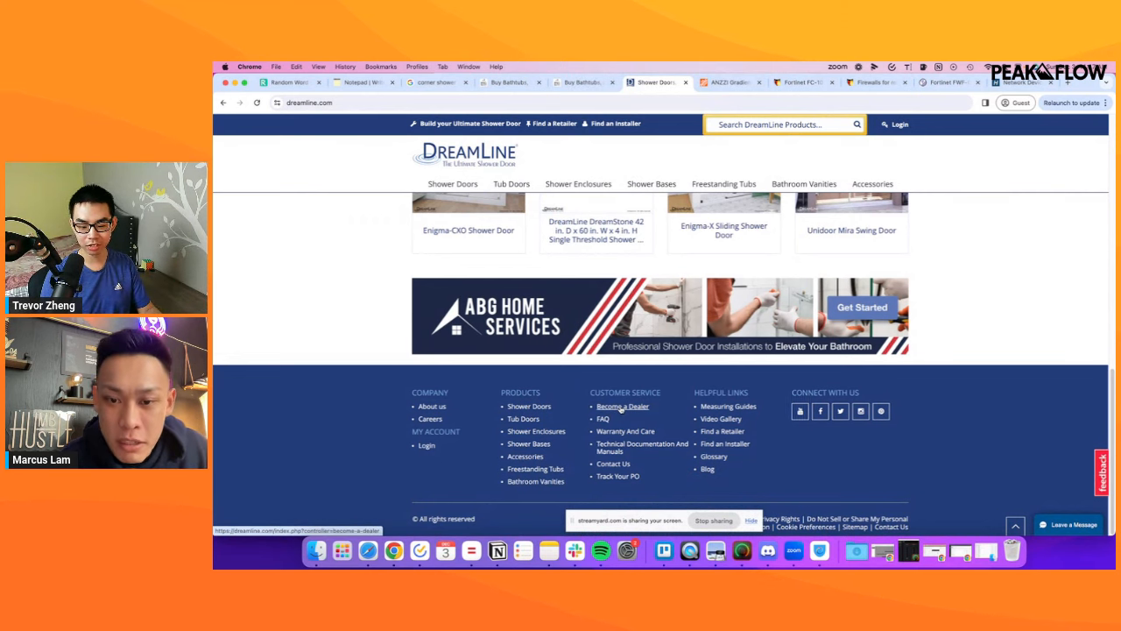
# View DreamLine's Become a Dealer application page and scroll through its form.
pyautogui.click(622, 406)
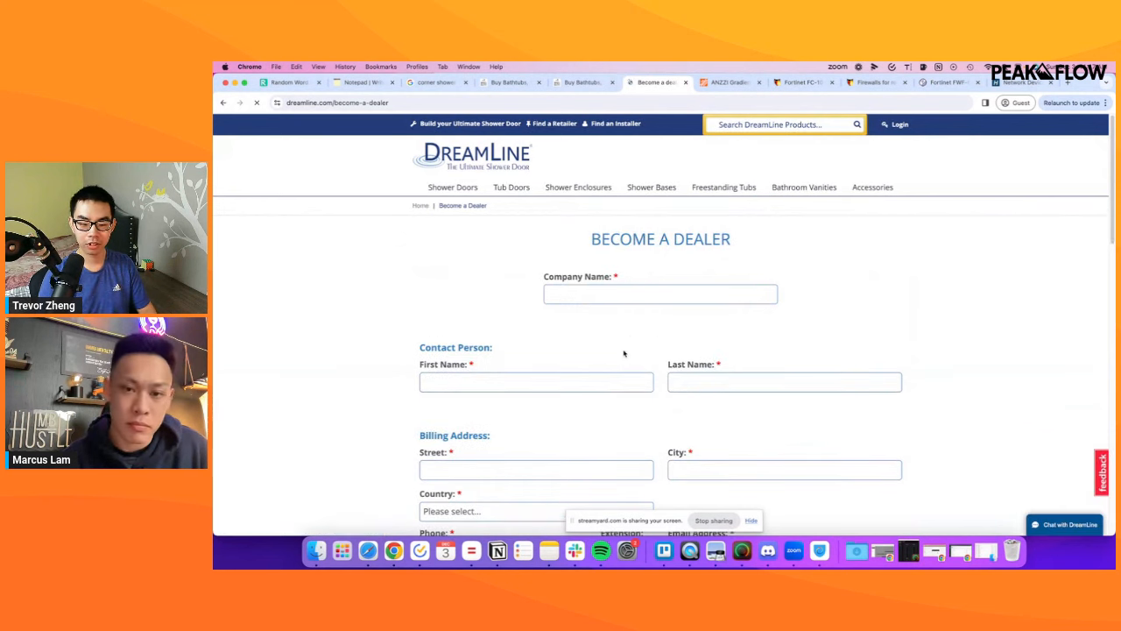
pyautogui.scroll(-3)
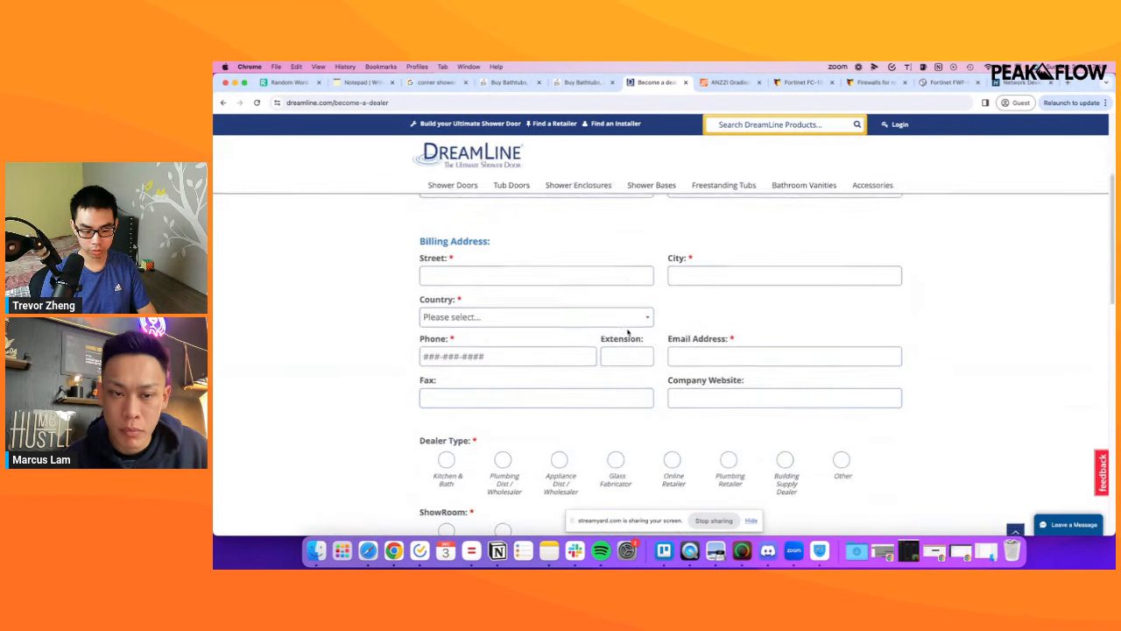
pyautogui.scroll(-3)
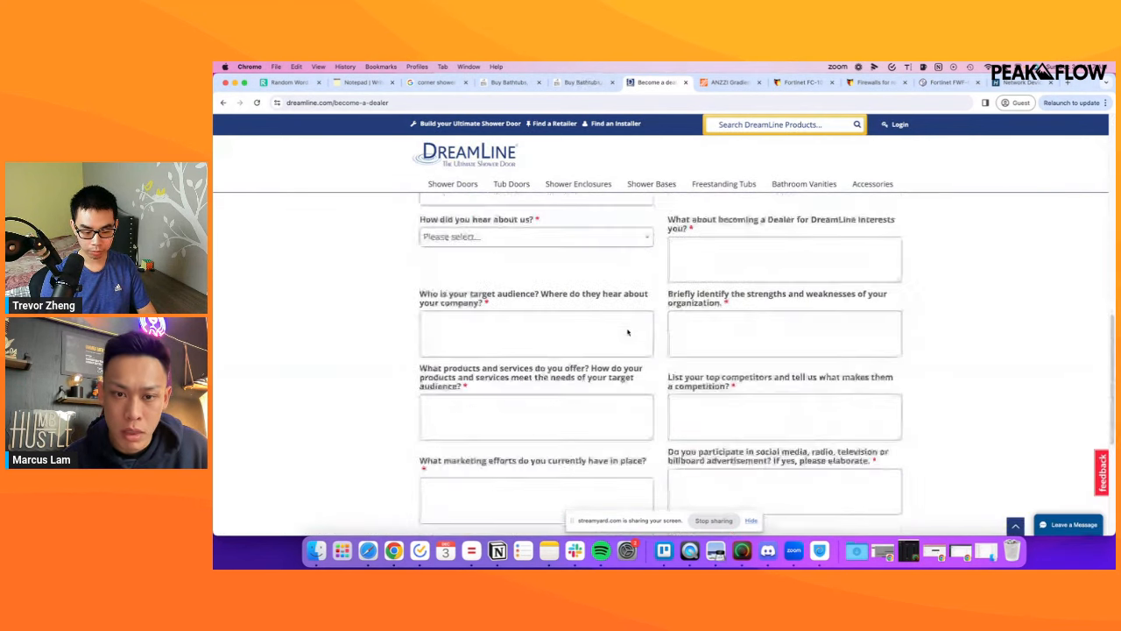
pyautogui.scroll(3)
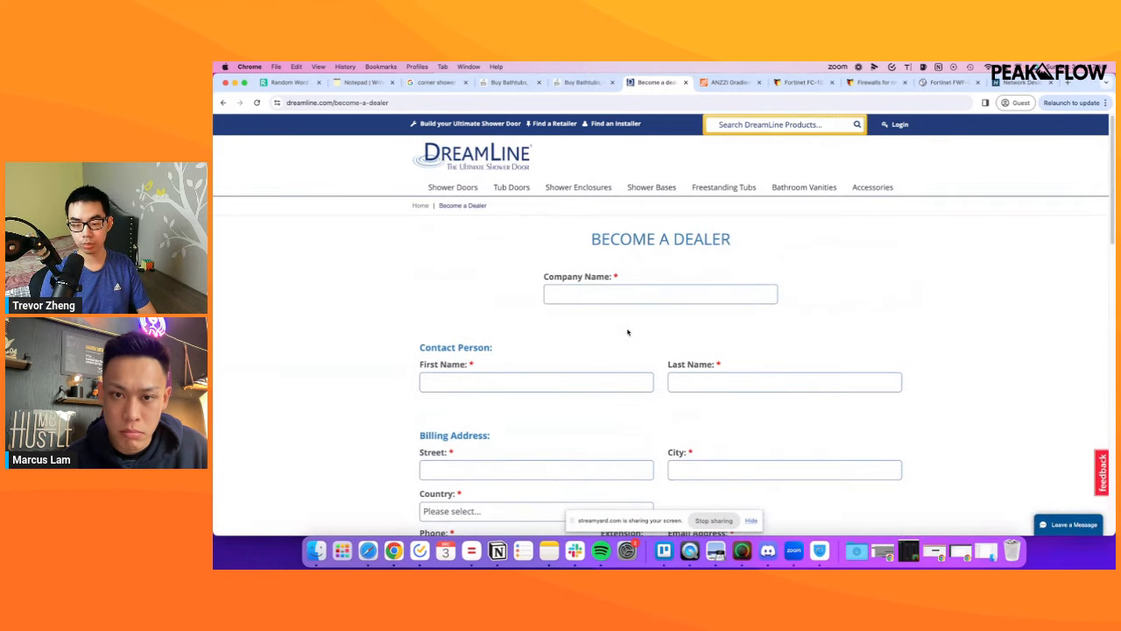
pyautogui.scroll(-3)
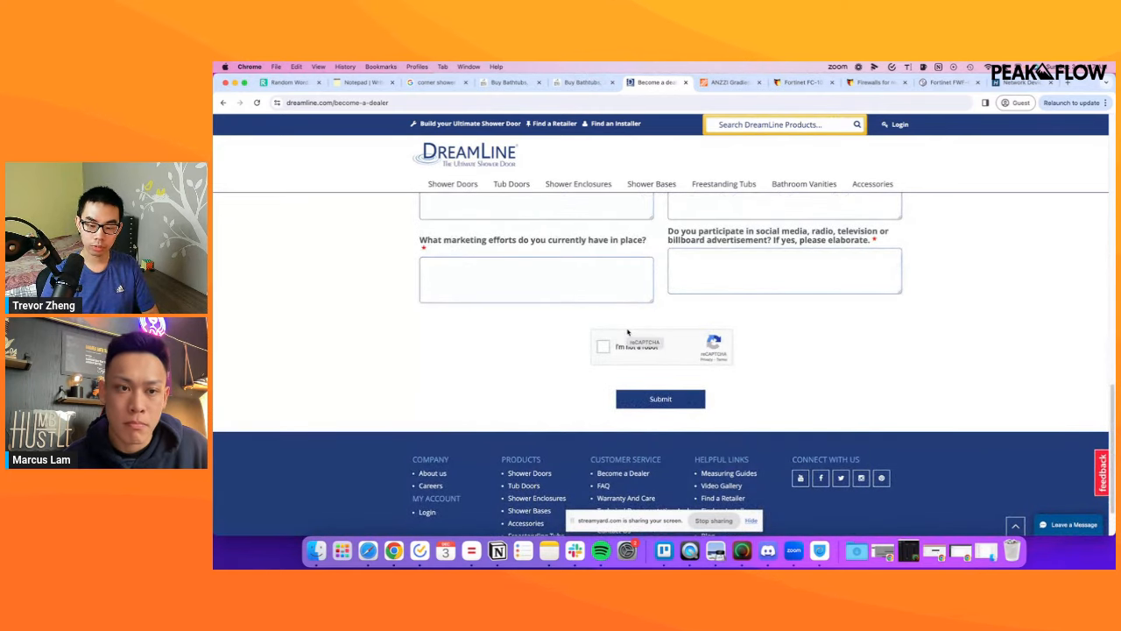
pyautogui.scroll(-3)
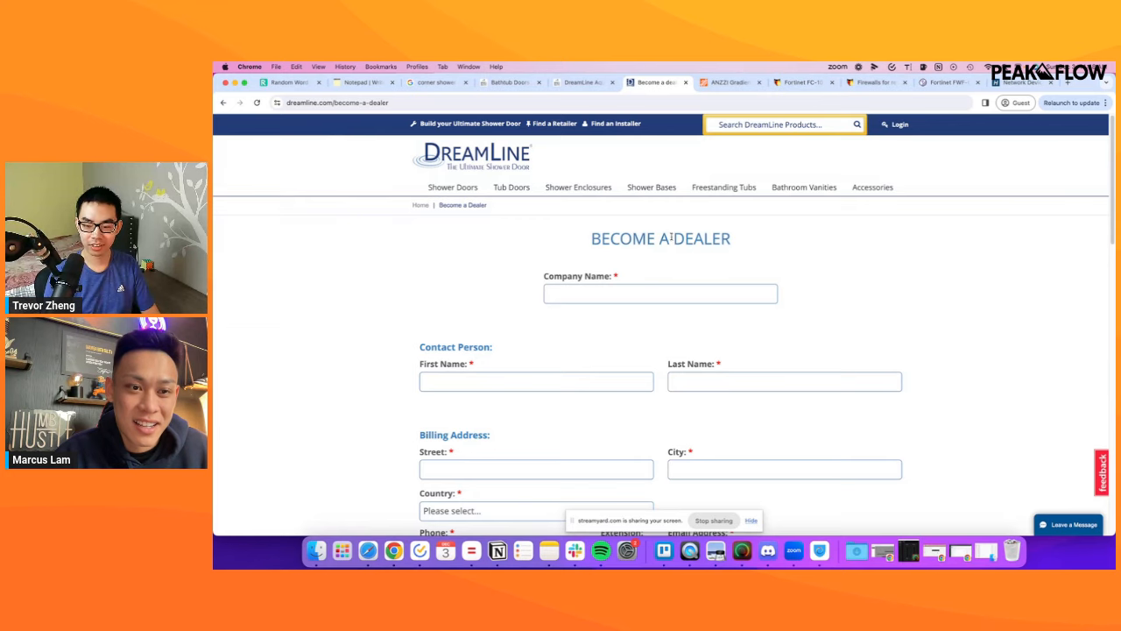
pyautogui.scroll(-3)
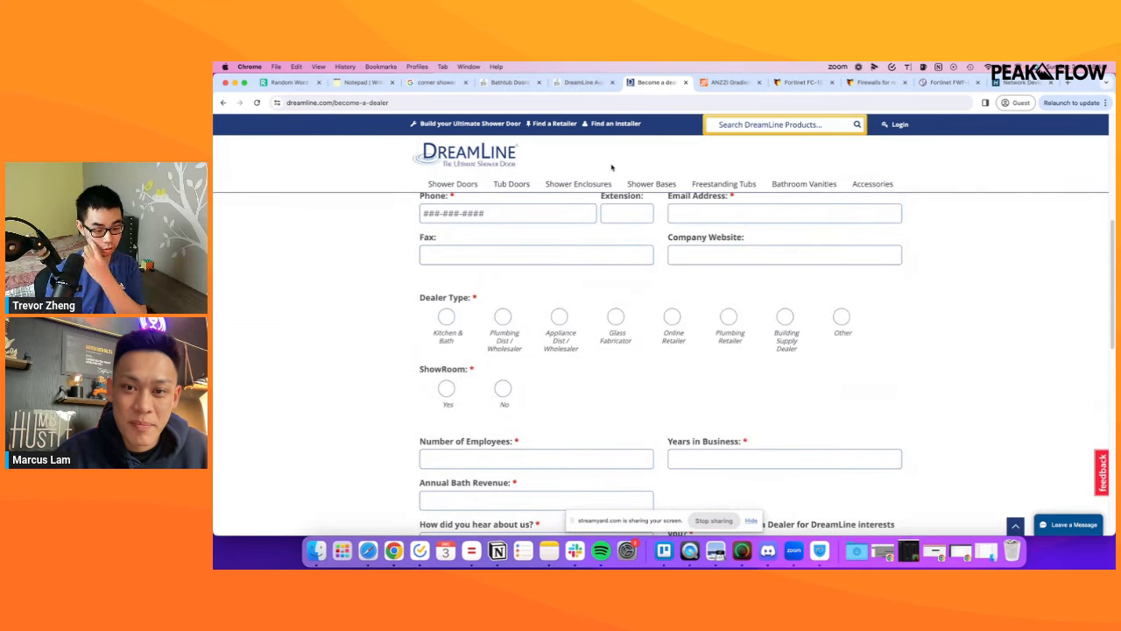
pyautogui.scroll(3)
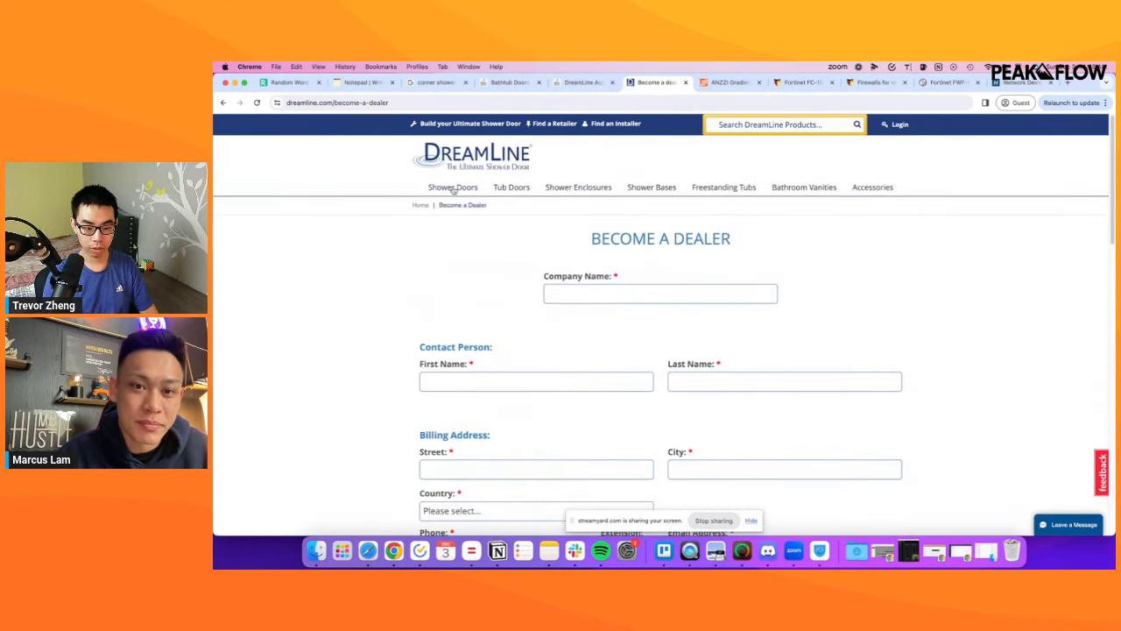
# Browse the Shower Doors product grid, then return to the notepad niche list.
pyautogui.click(452, 186)
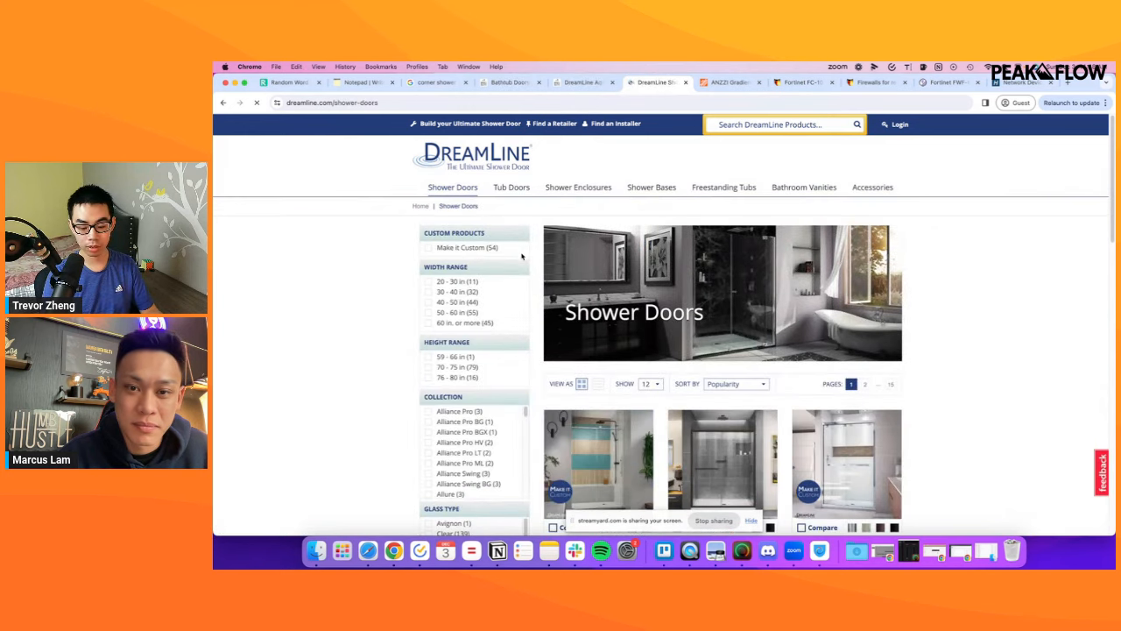
pyautogui.scroll(-3)
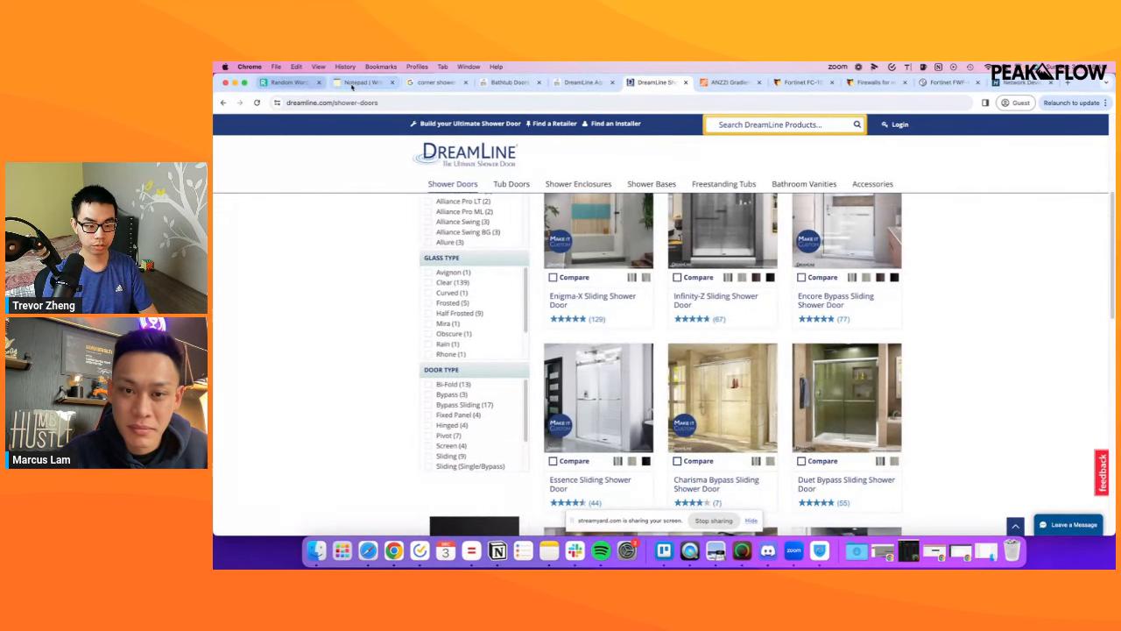
pyautogui.click(359, 82)
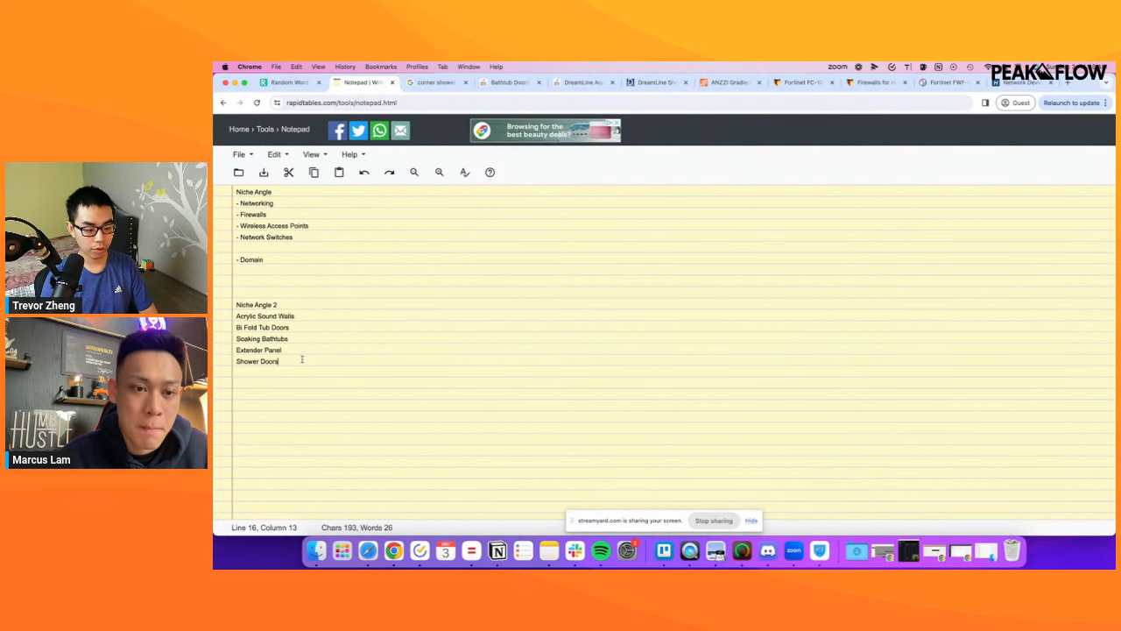
# Add a 'Shower Niche-' heading under Niche Angle 2, above Acrylic Sound Walls.
pyautogui.moveTo(235, 316); pyautogui.dragTo(279, 361)
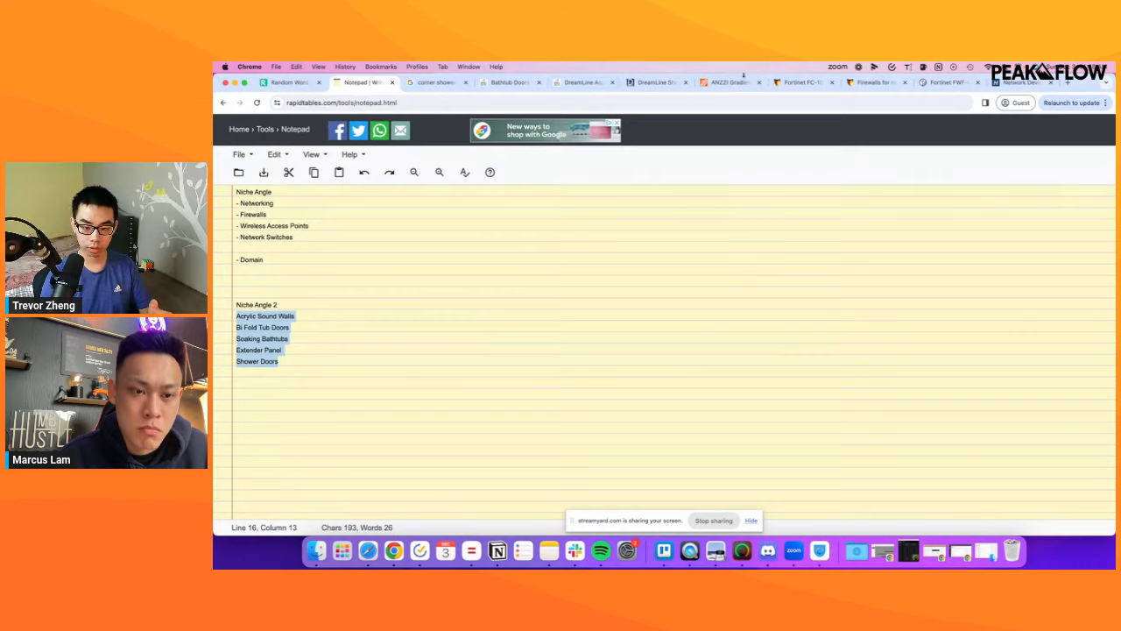
pyautogui.click(647, 82)
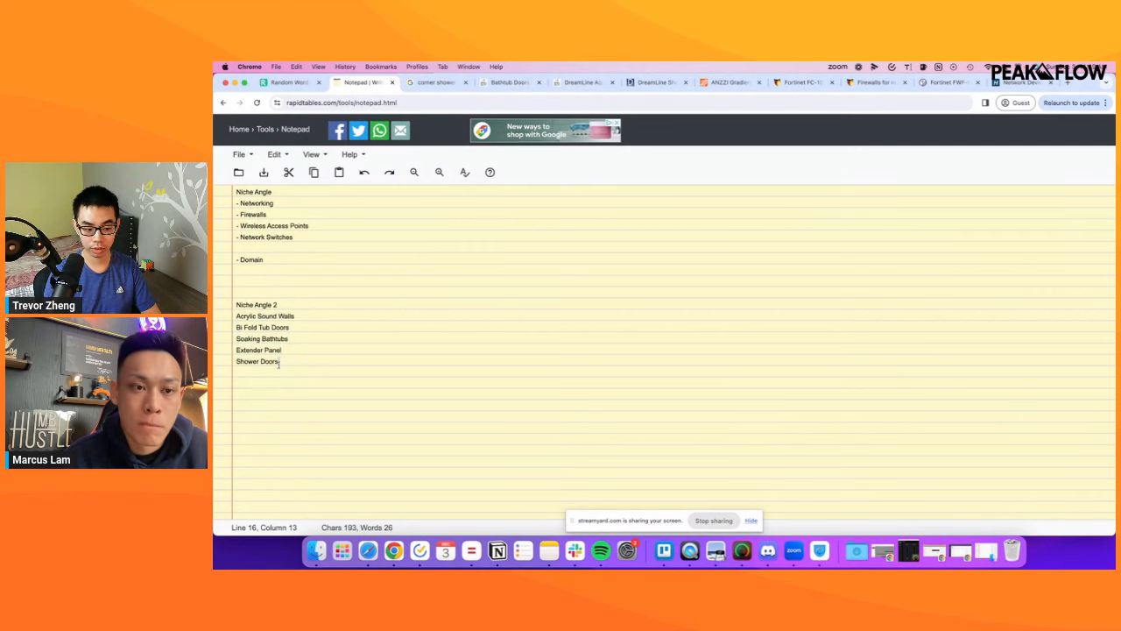
pyautogui.moveTo(237, 315); pyautogui.dragTo(281, 361)
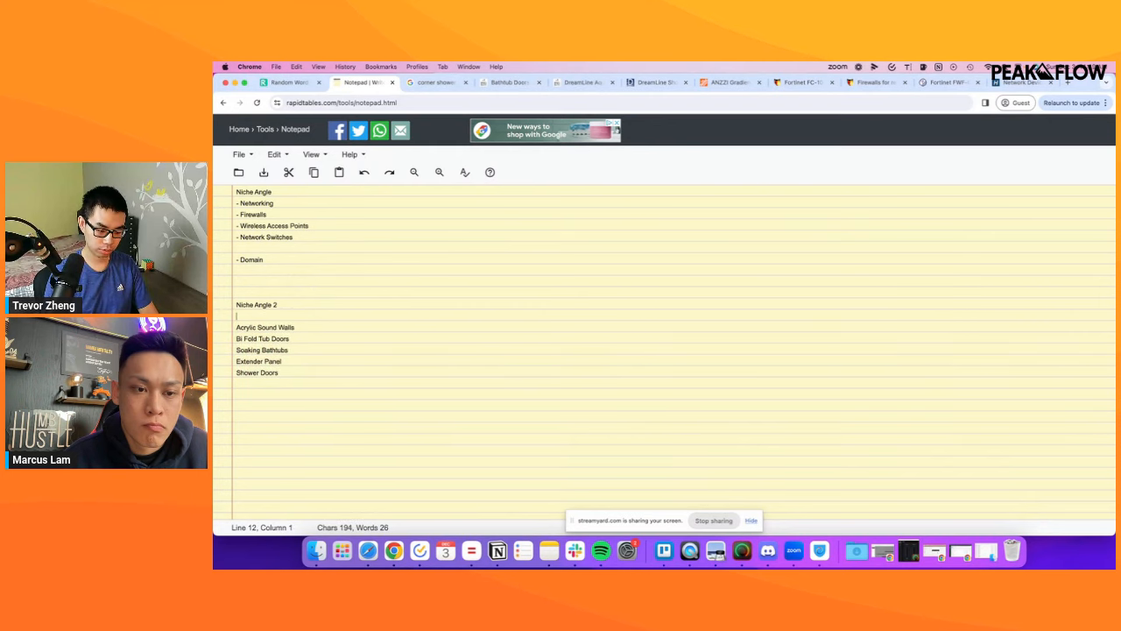
pyautogui.write('Shower Niche-')
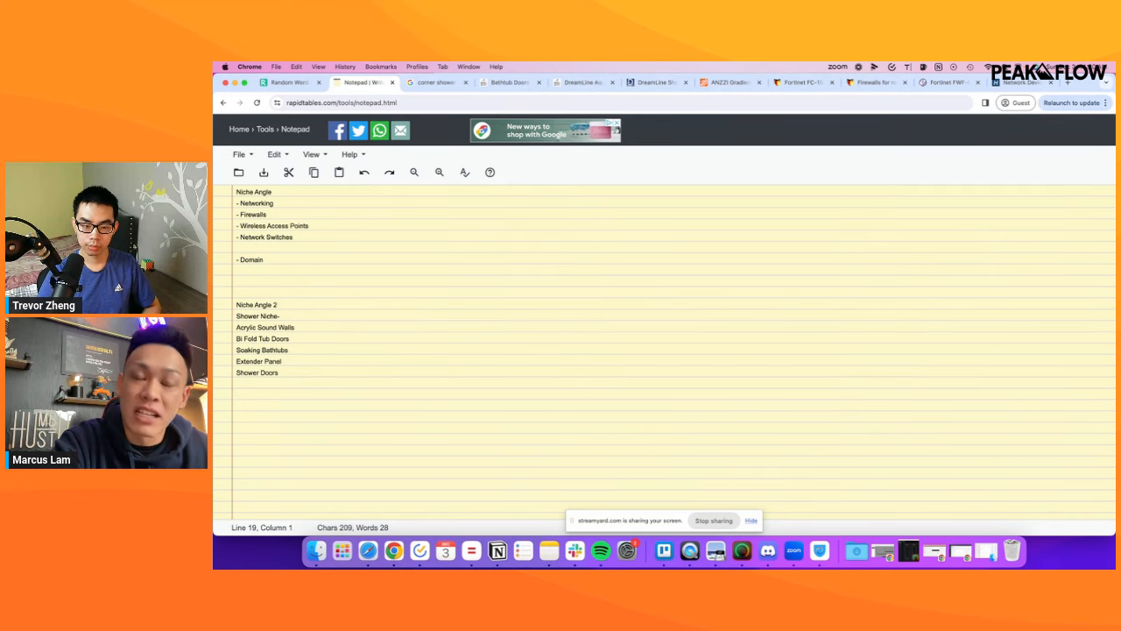
# Revisit the $659.99 DreamLine Aqua tub door page, then go to DreamLine's homepage.
pyautogui.click(581, 81)
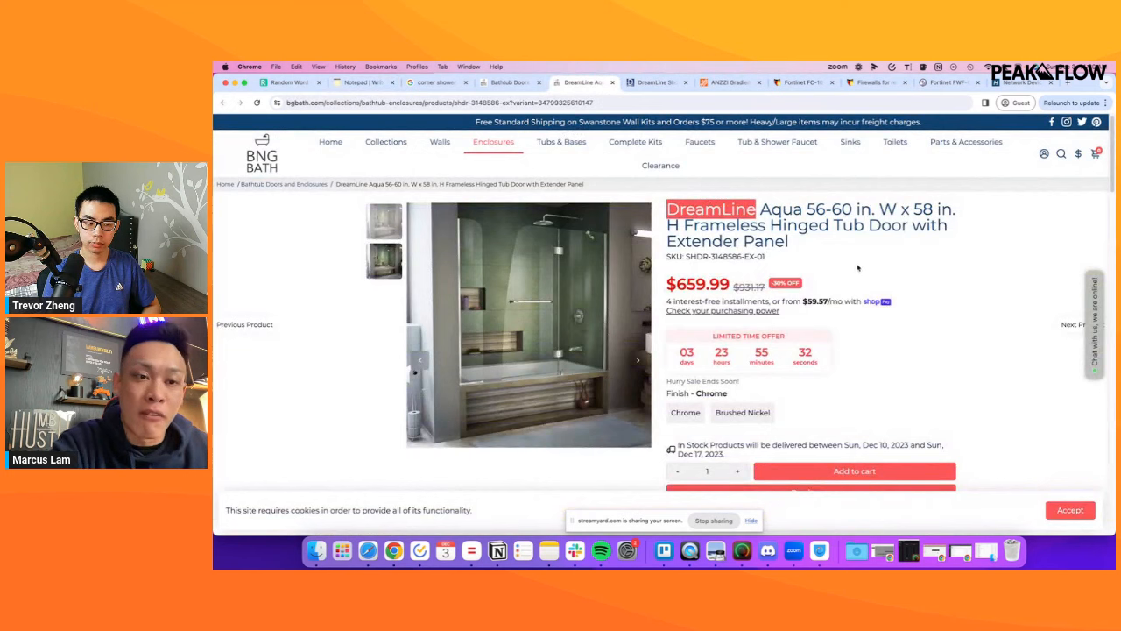
pyautogui.click(649, 82)
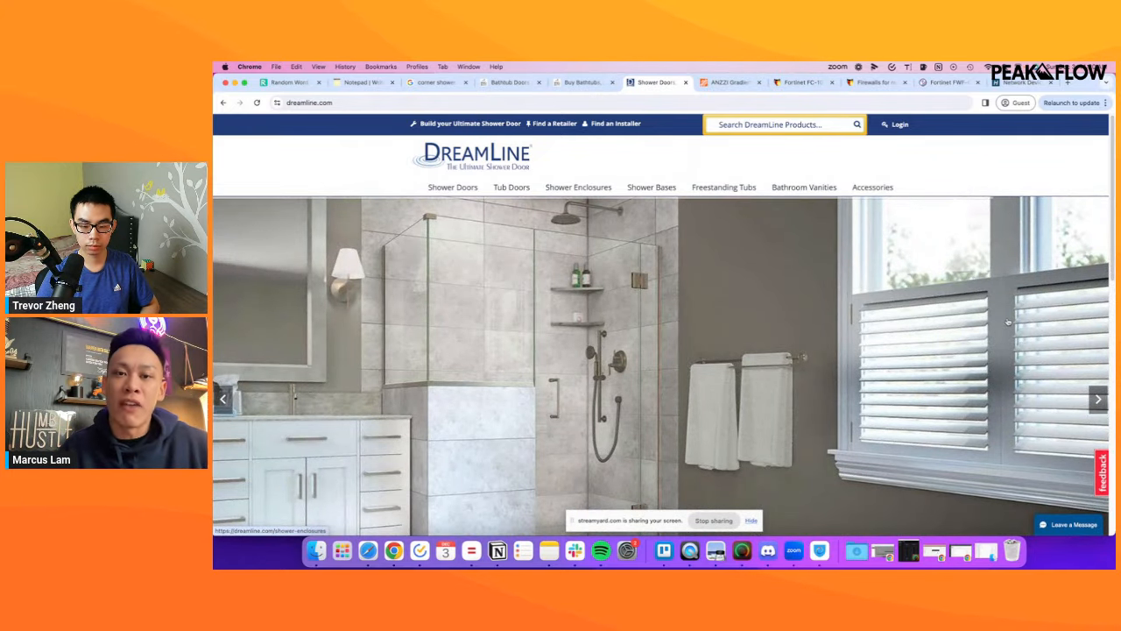
pyautogui.click(1098, 399)
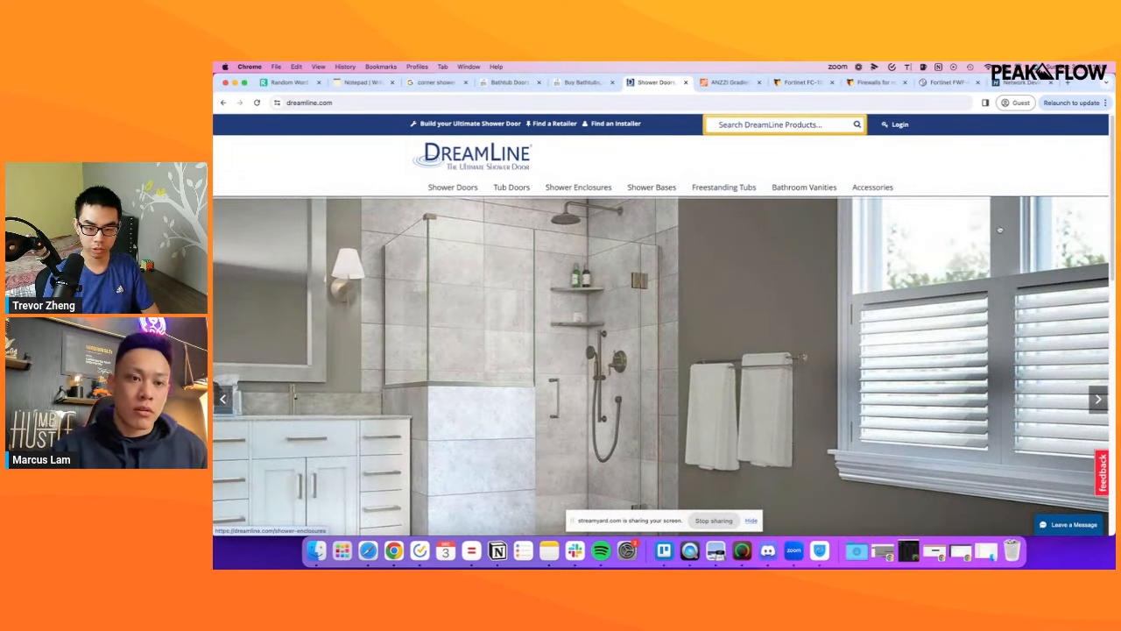
# Return from DreamLine's homepage to the RapidTables Notepad niche notes.
pyautogui.click(359, 82)
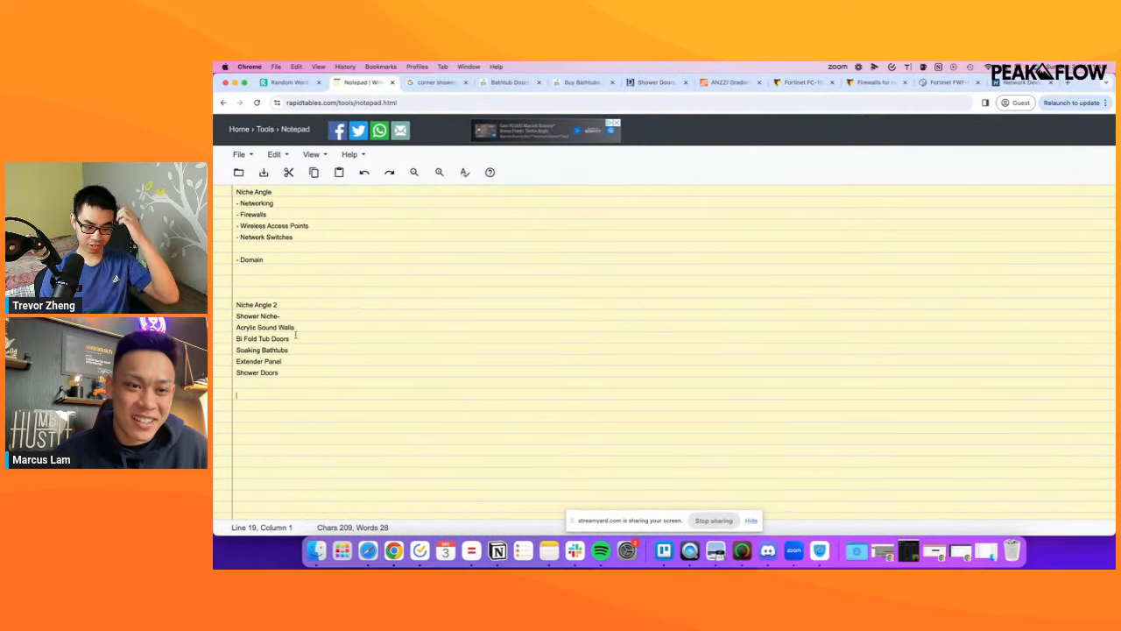
# Review the shower product lines under Shower Niche-, then search Google for 'namecheap'.
pyautogui.moveTo(237, 327); pyautogui.dragTo(283, 372)
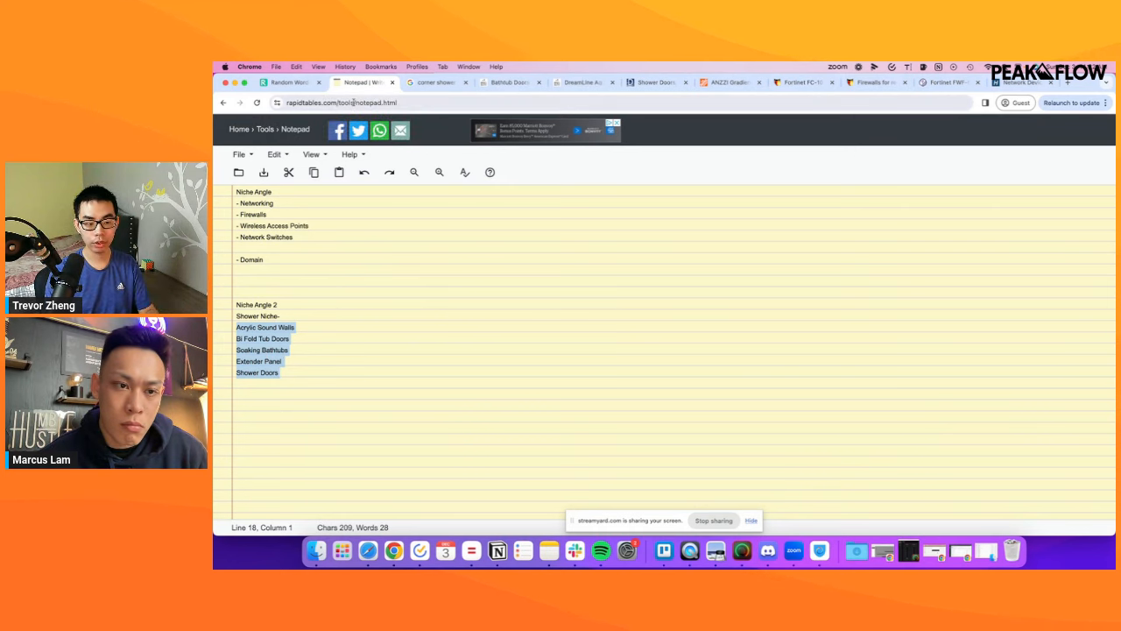
pyautogui.write('d')
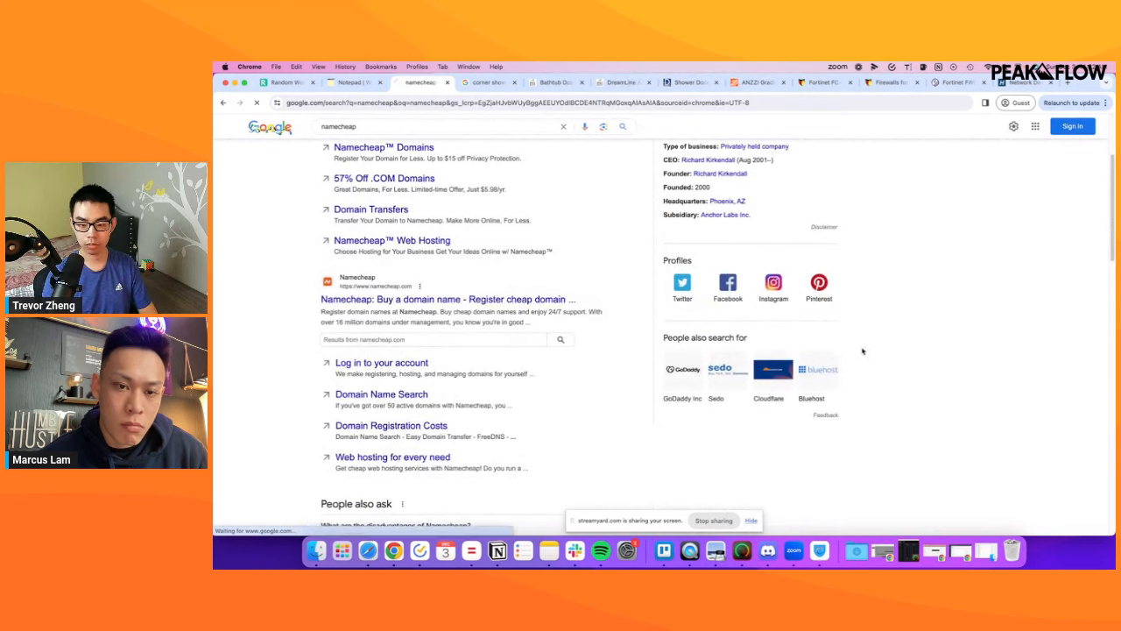
# Get to Namecheap's domain search with the notepad's Domain placeholder selected, glancing at Firewalls.com for name ideas.
pyautogui.click(448, 299)
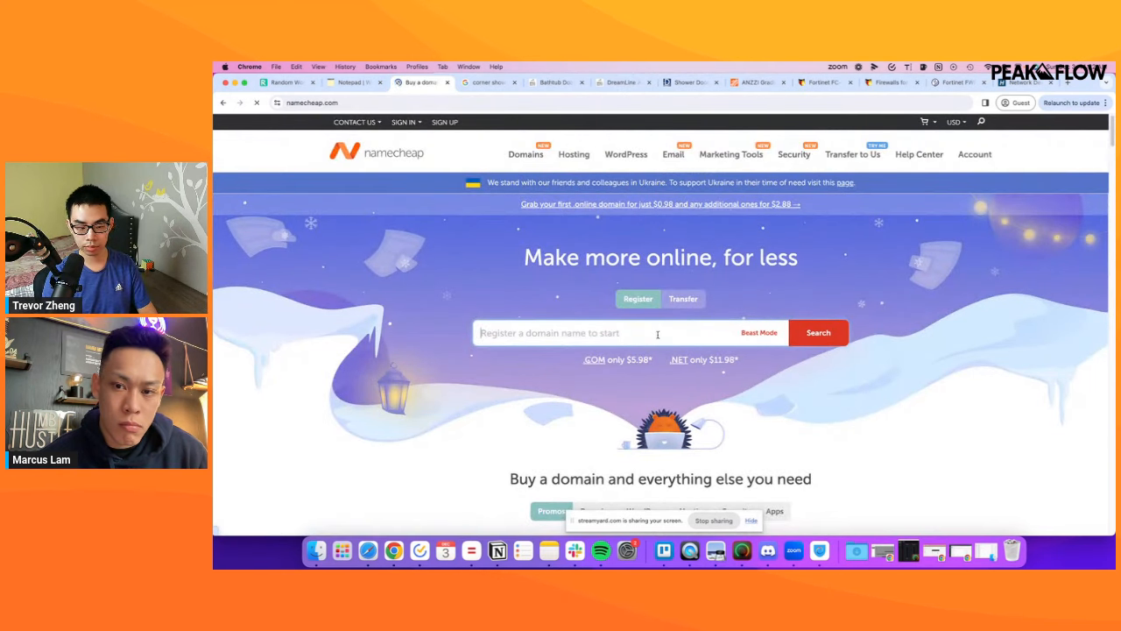
pyautogui.click(349, 82)
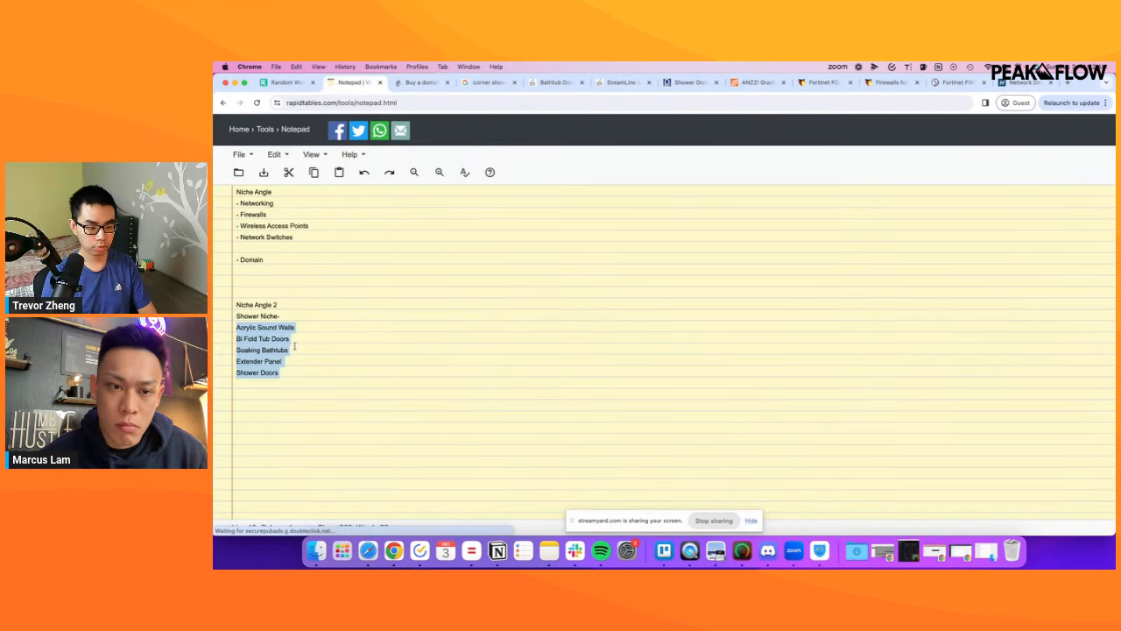
pyautogui.click(263, 259)
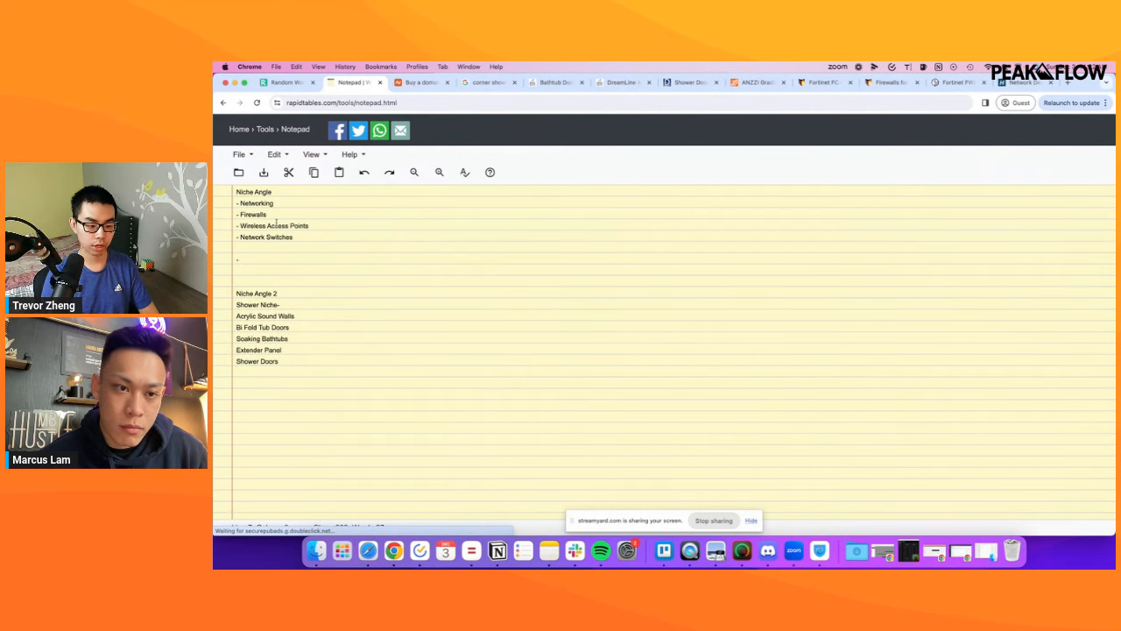
pyautogui.click(889, 81)
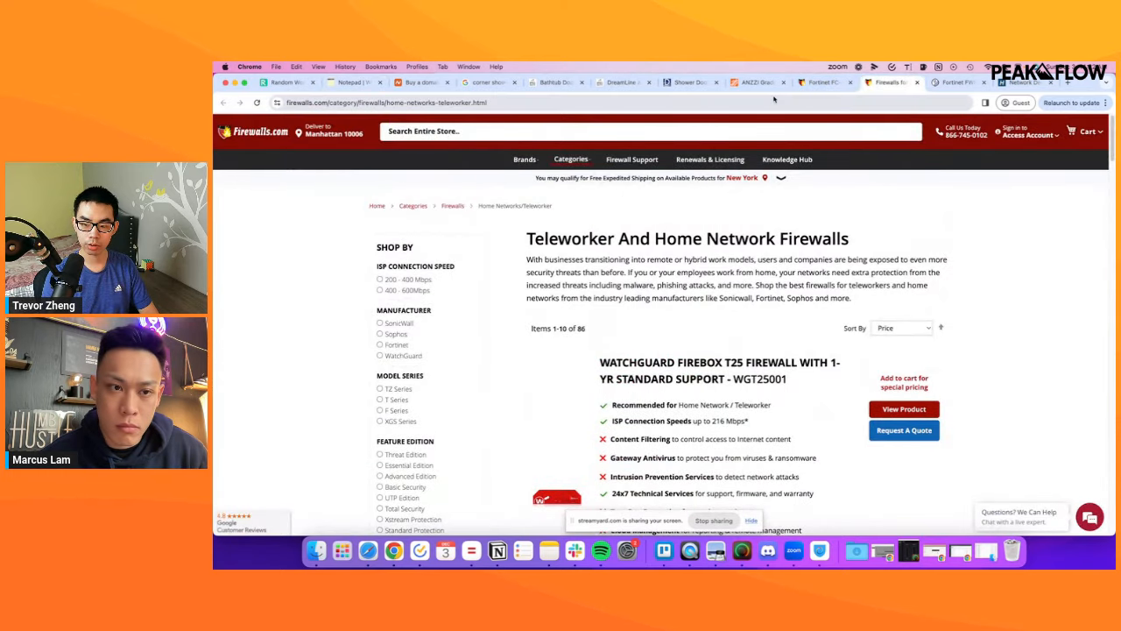
pyautogui.click(955, 83)
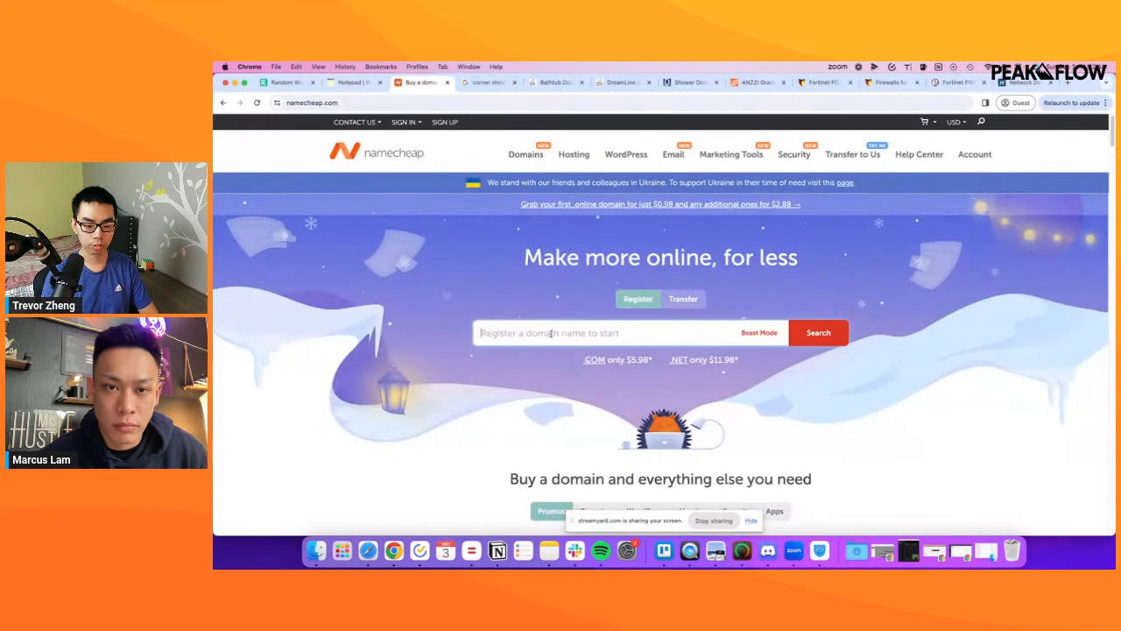
# Confirm mynetworkingsupplies.com is available and paste it into the networking niche notes as its domain.
pyautogui.write('mynetworkingsupples.com')
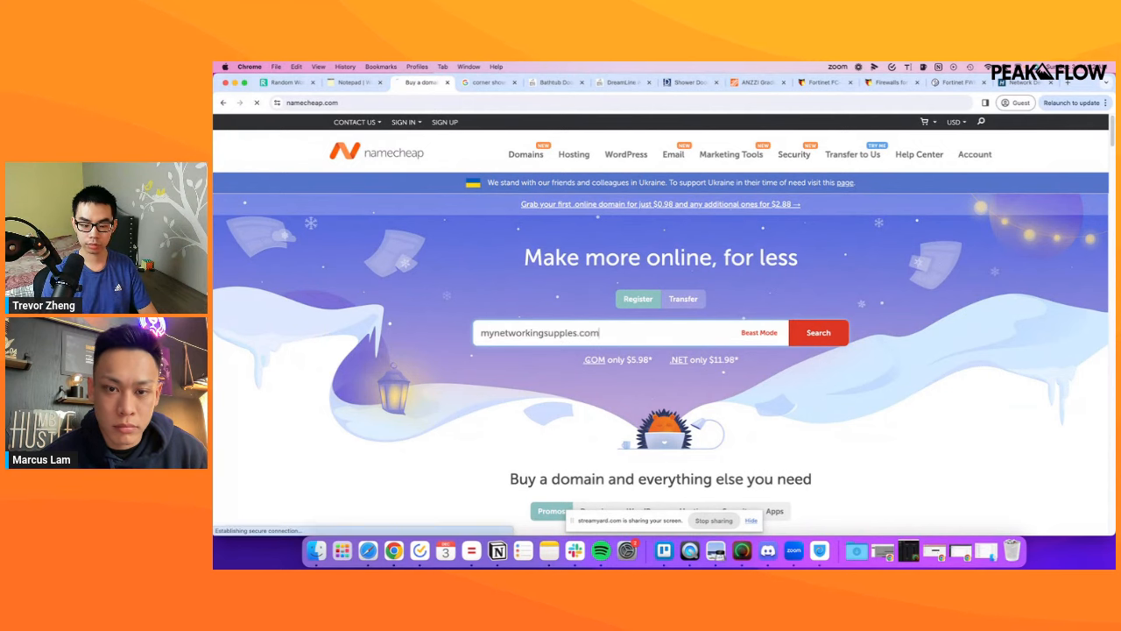
pyautogui.click(818, 332)
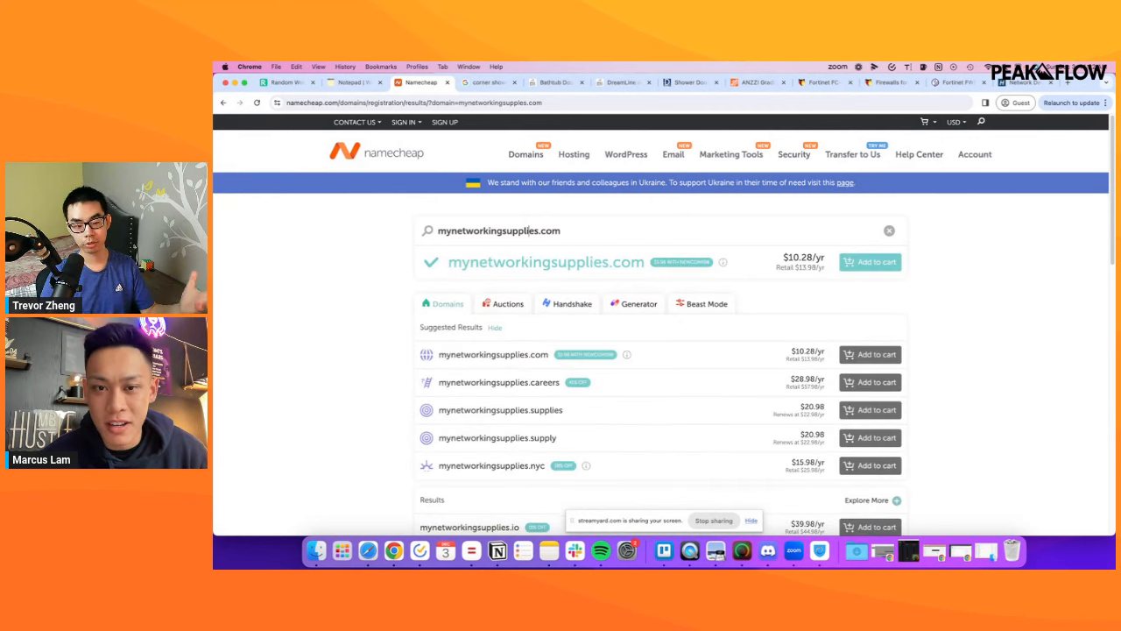
pyautogui.click(351, 81)
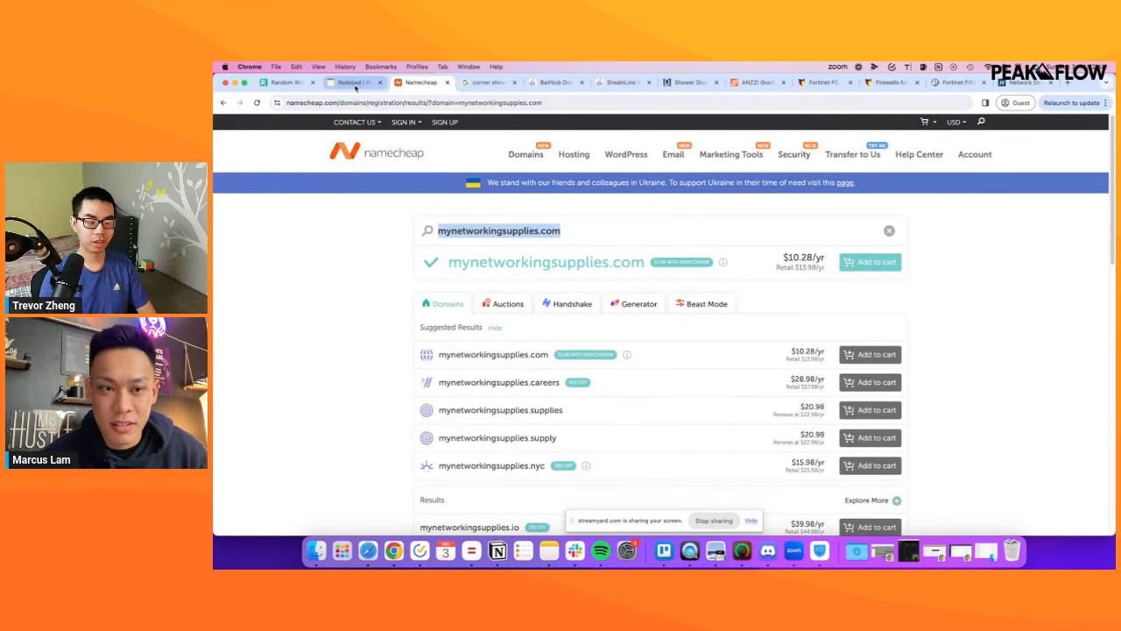
pyautogui.click(353, 82)
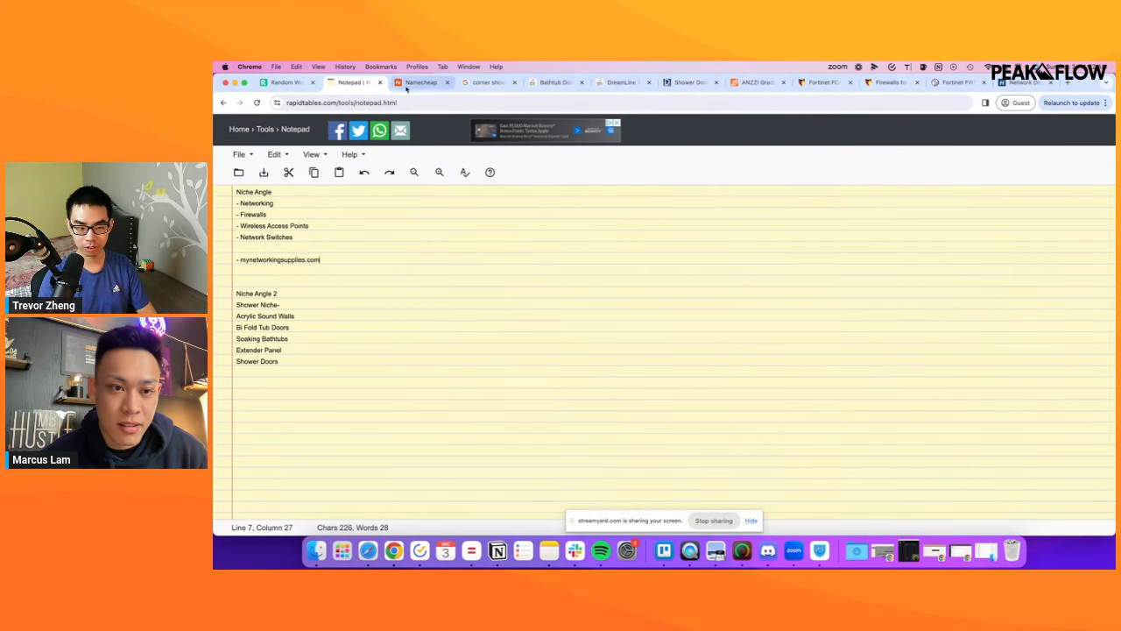
pyautogui.click(421, 81)
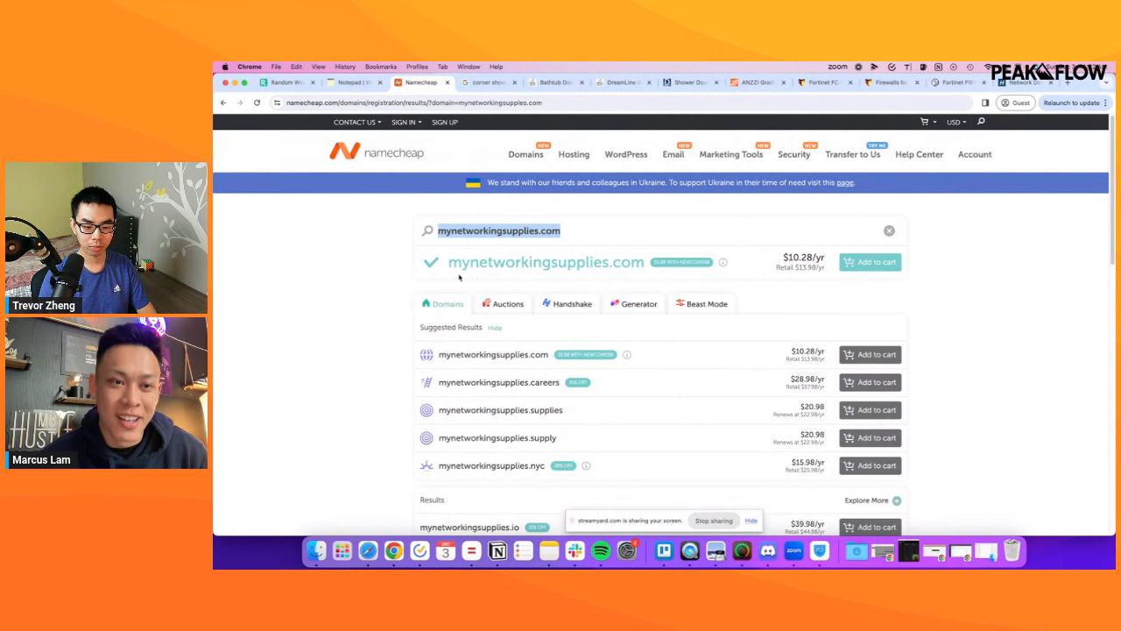
pyautogui.click(351, 82)
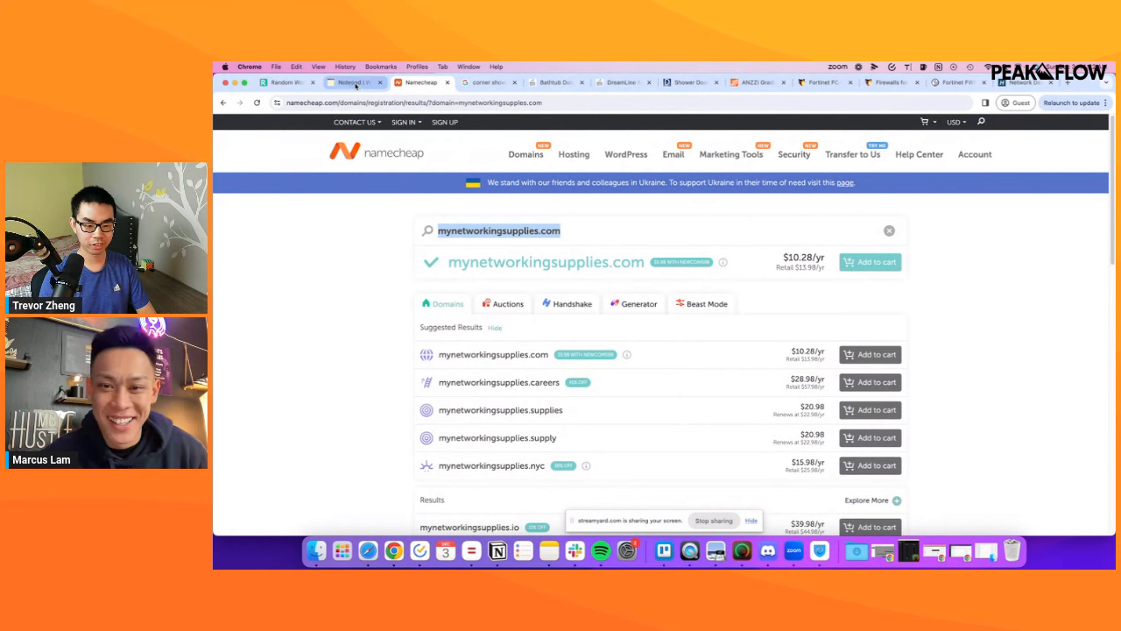
pyautogui.click(350, 82)
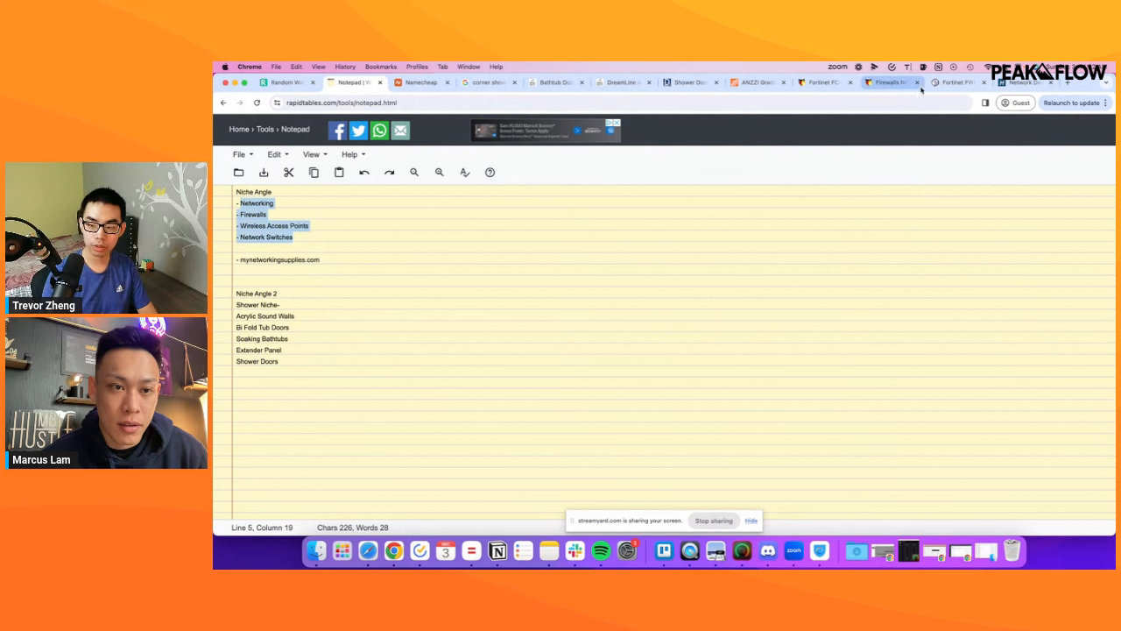
# Review Firewalls.com's product categories, then return to the notepad to start a new bullet below Shower Doors.
pyautogui.click(891, 81)
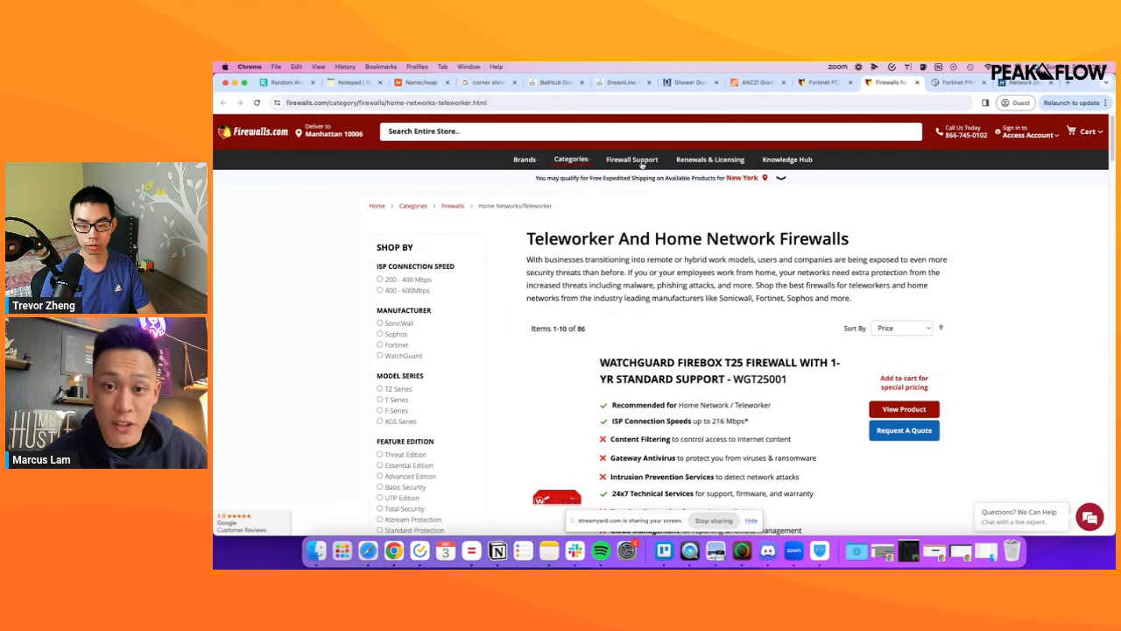
pyautogui.click(570, 159)
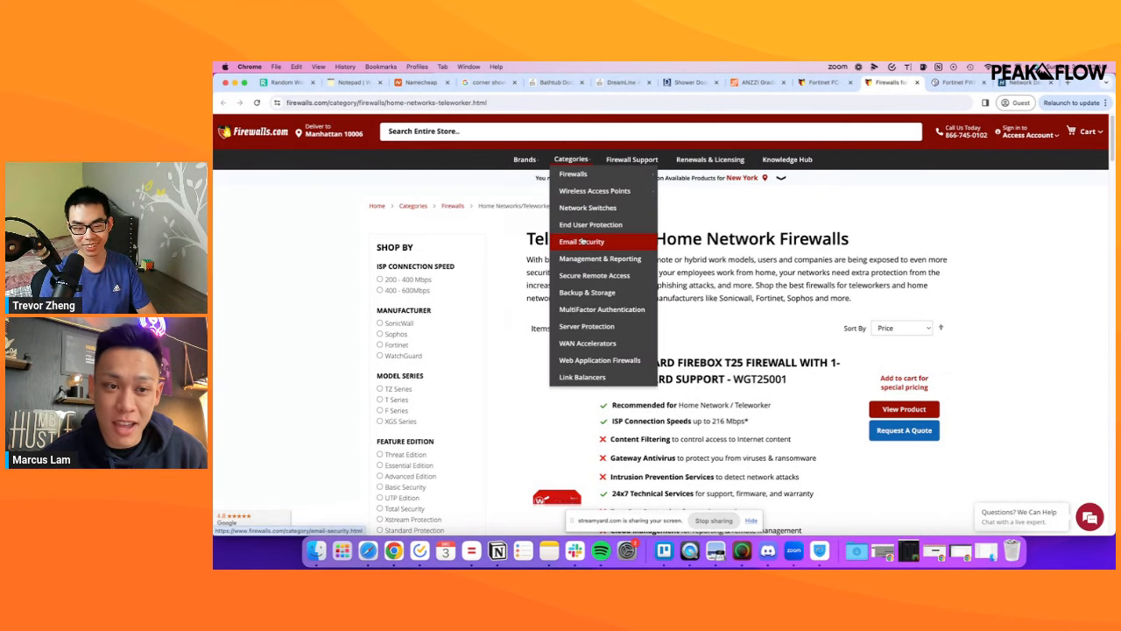
pyautogui.click(353, 82)
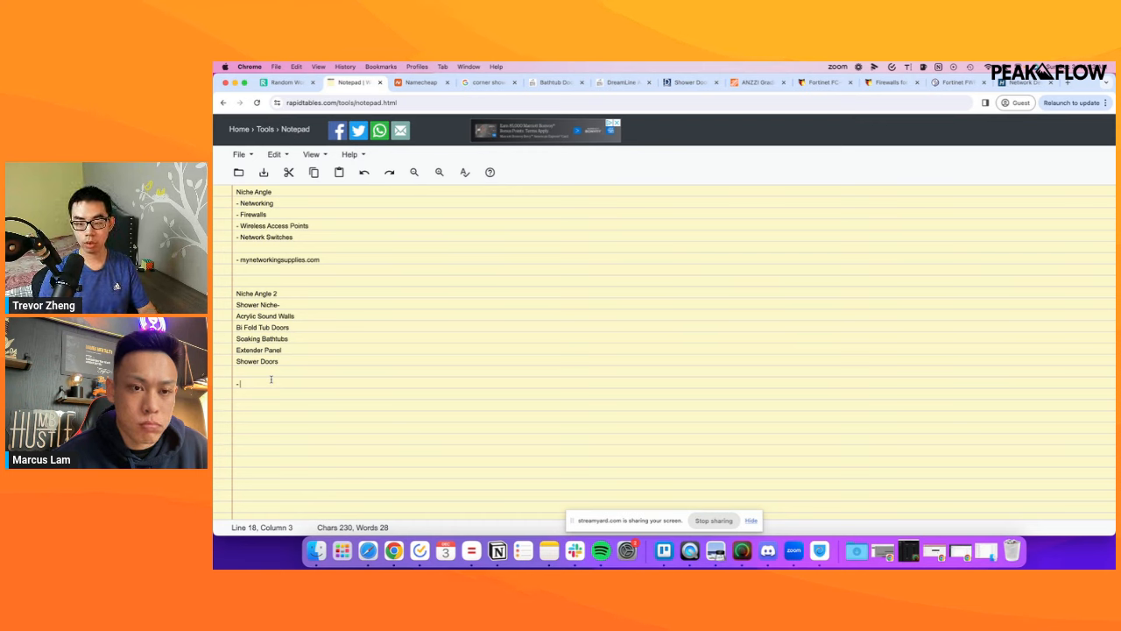
# Search Namecheap for a bathroom domain and record majestybathroom.com below Shower Doors in the notes.
pyautogui.click(421, 82)
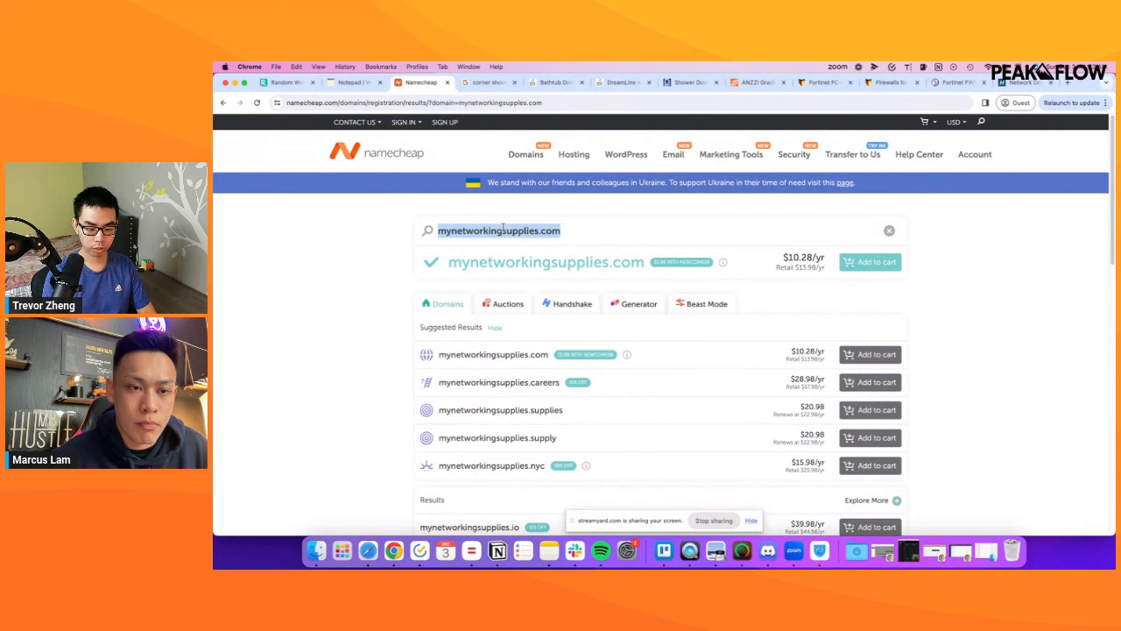
pyautogui.write('bathroom')
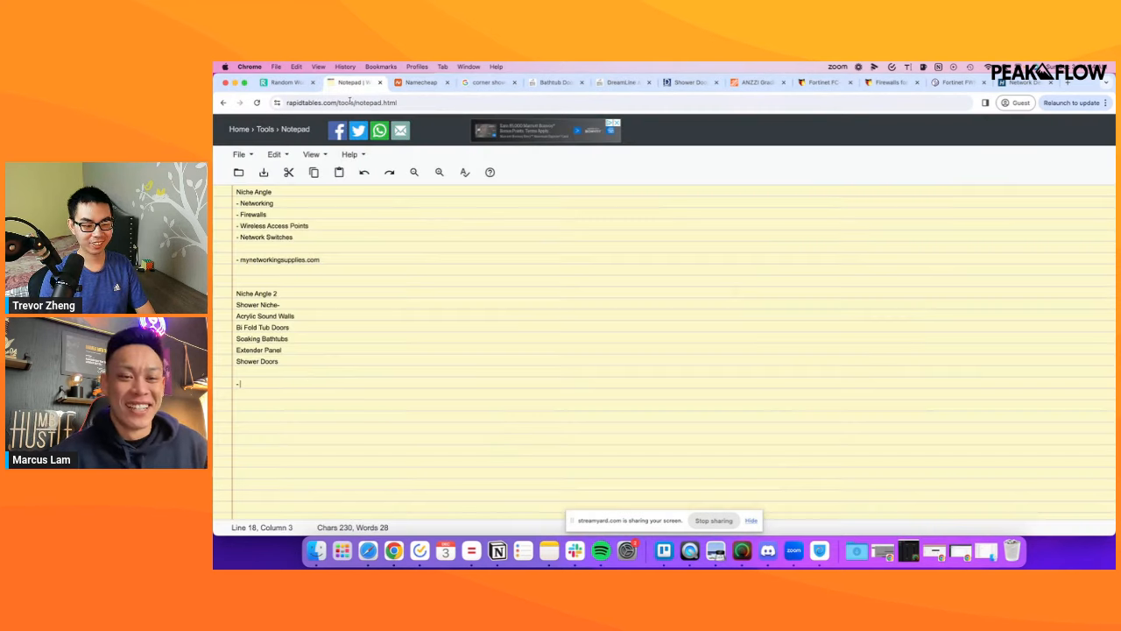
pyautogui.write('majestybathroom.com')
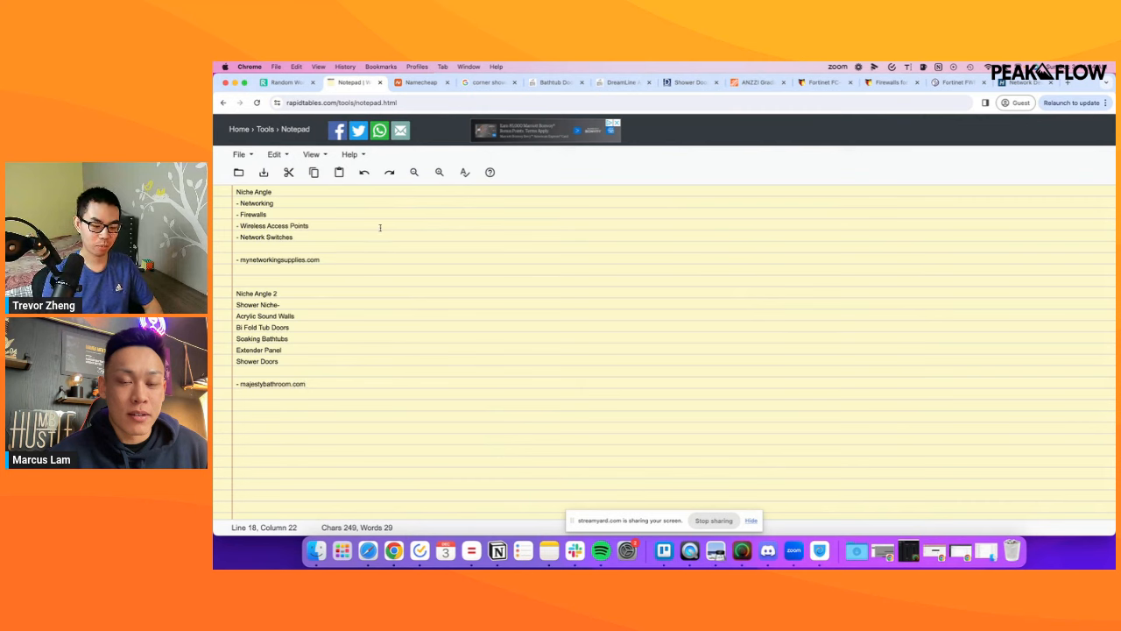
pyautogui.moveTo(238, 315); pyautogui.dragTo(276, 360)
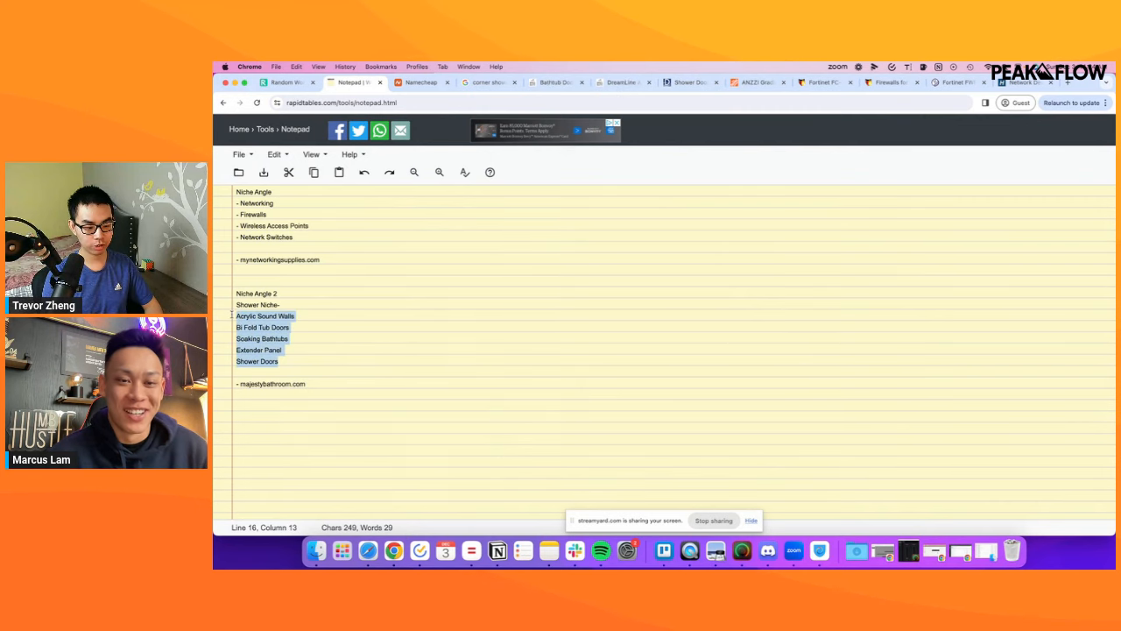
pyautogui.moveTo(555, 82)
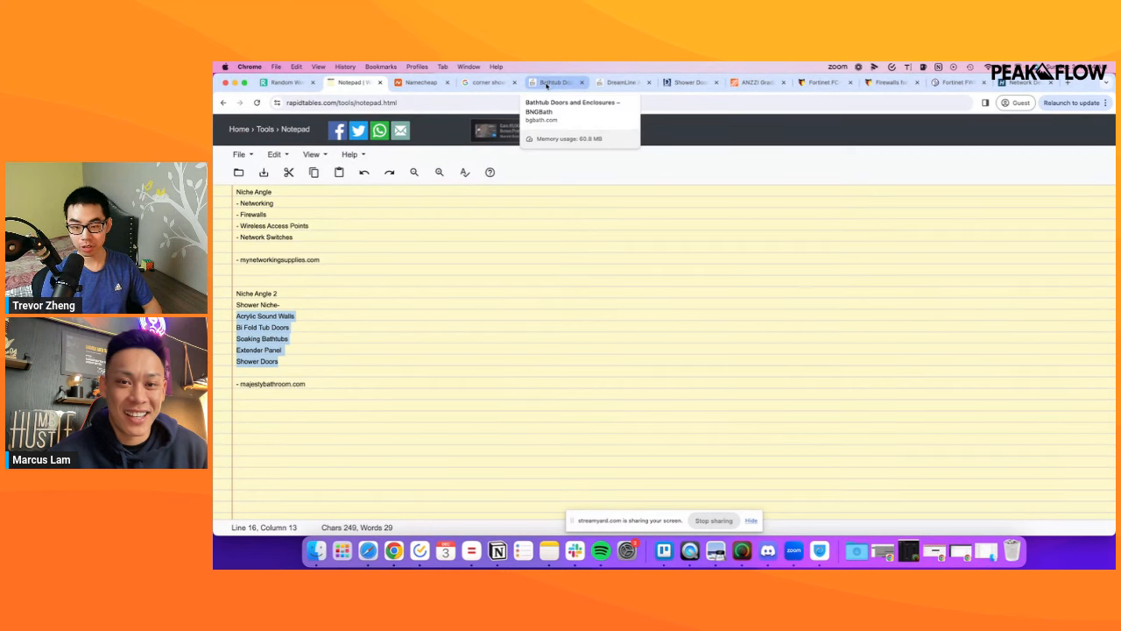
# Browse BNG Bath's DreamLine tub door and Toilets collection, then return to the niche notes.
pyautogui.click(622, 81)
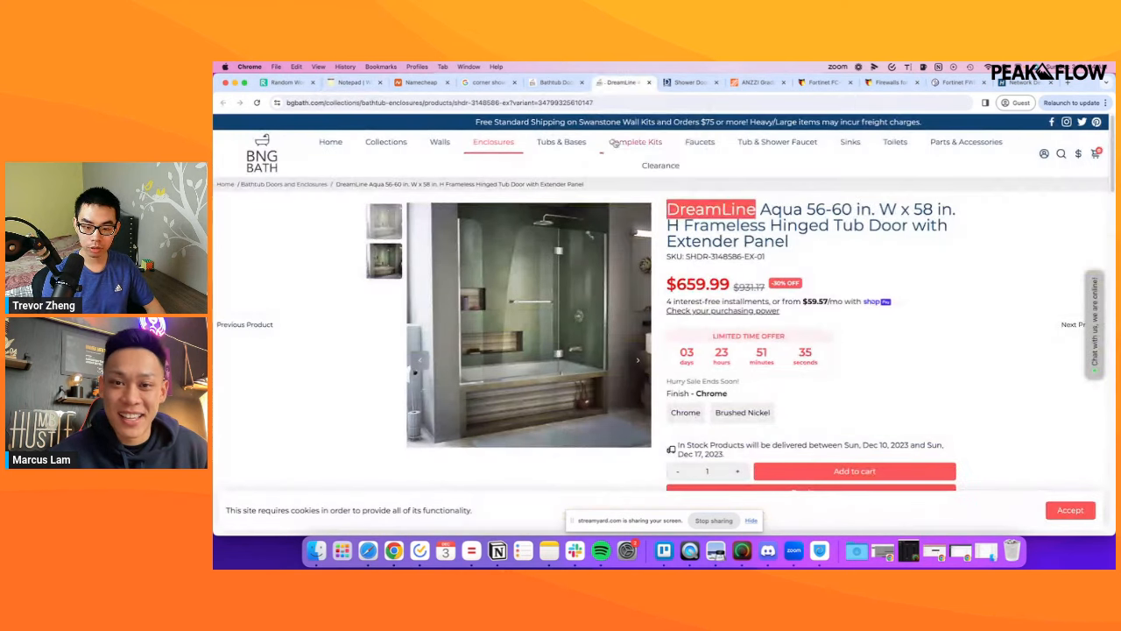
pyautogui.moveTo(493, 142)
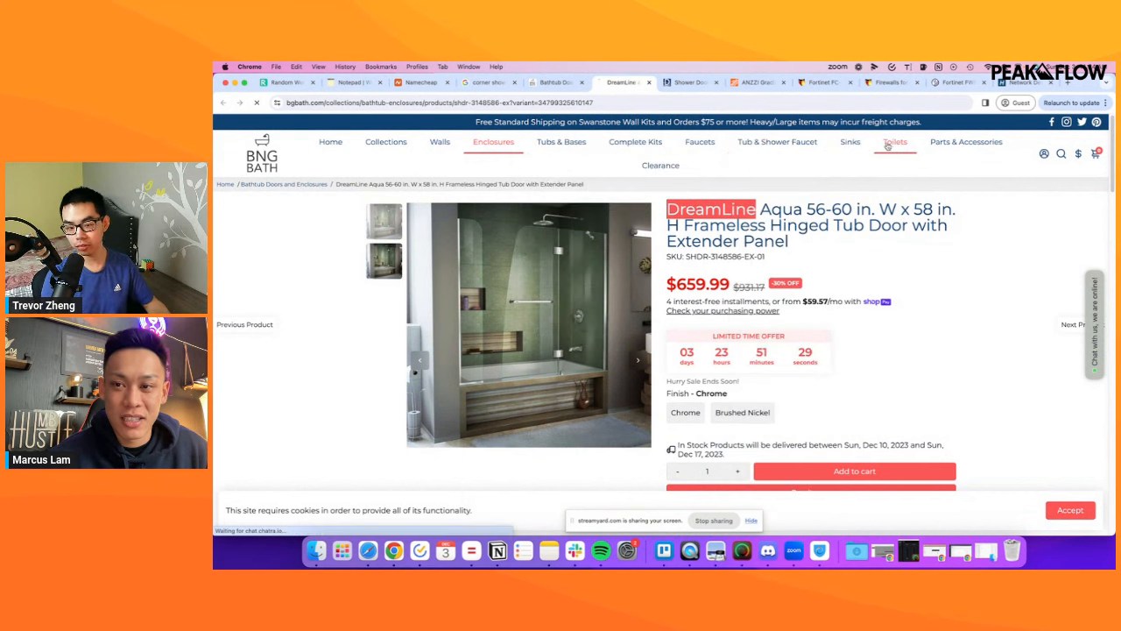
pyautogui.click(894, 141)
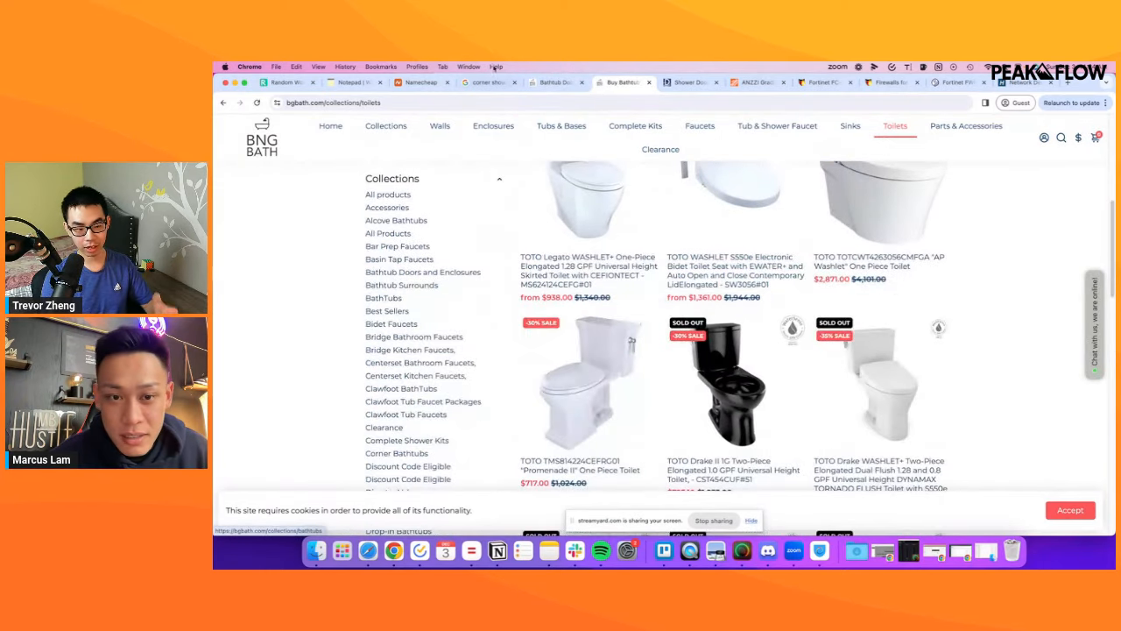
pyautogui.click(355, 82)
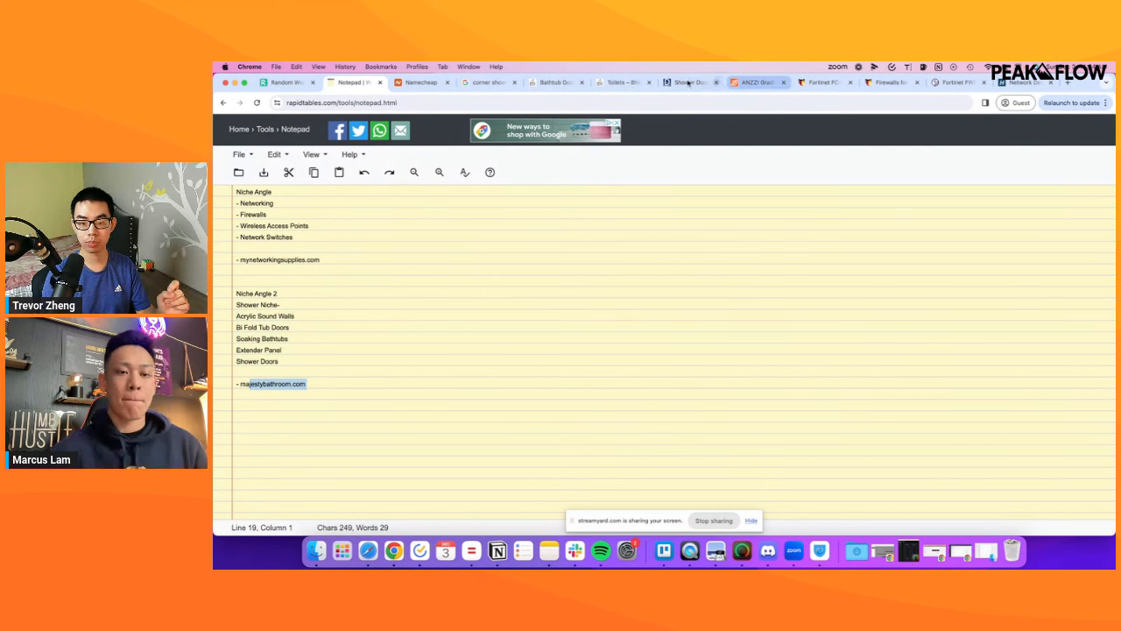
# Bring up a Google search for 'trends' in a new tab.
pyautogui.click(622, 81)
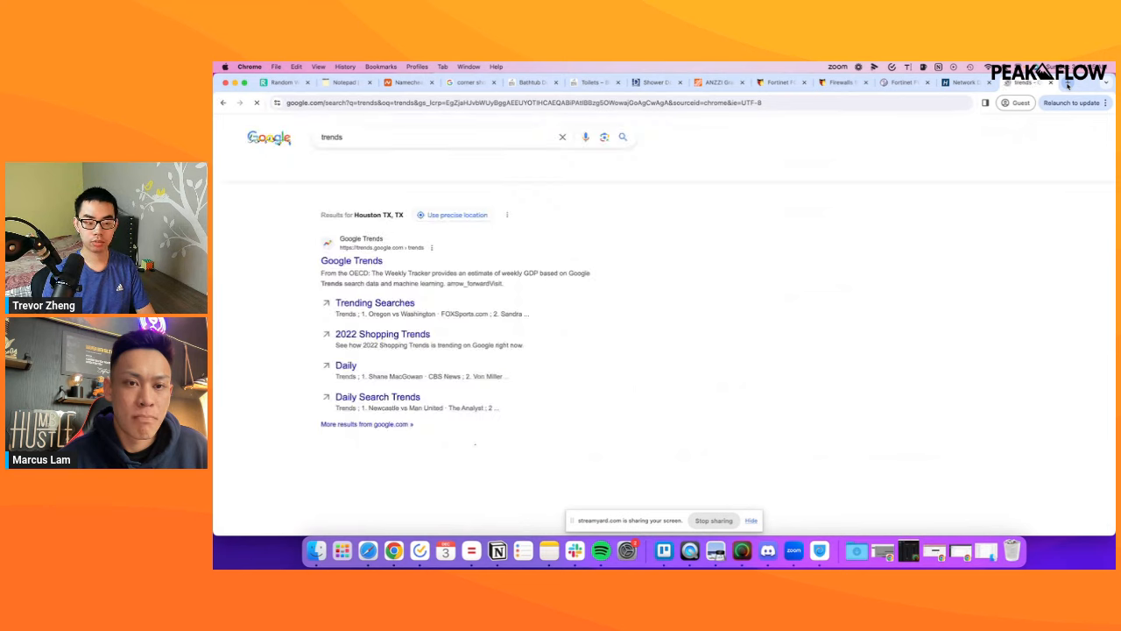
# Explore 'Shower Enclosure' in Google Trends for the United States over the past 5 years.
pyautogui.click(351, 260)
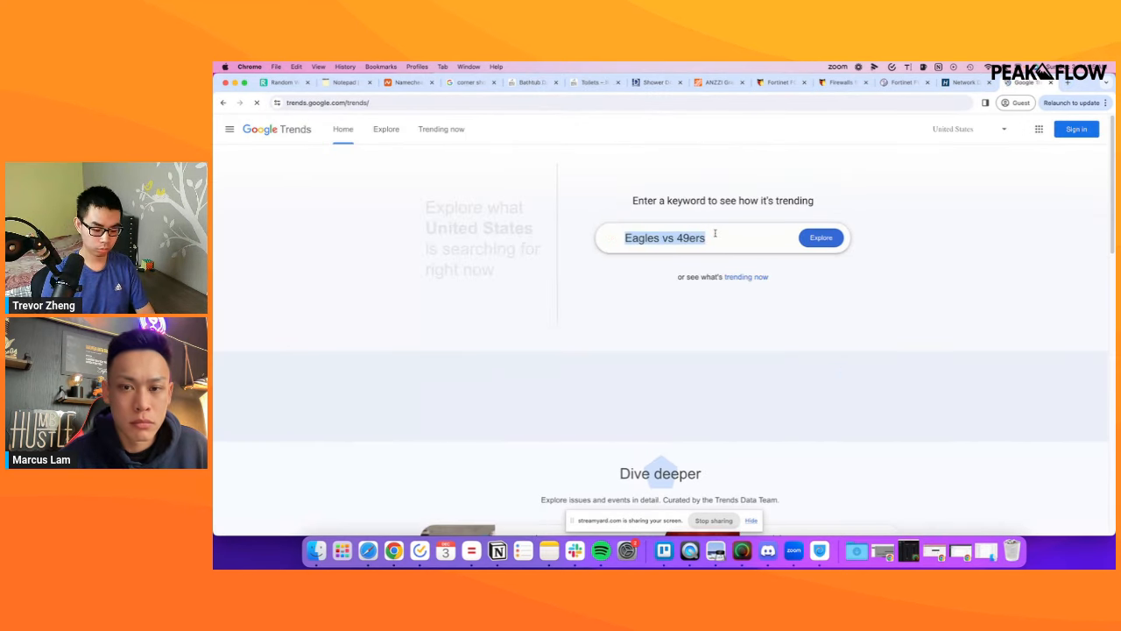
pyautogui.write('Shower')
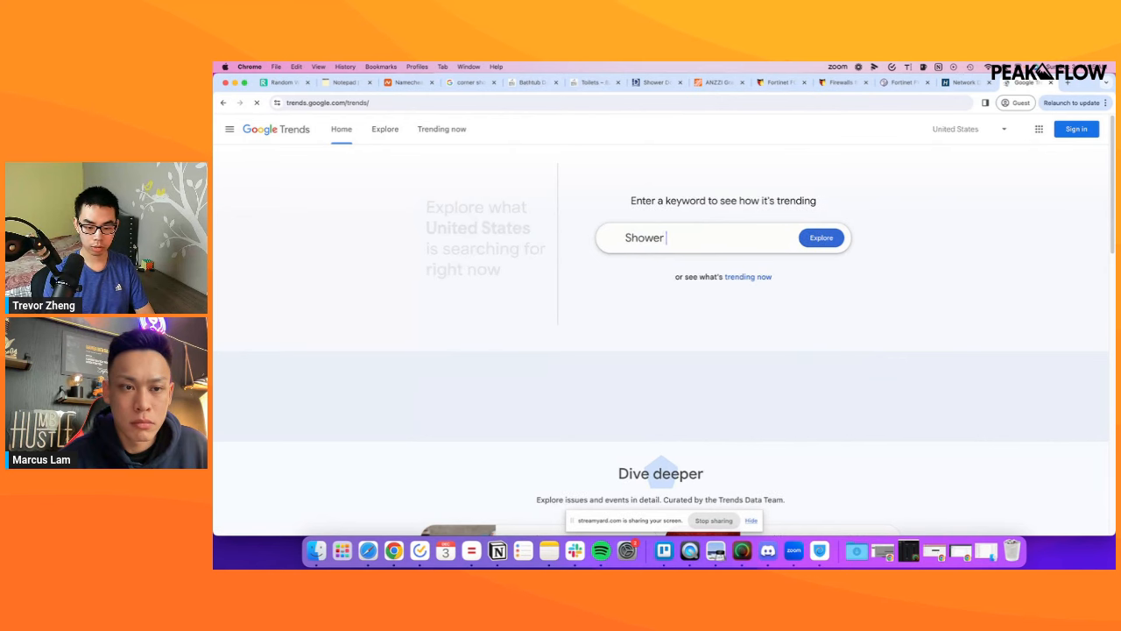
pyautogui.write('Enclosure')
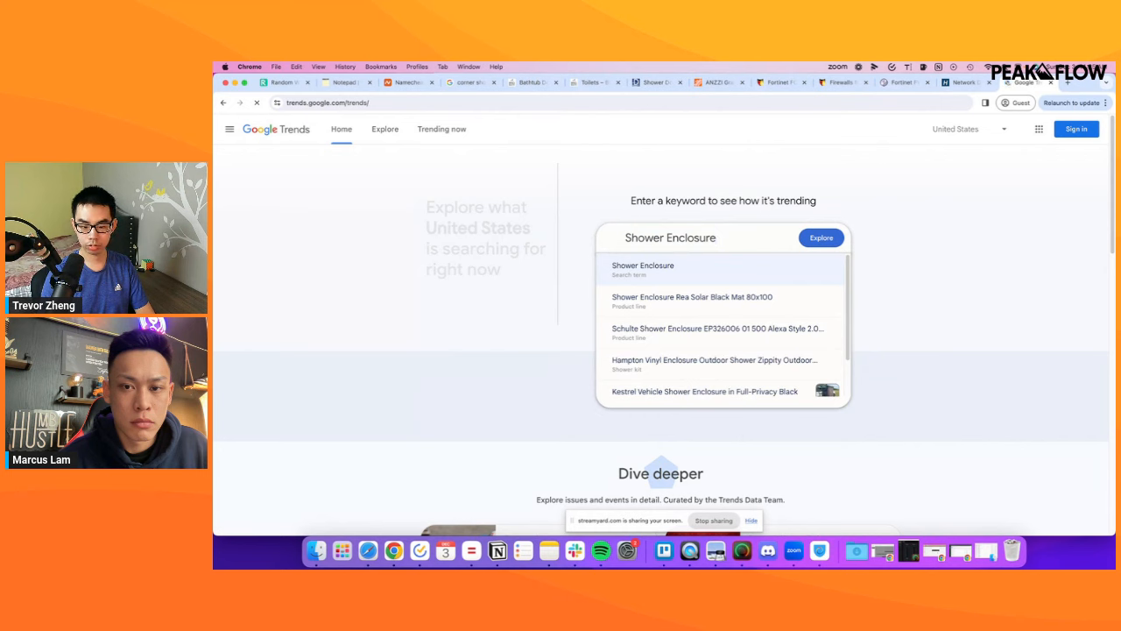
pyautogui.click(821, 237)
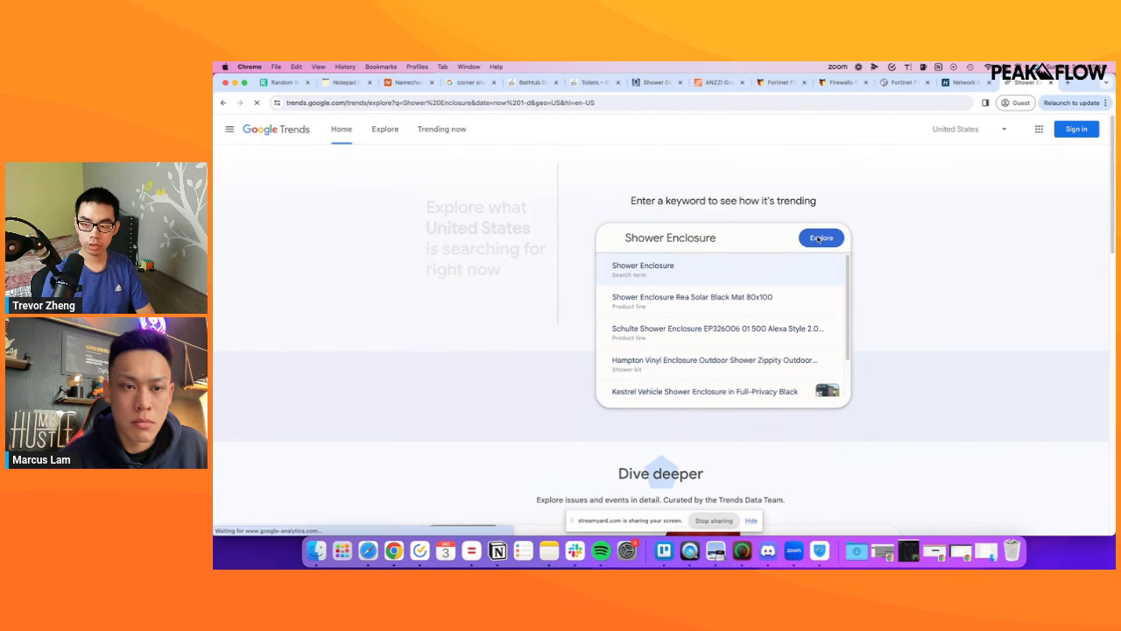
pyautogui.click(821, 237)
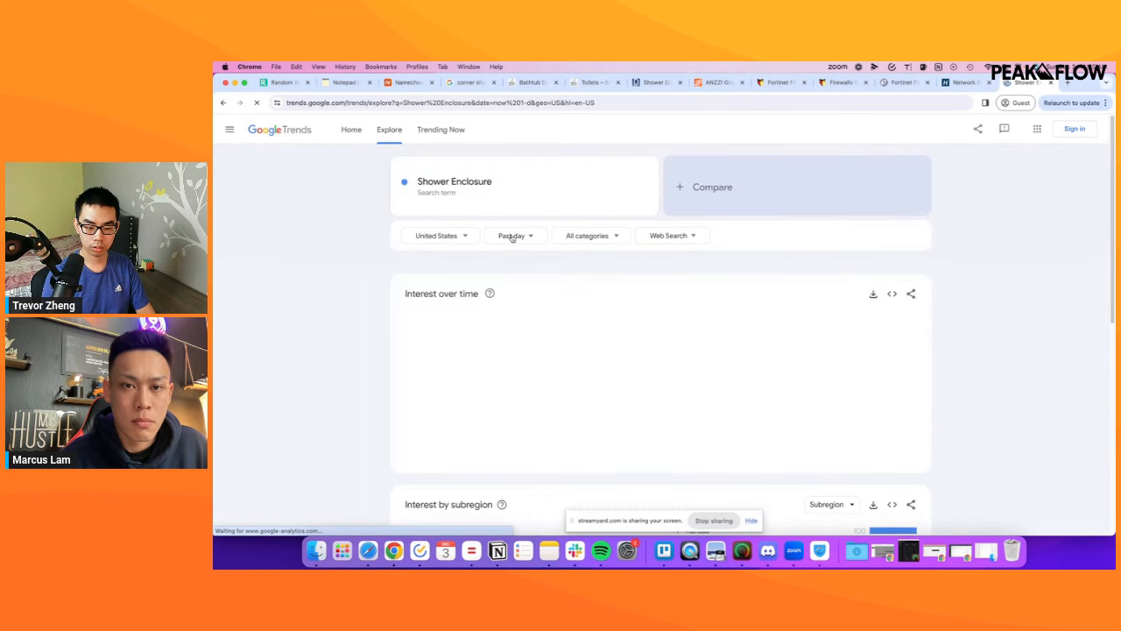
pyautogui.click(513, 235)
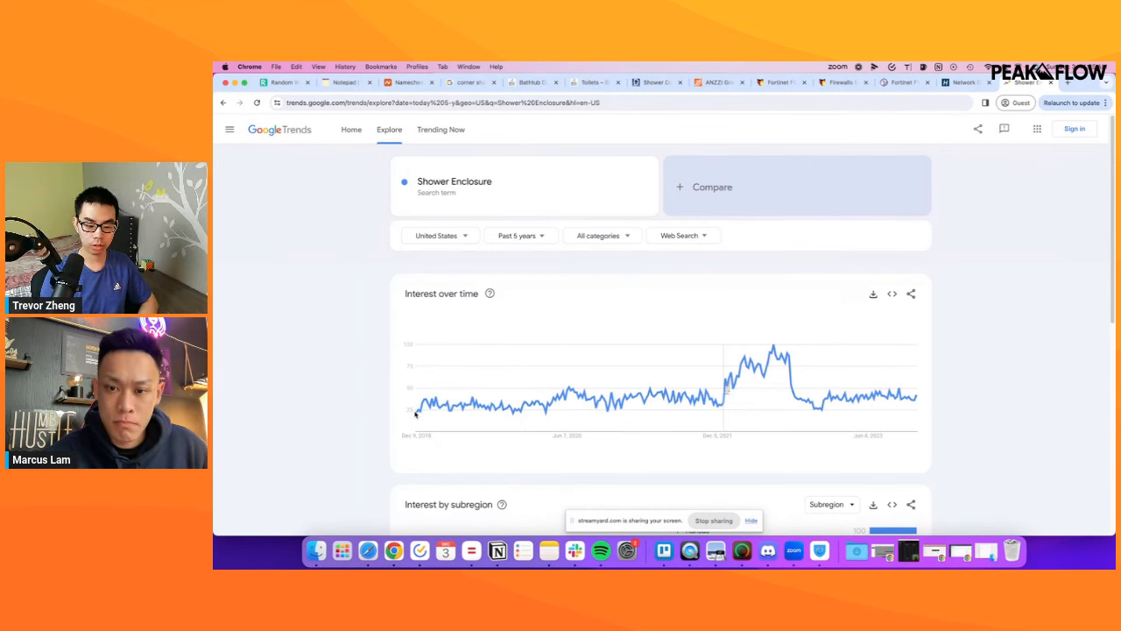
pyautogui.moveTo(911, 401)
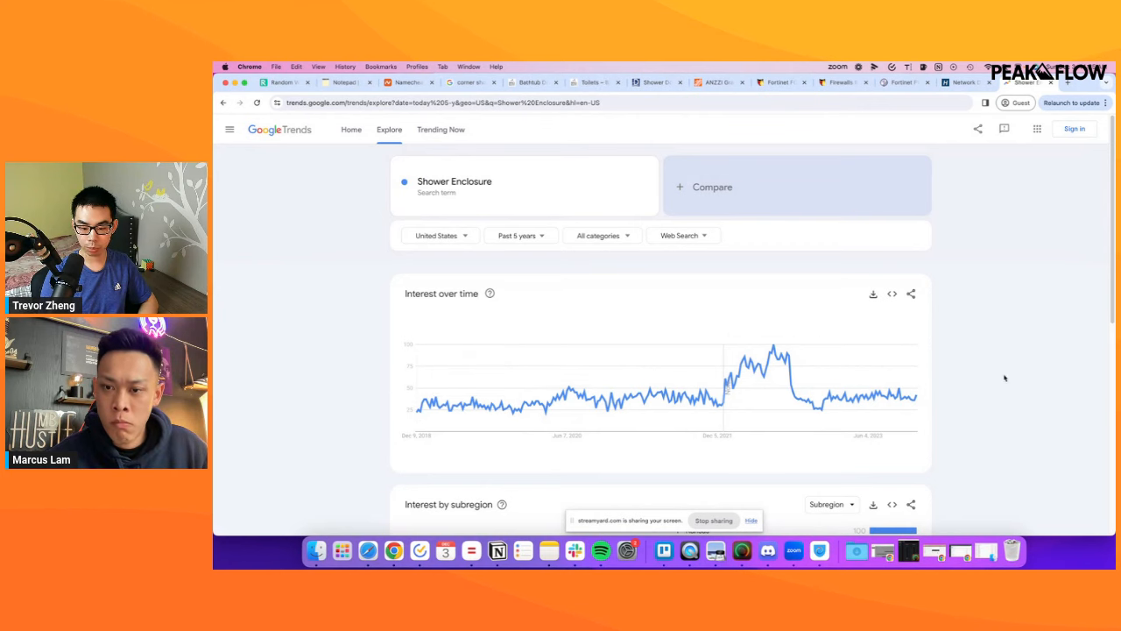
pyautogui.moveTo(715, 396)
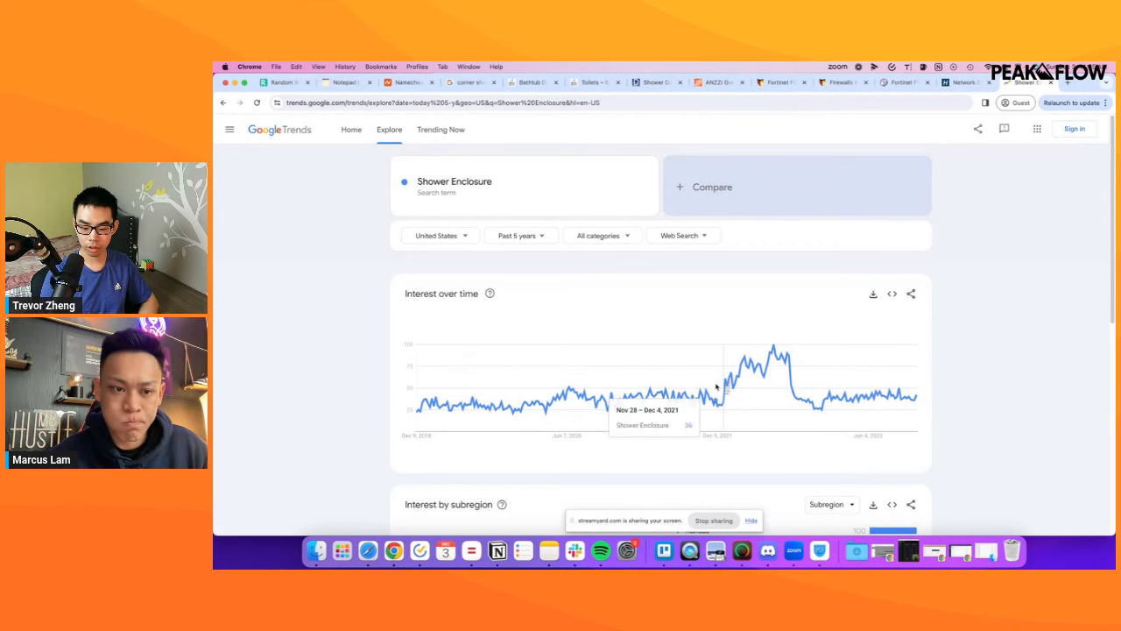
pyautogui.moveTo(744, 381)
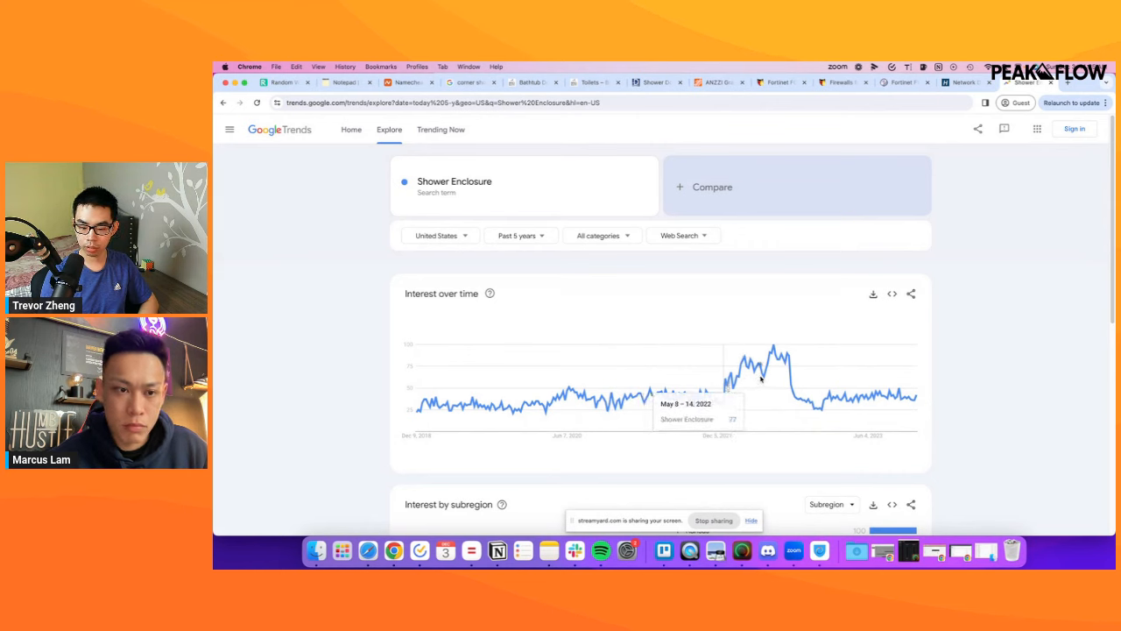
pyautogui.moveTo(784, 374)
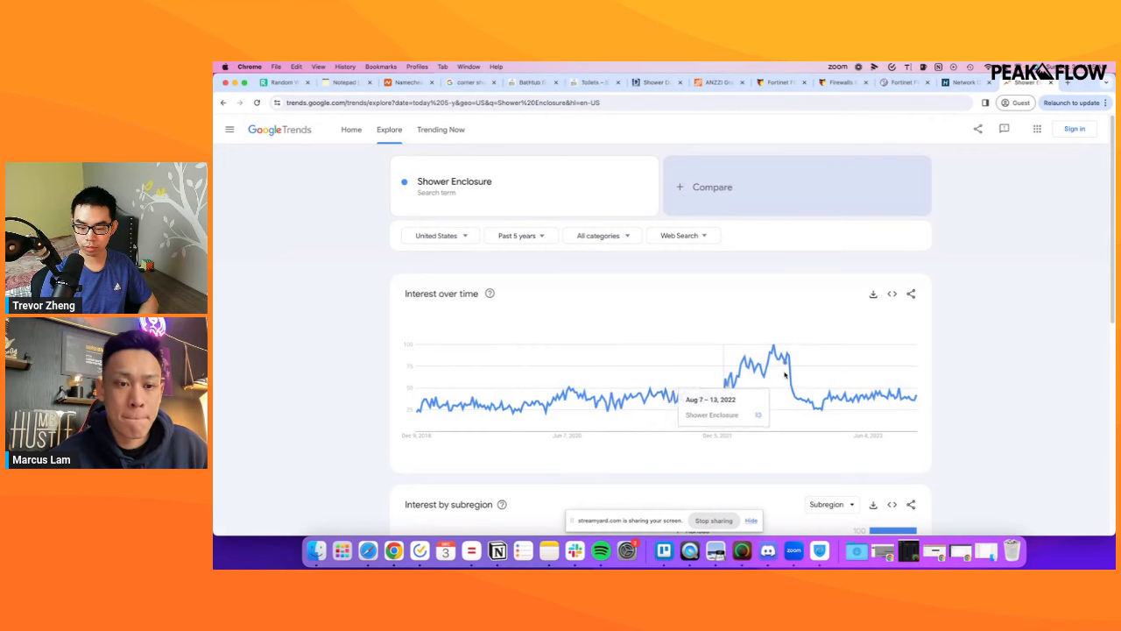
pyautogui.moveTo(794, 390)
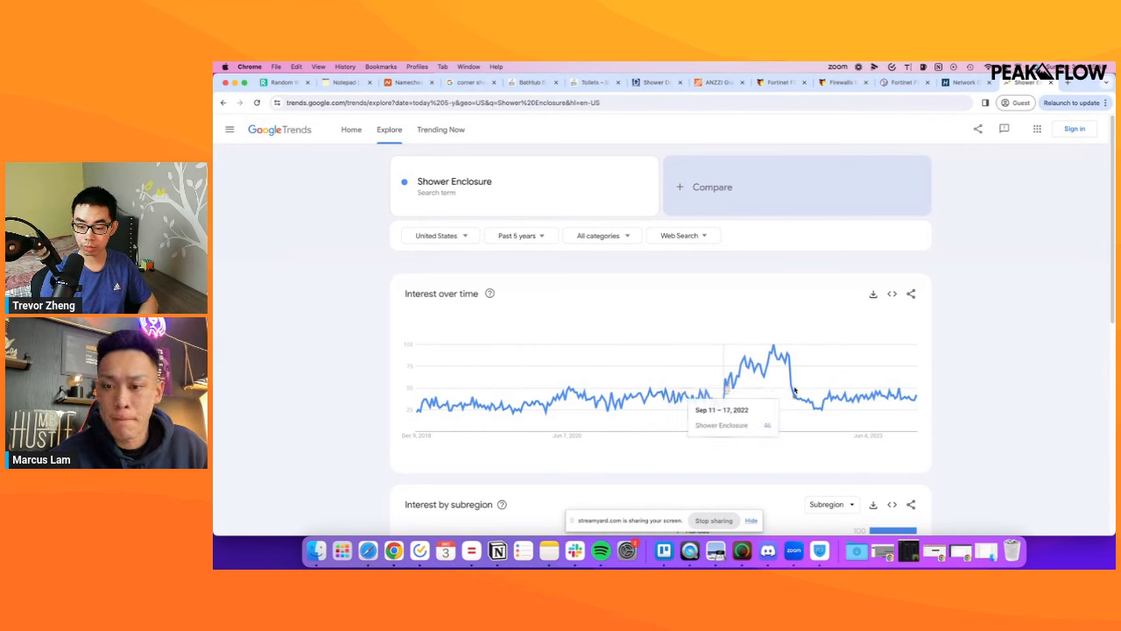
pyautogui.moveTo(881, 390)
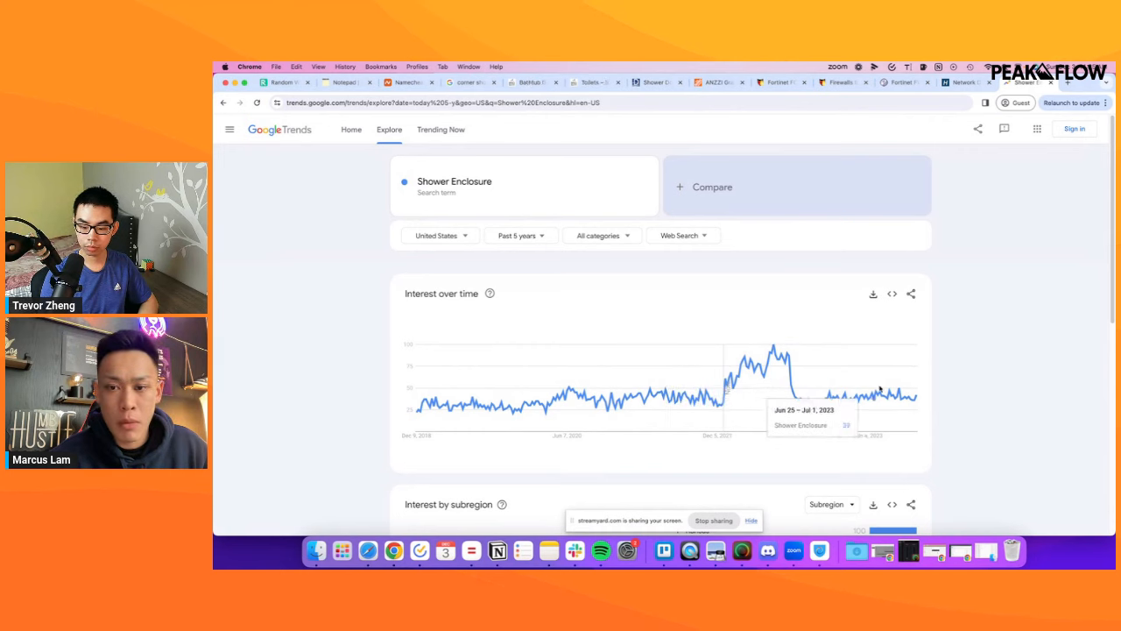
pyautogui.moveTo(962, 394)
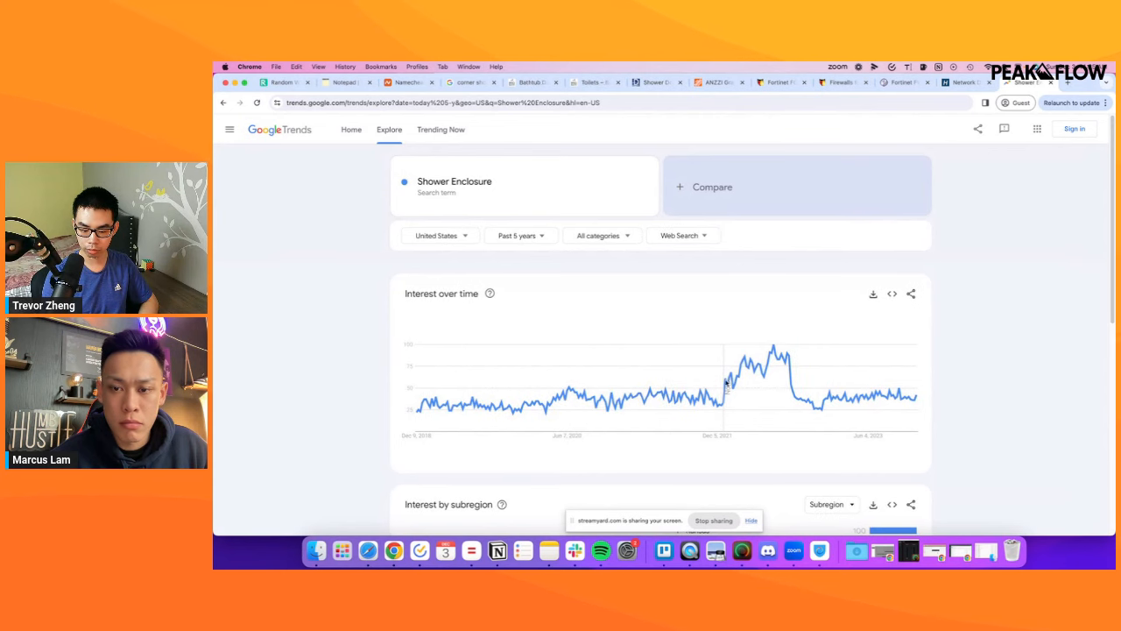
pyautogui.moveTo(754, 377)
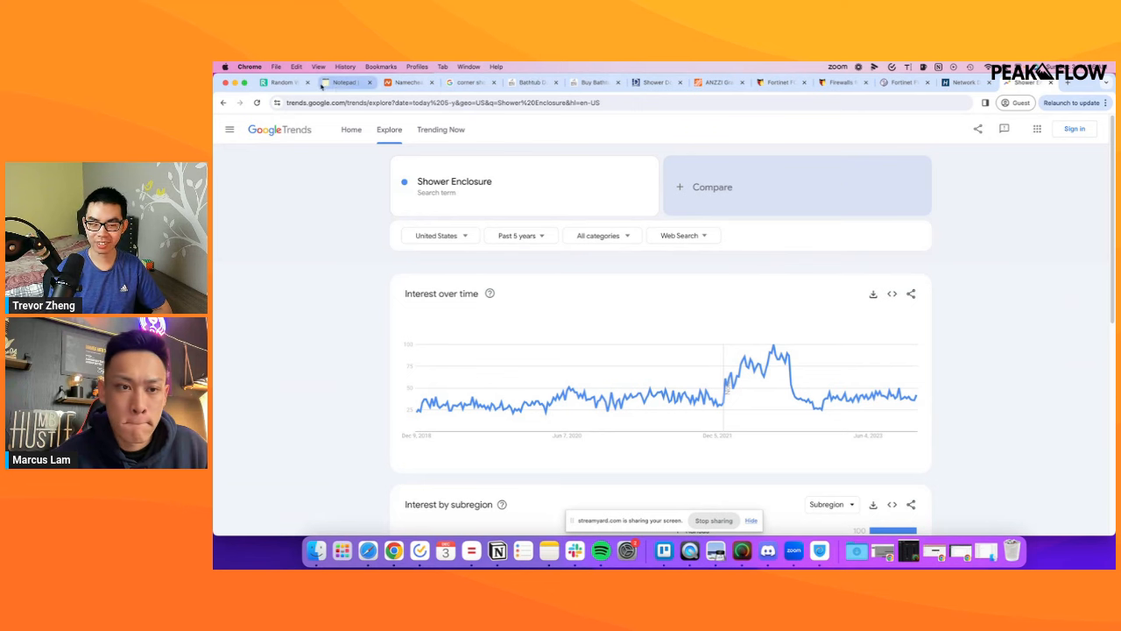
# Highlight the shower niche product lines in the notes, then return to the corner shower surround shopping results.
pyautogui.click(346, 82)
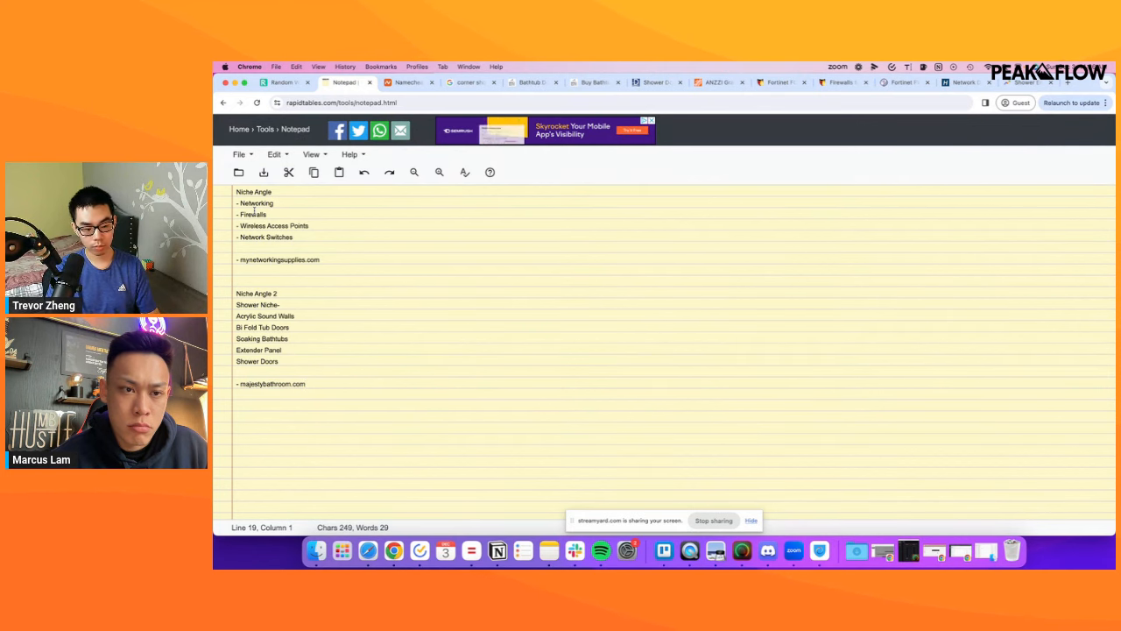
pyautogui.moveTo(254, 192); pyautogui.dragTo(293, 237)
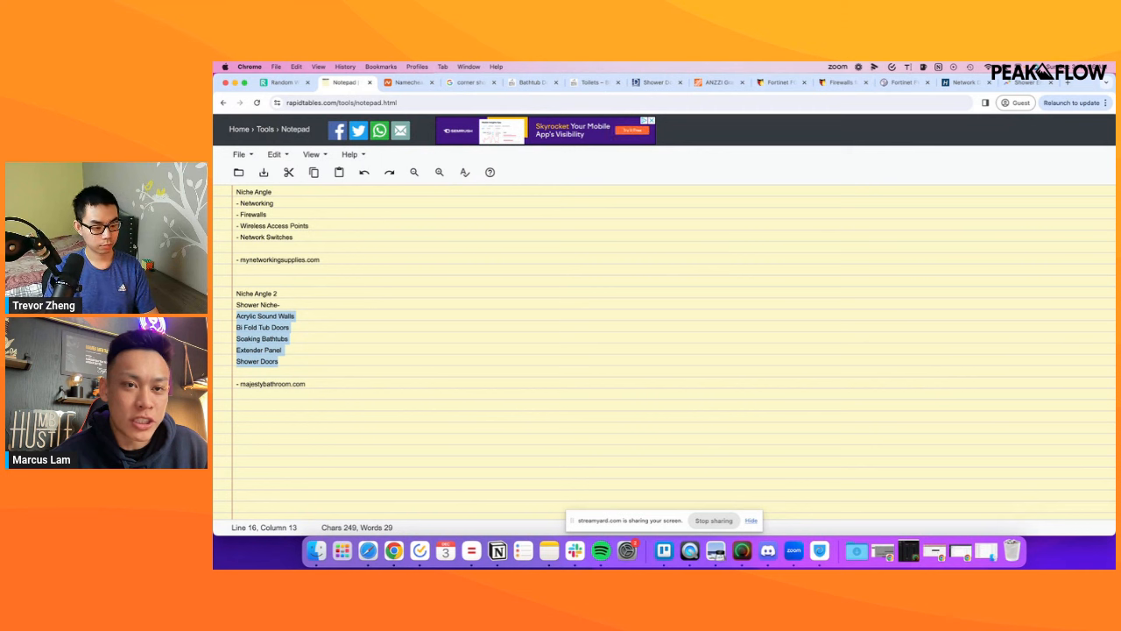
pyautogui.click(279, 83)
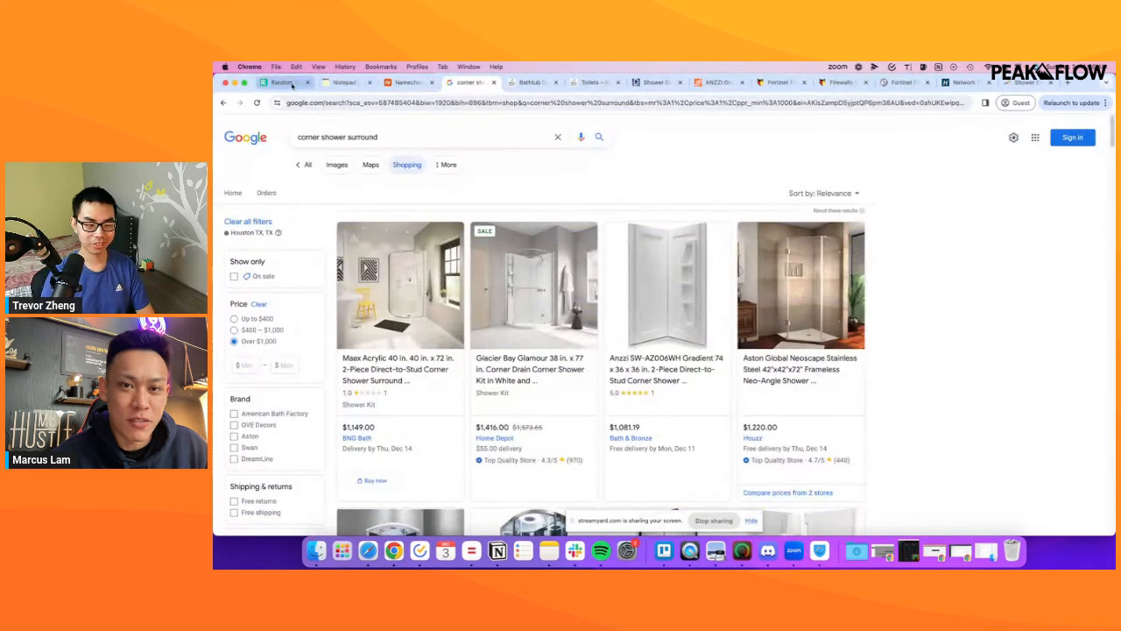
# Pick 'rocket' from the Random Word Generator, close the extra product tabs, and search Google Shopping for it.
pyautogui.click(283, 81)
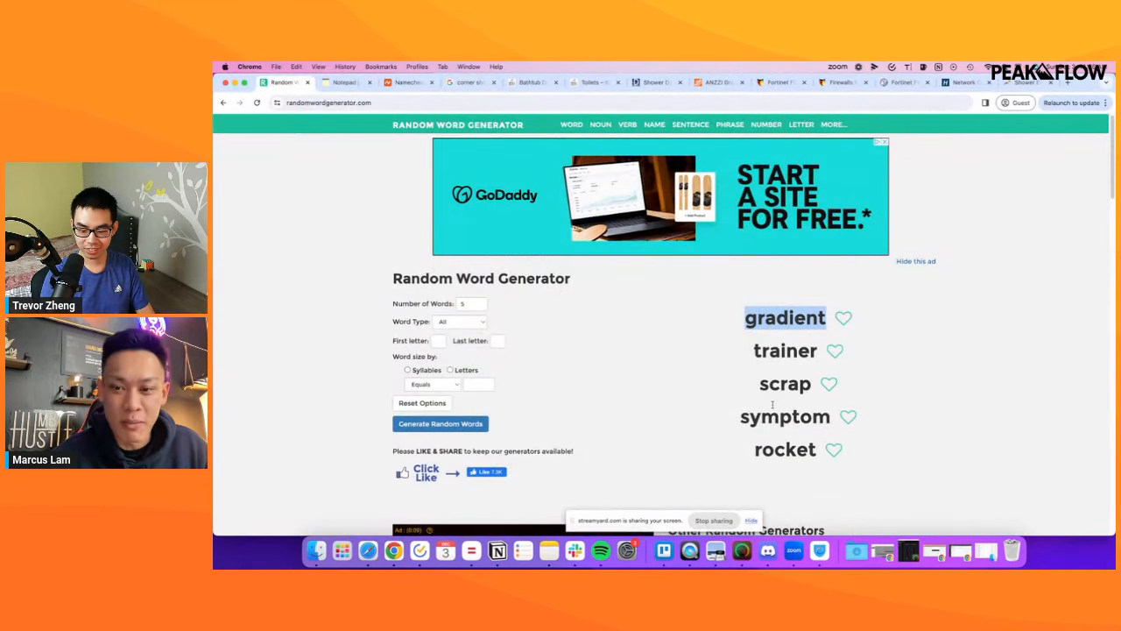
pyautogui.doubleClick(785, 449)
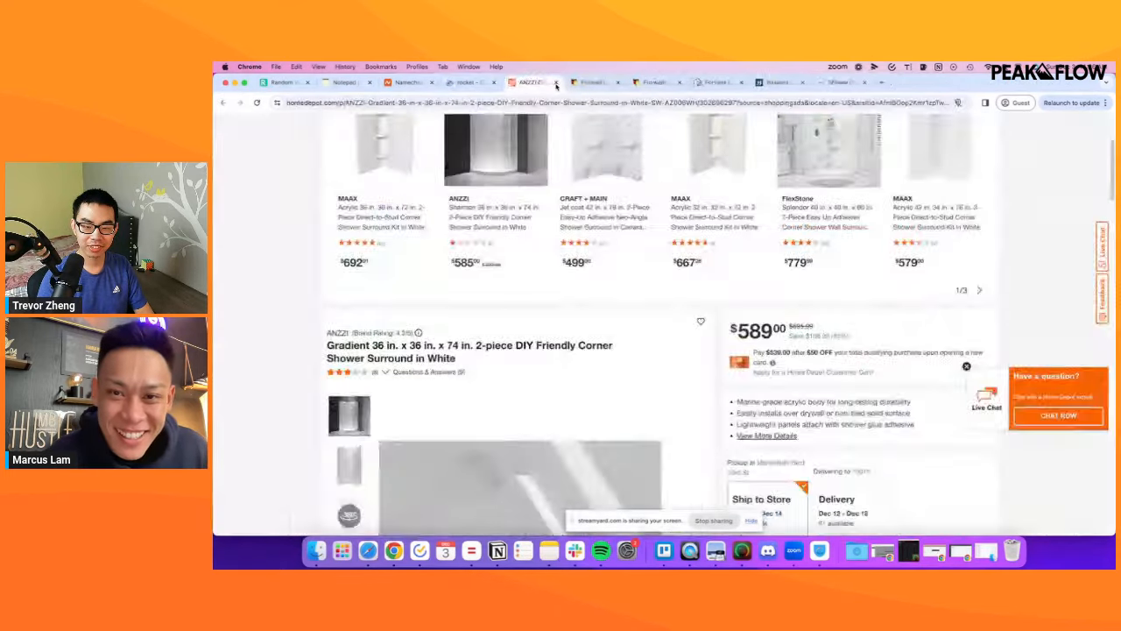
pyautogui.click(526, 81)
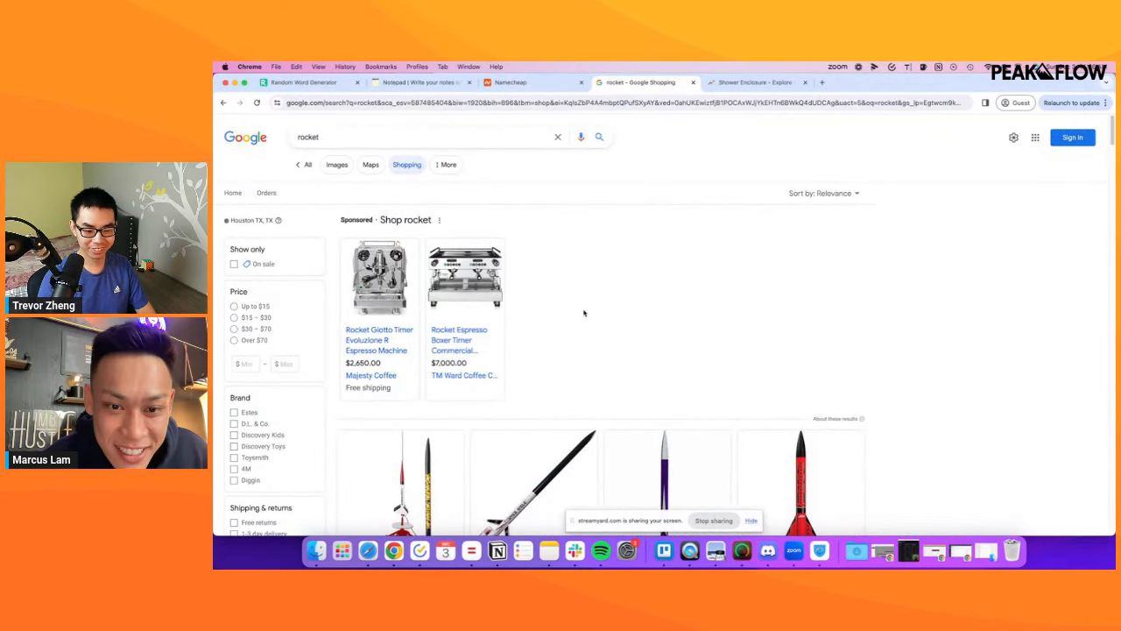
# View the $7,000 Rocket espresso machine, then open two more over-$1,000 rocket listings in new tabs.
pyautogui.click(459, 340)
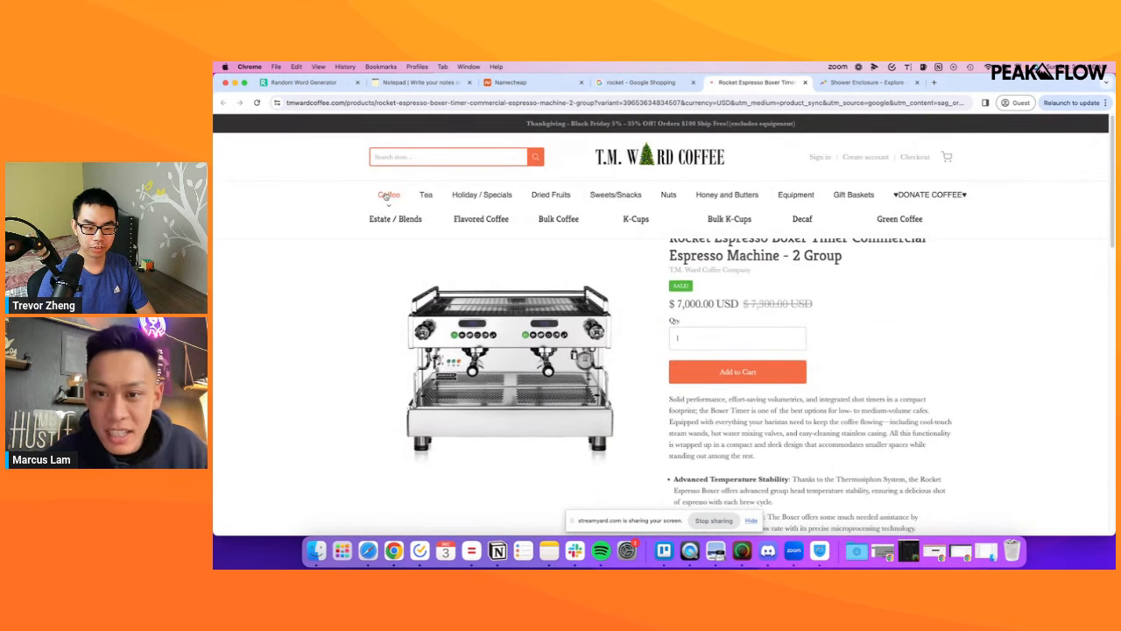
pyautogui.moveTo(616, 194)
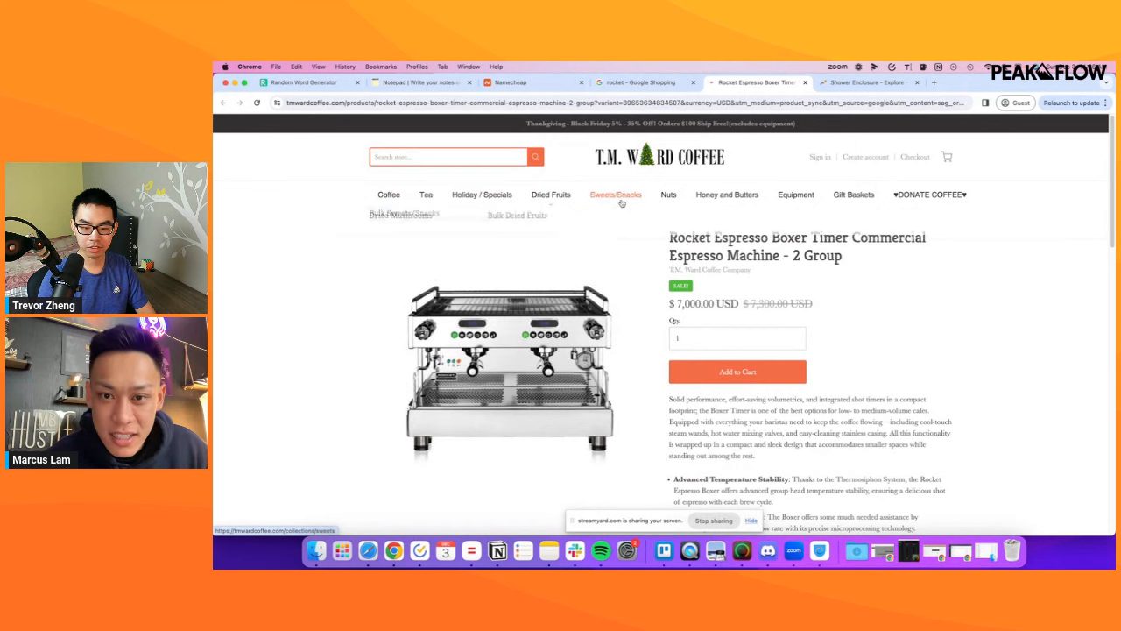
pyautogui.click(644, 82)
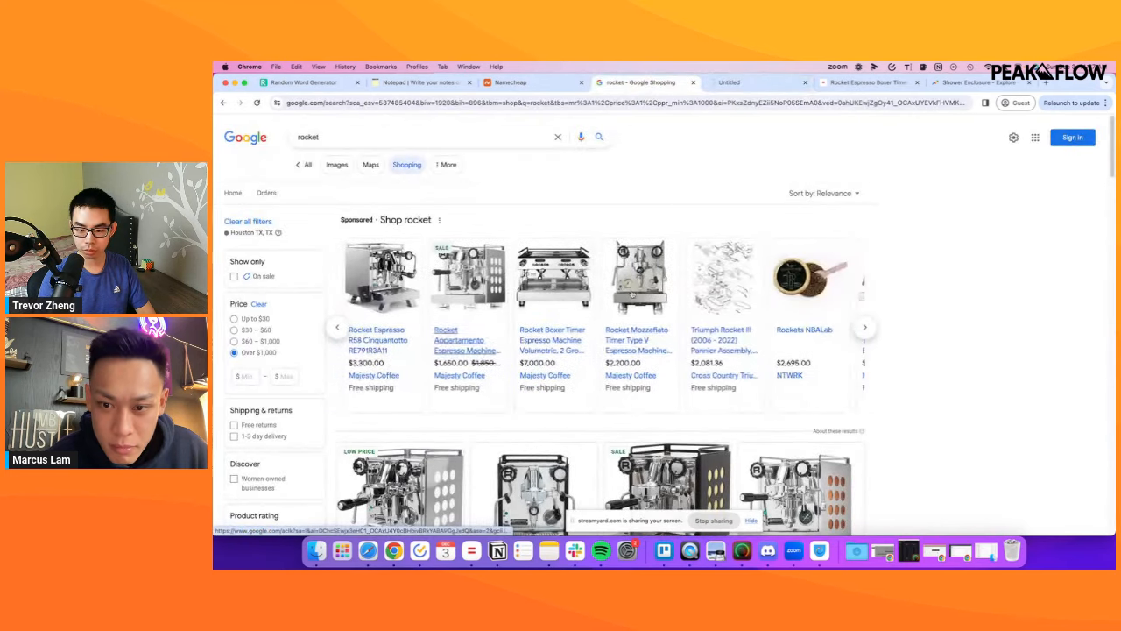
pyautogui.click(864, 326)
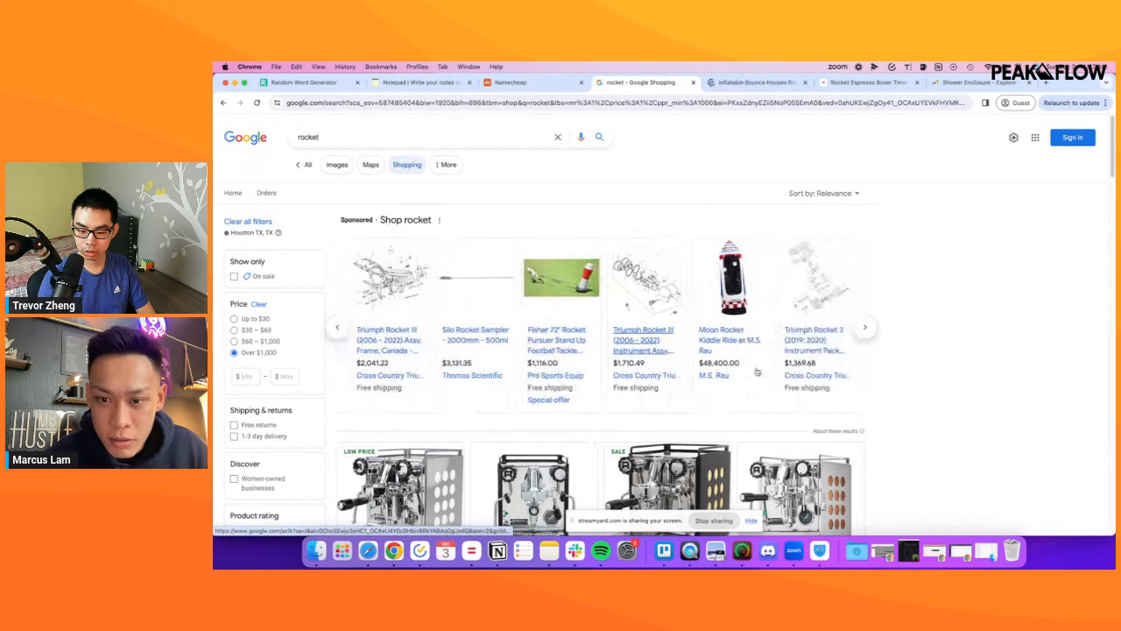
pyautogui.click(865, 327)
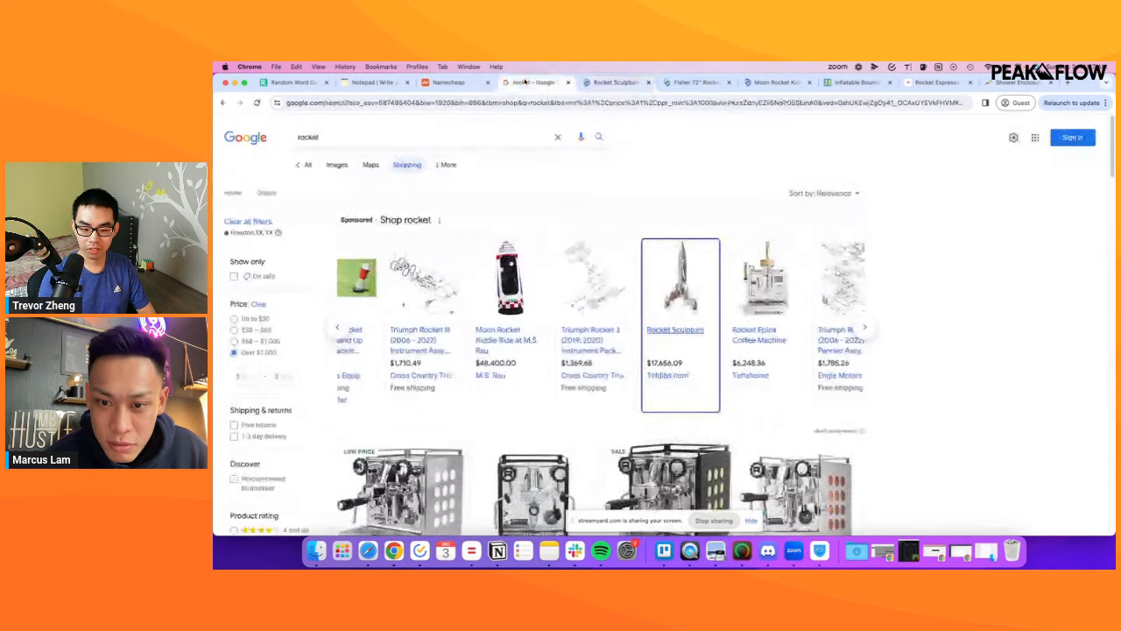
# Return to 1stDibs's $17,656.09 Rocket Sculpture listing and browse its photo gallery.
pyautogui.click(679, 279)
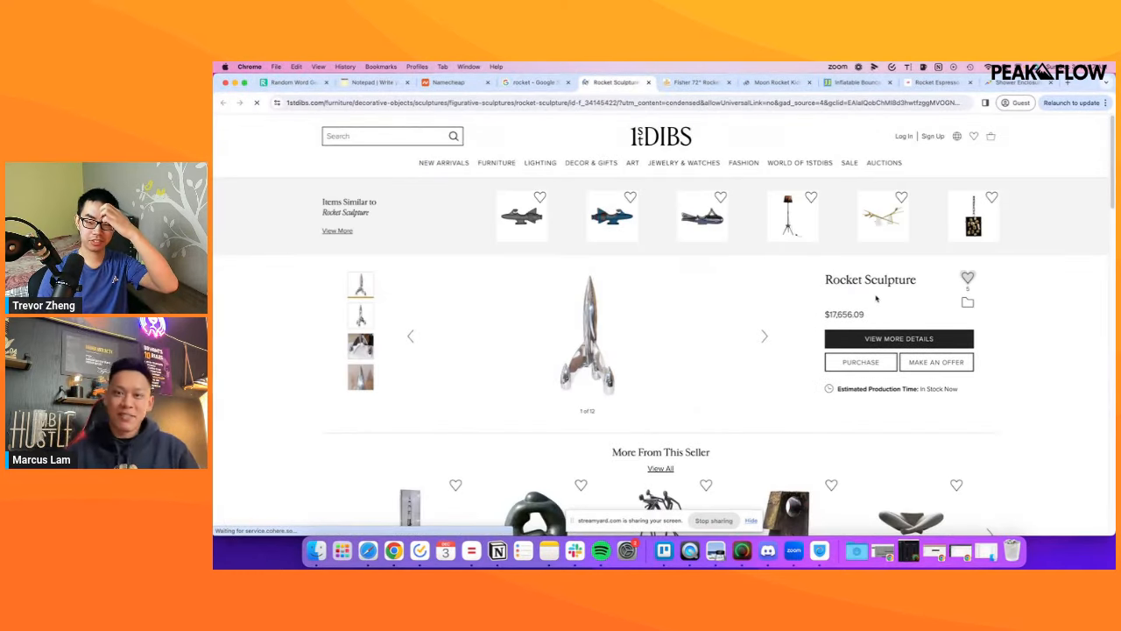
pyautogui.click(535, 82)
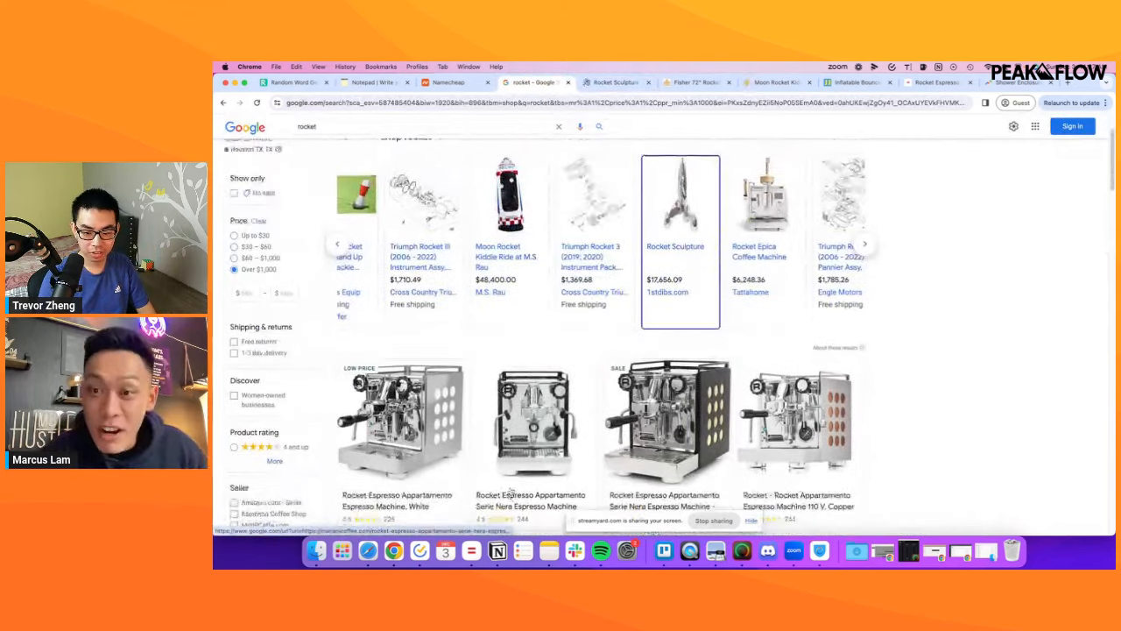
pyautogui.click(681, 194)
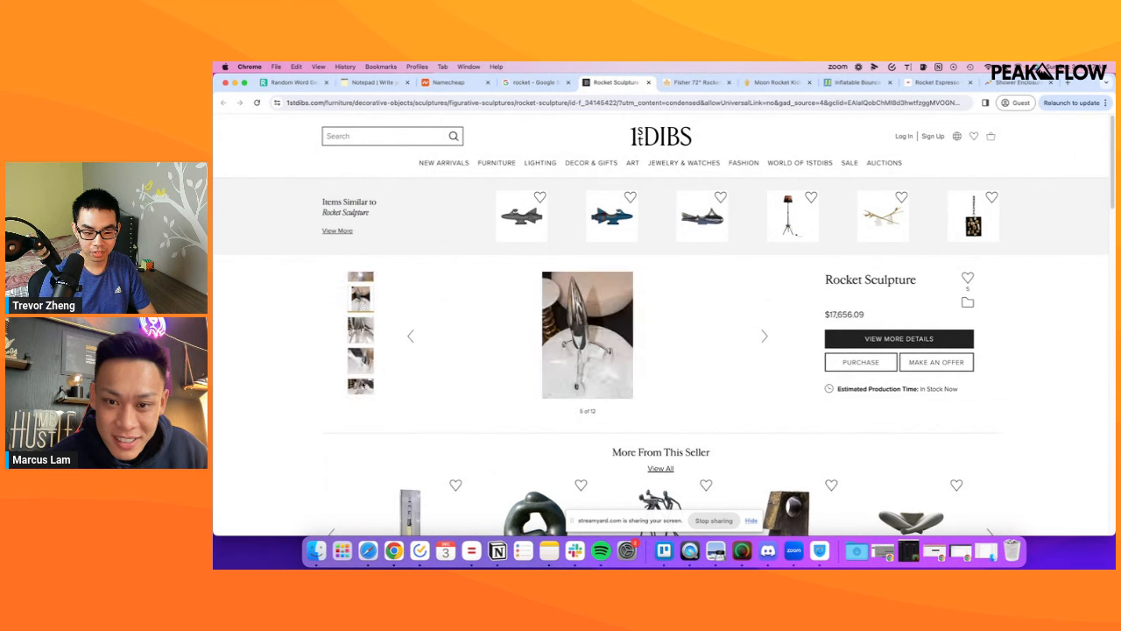
pyautogui.click(764, 336)
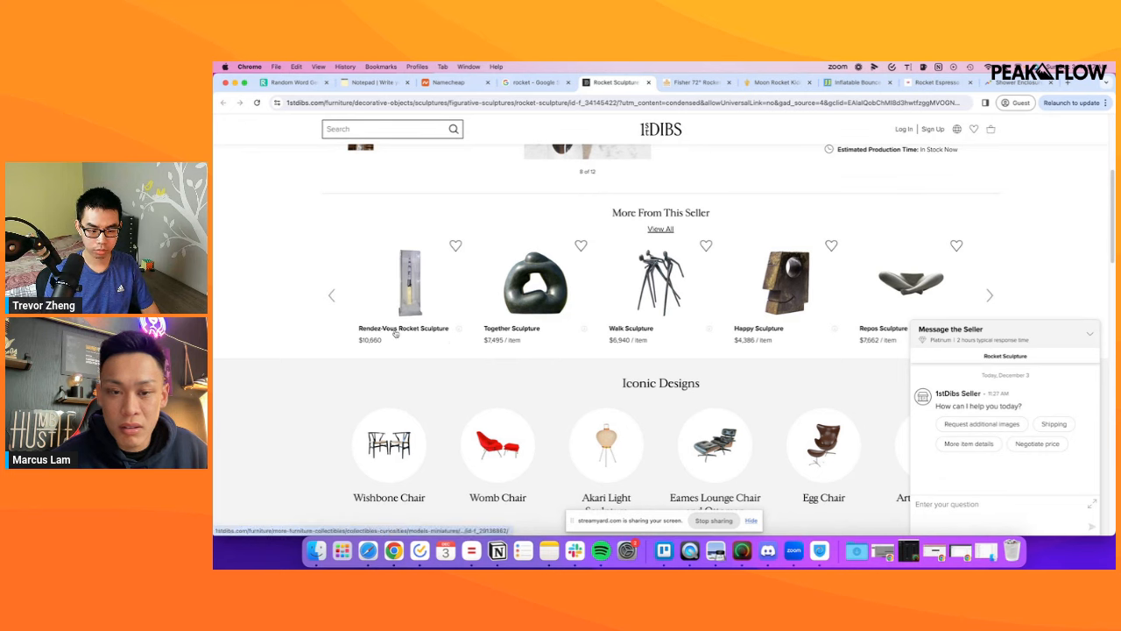
pyautogui.moveTo(640, 325)
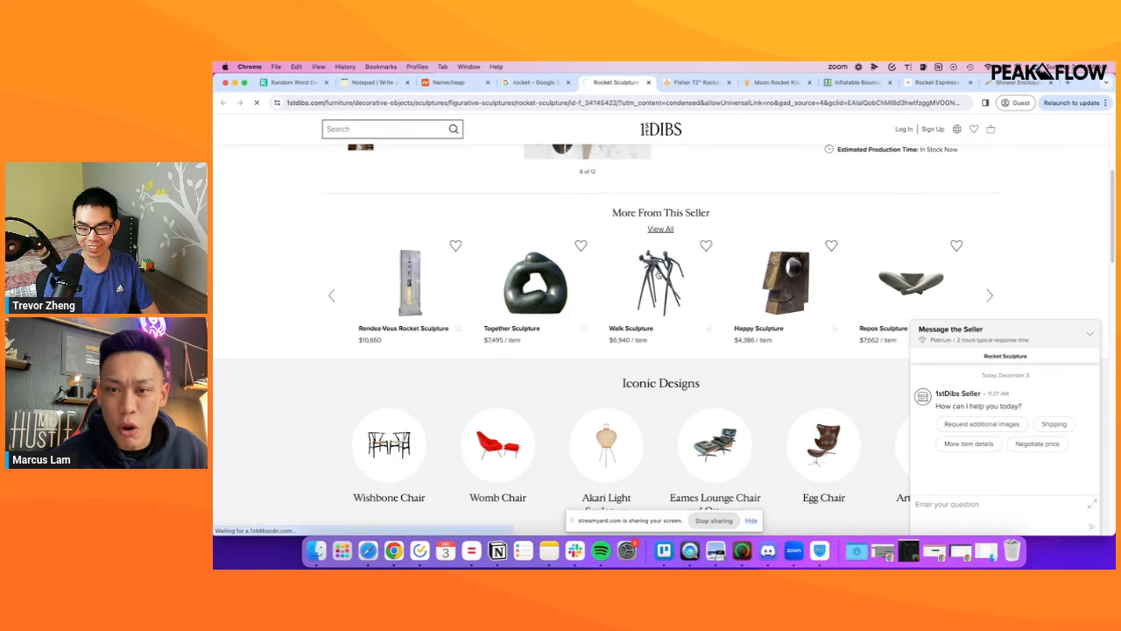
# View the seller's $6,940 Walk Sculpture photos, then switch to the rocket tackle dummy page.
pyautogui.click(661, 282)
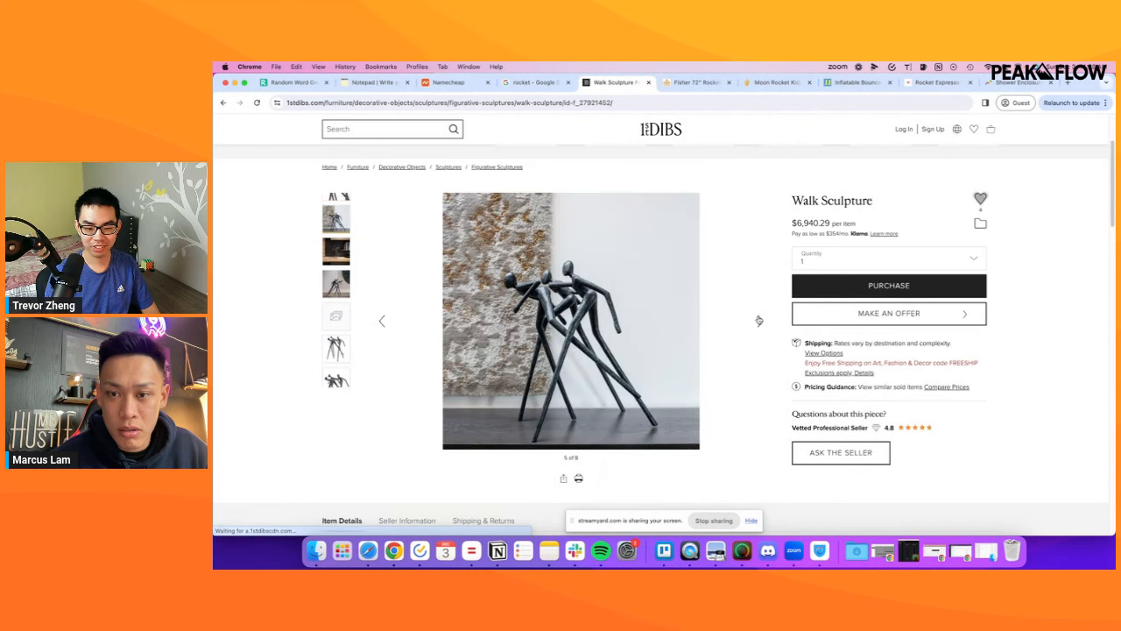
pyautogui.click(758, 320)
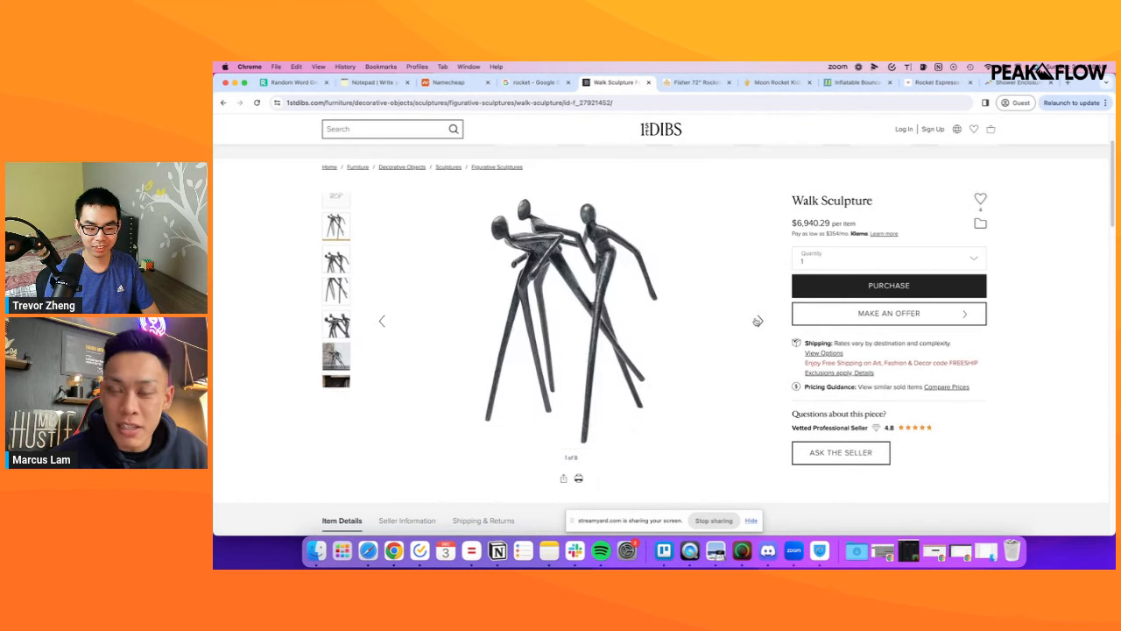
pyautogui.click(697, 81)
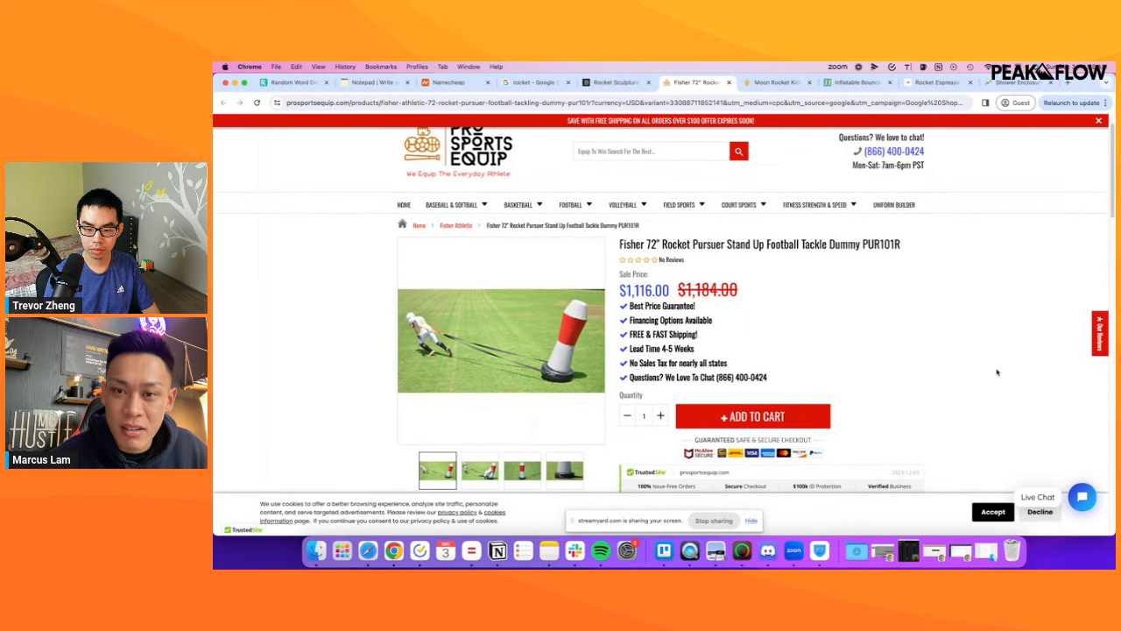
# Review the Fisher 72" Rocket Pursuer tackle dummy at $1,116, then switch to the Moon Rocket Kiddie Ride listing.
pyautogui.scroll(-3)
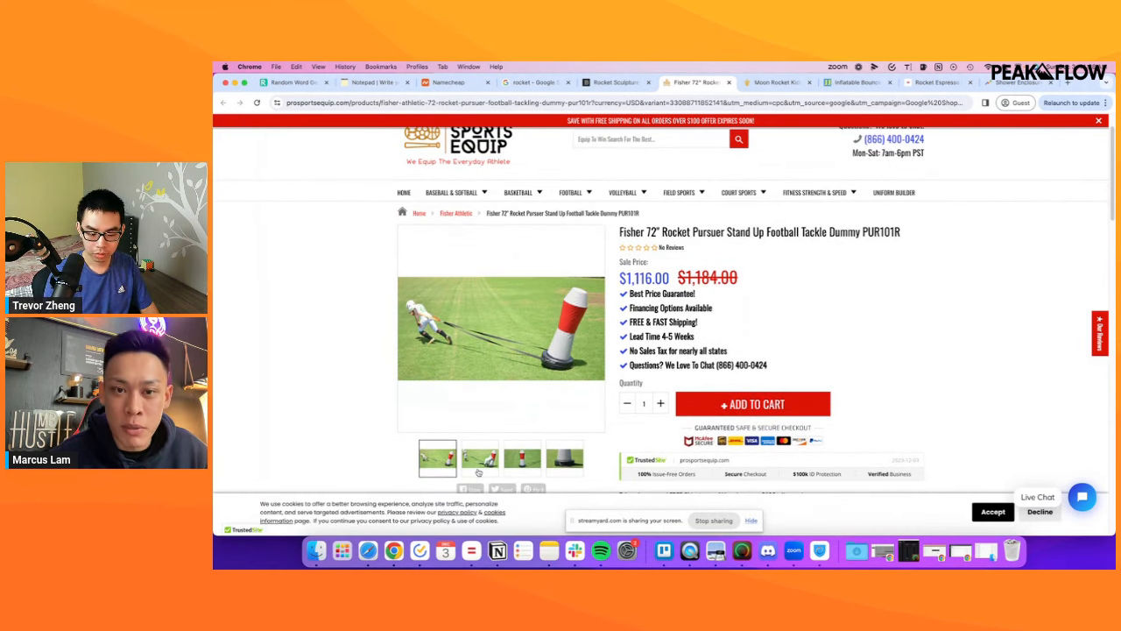
pyautogui.click(565, 458)
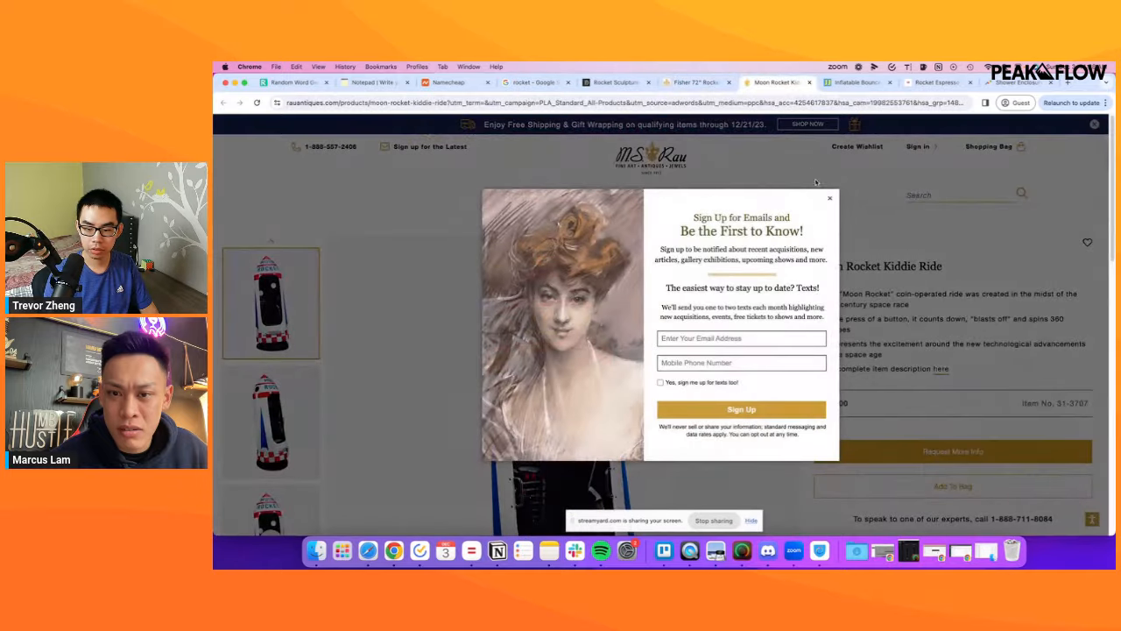
# Dismiss the sign-up popup and watch the $48,400 Moon Rocket Kiddie Ride video on M.S. Rau.
pyautogui.click(829, 198)
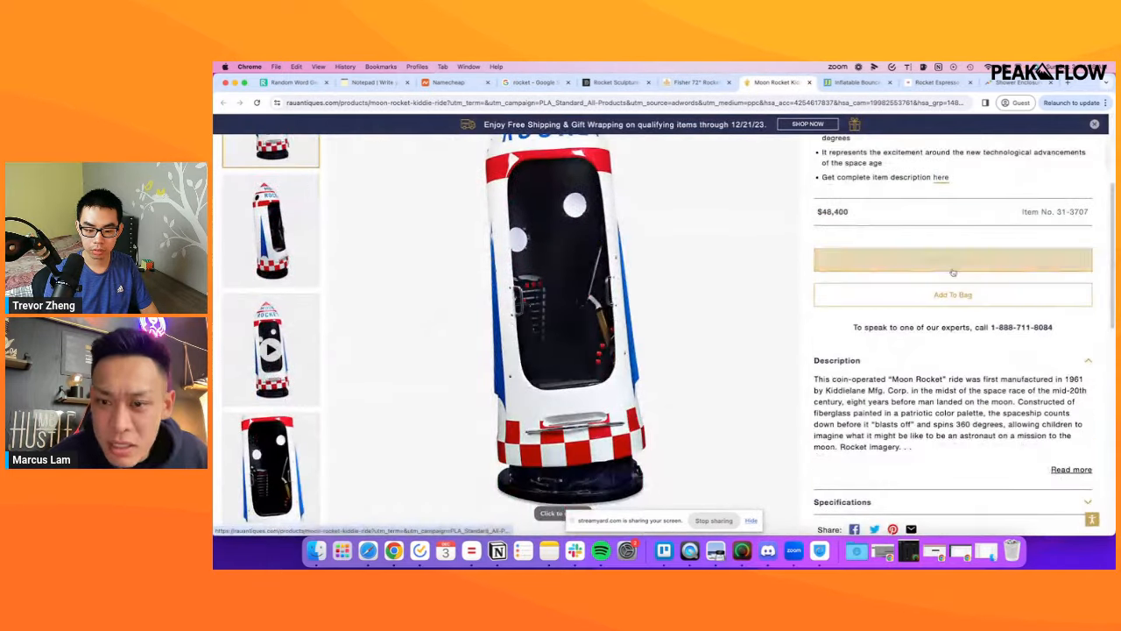
pyautogui.scroll(3)
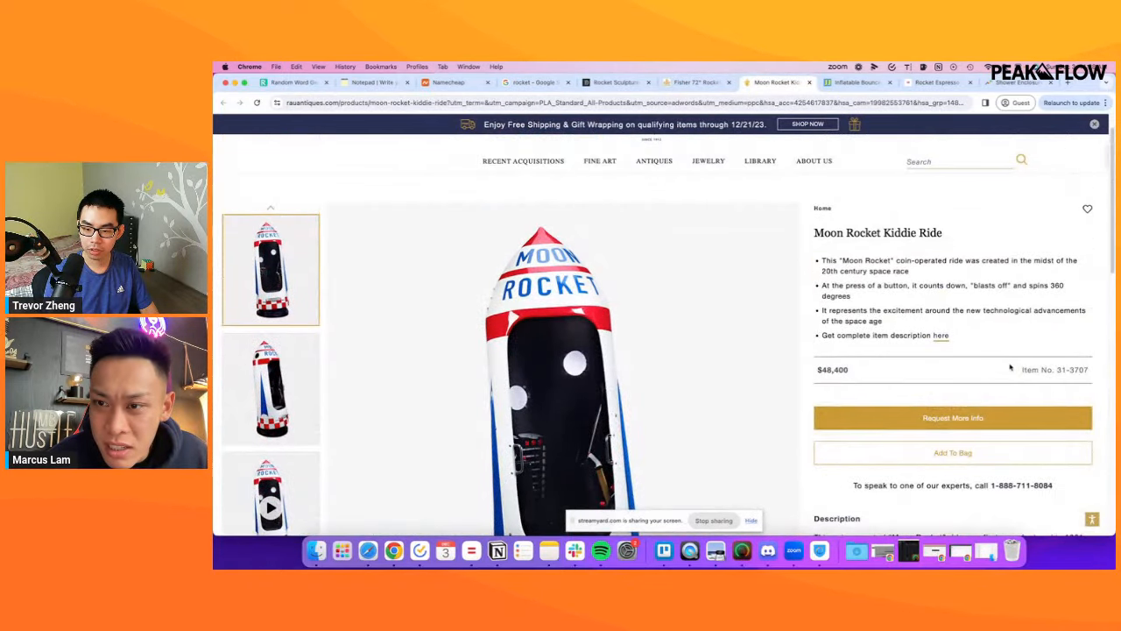
pyautogui.scroll(-3)
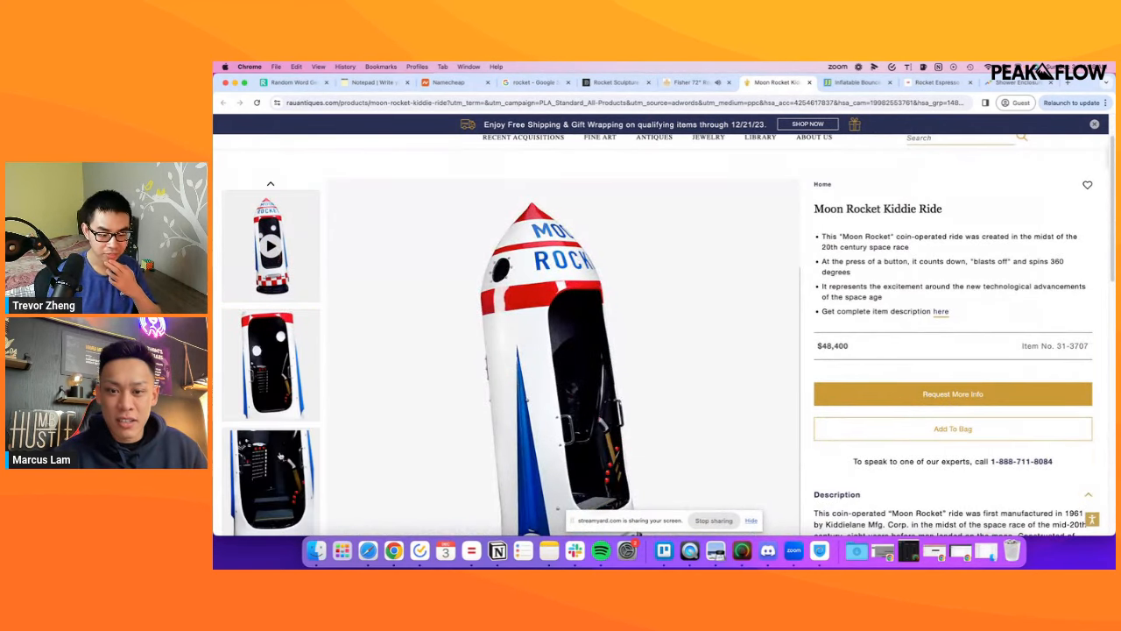
pyautogui.click(270, 245)
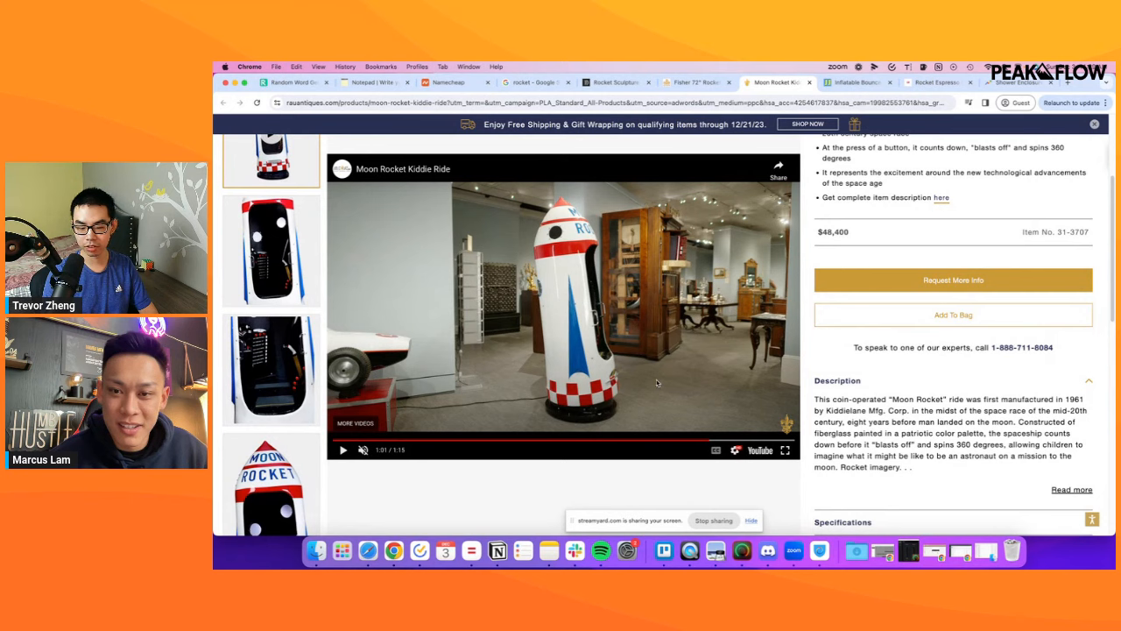
pyautogui.scroll(-3)
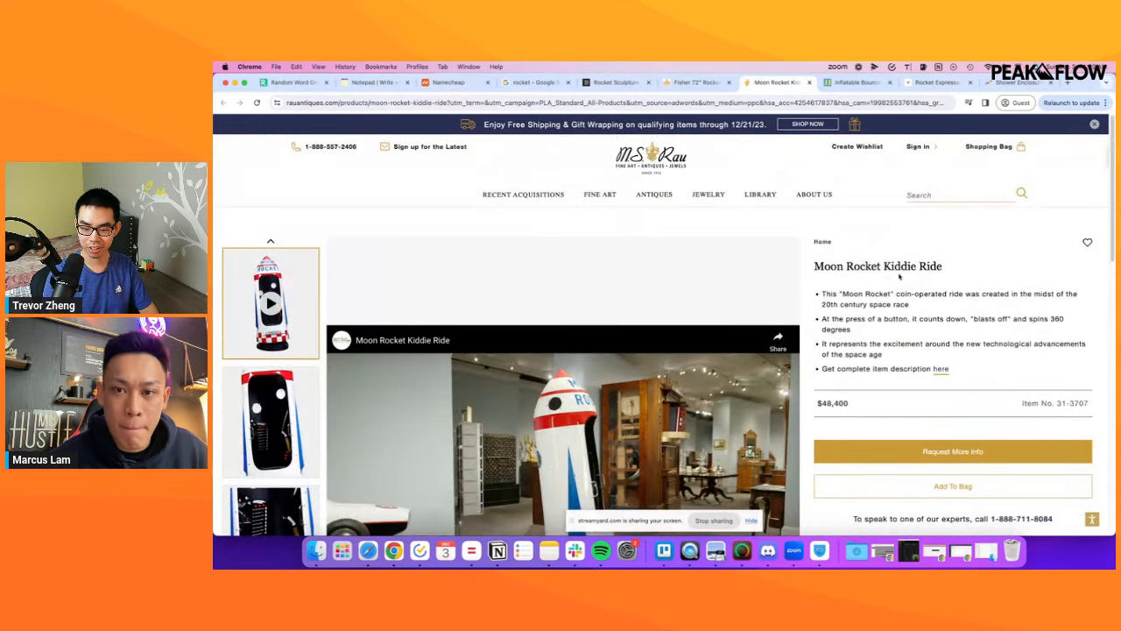
pyautogui.moveTo(859, 81)
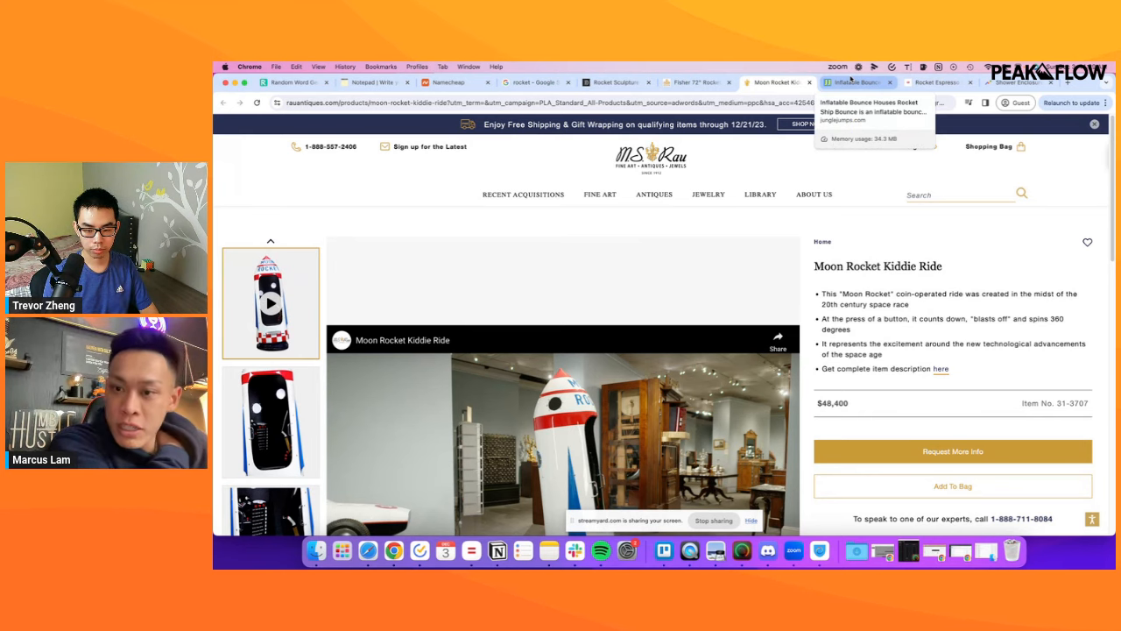
# Glance at Jungle Jumps' Rocket Ship Bounce, return to the Moon Rocket page and bring up options for 'Kiddie Ride'.
pyautogui.click(775, 82)
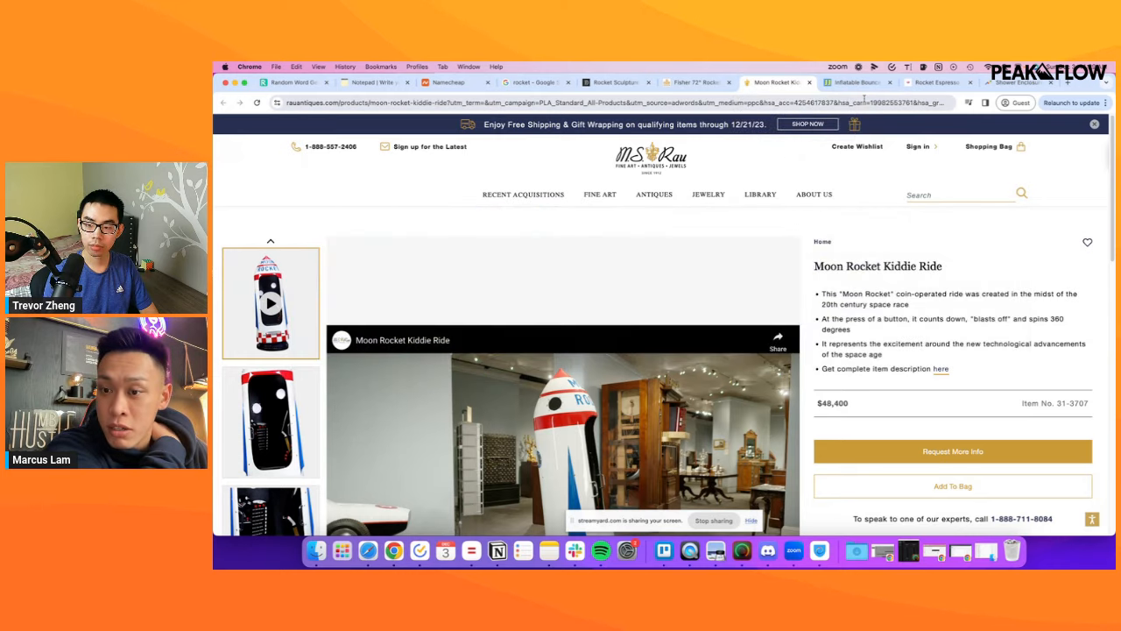
pyautogui.click(859, 83)
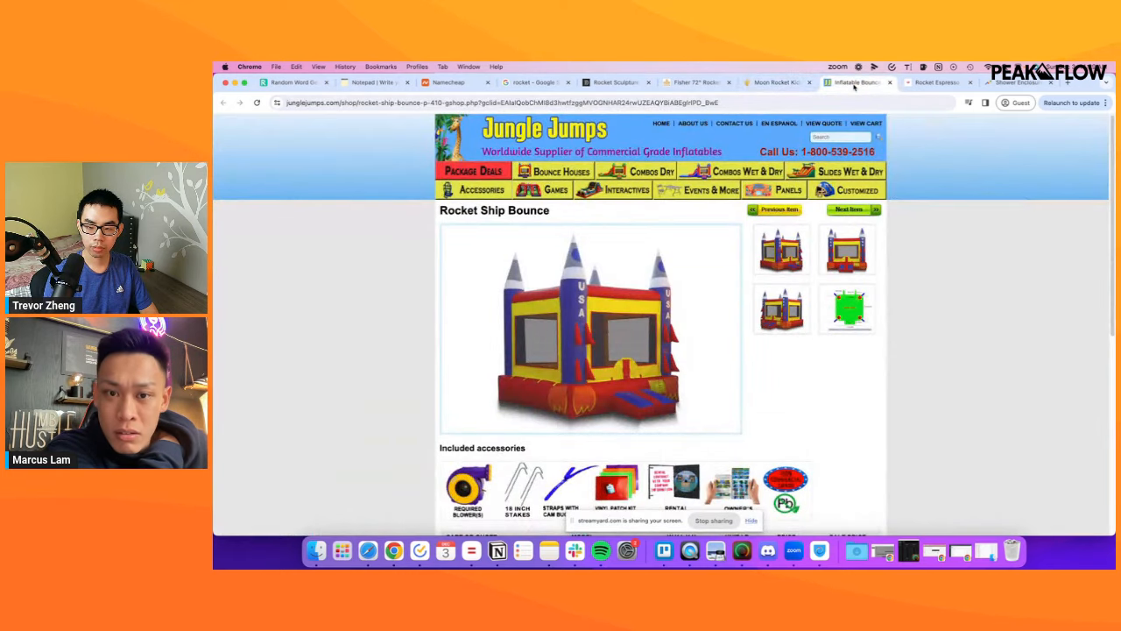
pyautogui.click(778, 82)
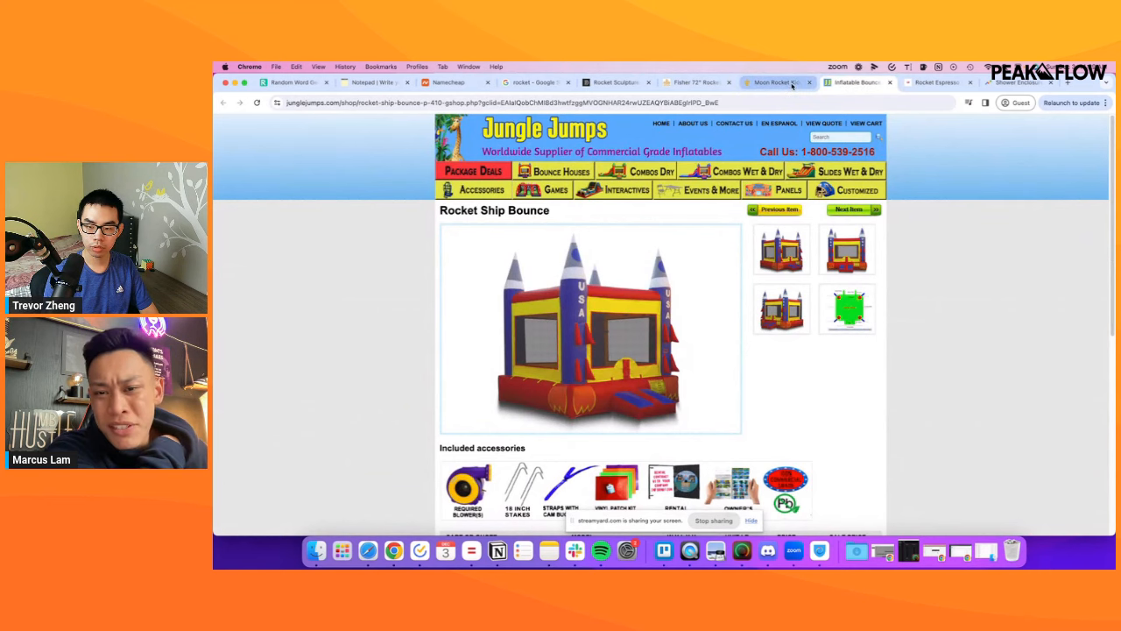
pyautogui.click(778, 82)
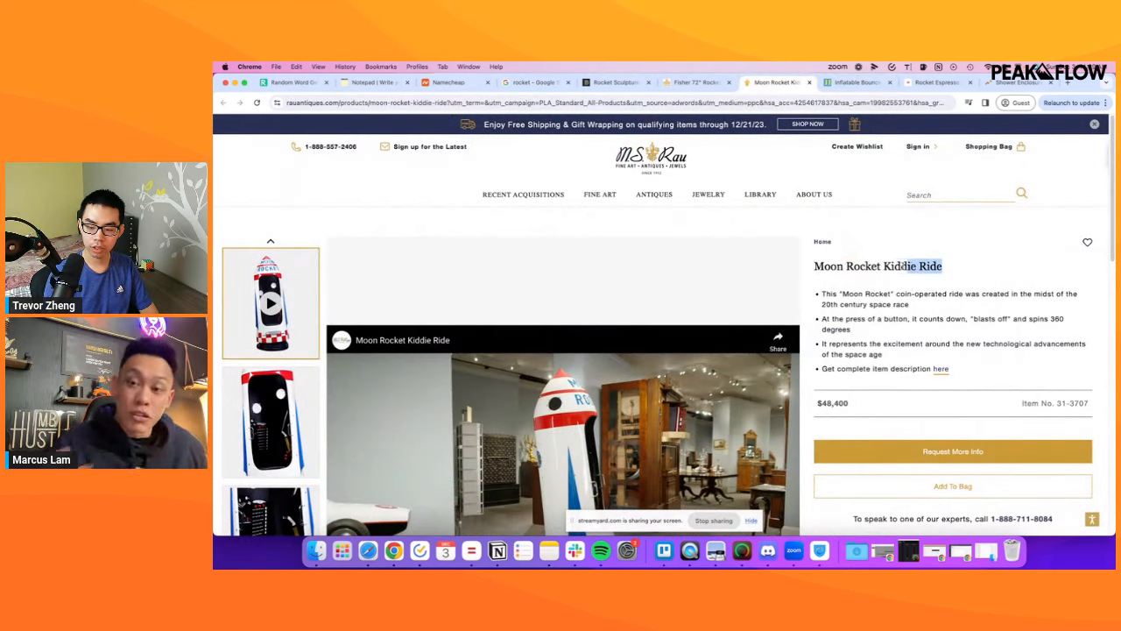
pyautogui.rightClick(913, 265)
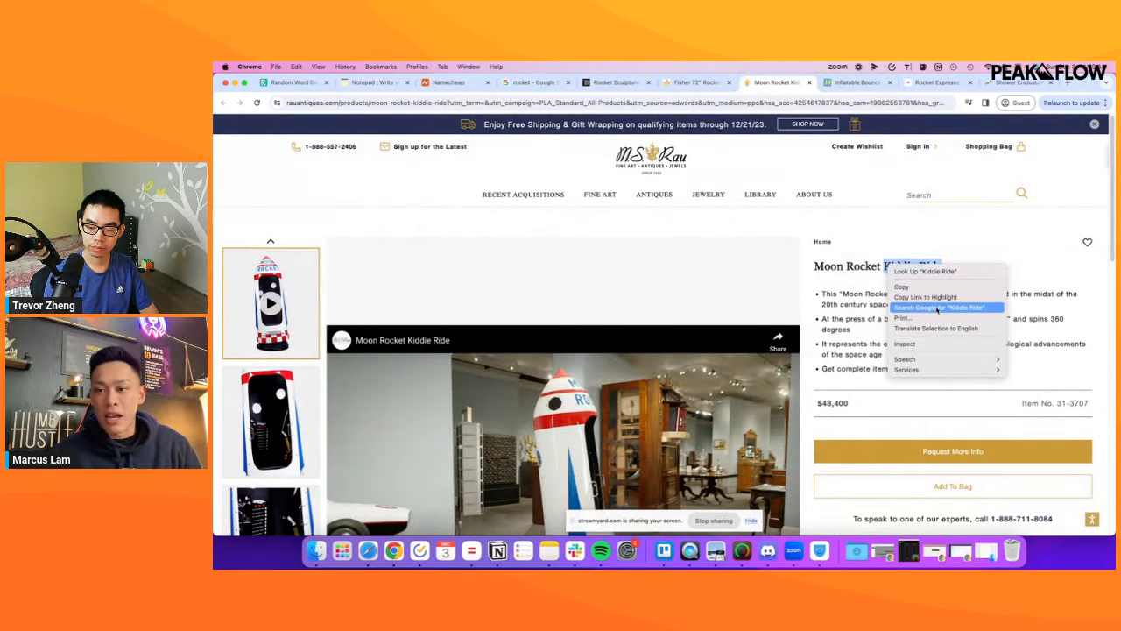
# Search Google for 'Kiddie Ride', then get Shopping results for 'Space Shuttle simulator machine' ($31,500–$56,600 VR simulators).
pyautogui.click(938, 308)
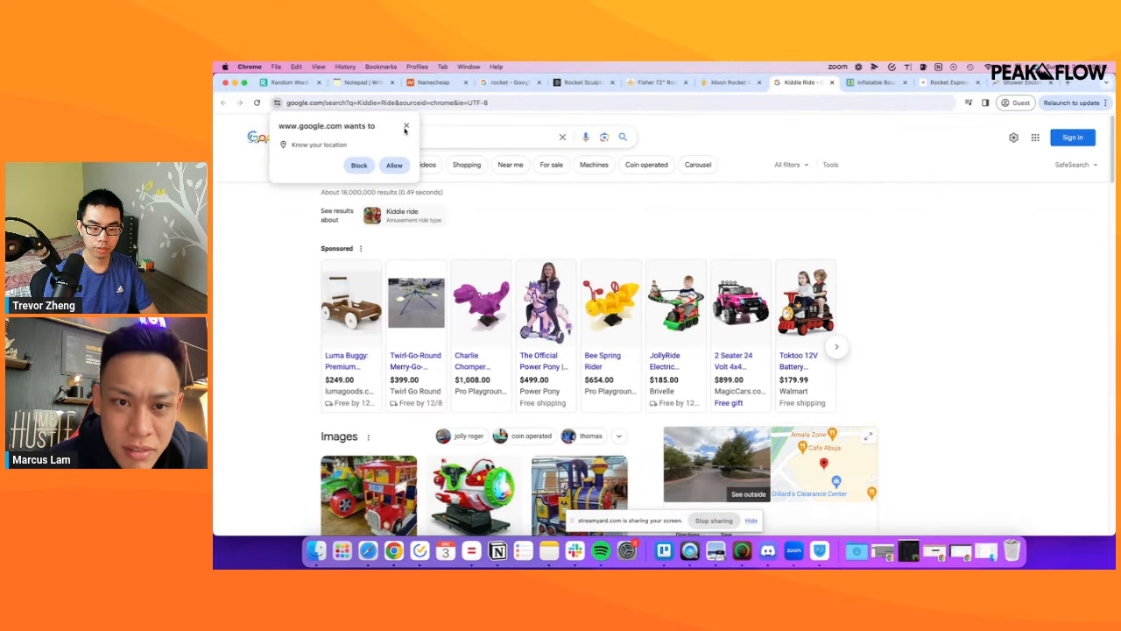
pyautogui.click(406, 126)
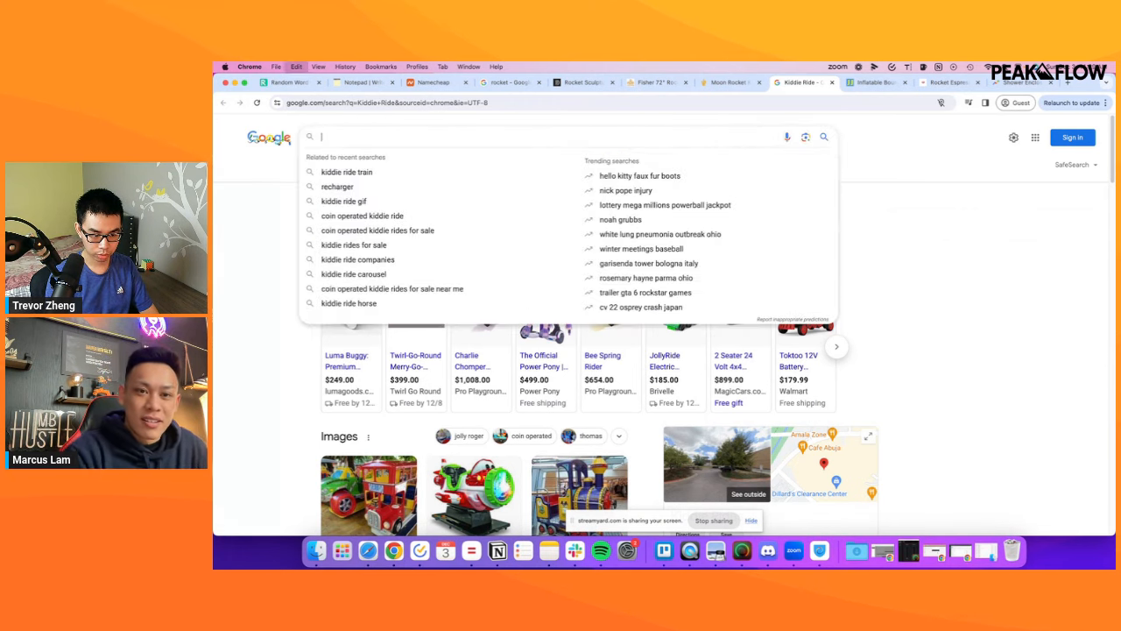
pyautogui.write('Space Shuttle simulator machine')
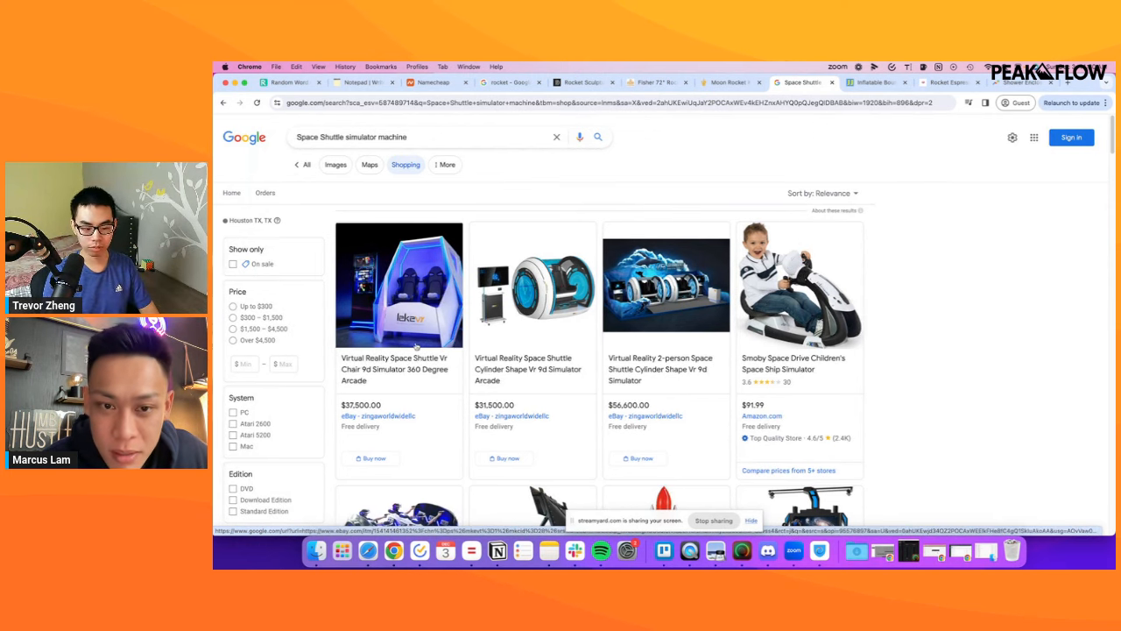
# Search Shopping for 'virtual reality simulator' and open the $44,495 VR Agent Sega arcade machine listing.
pyautogui.scroll(-3)
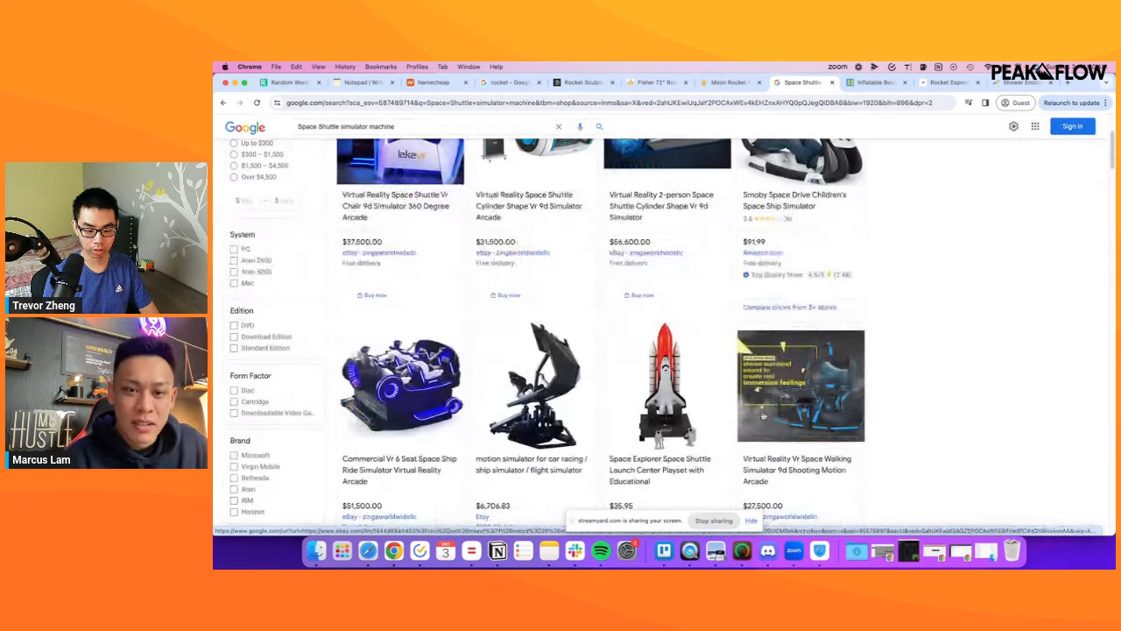
pyautogui.scroll(-3)
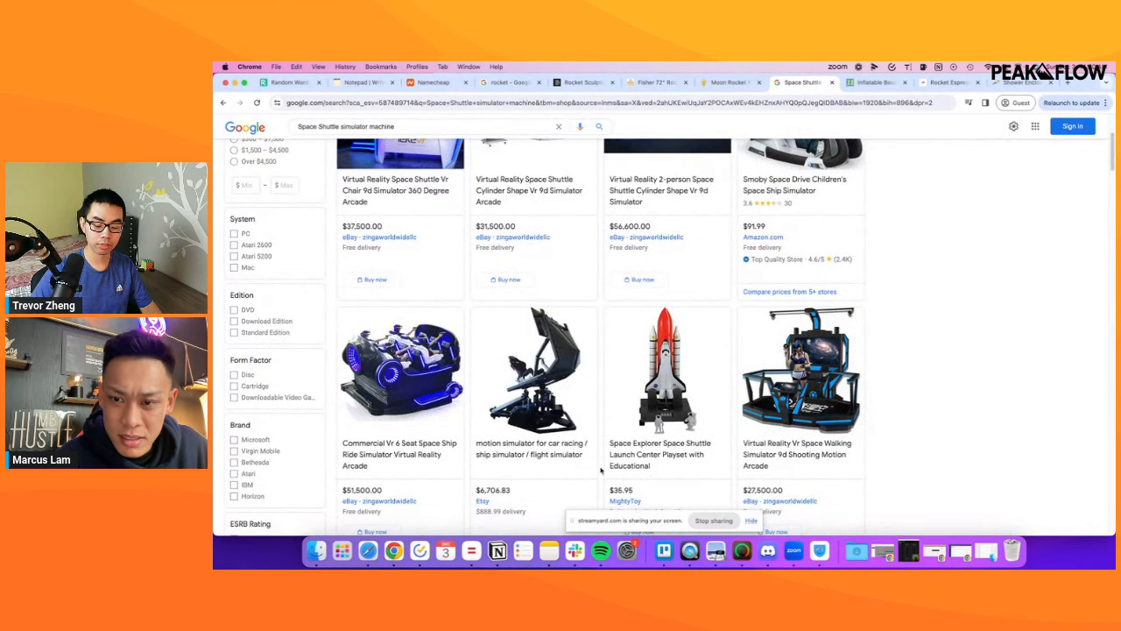
pyautogui.scroll(-3)
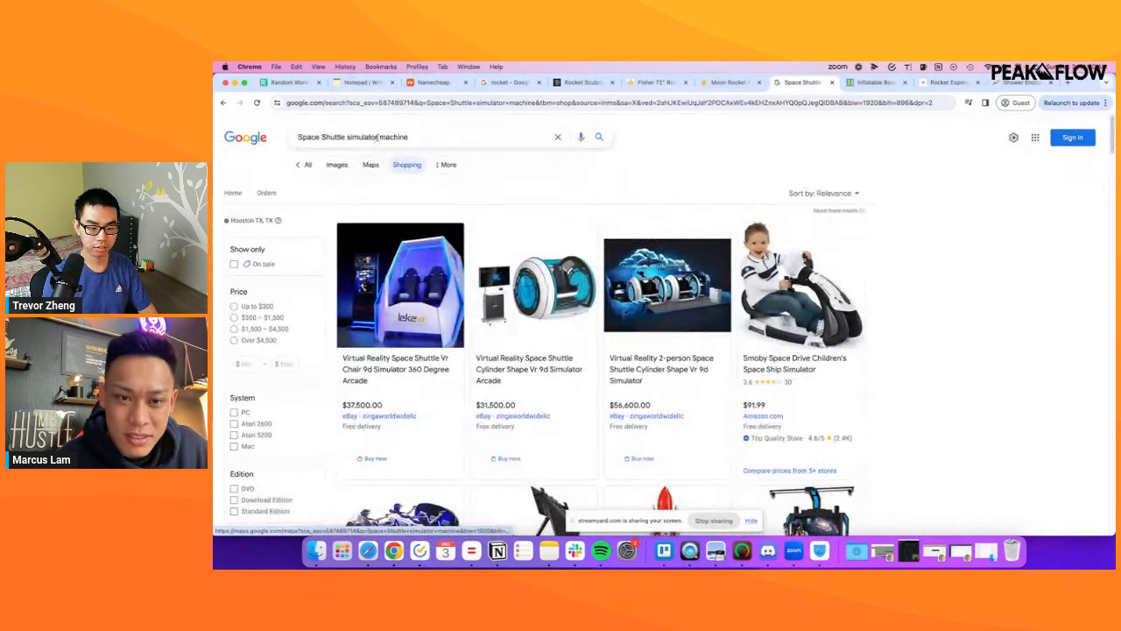
pyautogui.write('virtual reality simulator')
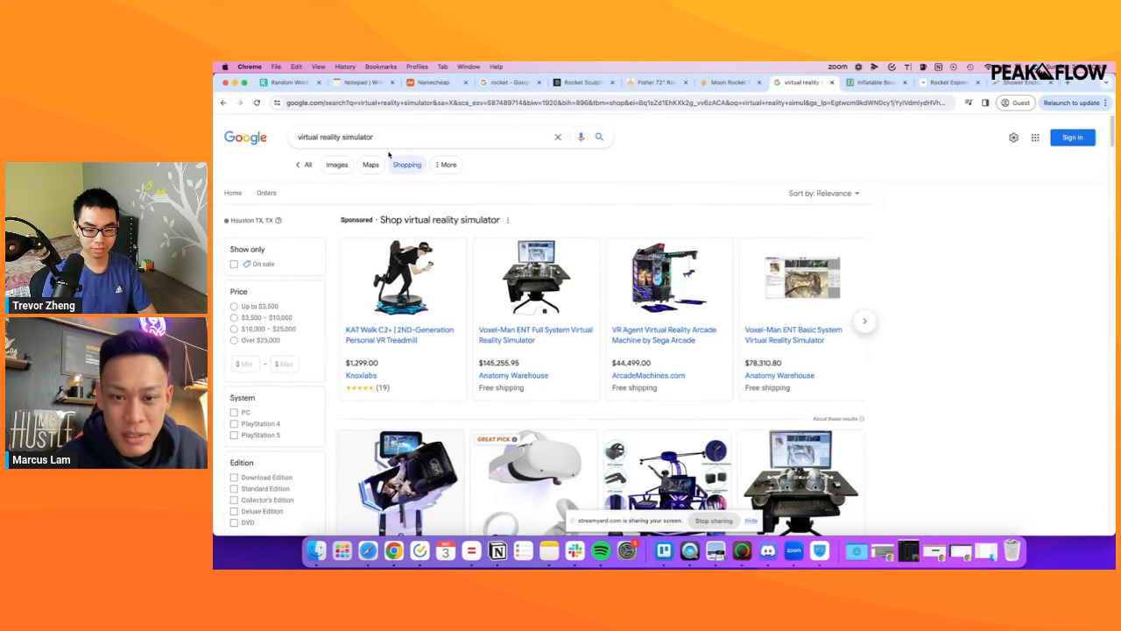
pyautogui.click(669, 278)
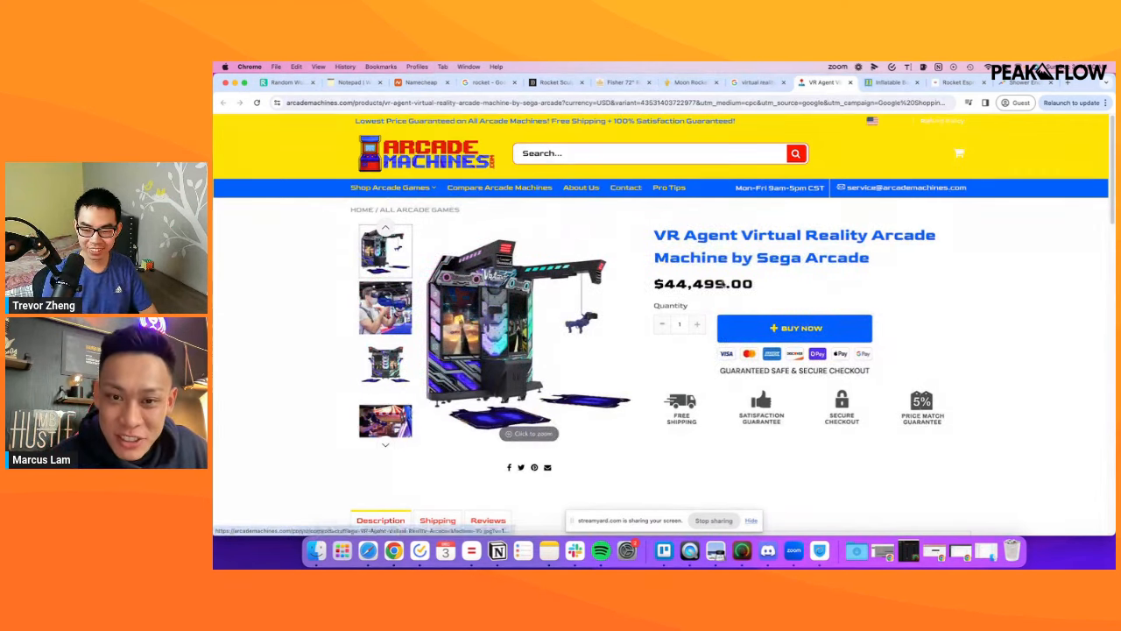
# Reach Related Products on the VR Agent page and advance the carousel to the $35,999 Typhoon Motion Theatre Simulator.
pyautogui.scroll(-3)
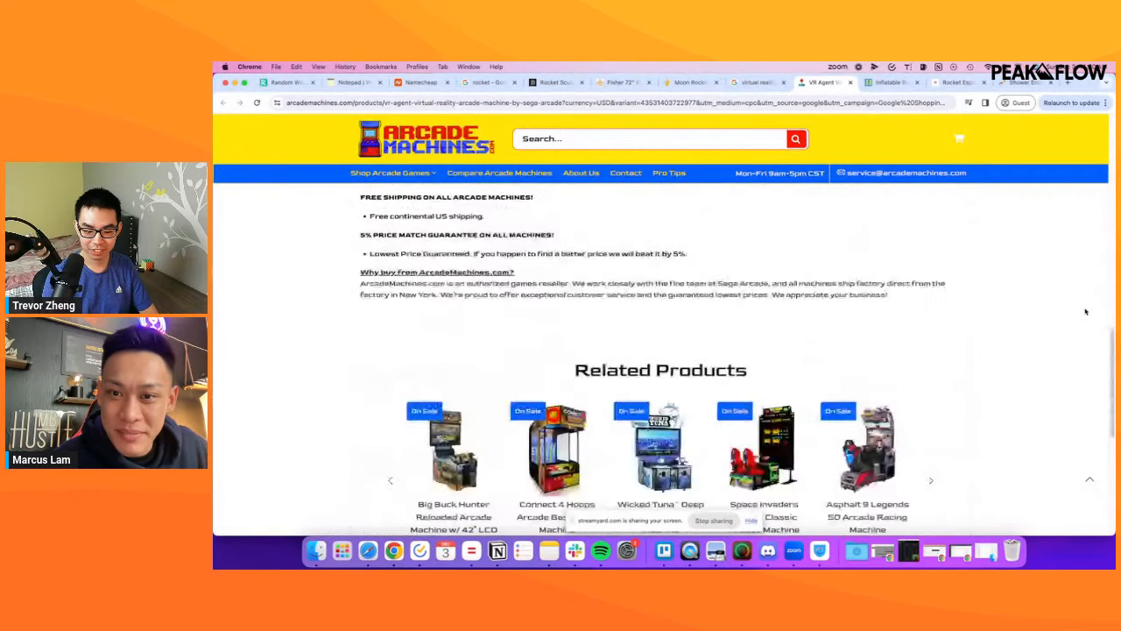
pyautogui.scroll(-3)
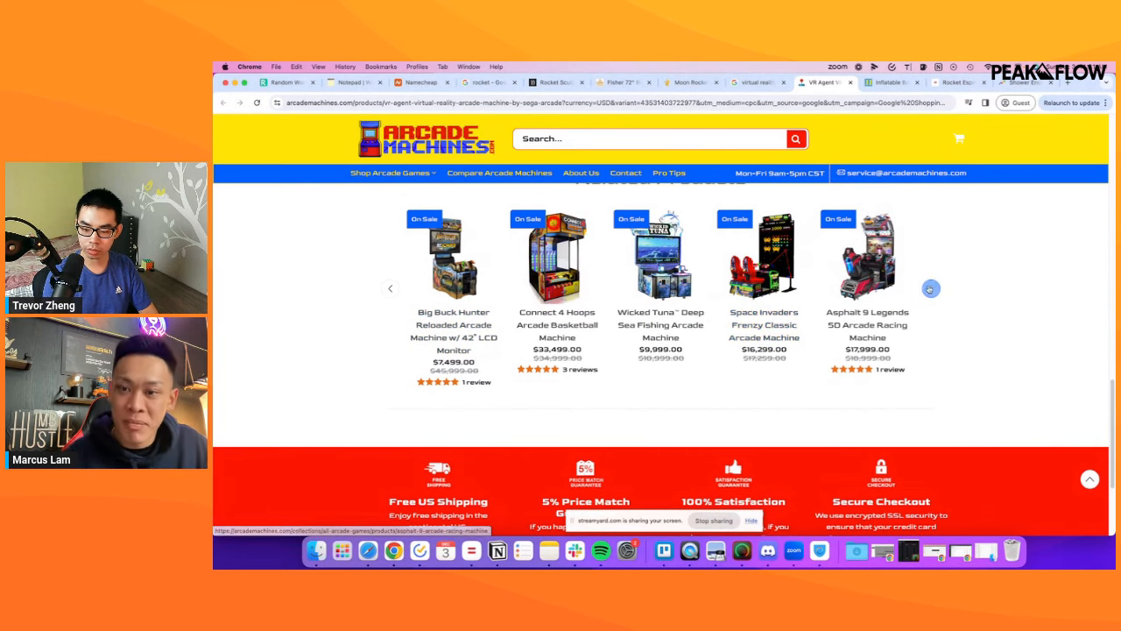
pyautogui.click(930, 288)
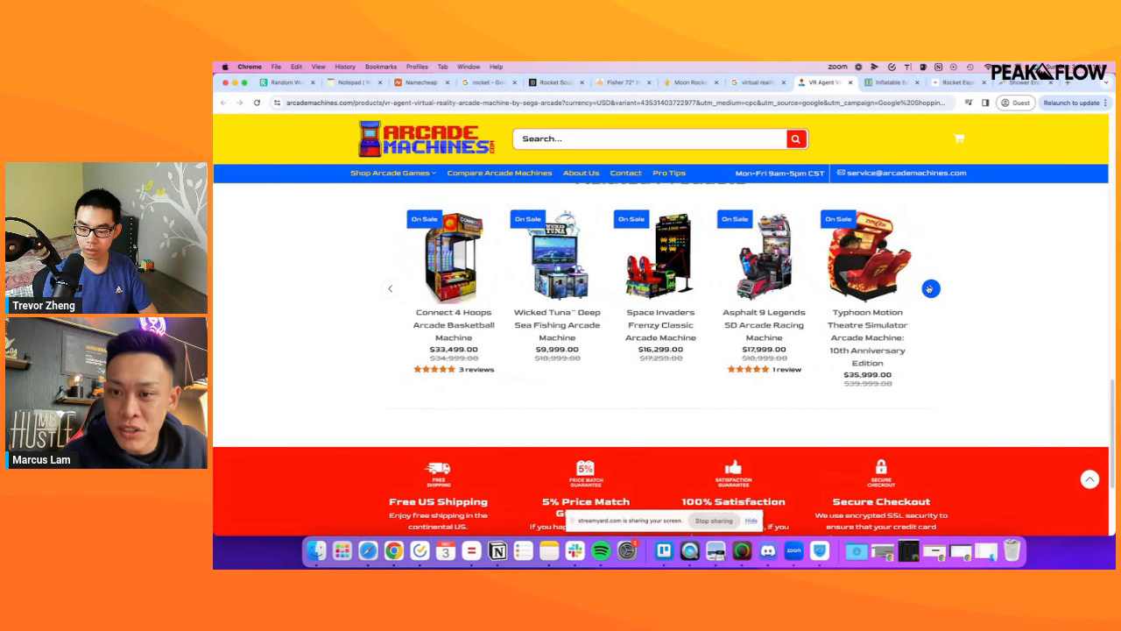